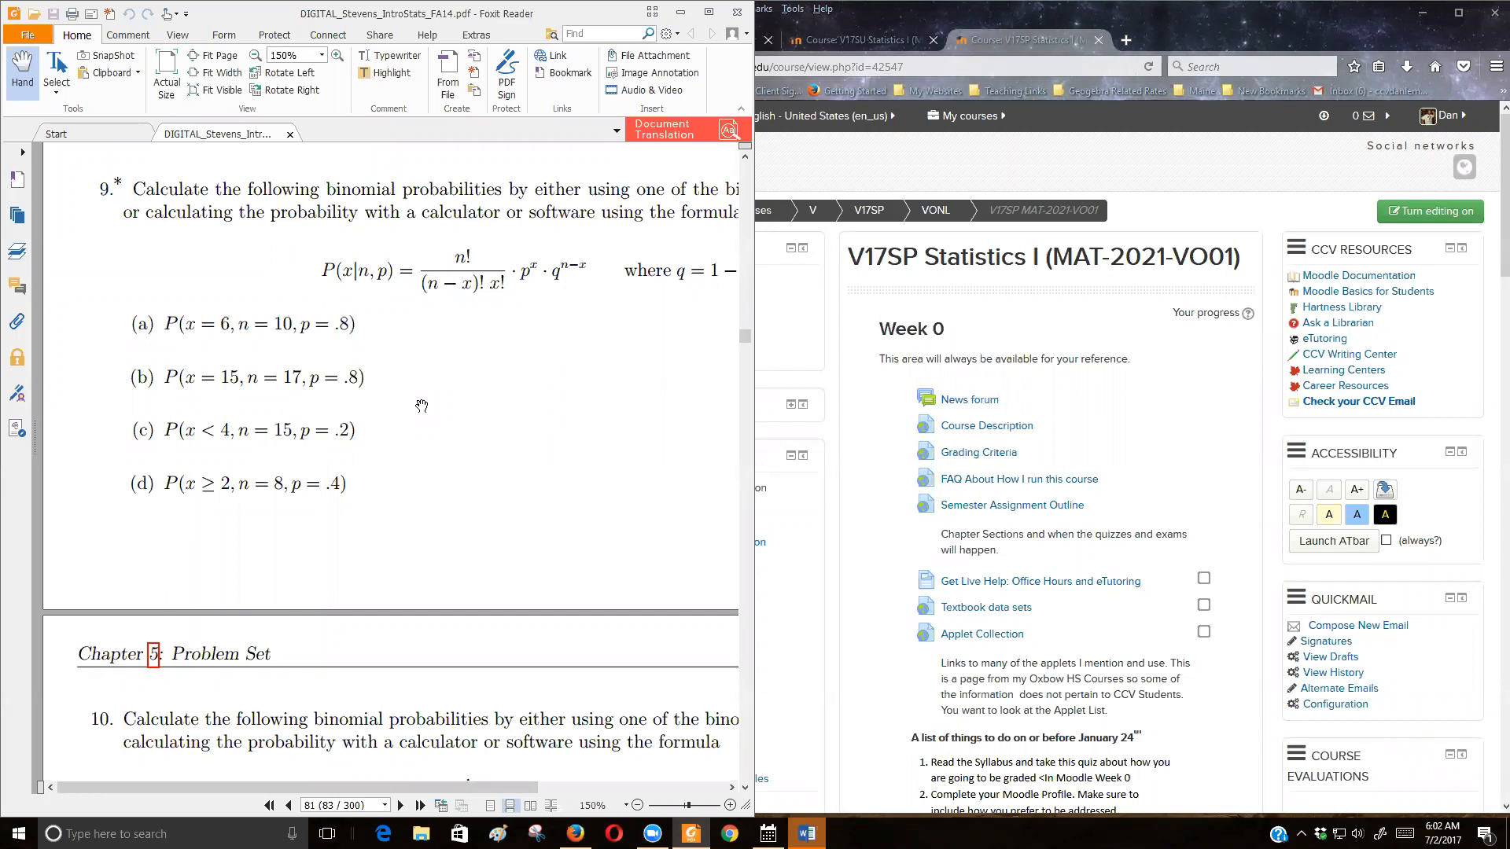
{"action": "mouse_move", "coordinate": [316, 446]}
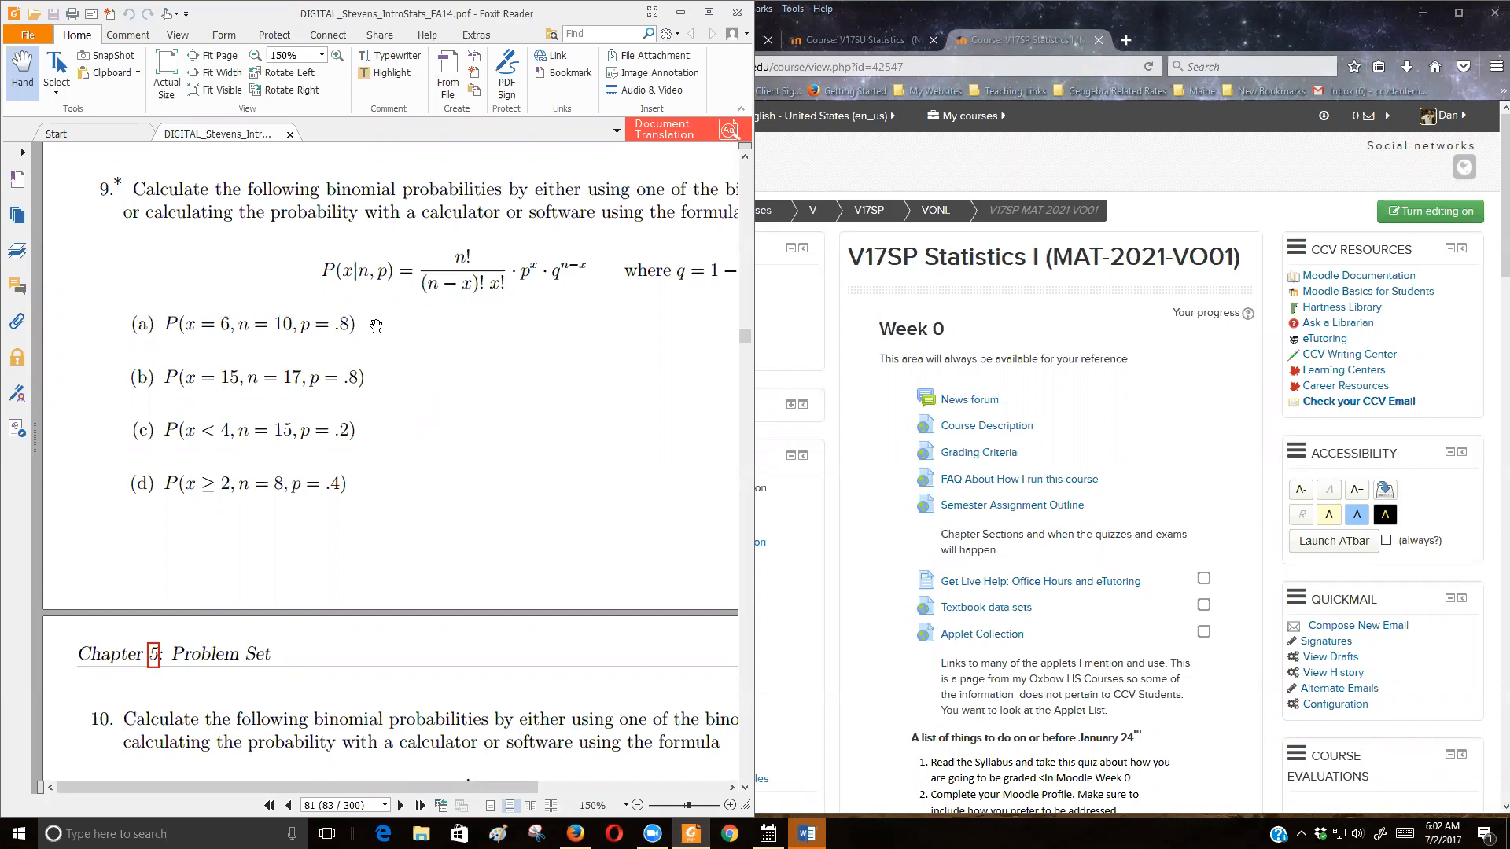
{"action": "mouse_move", "coordinate": [390, 350]}
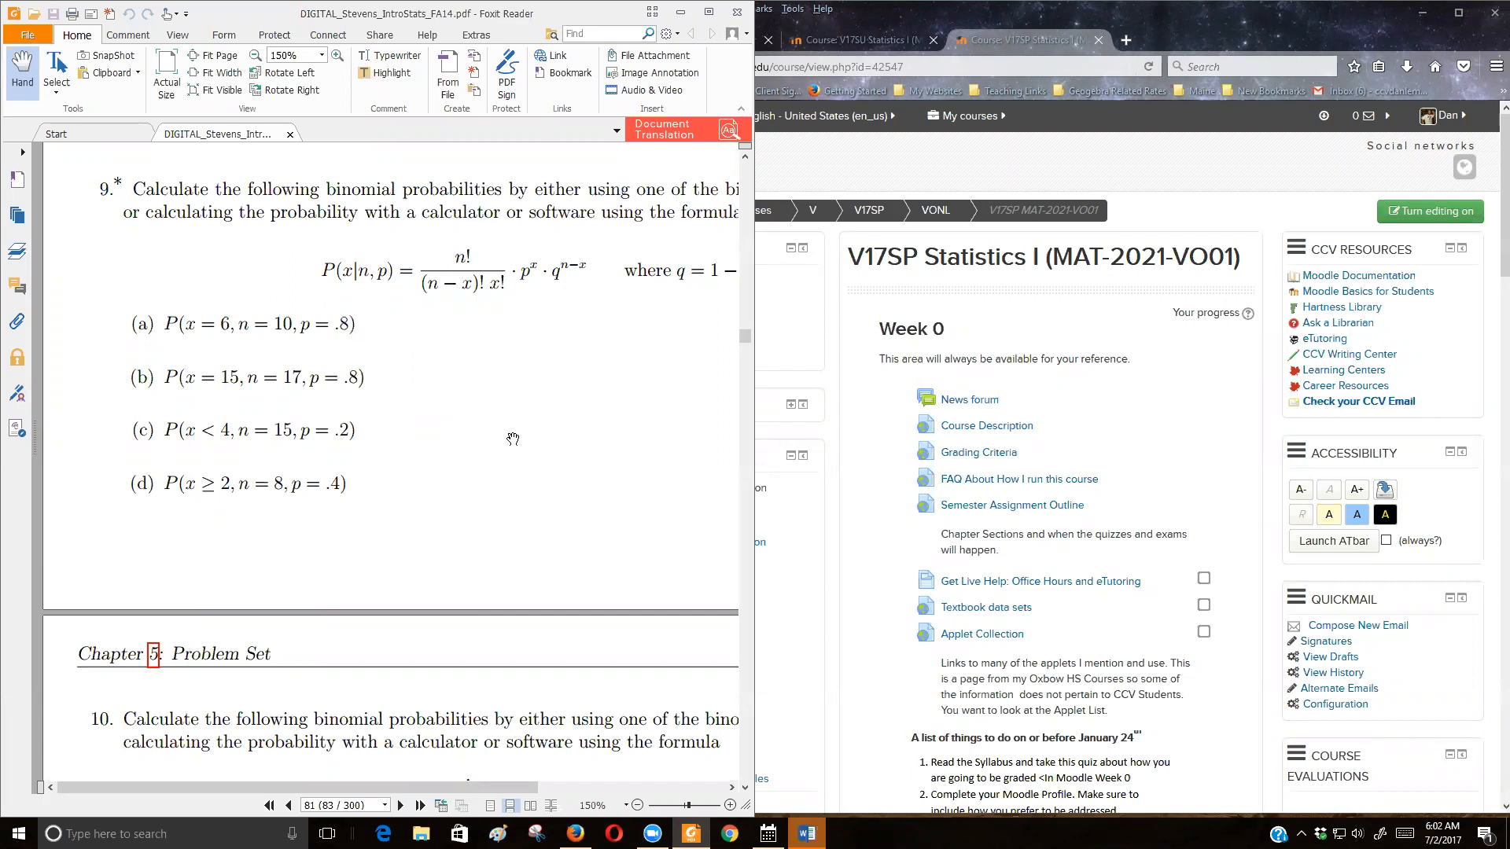
{"action": "mouse_move", "coordinate": [912, 651]}
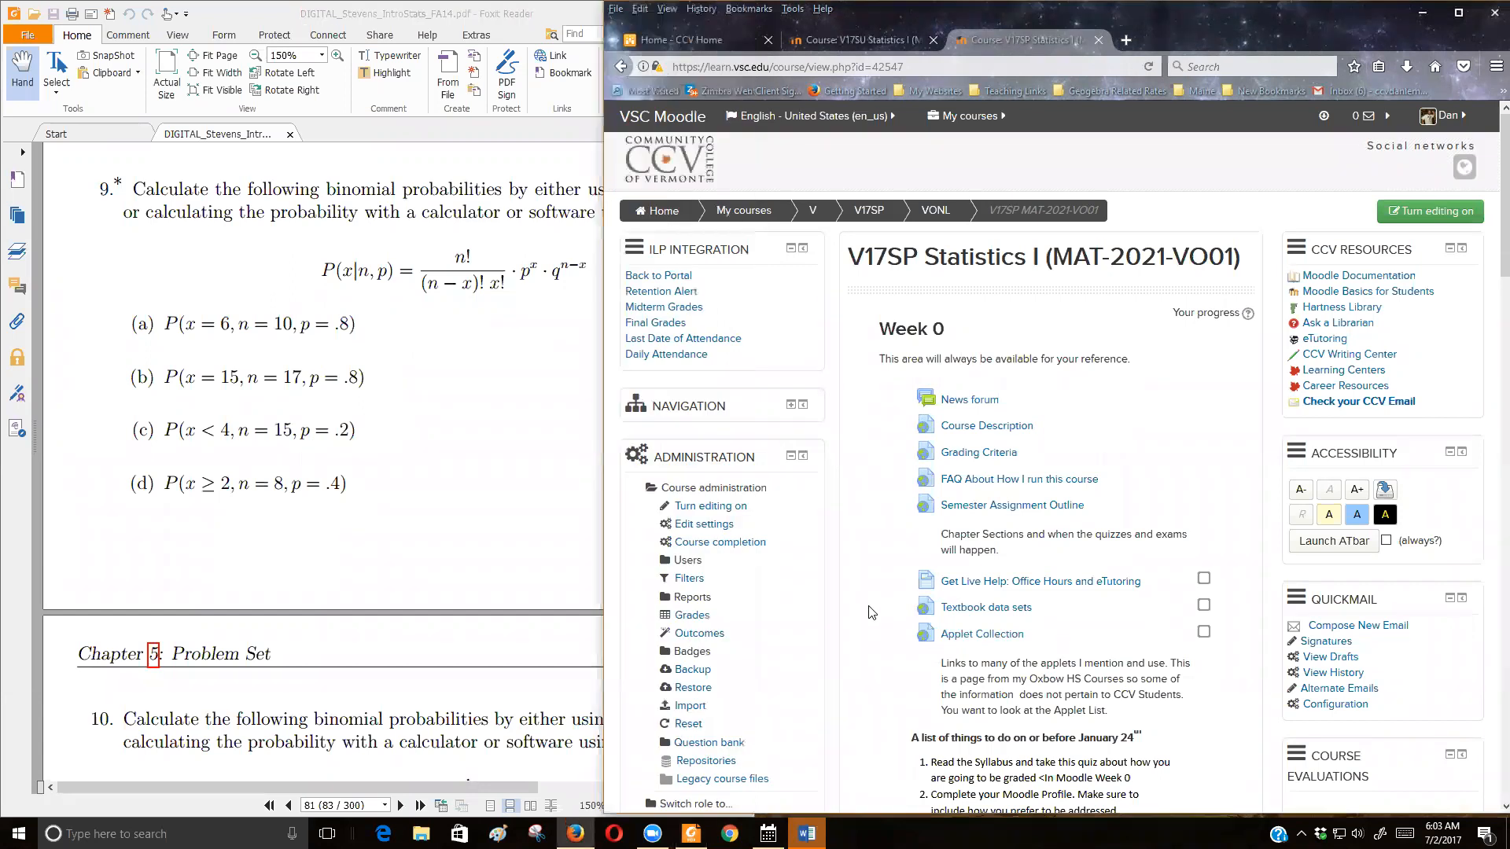
{"action": "mouse_move", "coordinate": [981, 634]}
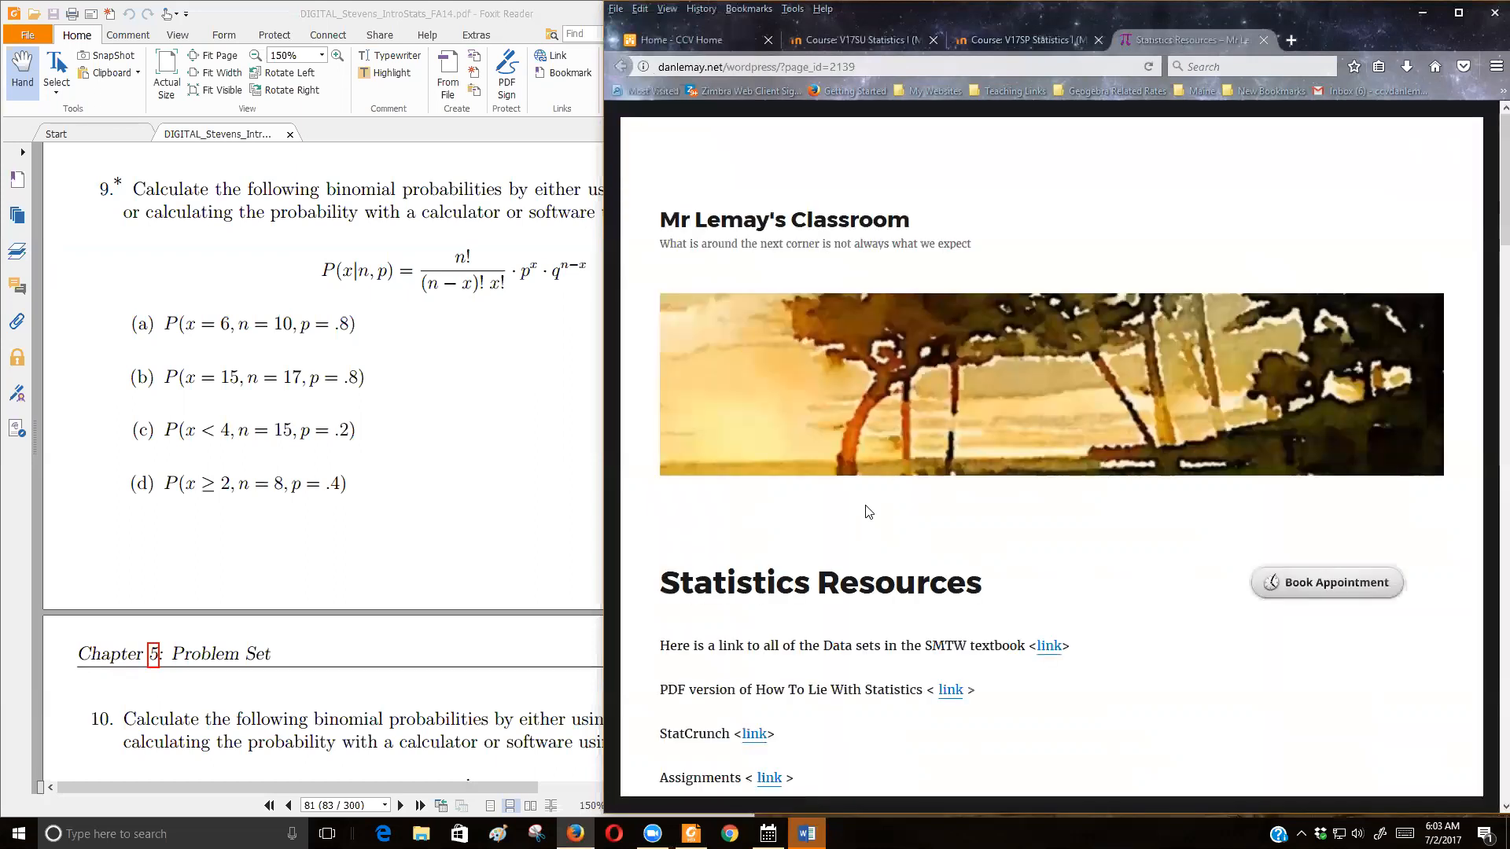
{"action": "mouse_move", "coordinate": [984, 493]}
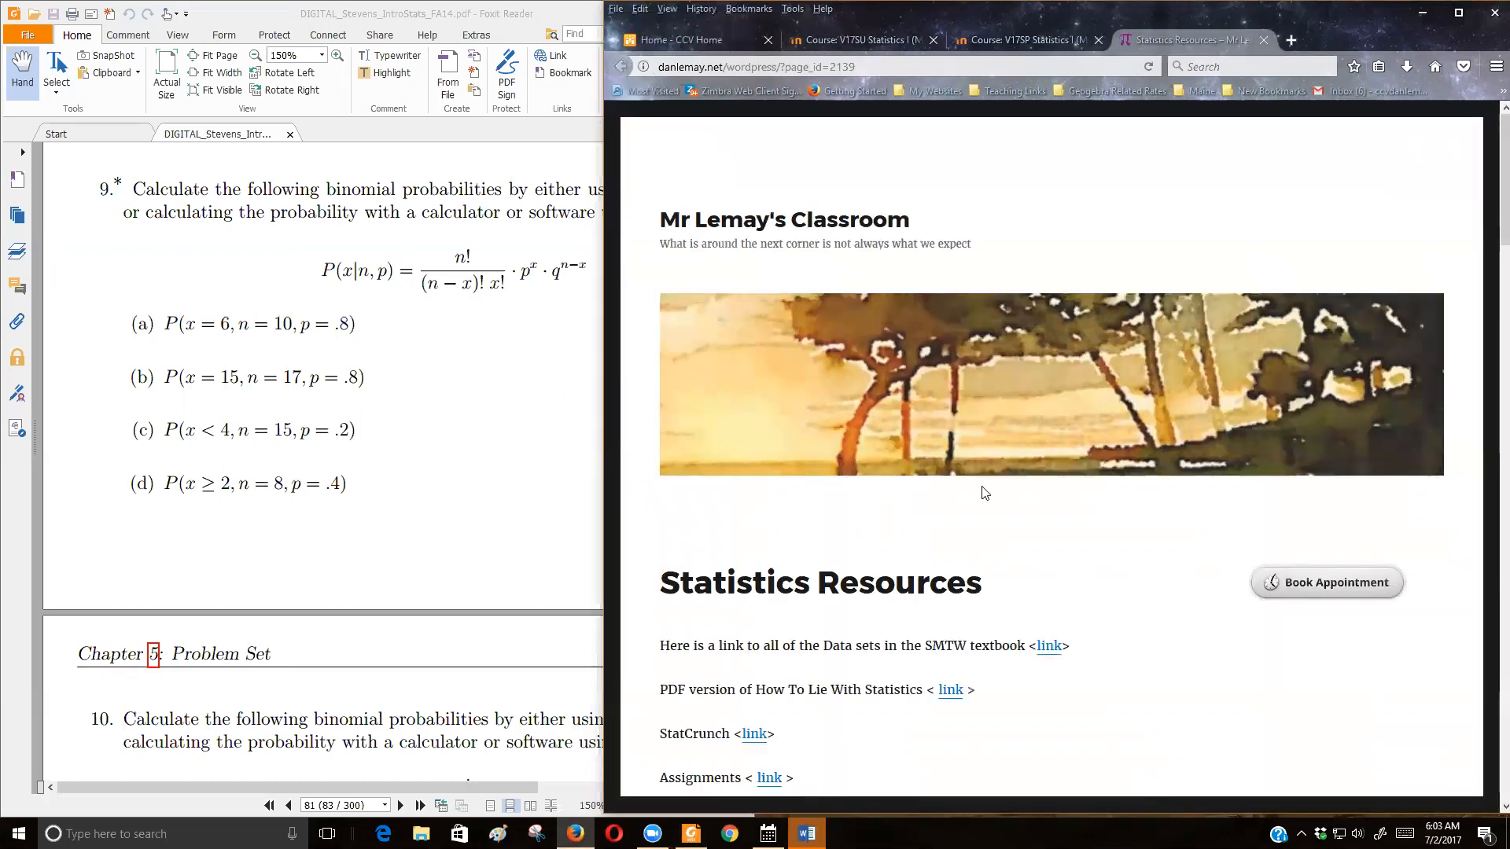
- Scroll down the Statistics Resources page to the Probability Distributions applet links
{"action": "scroll", "scroll_direction": "down", "scroll_amount": 3}
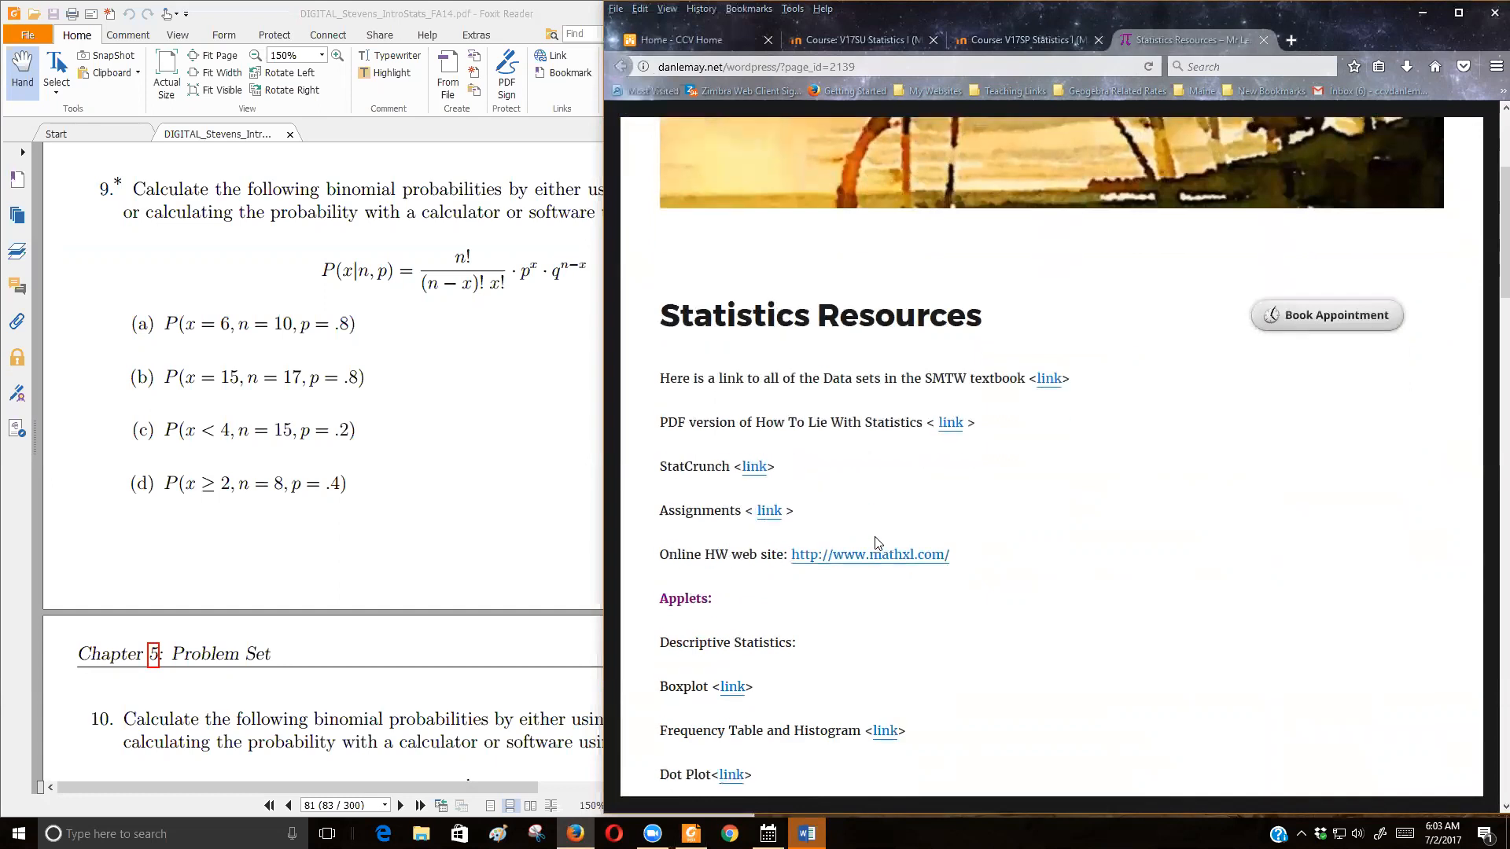
{"action": "scroll", "scroll_direction": "down", "scroll_amount": 3}
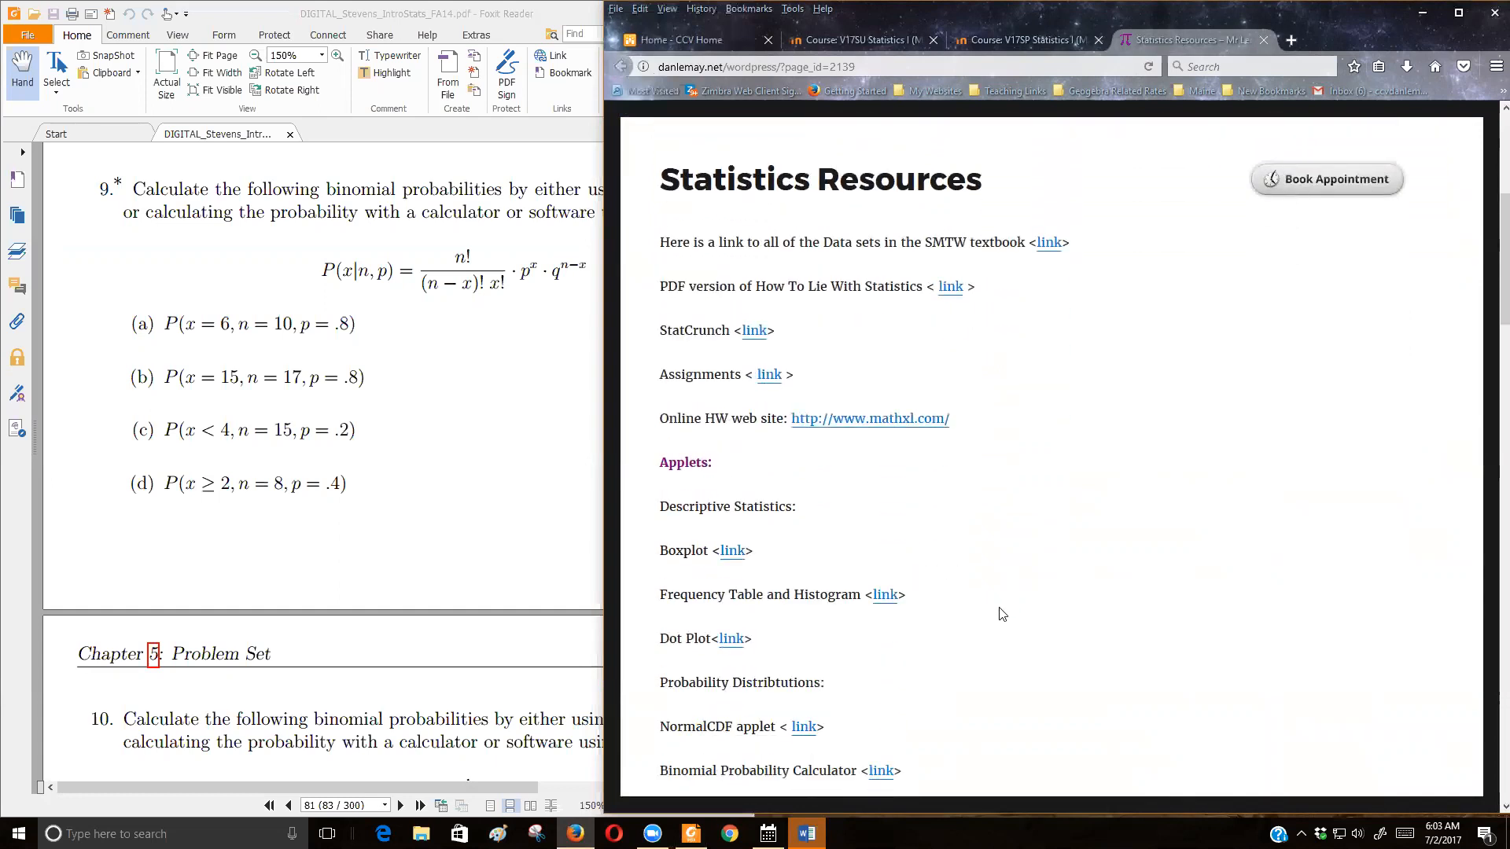
{"action": "mouse_move", "coordinate": [903, 679]}
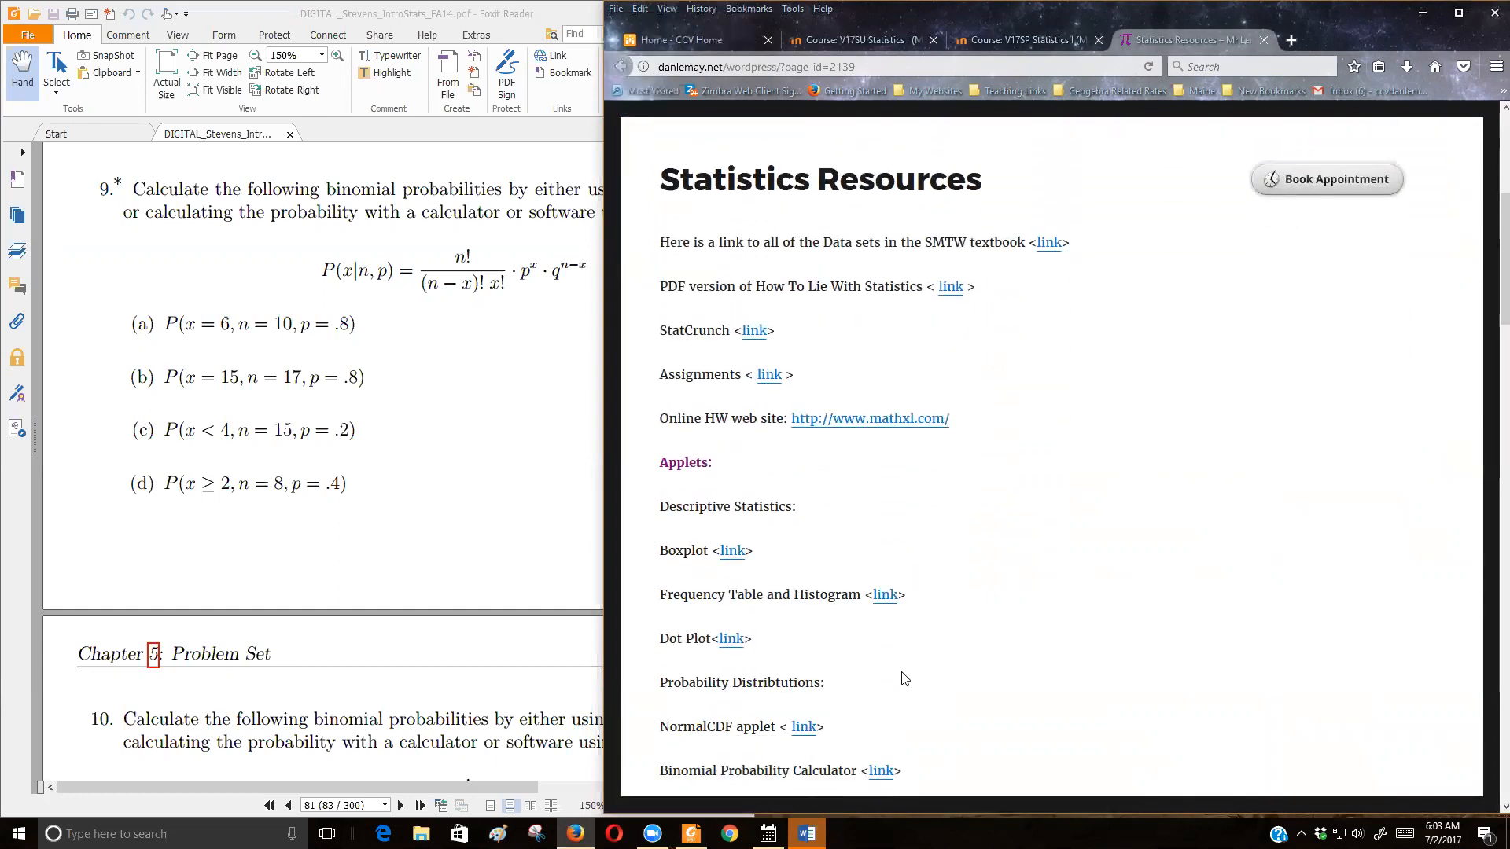
{"action": "mouse_move", "coordinate": [756, 622]}
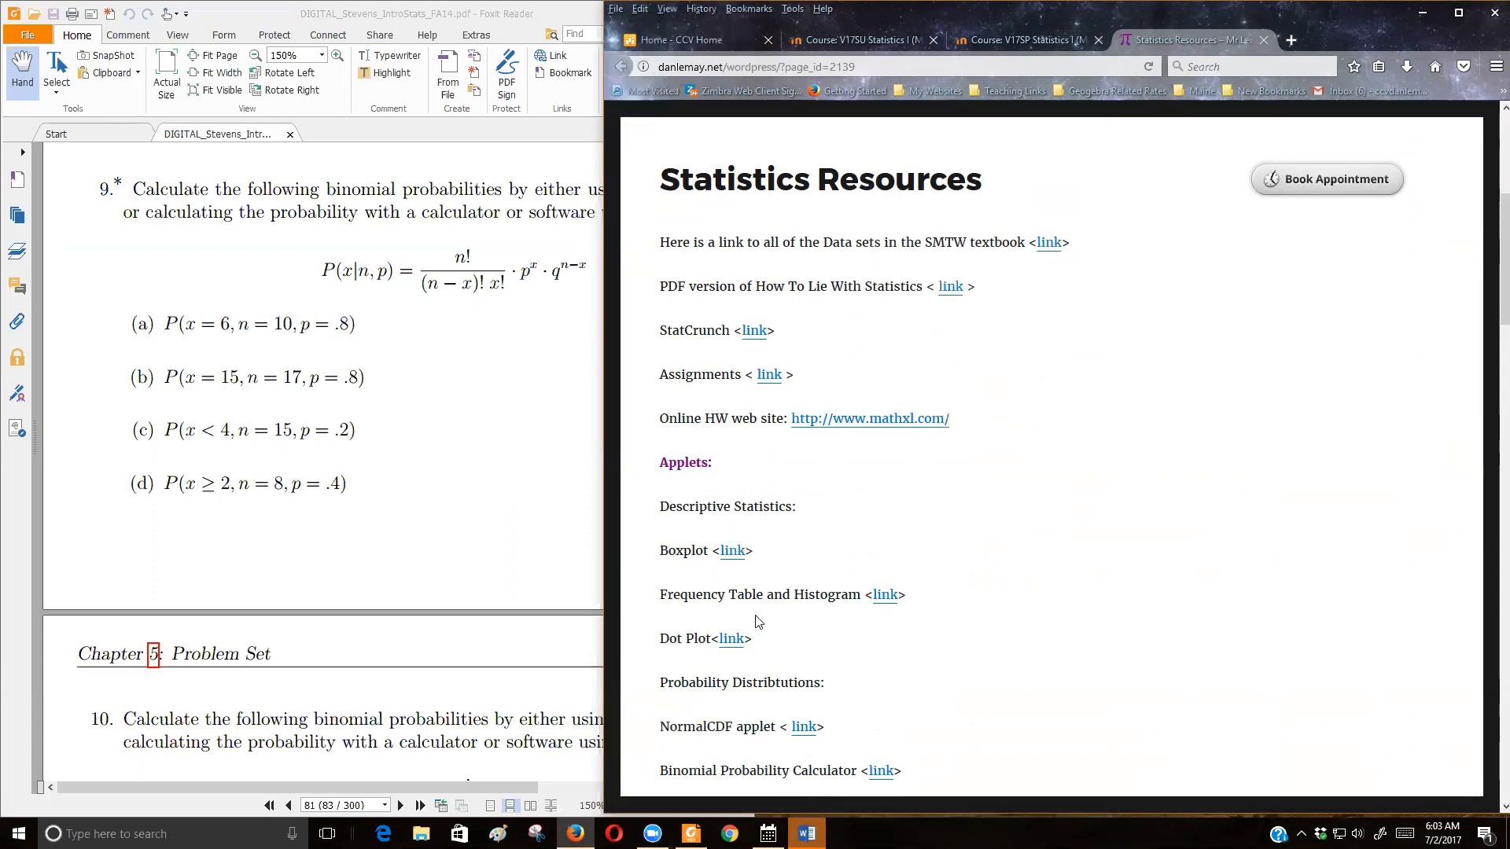
{"action": "scroll", "scroll_direction": "down", "scroll_amount": 3}
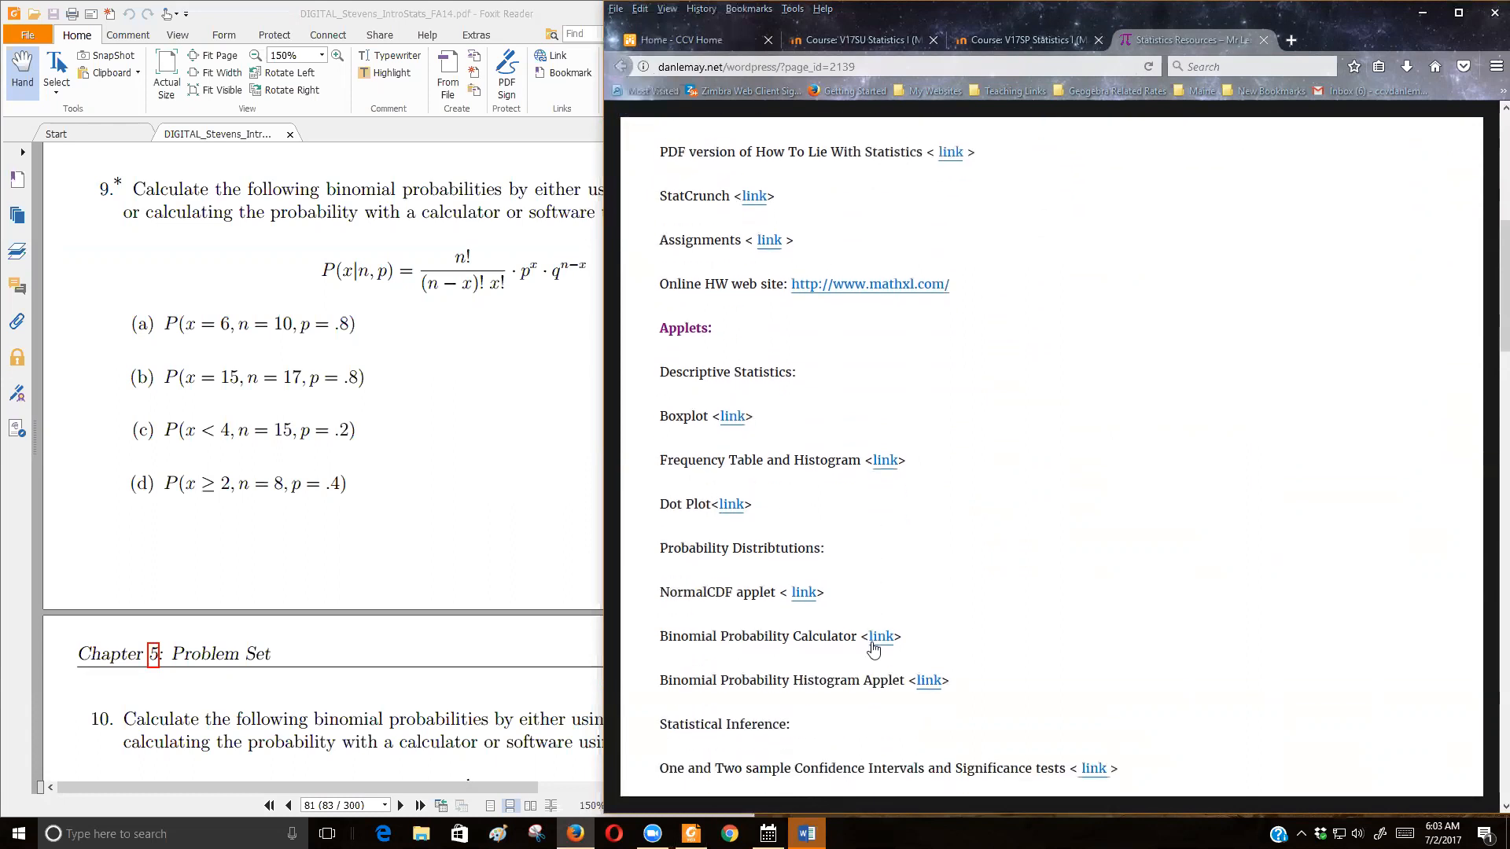
{"action": "mouse_move", "coordinate": [928, 679]}
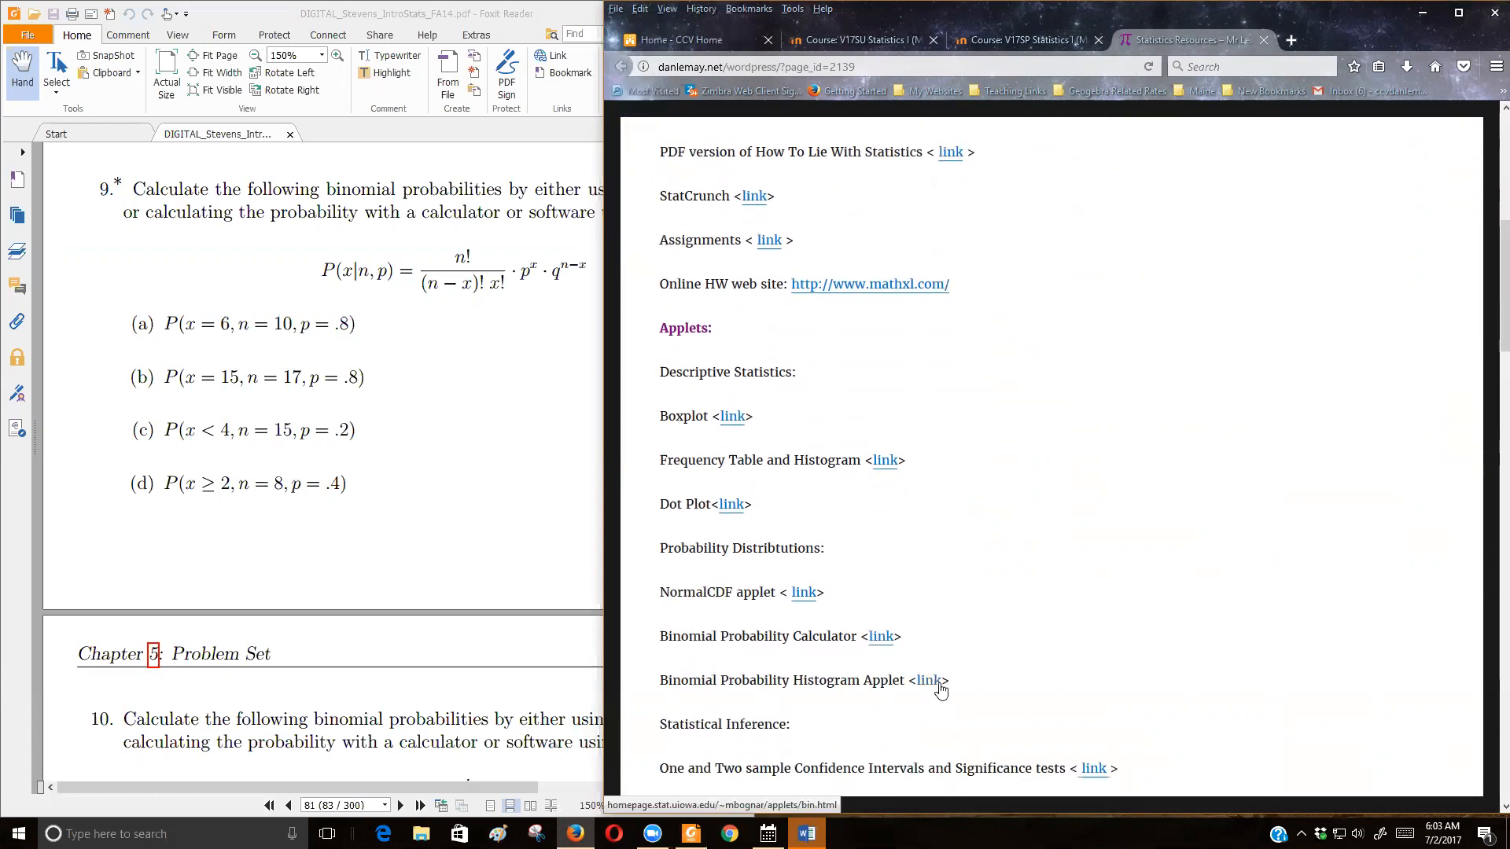
{"action": "mouse_move", "coordinate": [929, 689]}
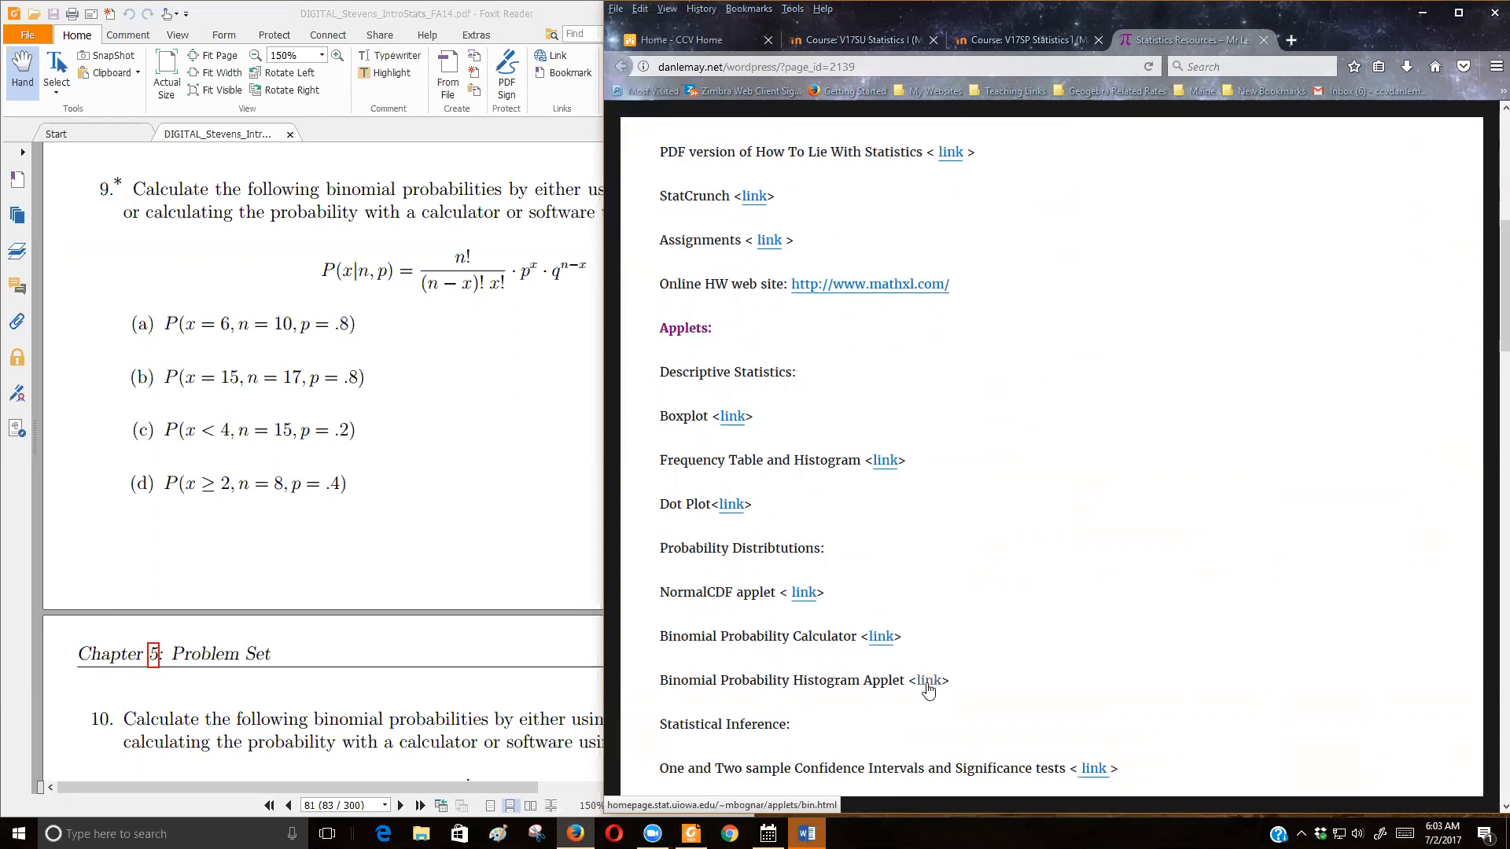
- Launch the Iowa binomial applet and enter n = 10, p = 0.8 for part (a)
{"action": "left_click", "coordinate": [930, 680]}
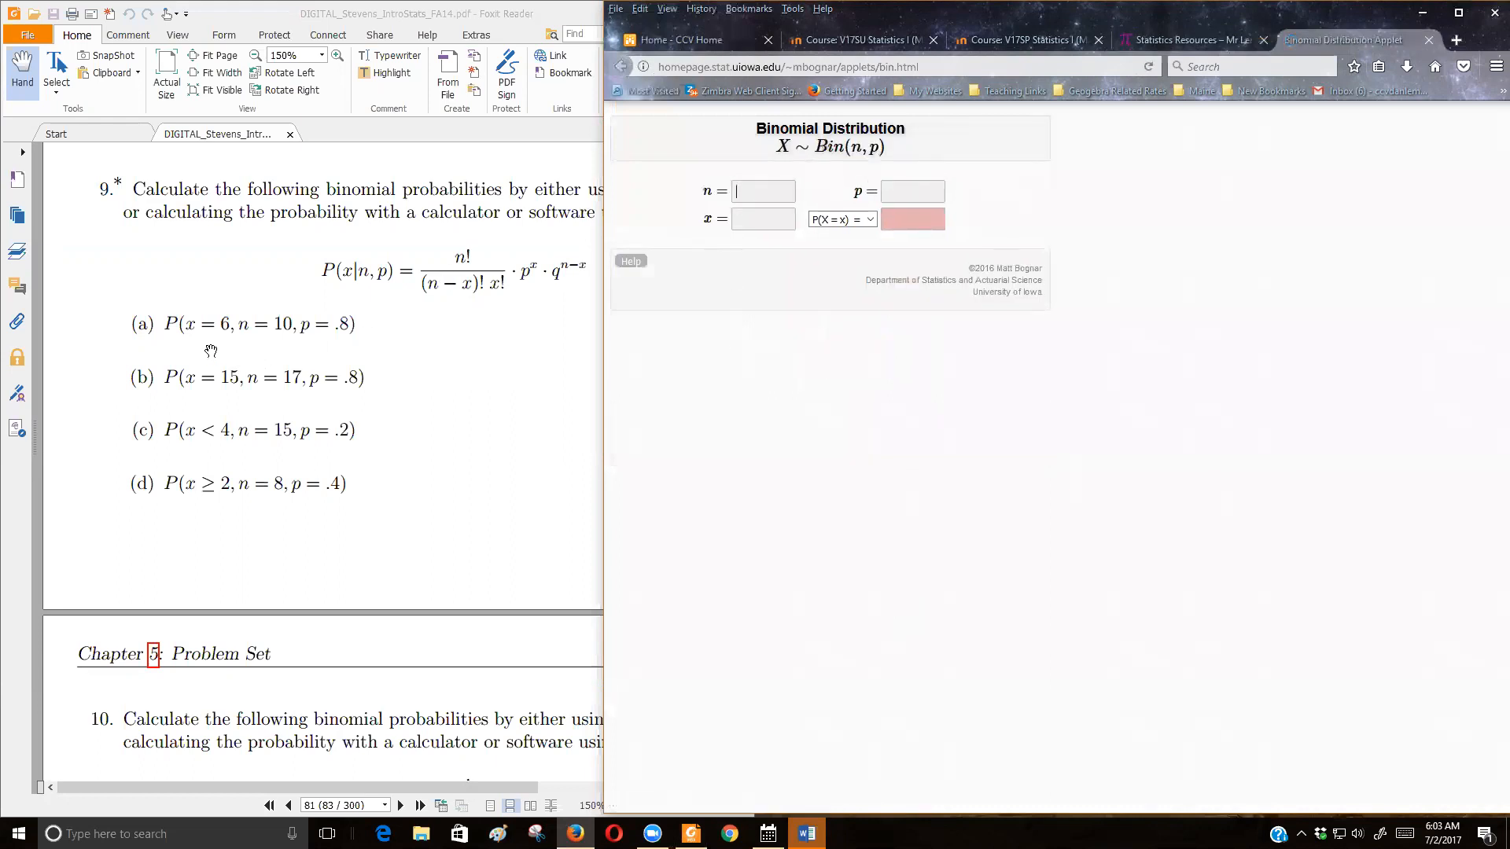
{"action": "mouse_move", "coordinate": [228, 348]}
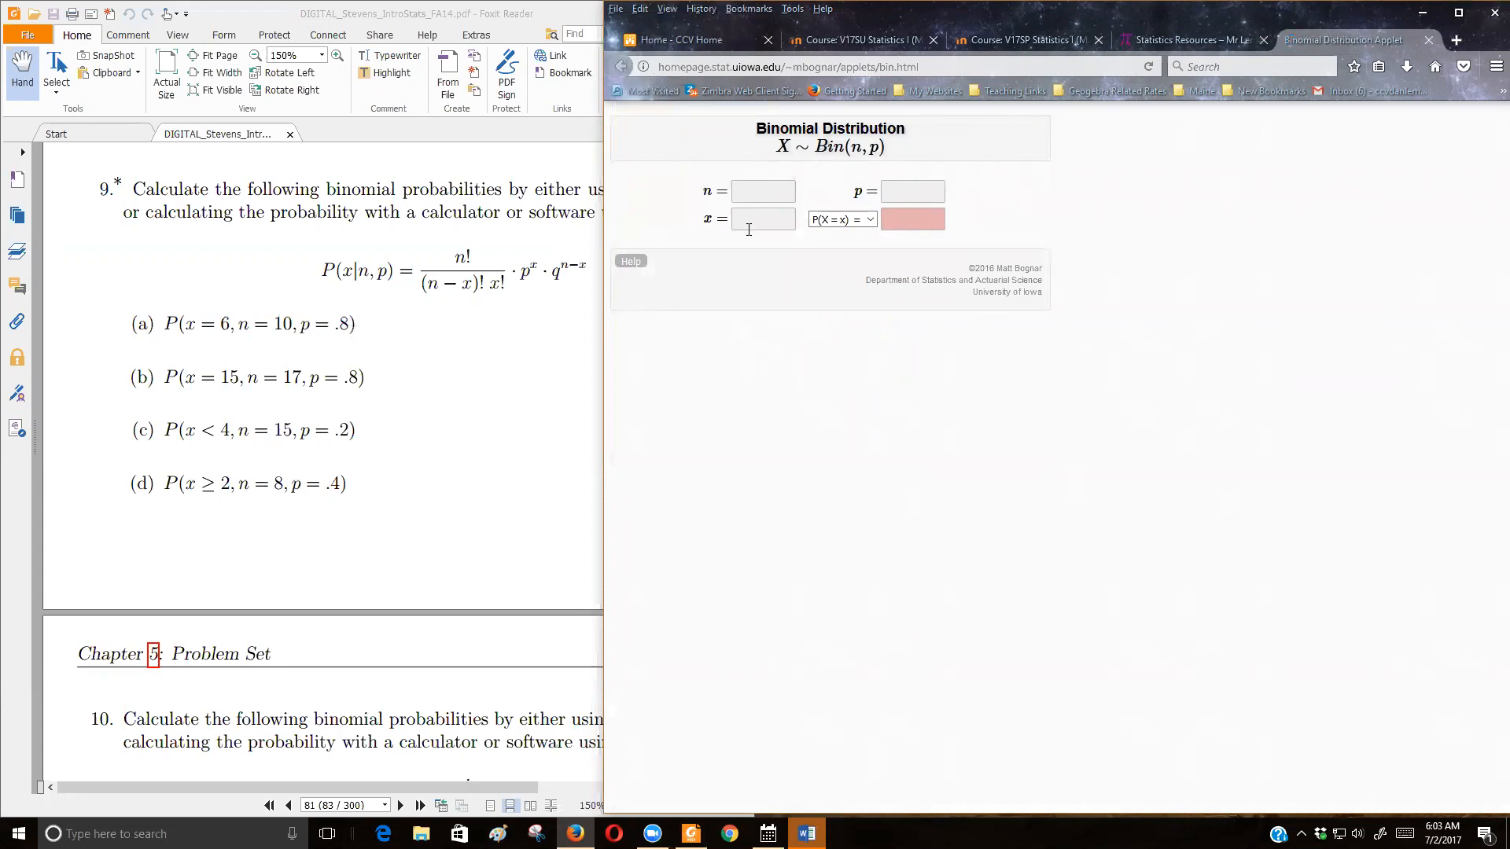
{"action": "type", "text": "10"}
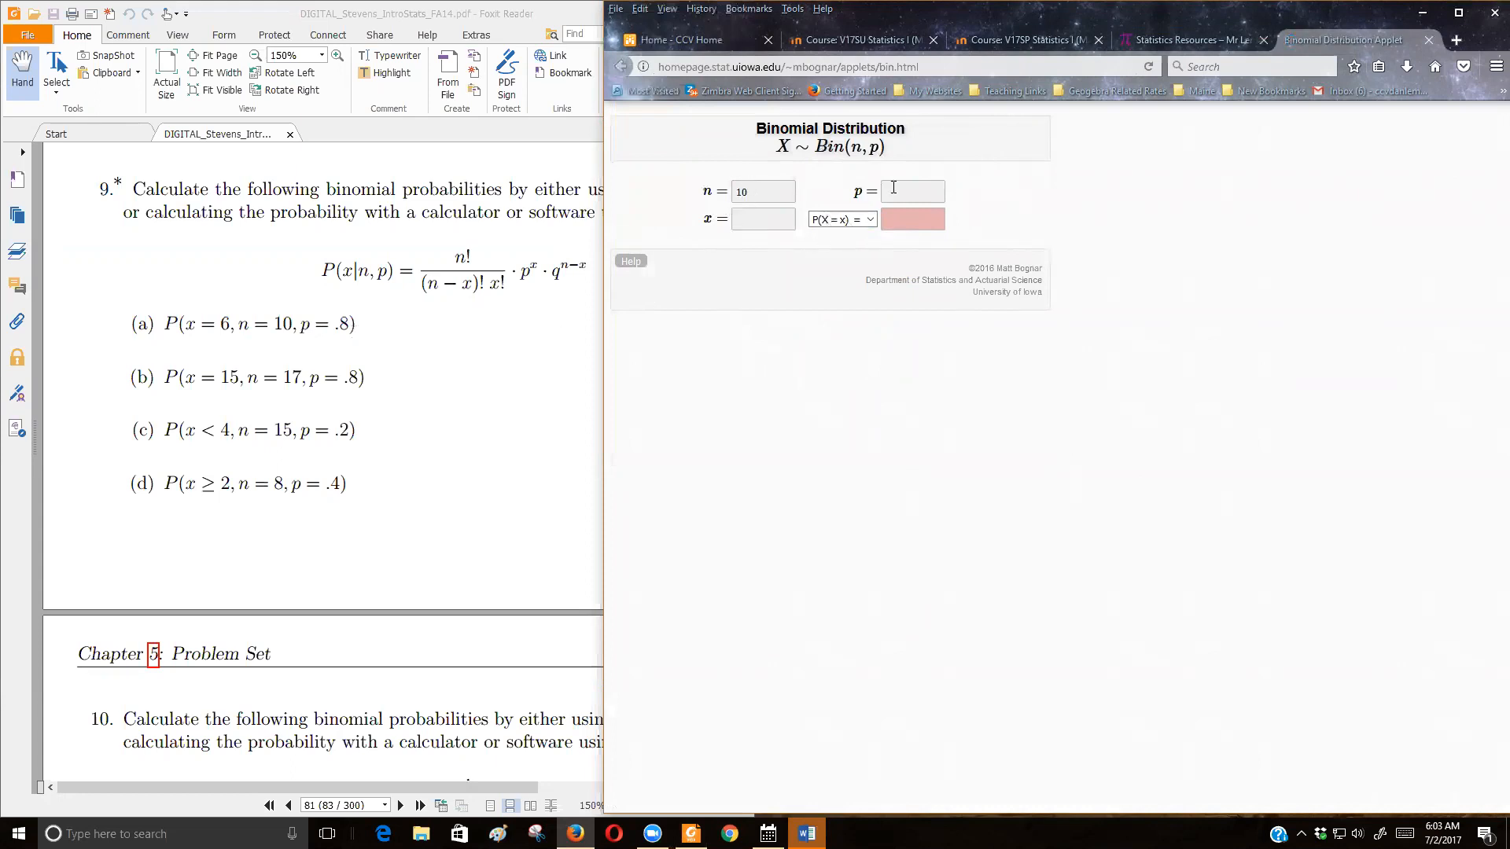
{"action": "type", "text": "0"}
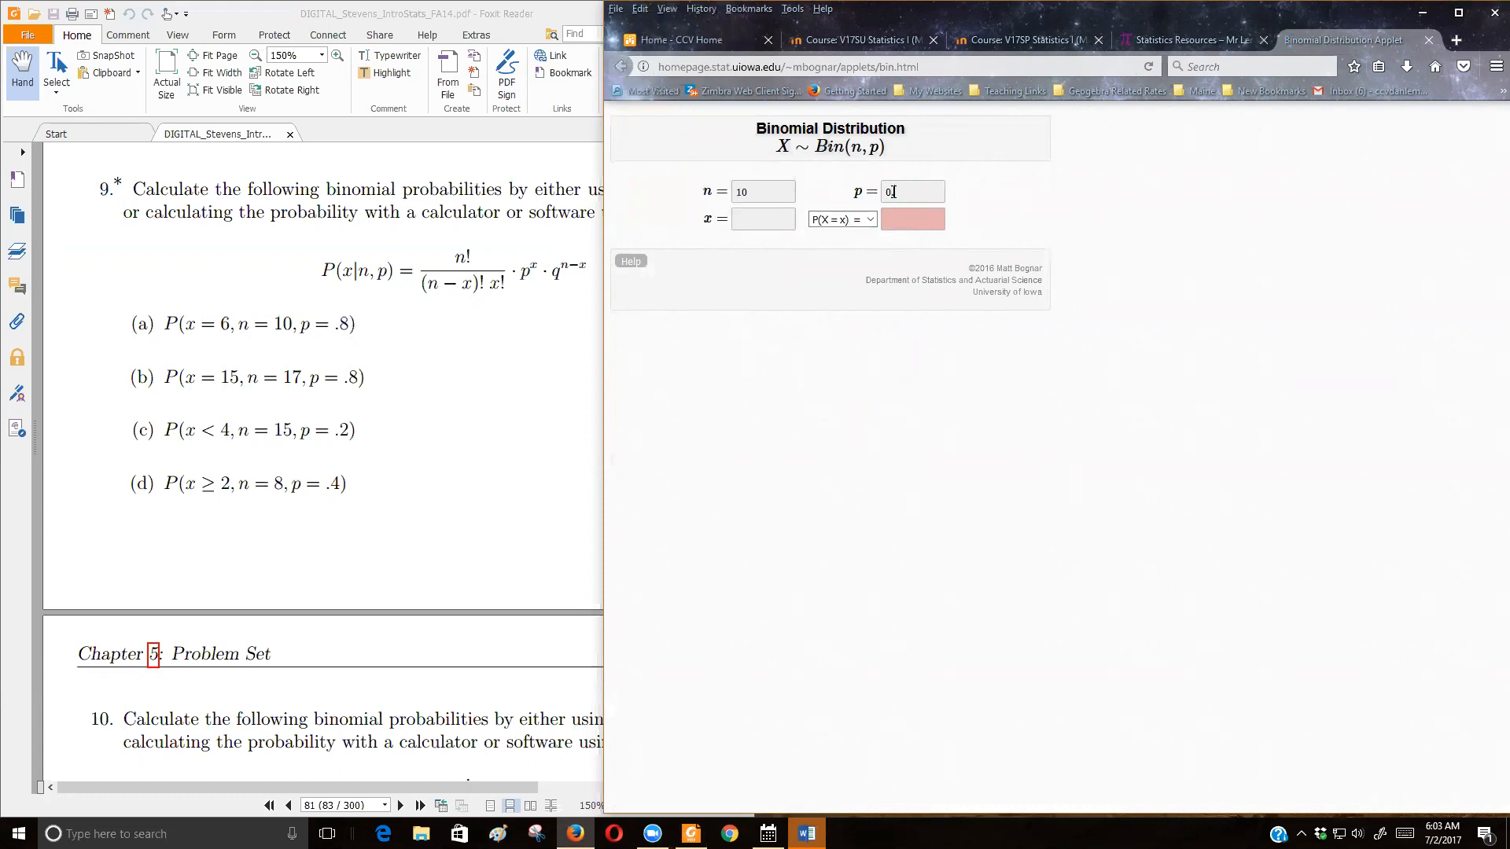
{"action": "type", "text": "8"}
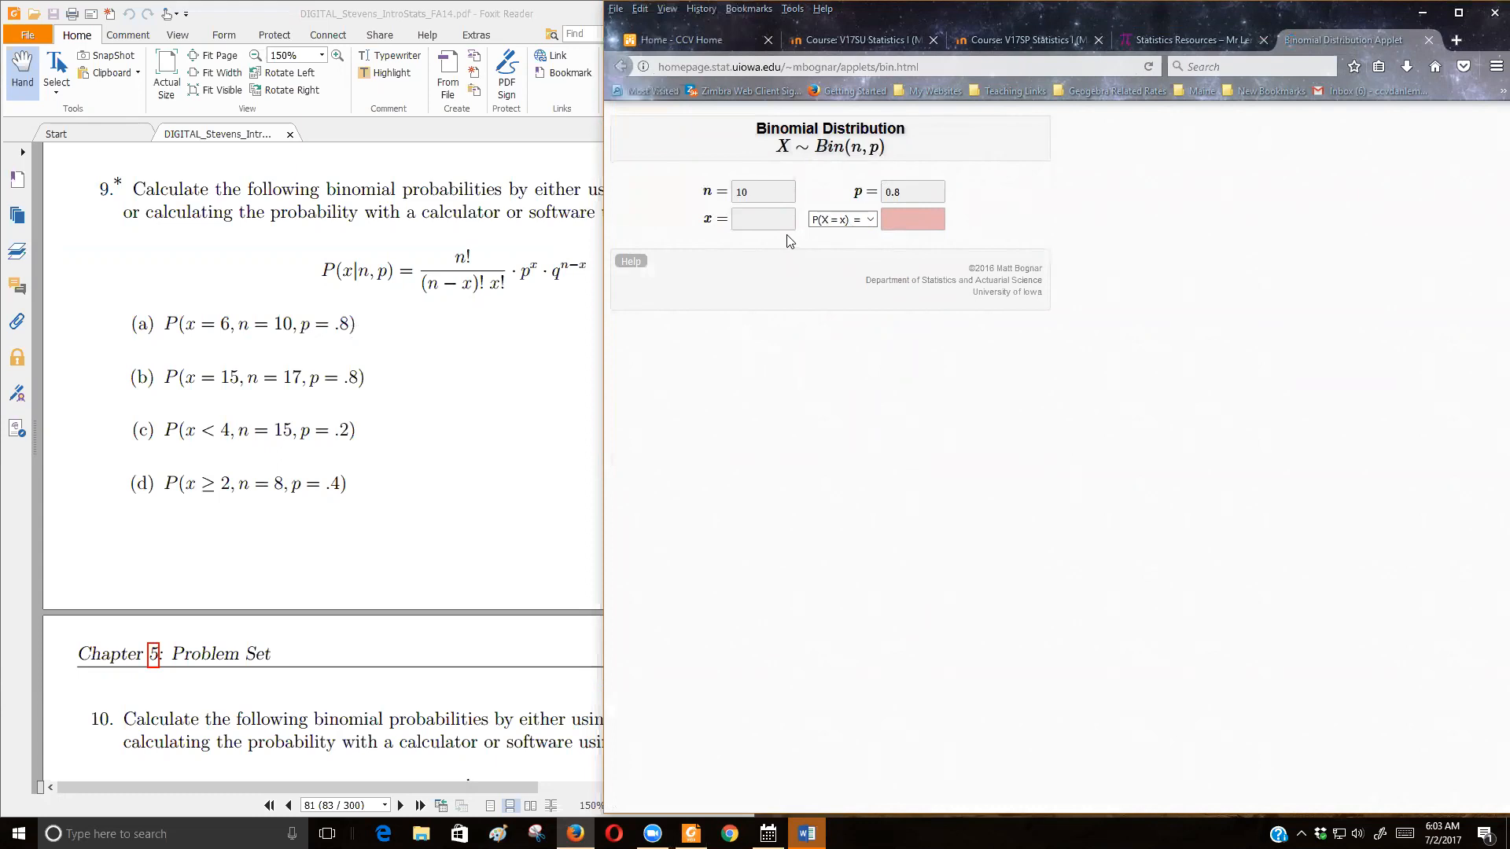
{"action": "left_click", "coordinate": [762, 218]}
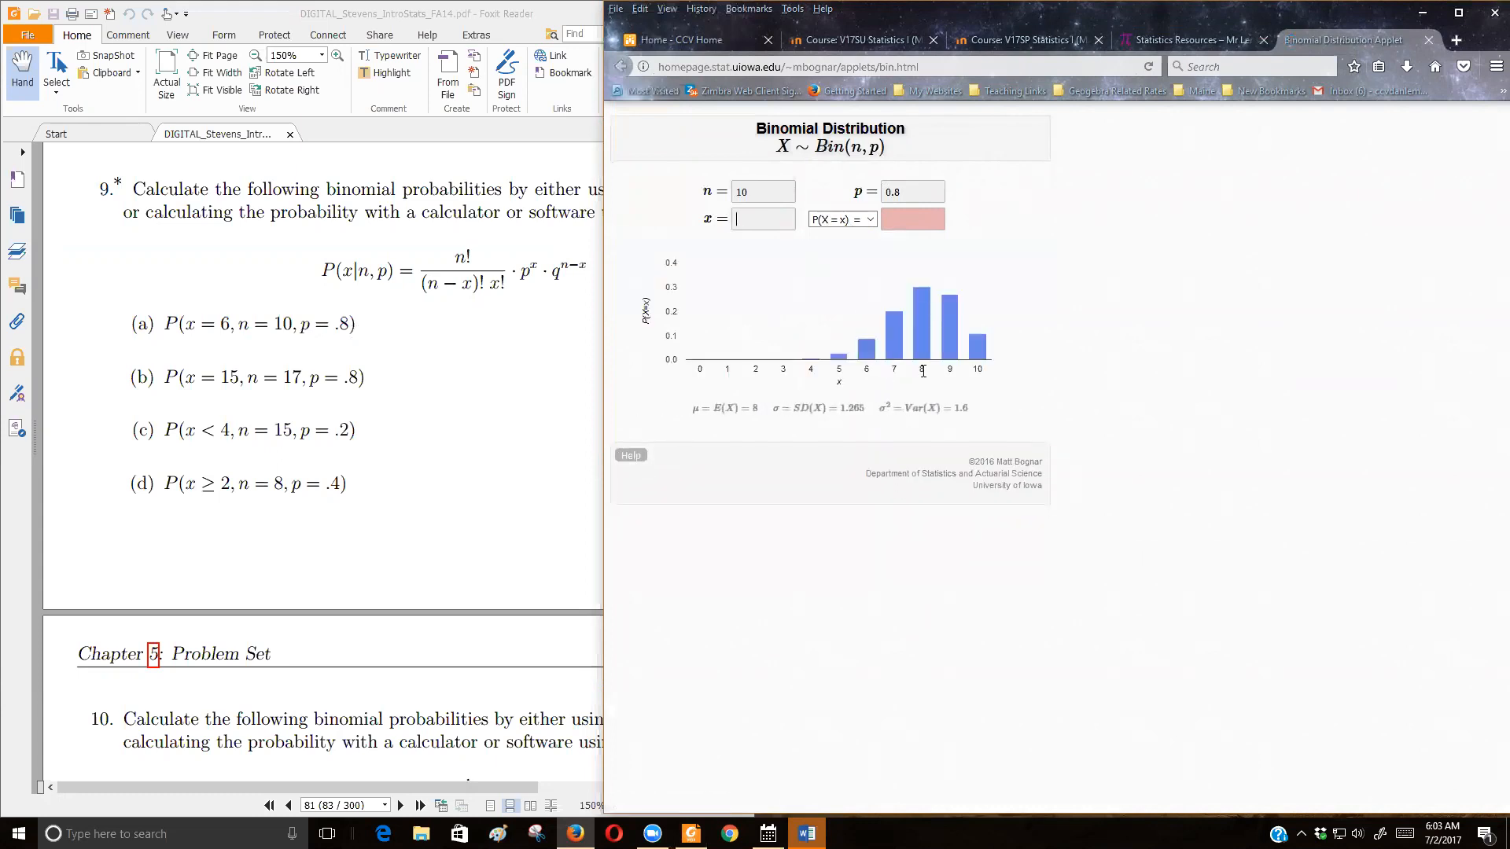
{"action": "mouse_move", "coordinate": [701, 368]}
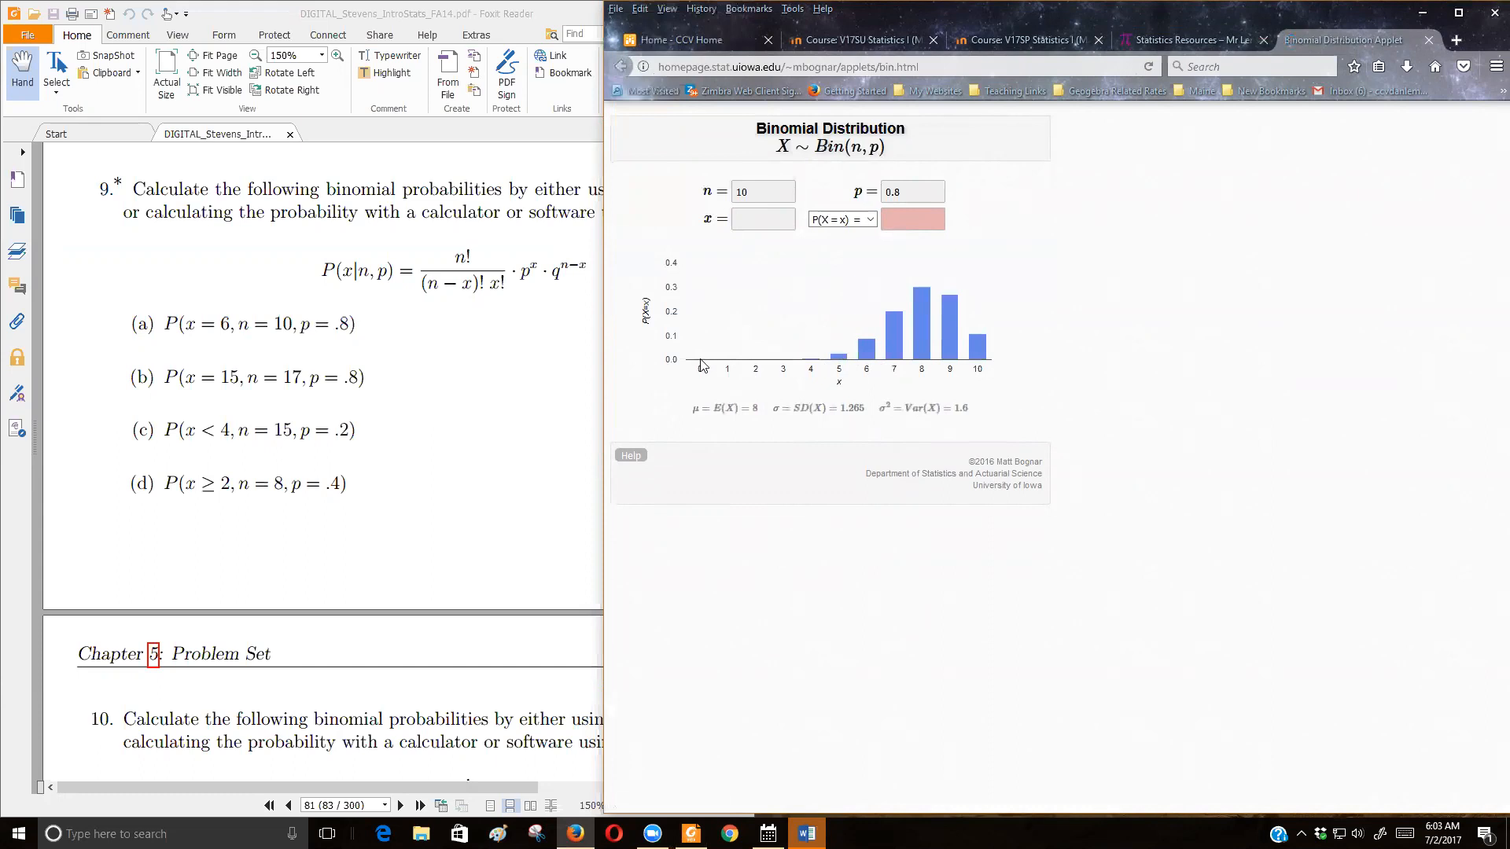
{"action": "mouse_move", "coordinate": [704, 388]}
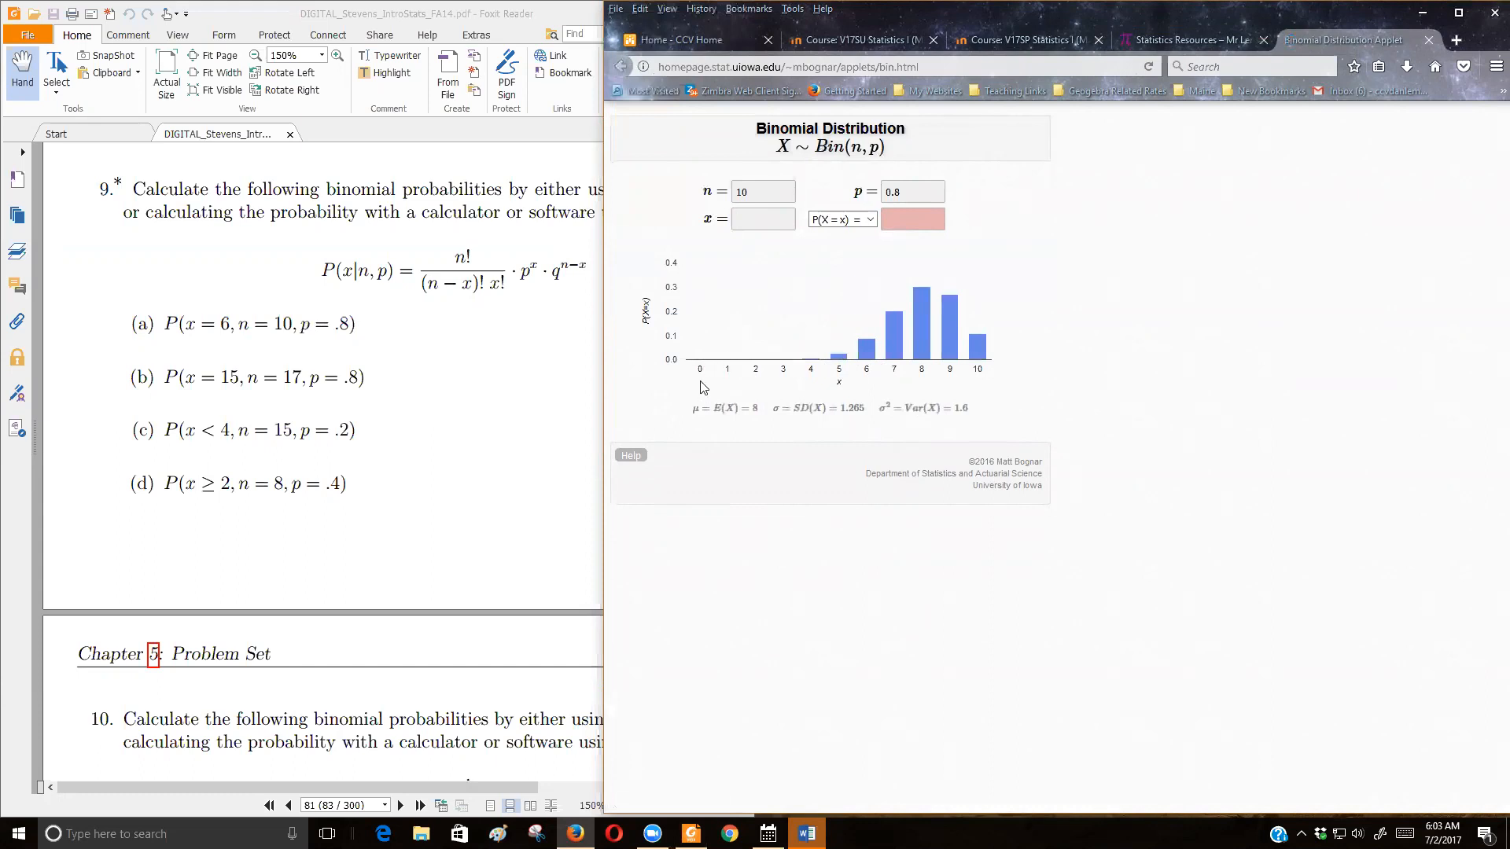
{"action": "mouse_move", "coordinate": [920, 318]}
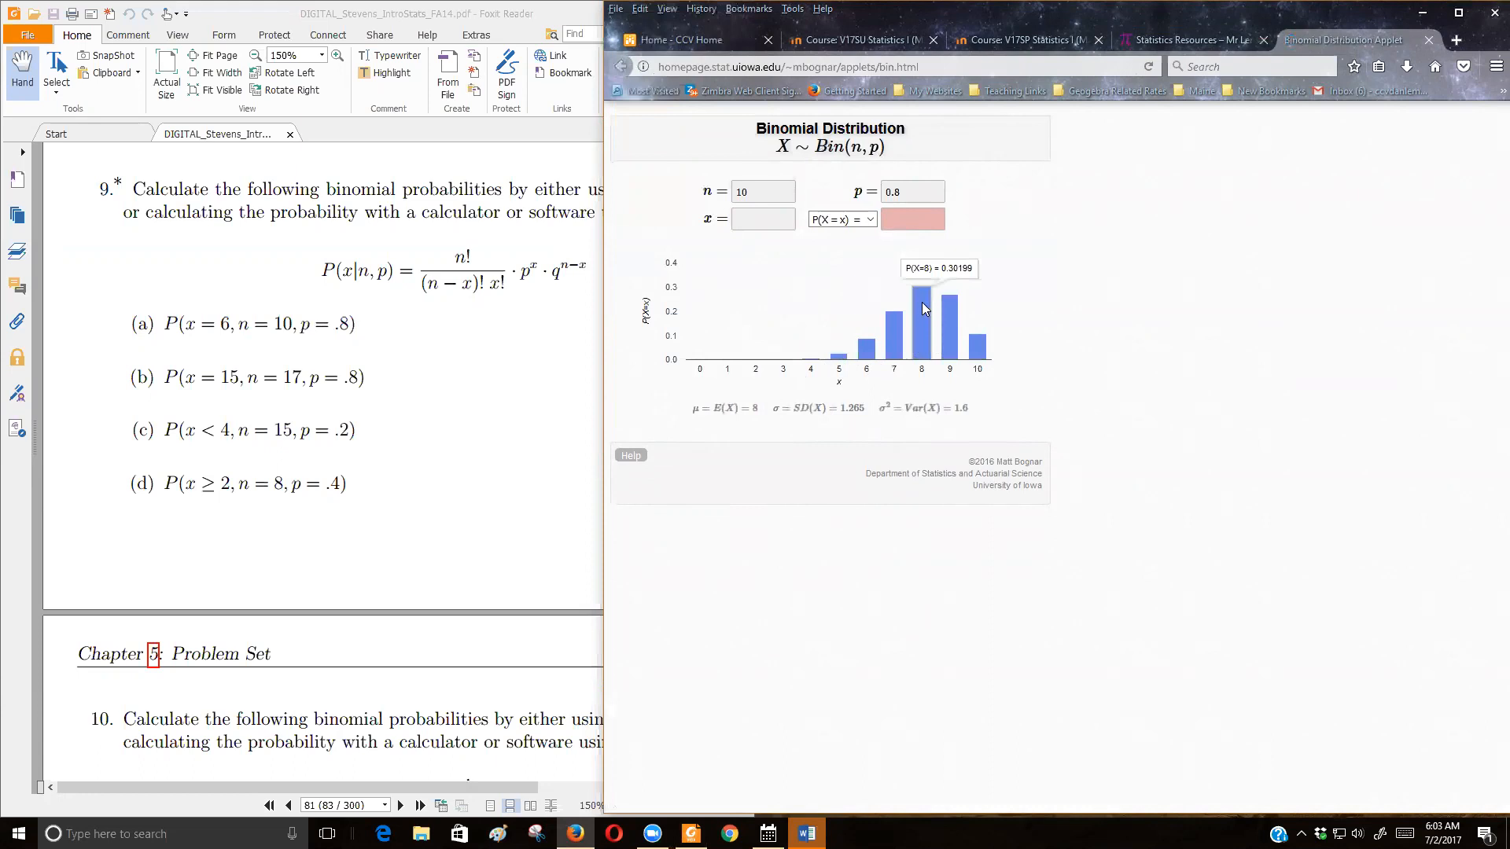
{"action": "mouse_move", "coordinate": [924, 346]}
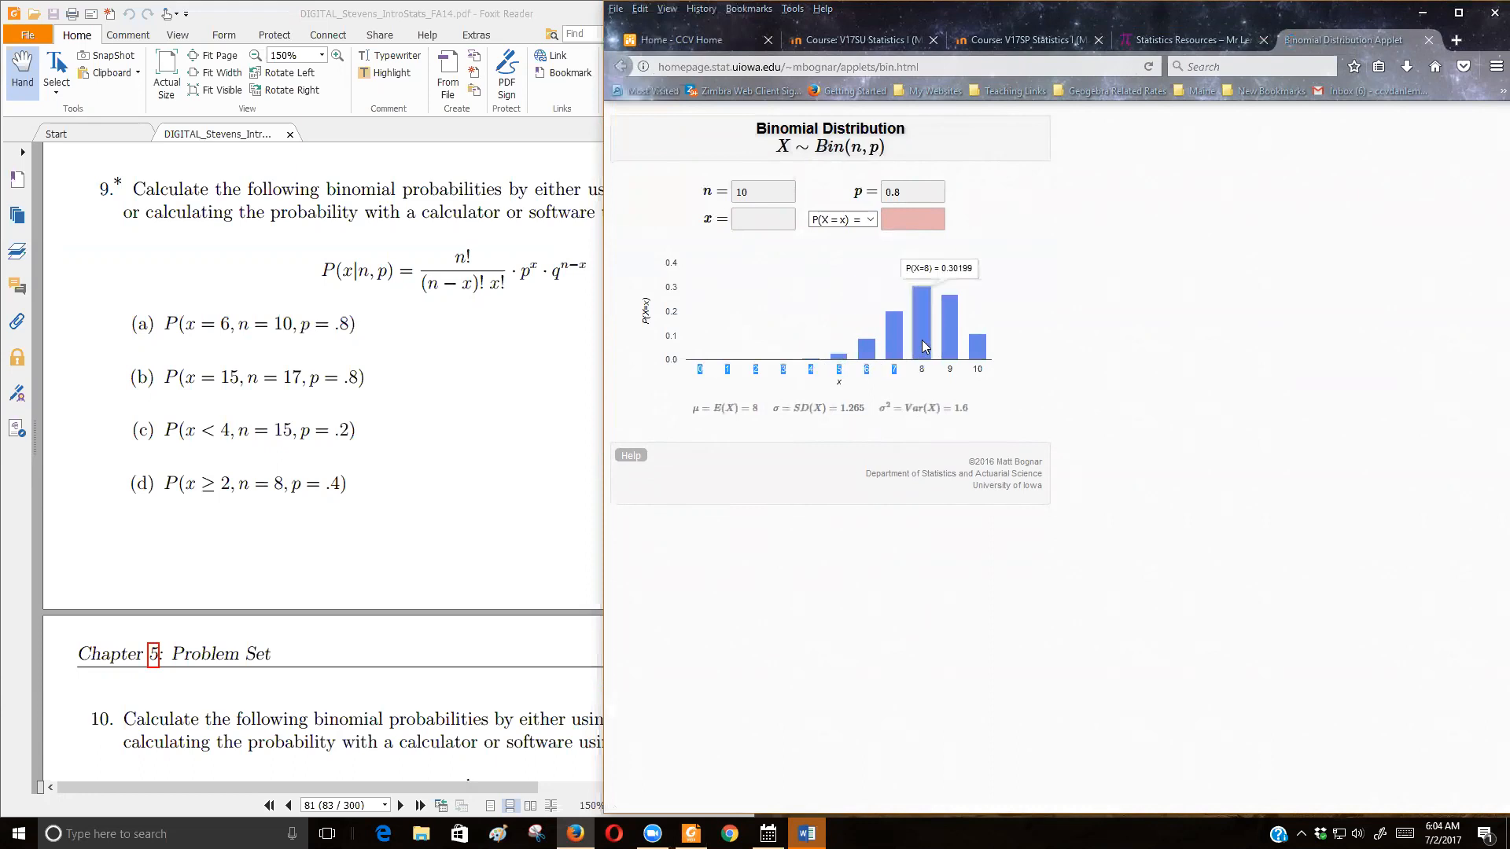
{"action": "mouse_move", "coordinate": [922, 346]}
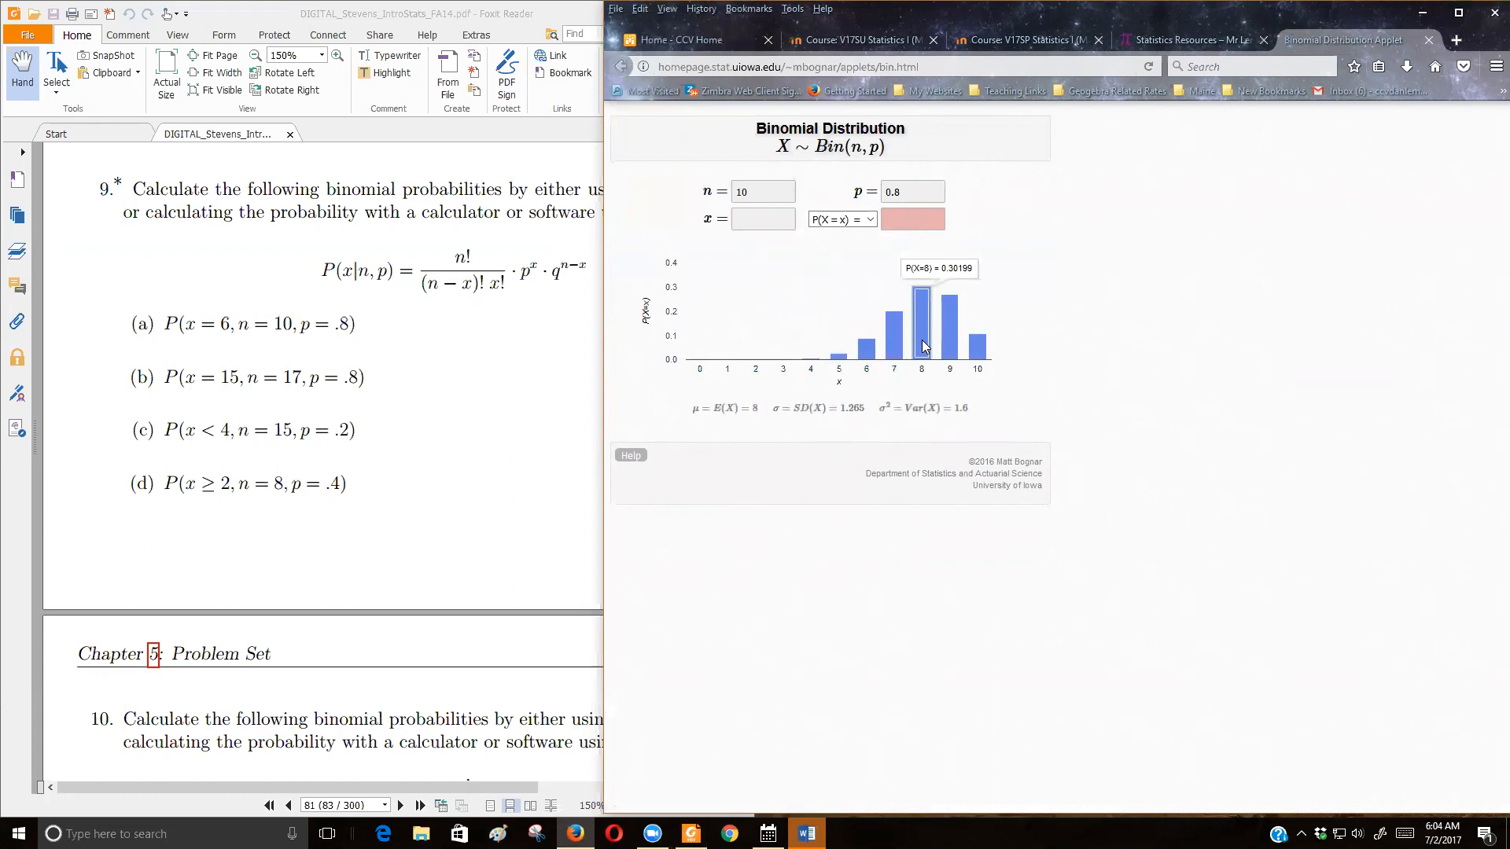
{"action": "mouse_move", "coordinate": [916, 308]}
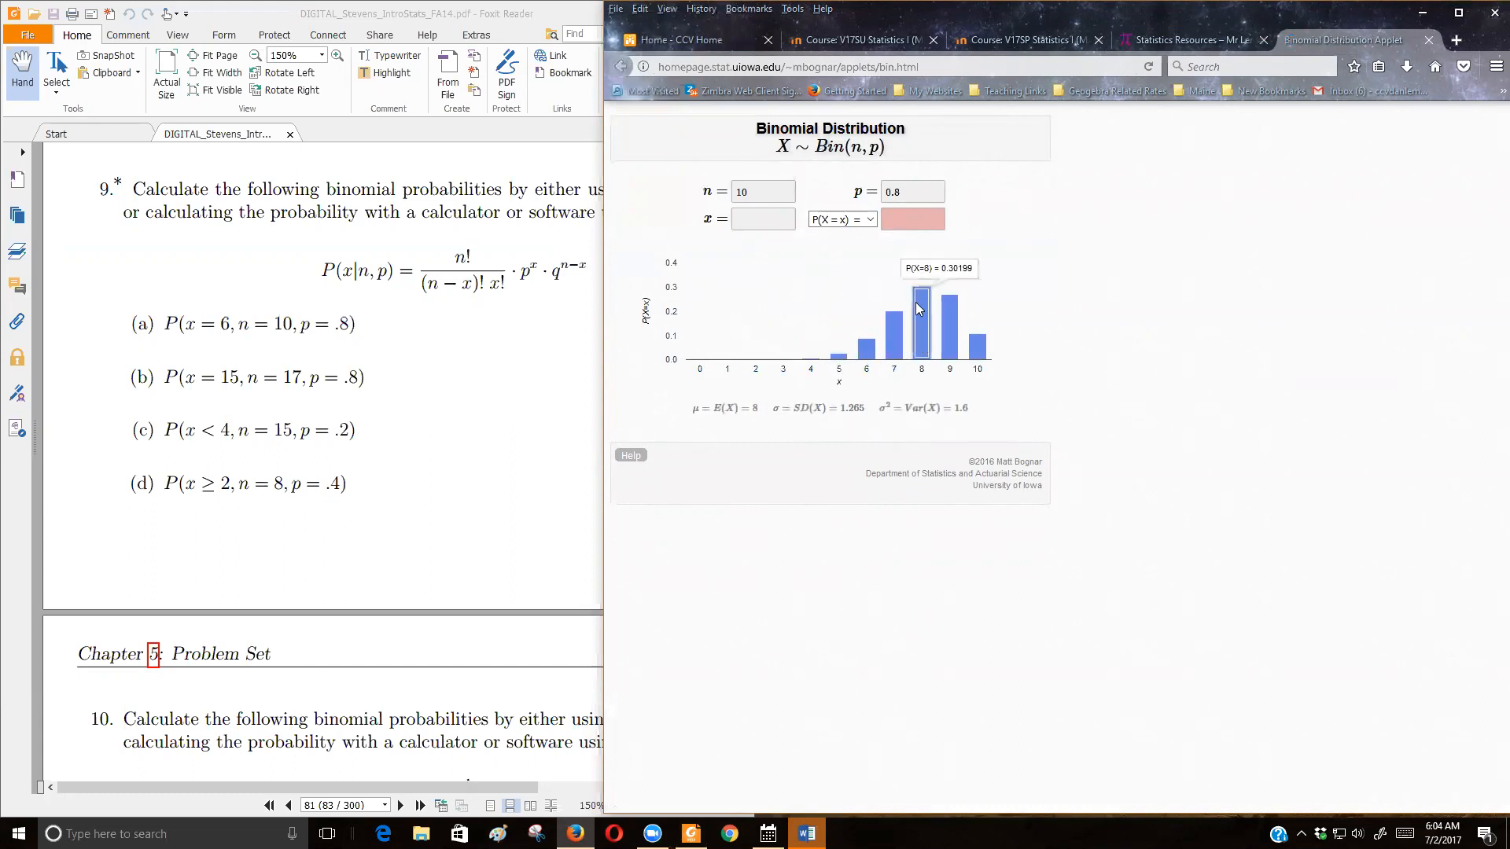
{"action": "mouse_move", "coordinate": [919, 325]}
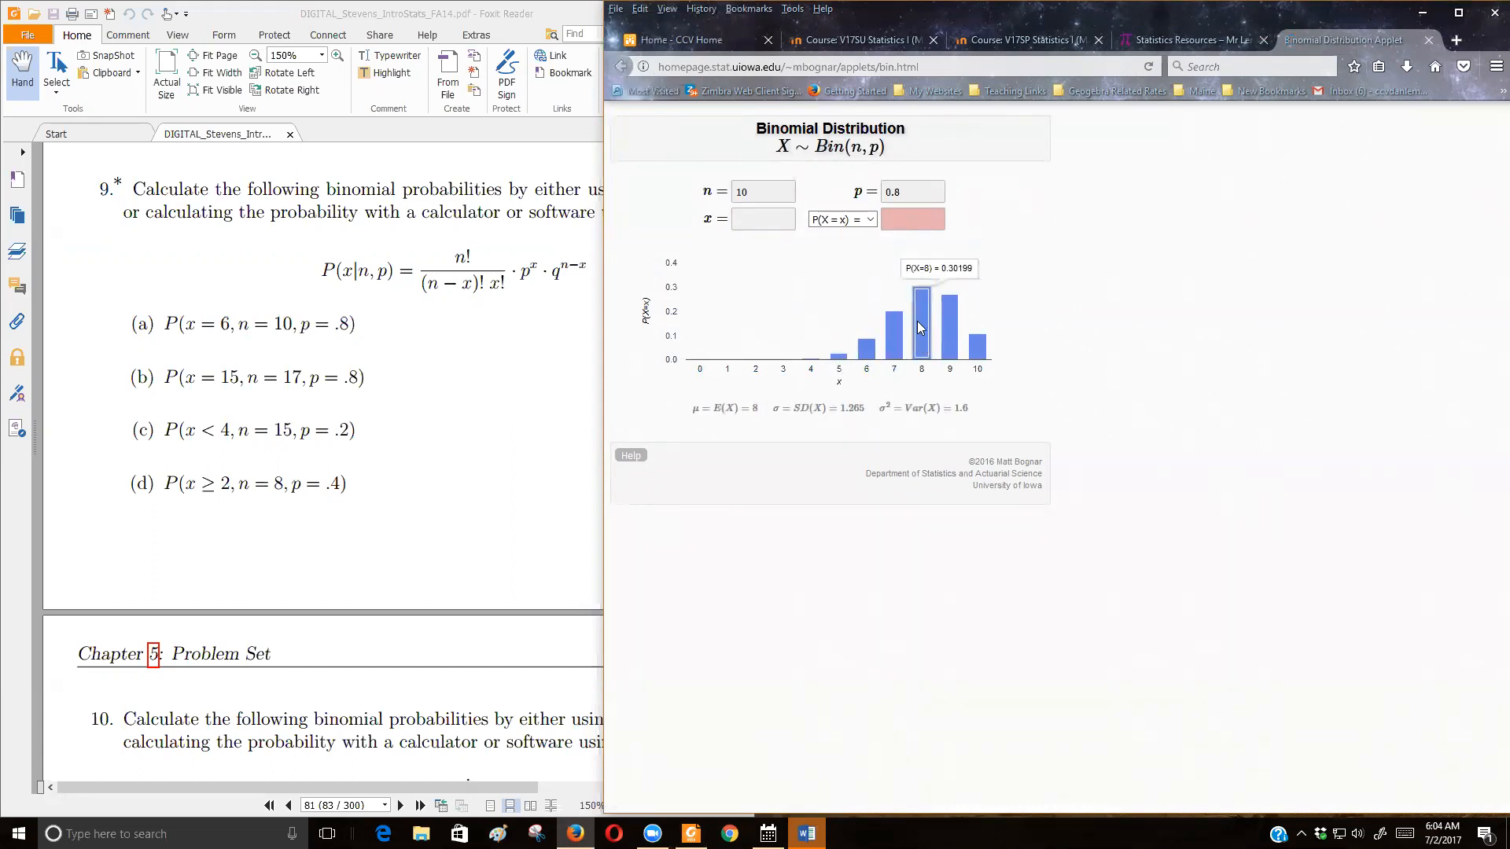
{"action": "mouse_move", "coordinate": [861, 334]}
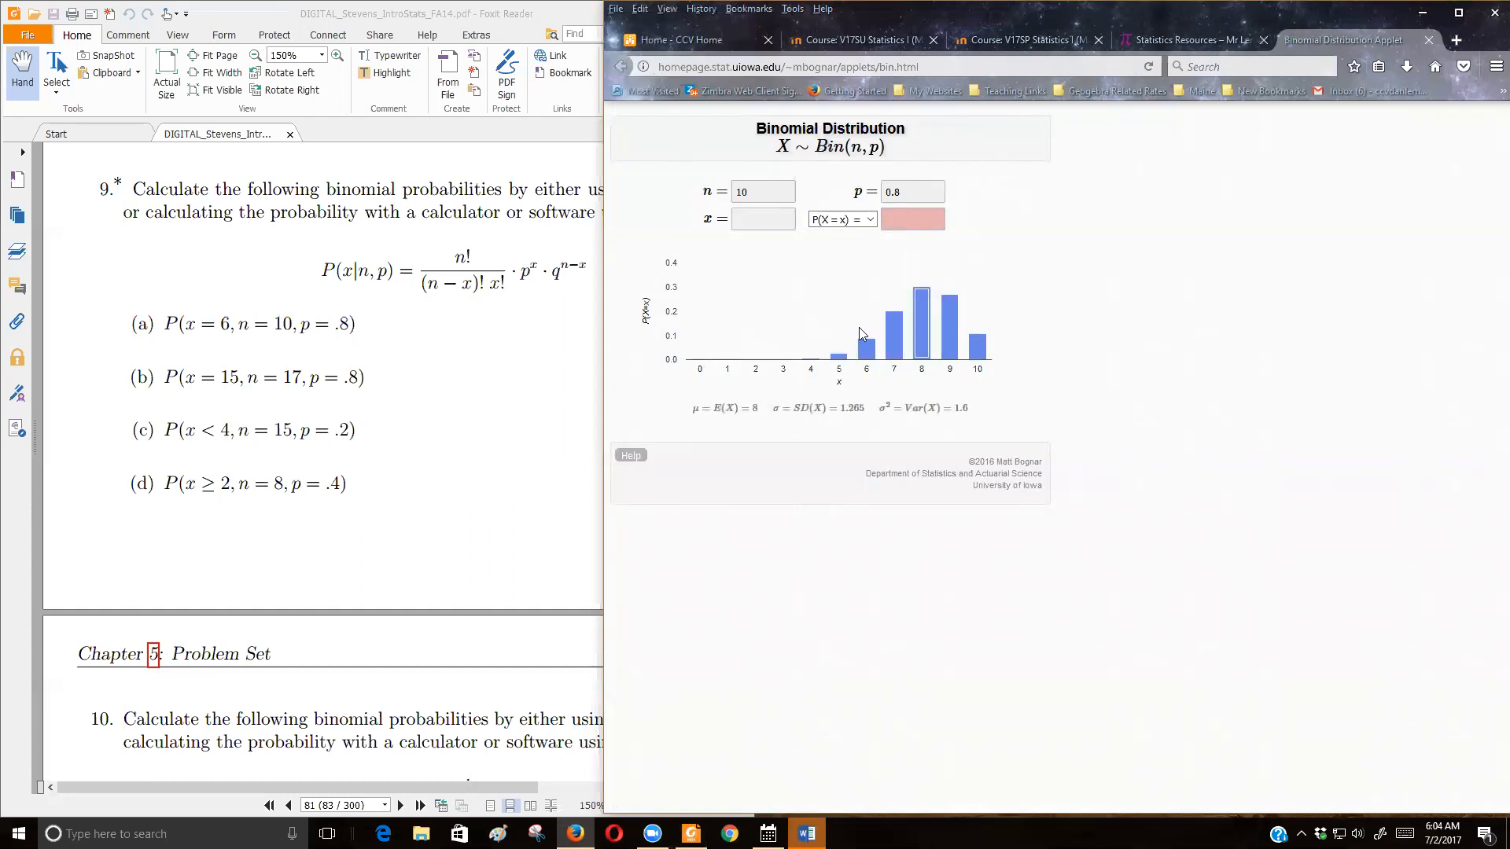
{"action": "mouse_move", "coordinate": [894, 391]}
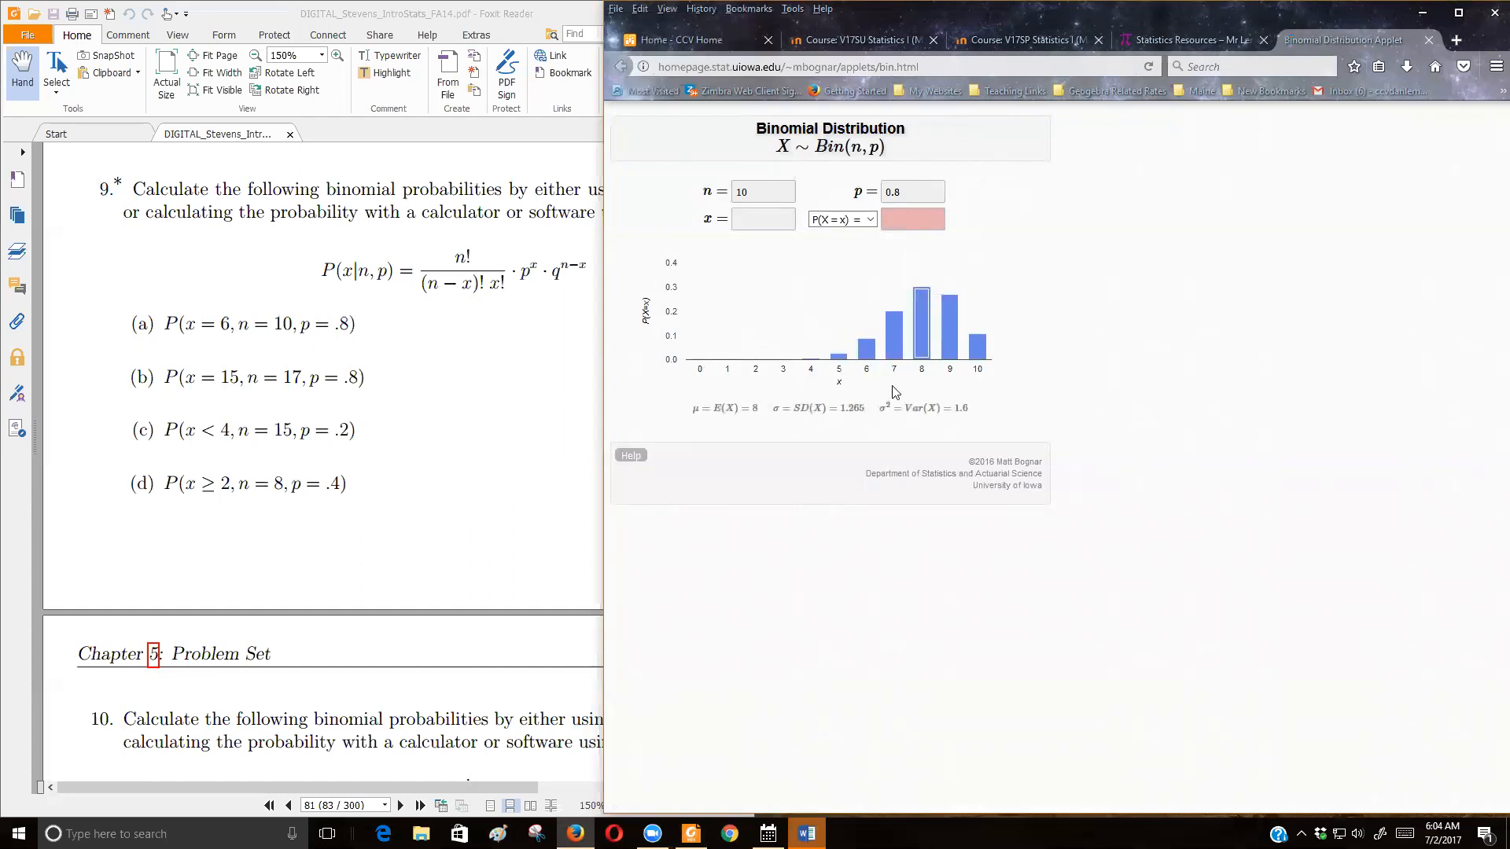
{"action": "mouse_move", "coordinate": [865, 346]}
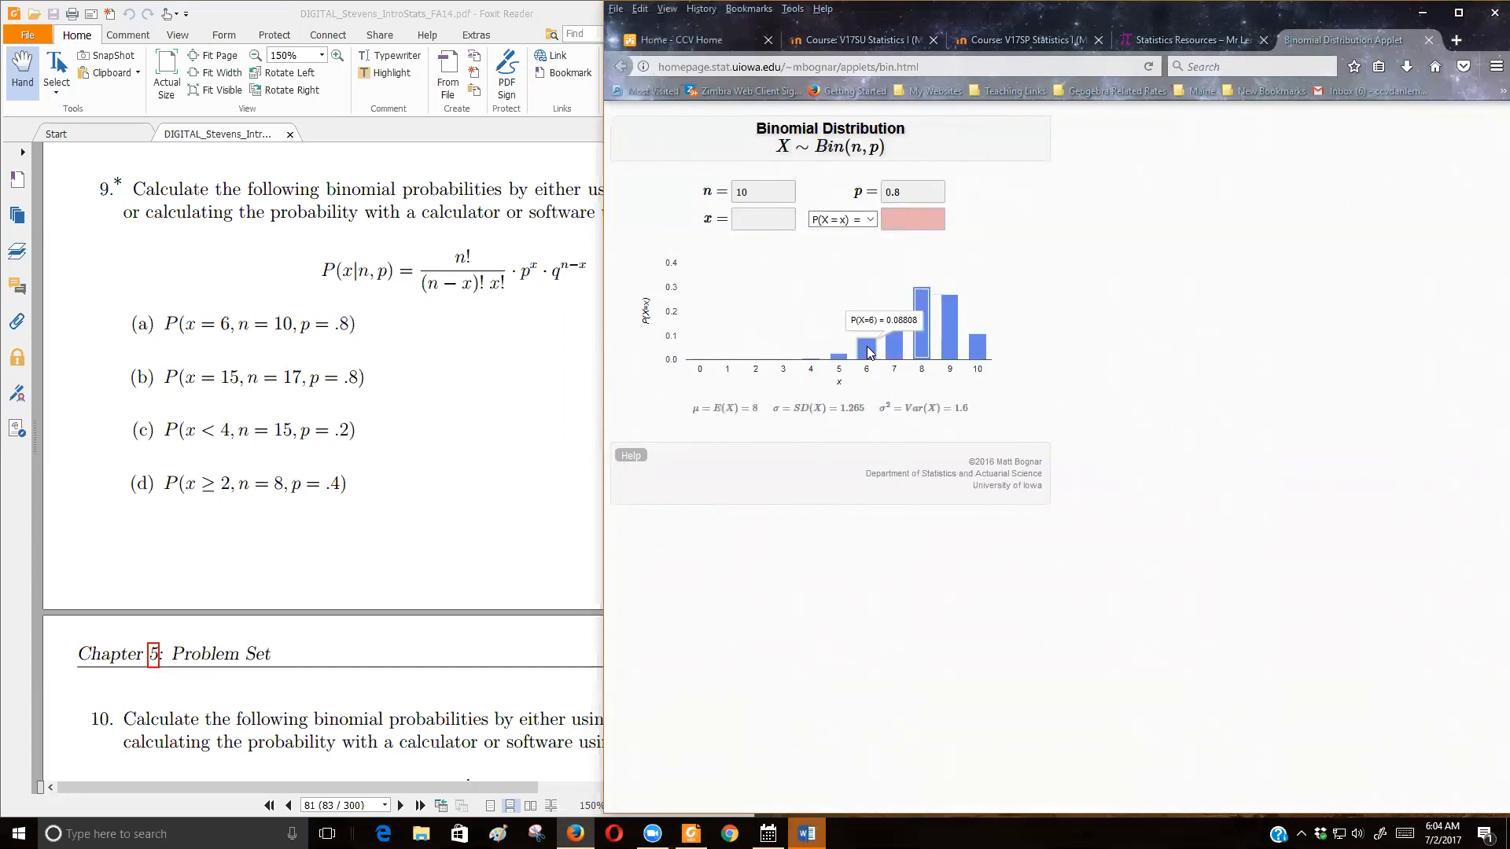
{"action": "mouse_move", "coordinate": [843, 339]}
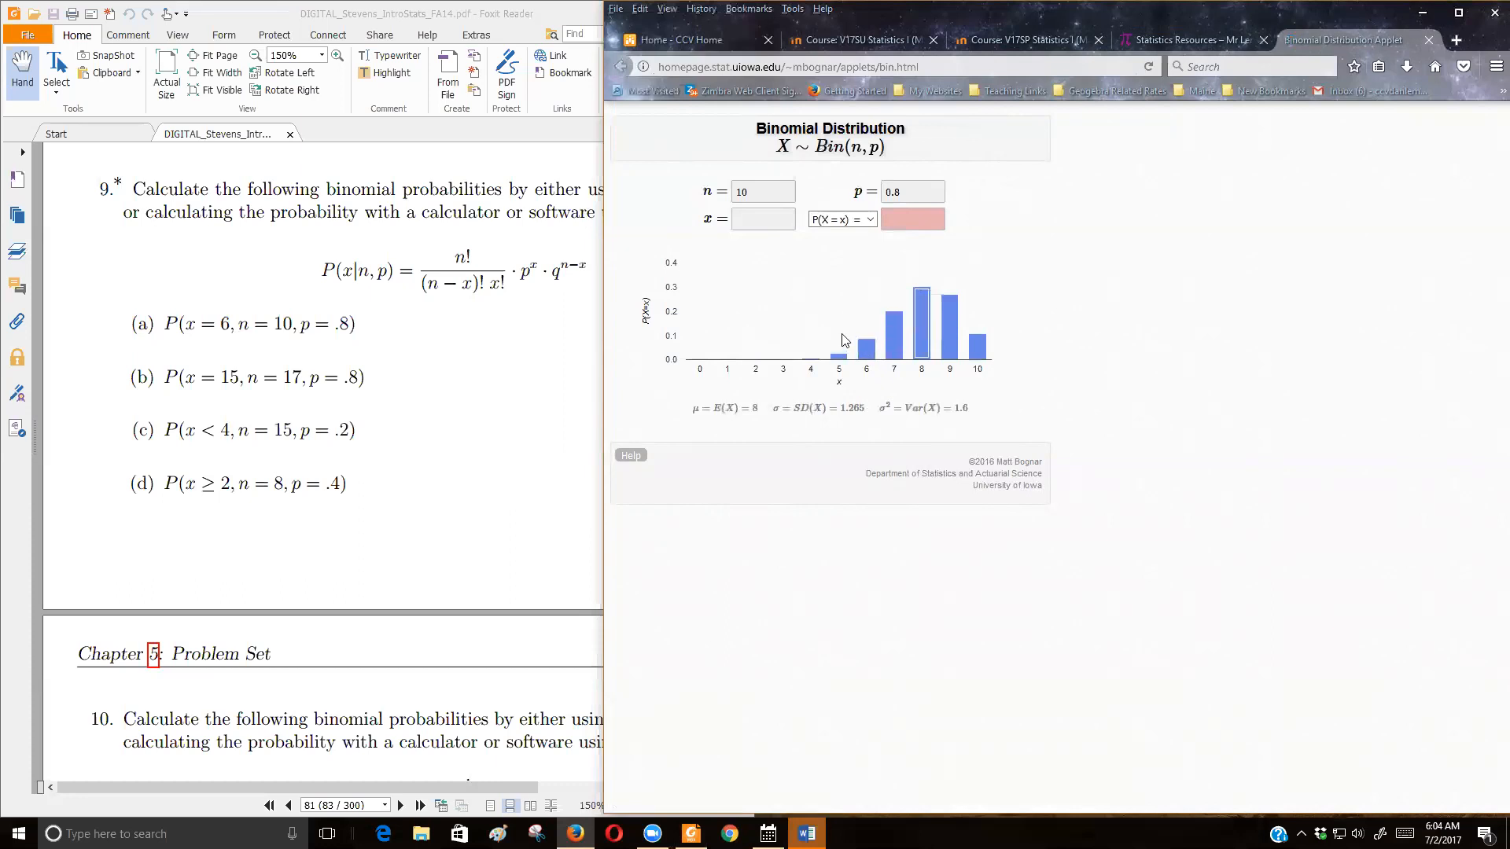
{"action": "mouse_move", "coordinate": [860, 423]}
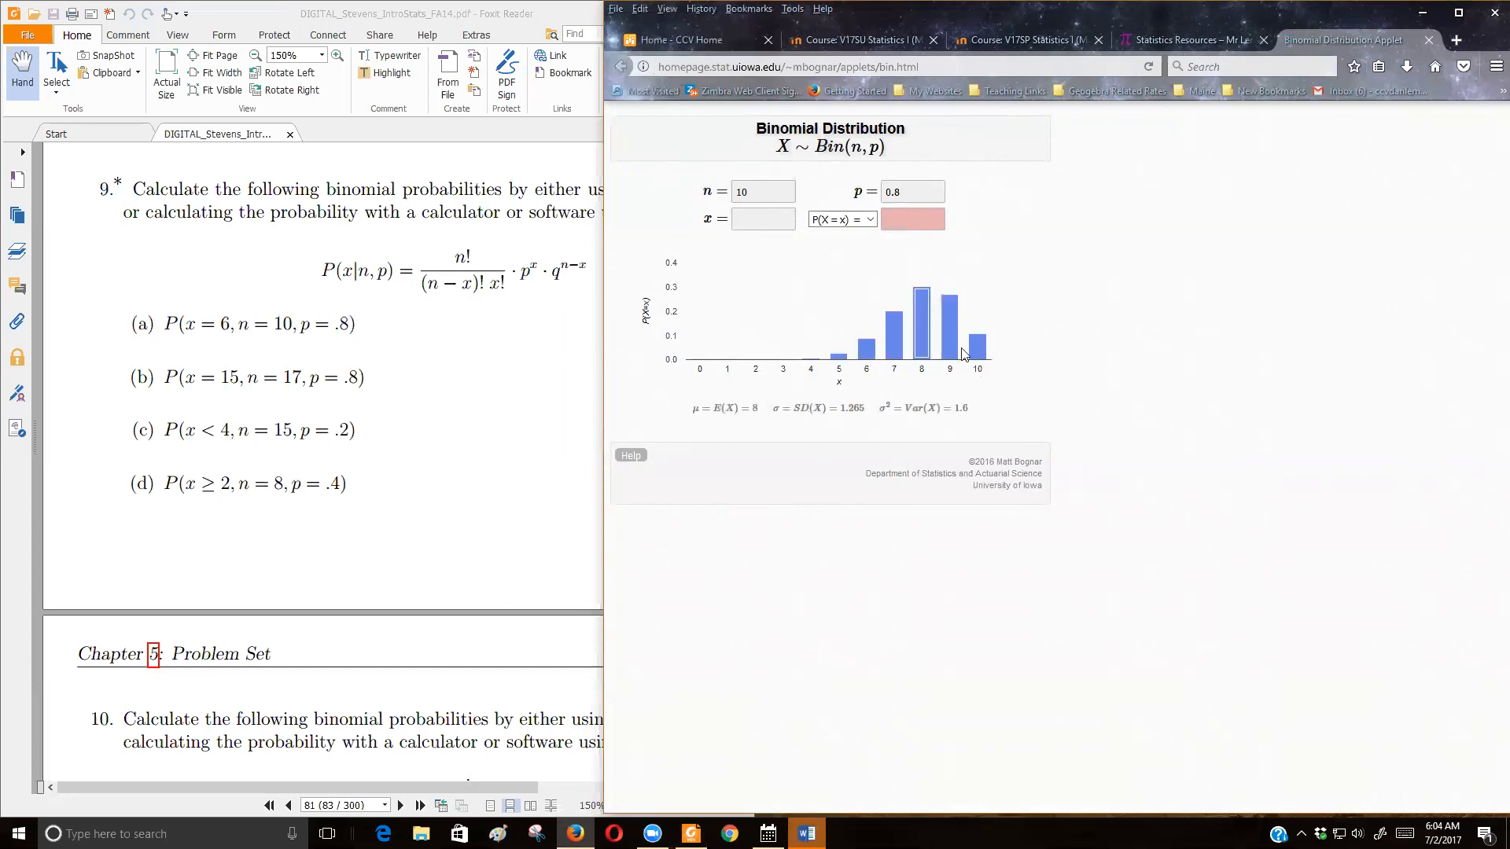
{"action": "mouse_move", "coordinate": [835, 253]}
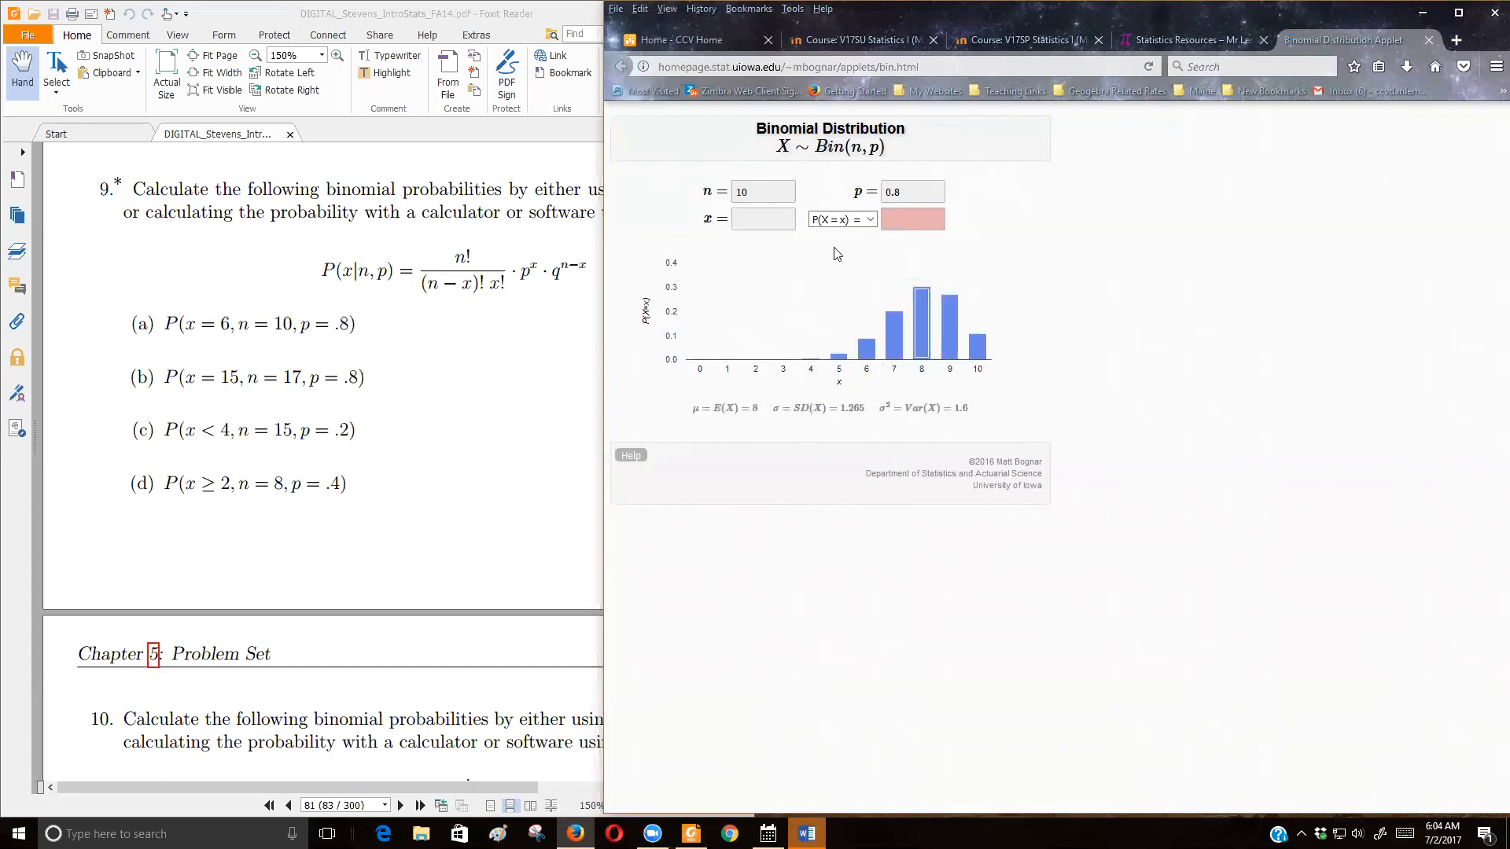
{"action": "left_click", "coordinate": [910, 191]}
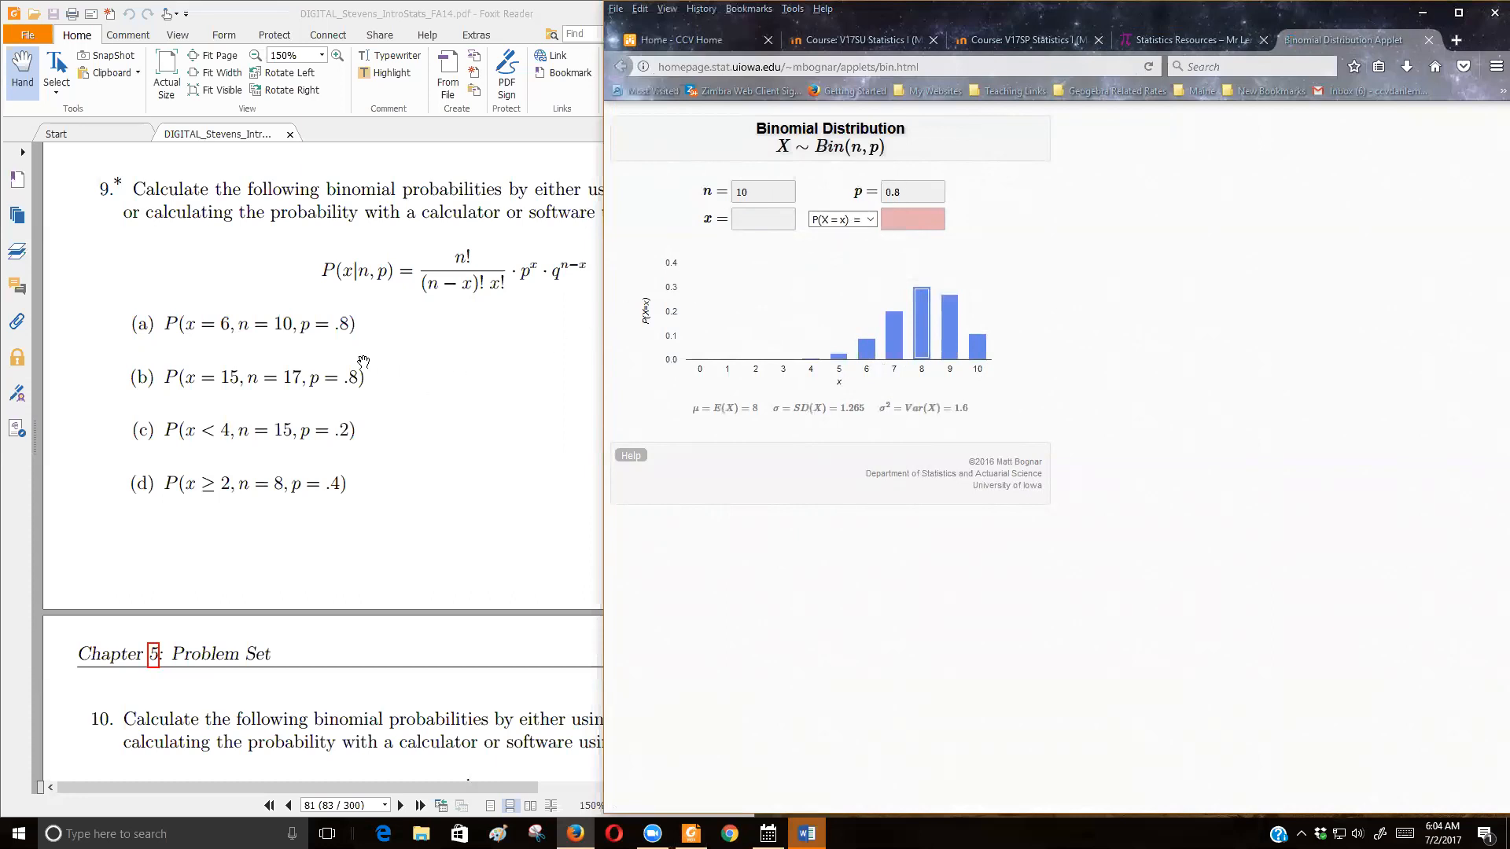
{"action": "mouse_move", "coordinate": [921, 337]}
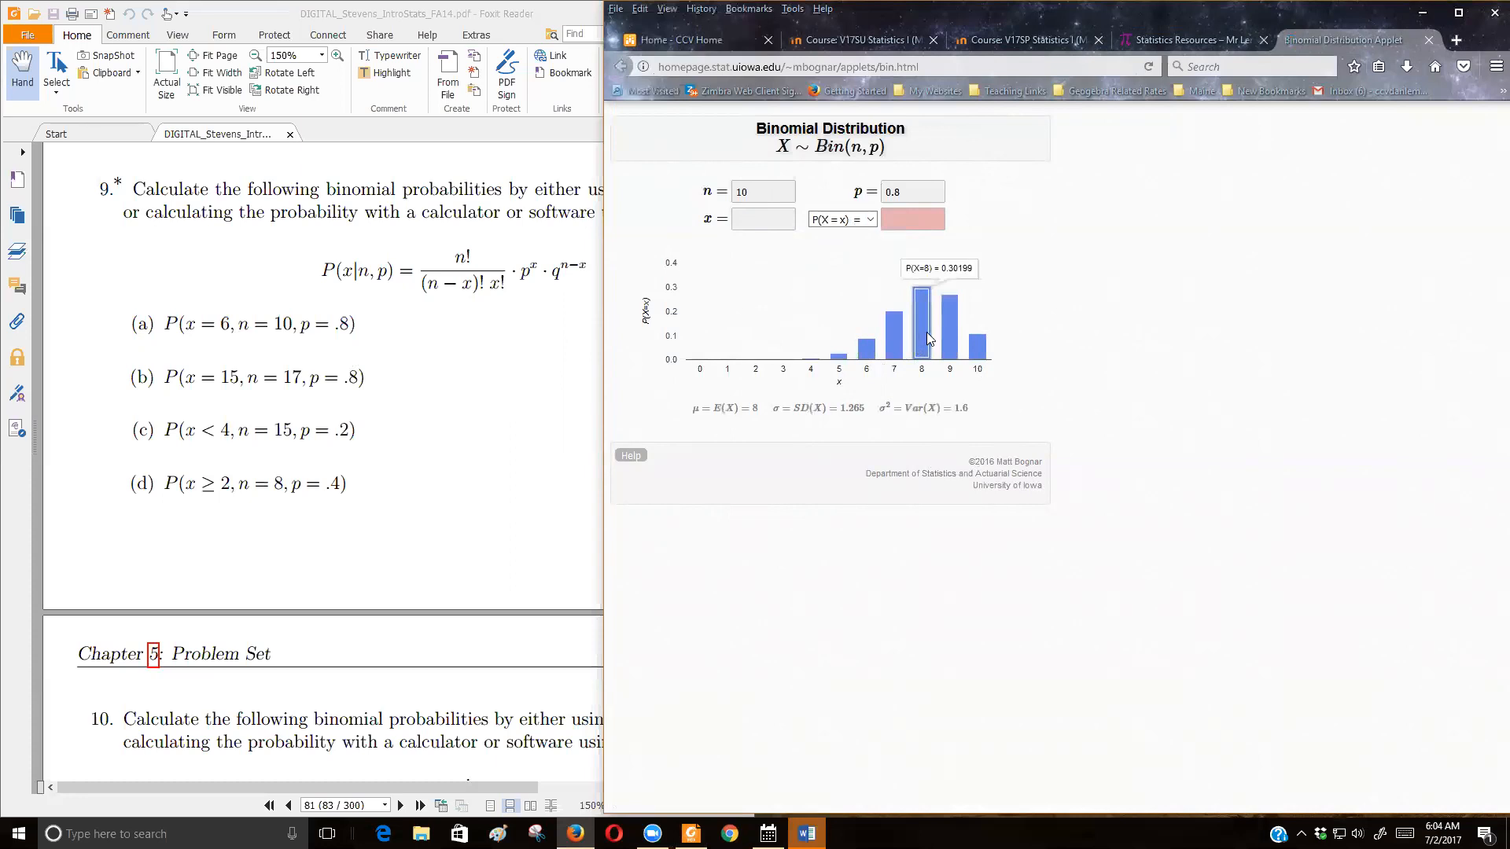
{"action": "mouse_move", "coordinate": [865, 357]}
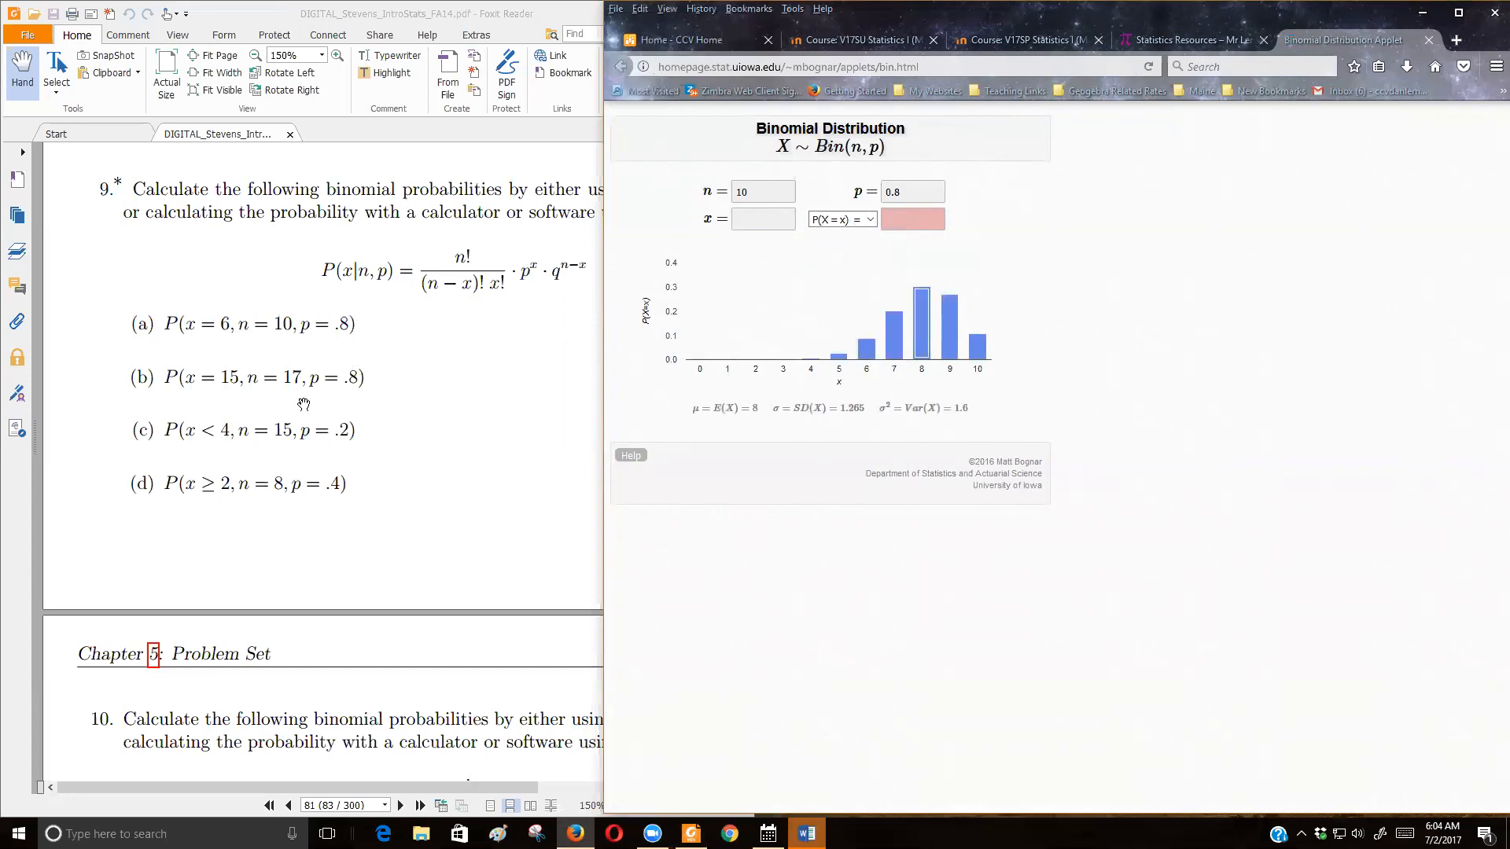
{"action": "mouse_move", "coordinate": [207, 446]}
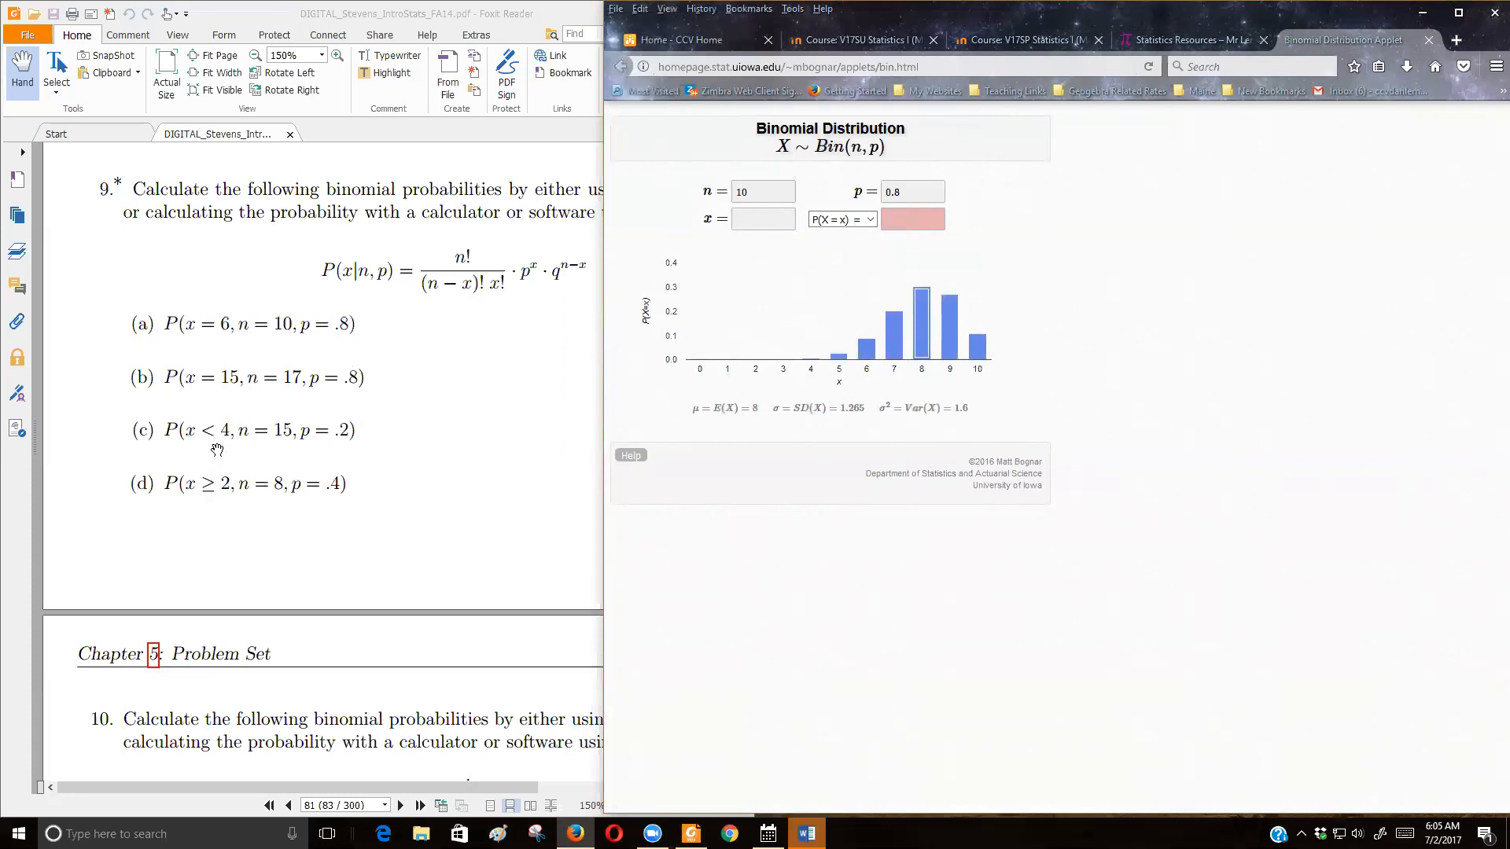
{"action": "mouse_move", "coordinate": [212, 434]}
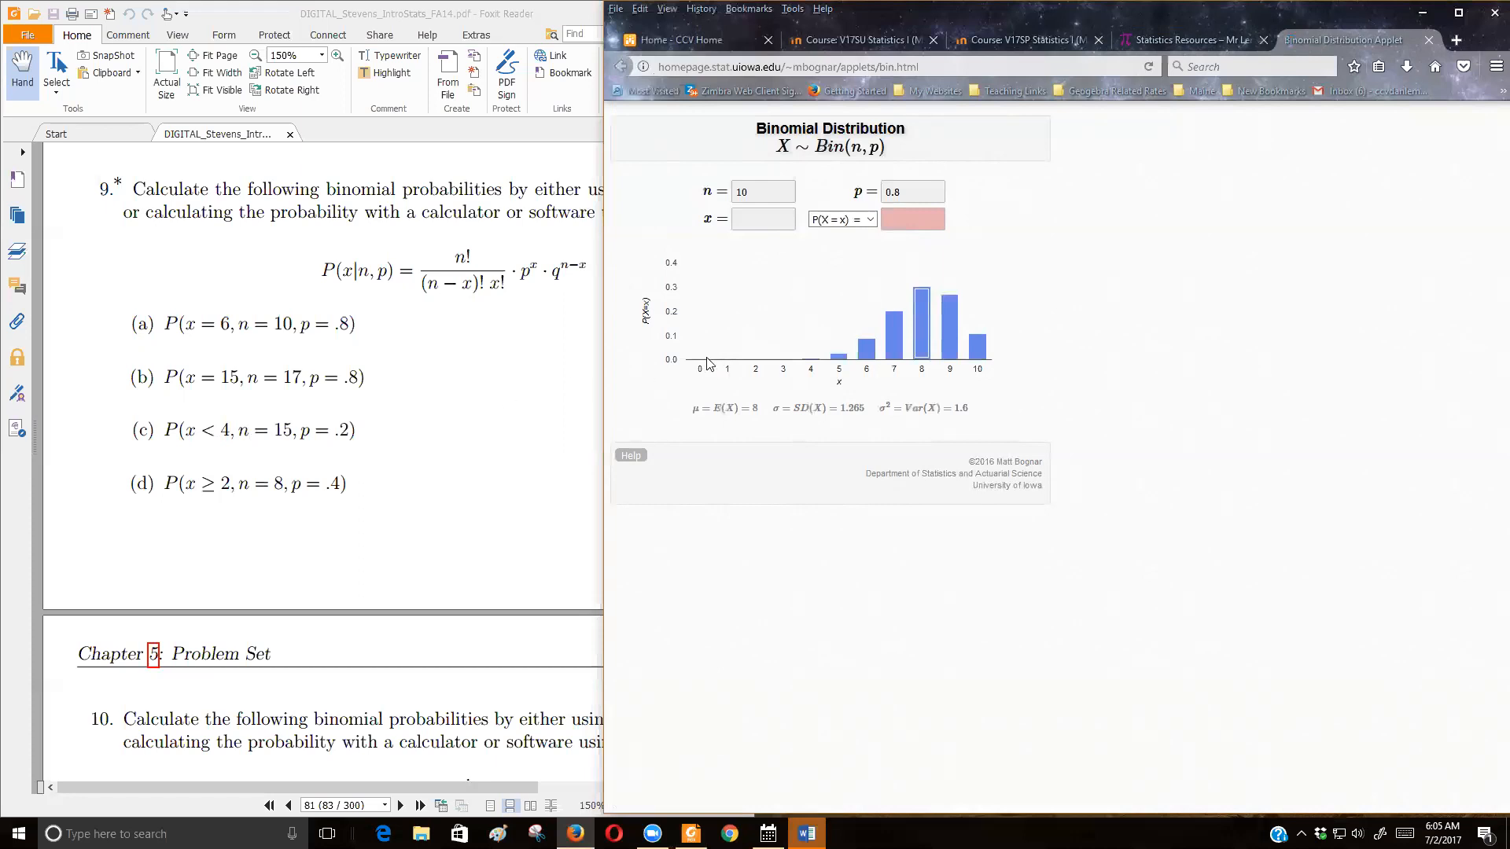
- Replace the parameters with n = 15 and p = 0.2, giving mean 3 and SD 1.549
{"action": "triple_click", "coordinate": [761, 192]}
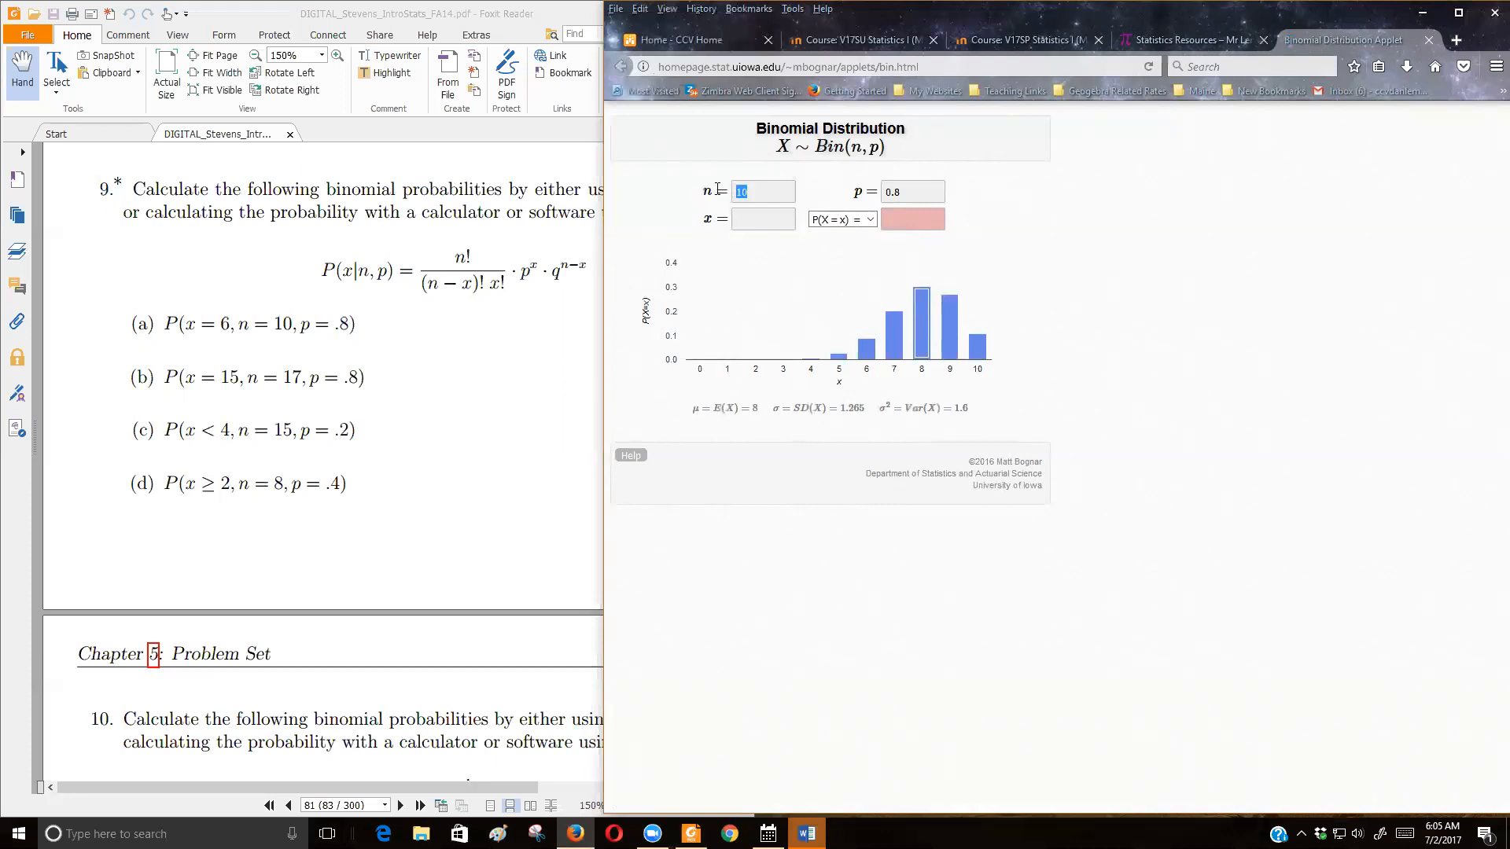
{"action": "type", "text": "15"}
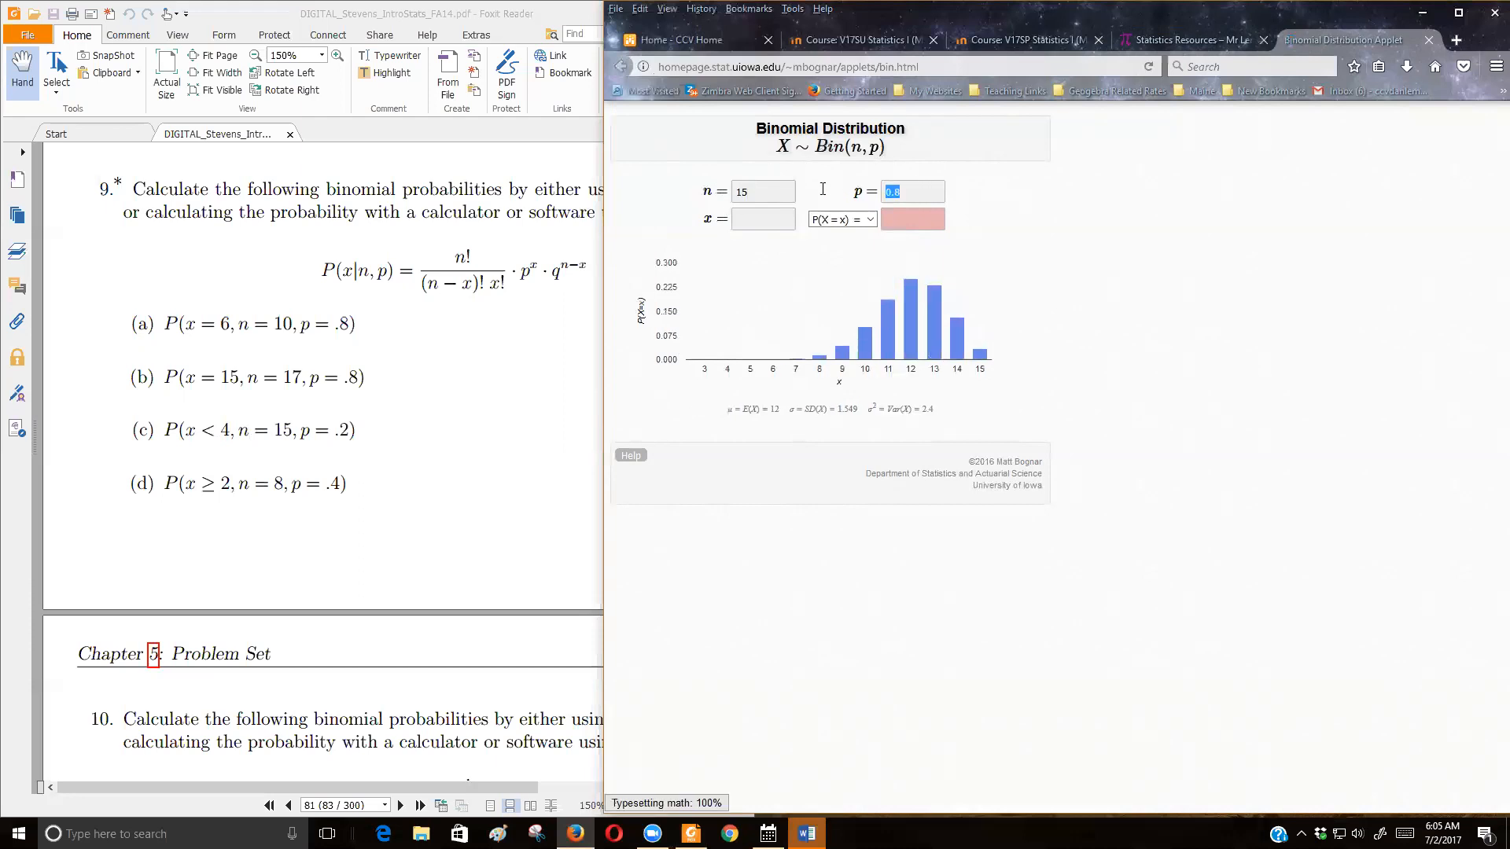
{"action": "type", "text": "0.2"}
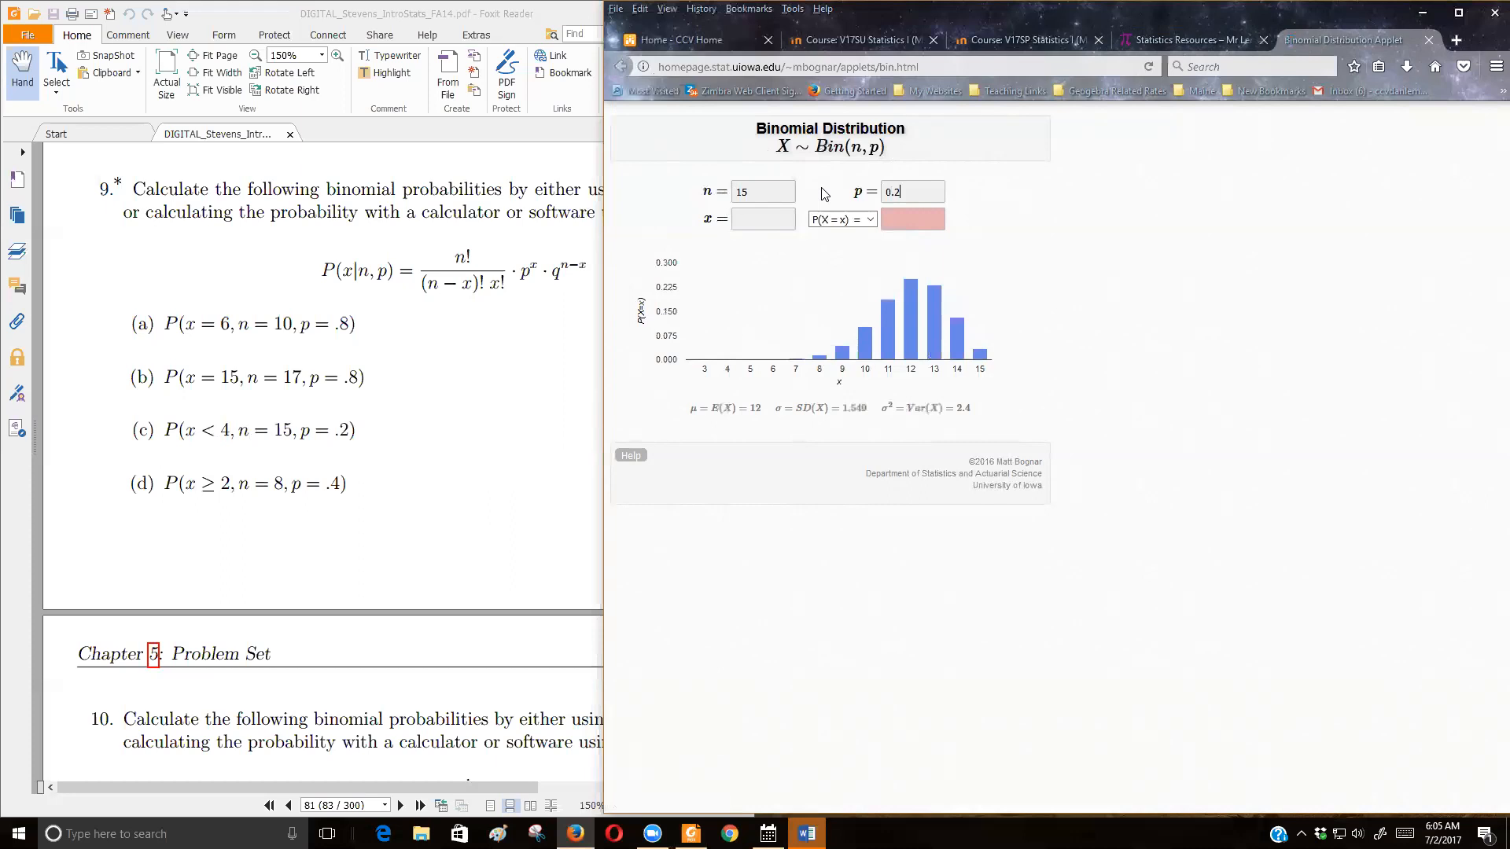
{"action": "left_click", "coordinate": [761, 220]}
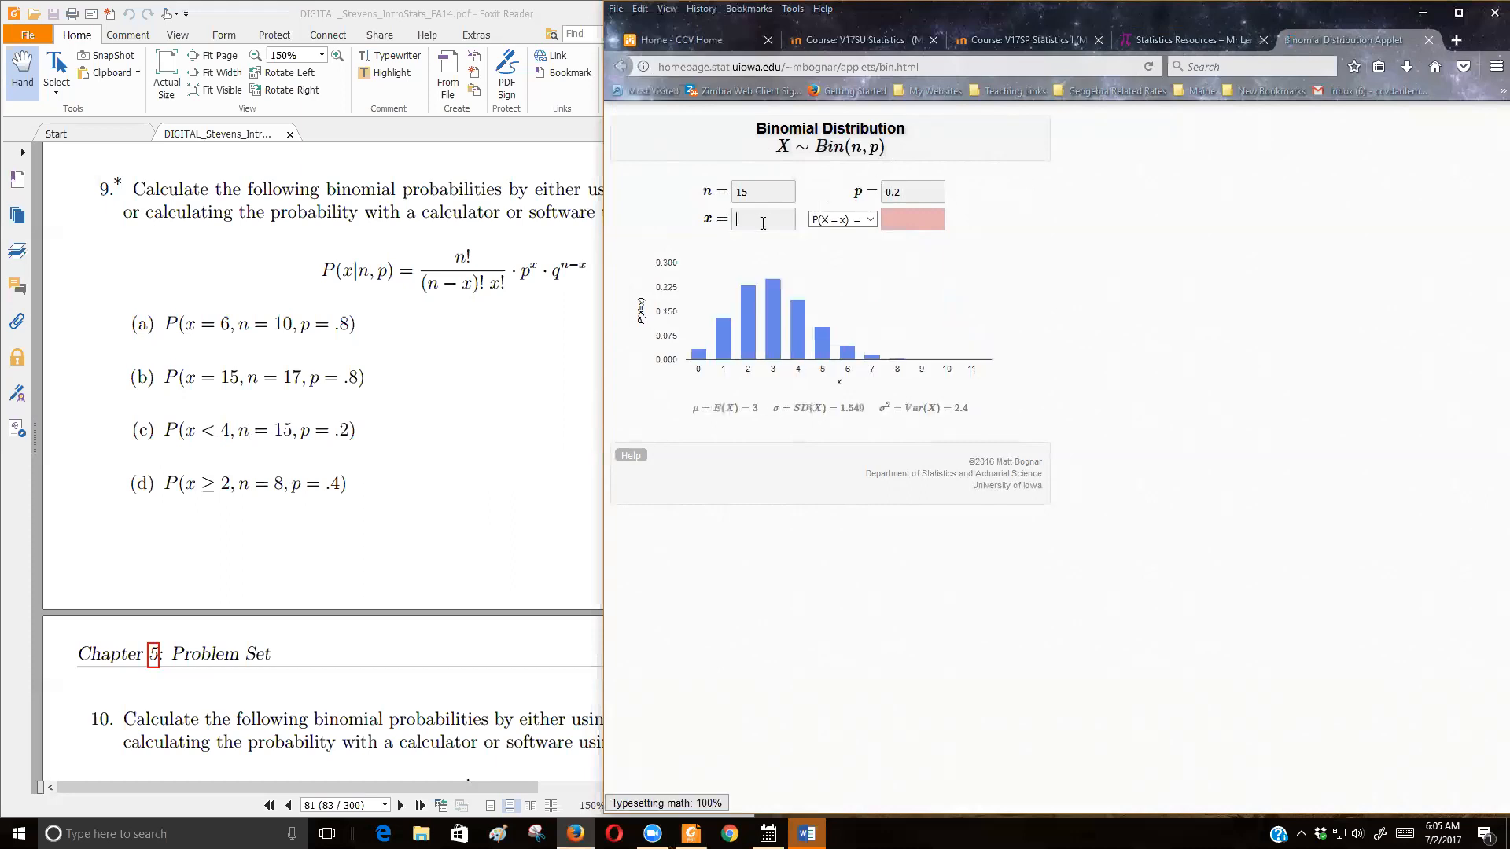
{"action": "mouse_move", "coordinate": [723, 328]}
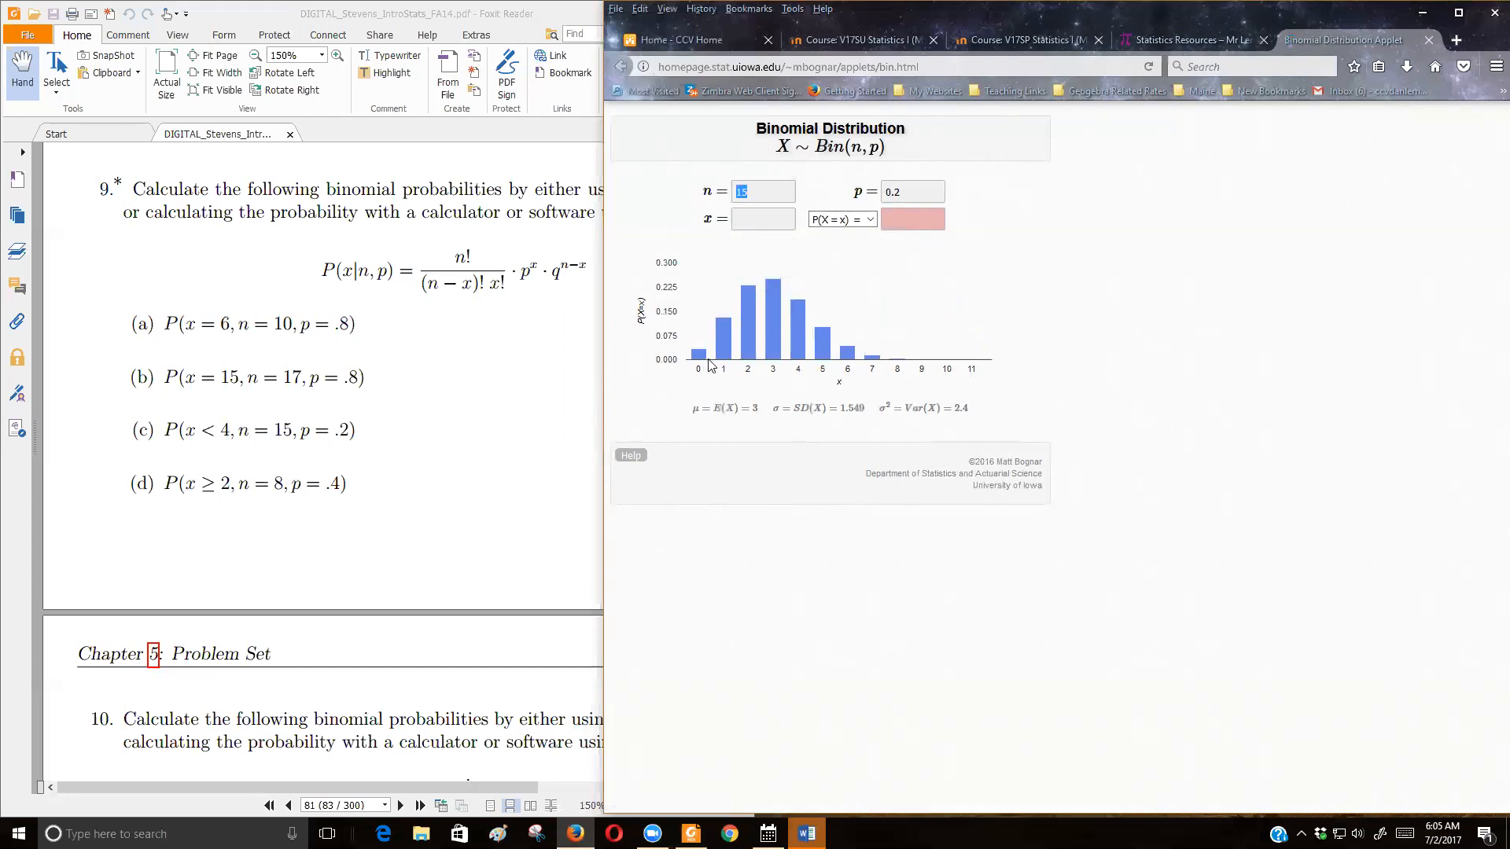
{"action": "mouse_move", "coordinate": [822, 346]}
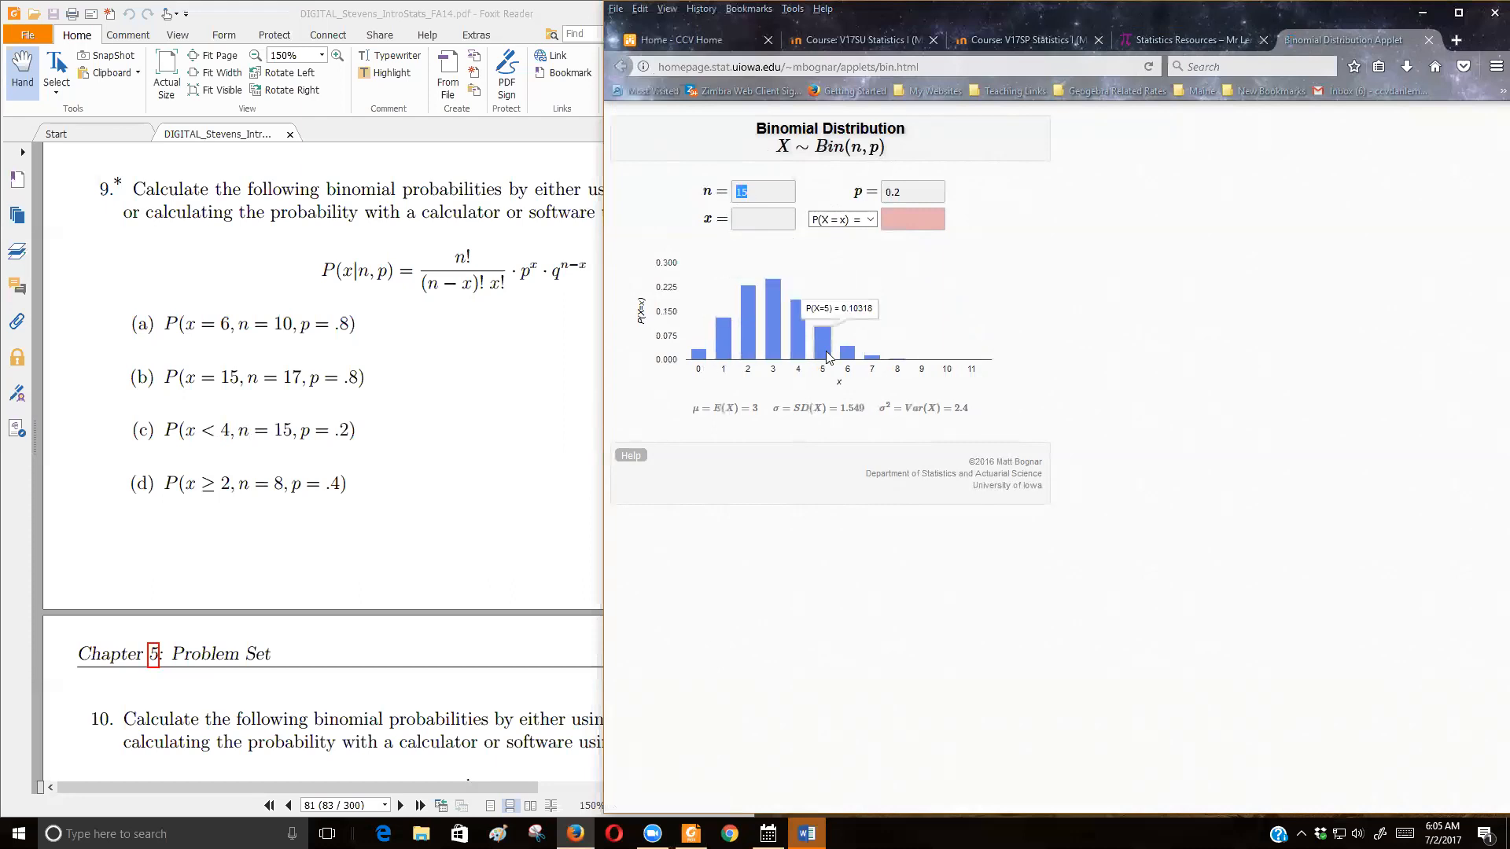
{"action": "mouse_move", "coordinate": [910, 197]}
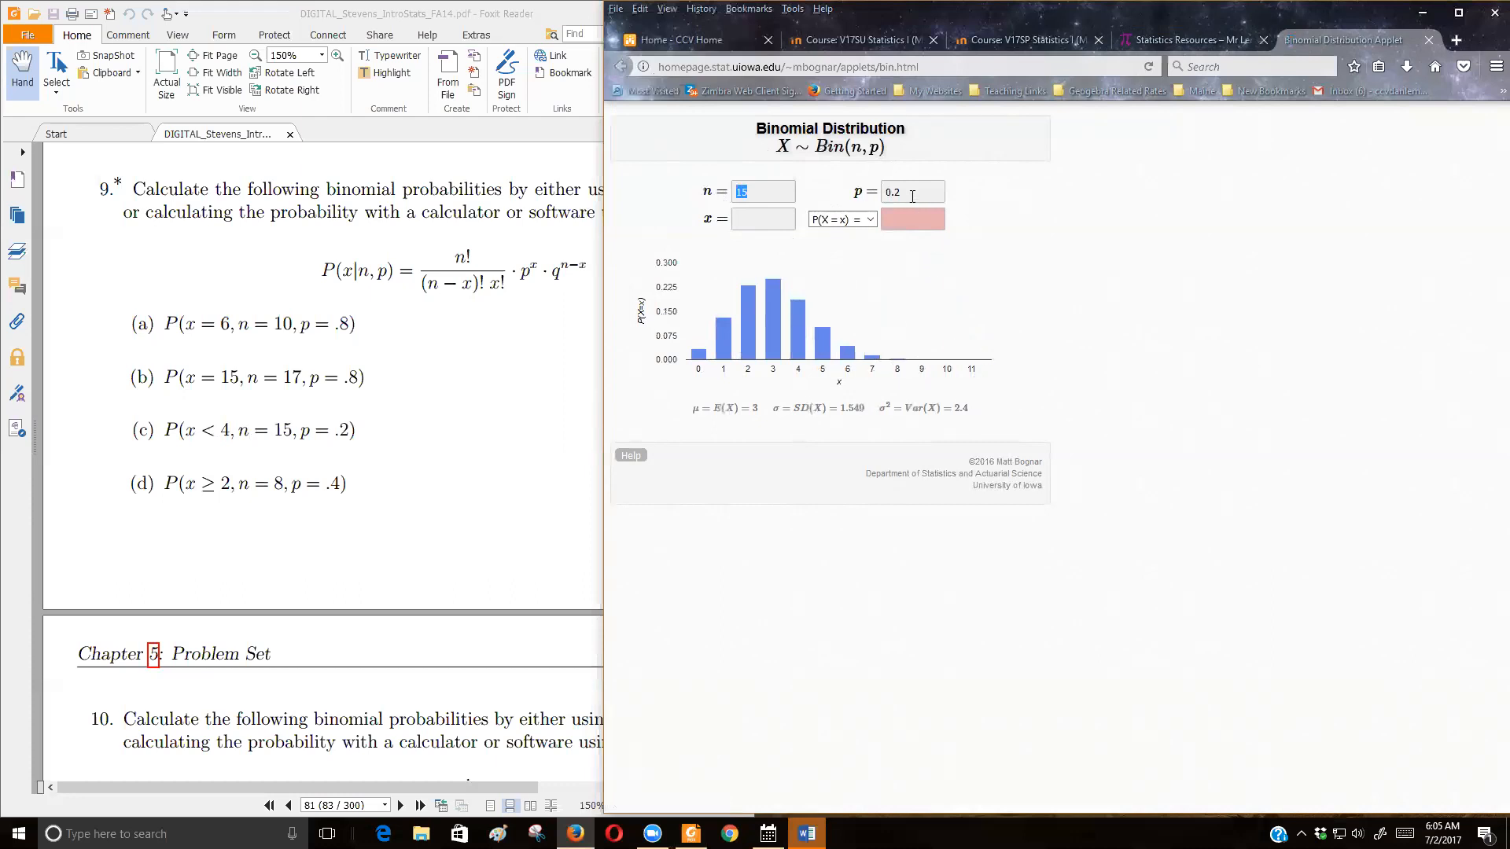
{"action": "mouse_move", "coordinate": [1005, 387]}
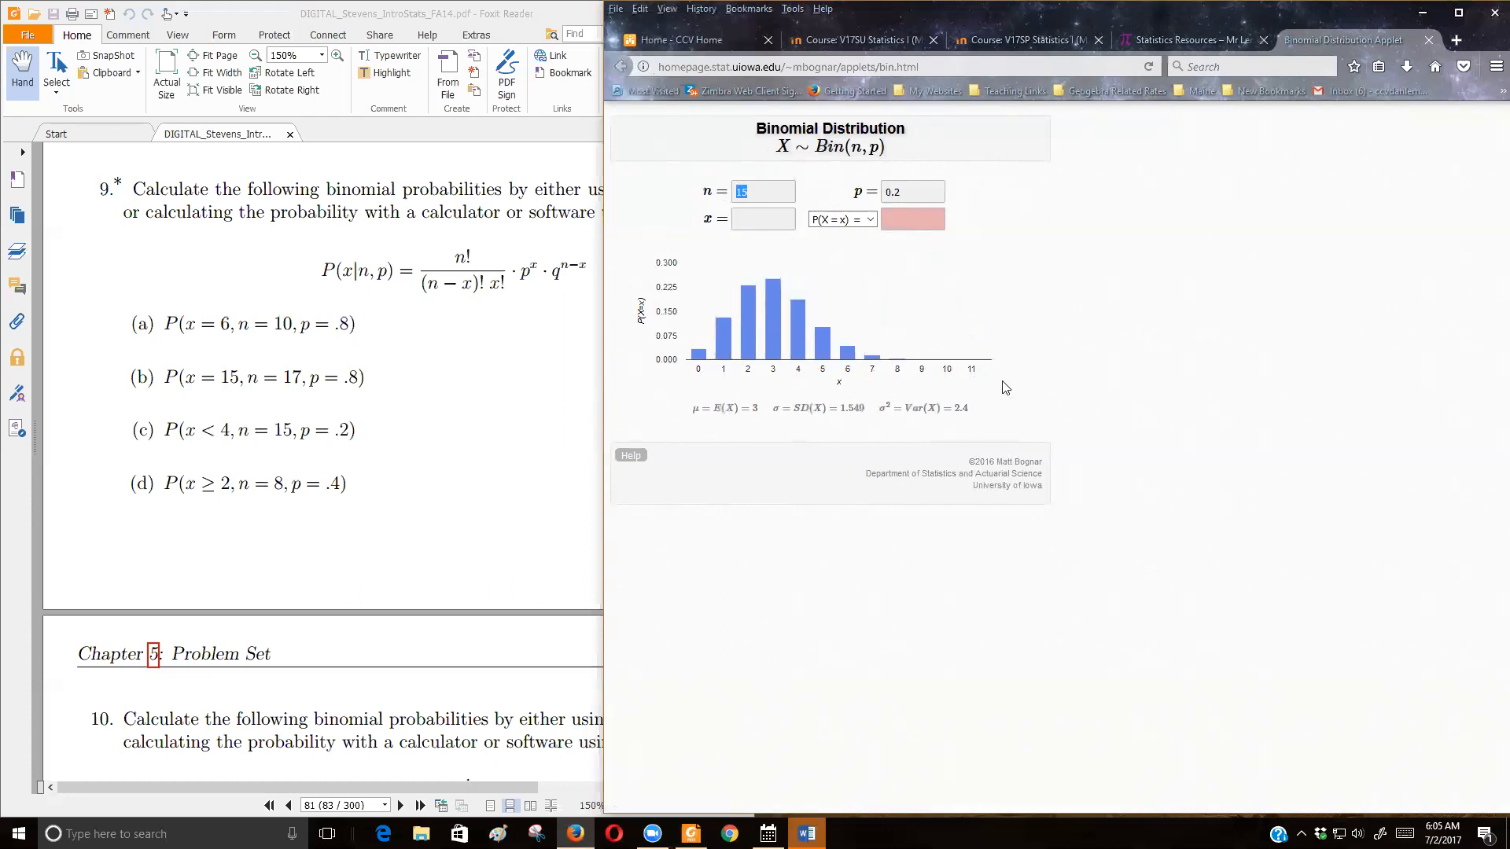
{"action": "mouse_move", "coordinate": [864, 401]}
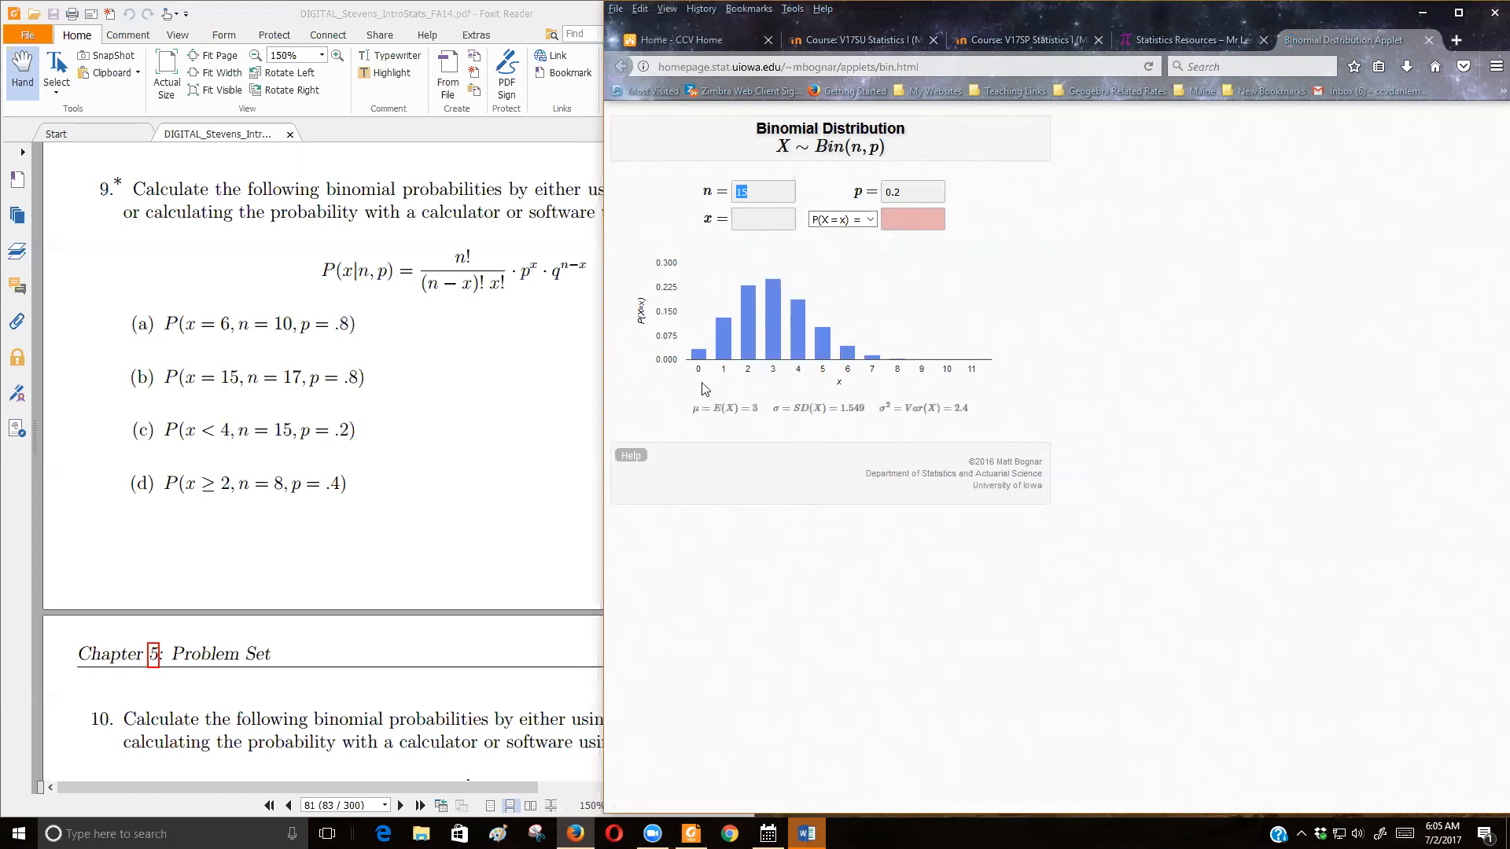
{"action": "mouse_move", "coordinate": [698, 357]}
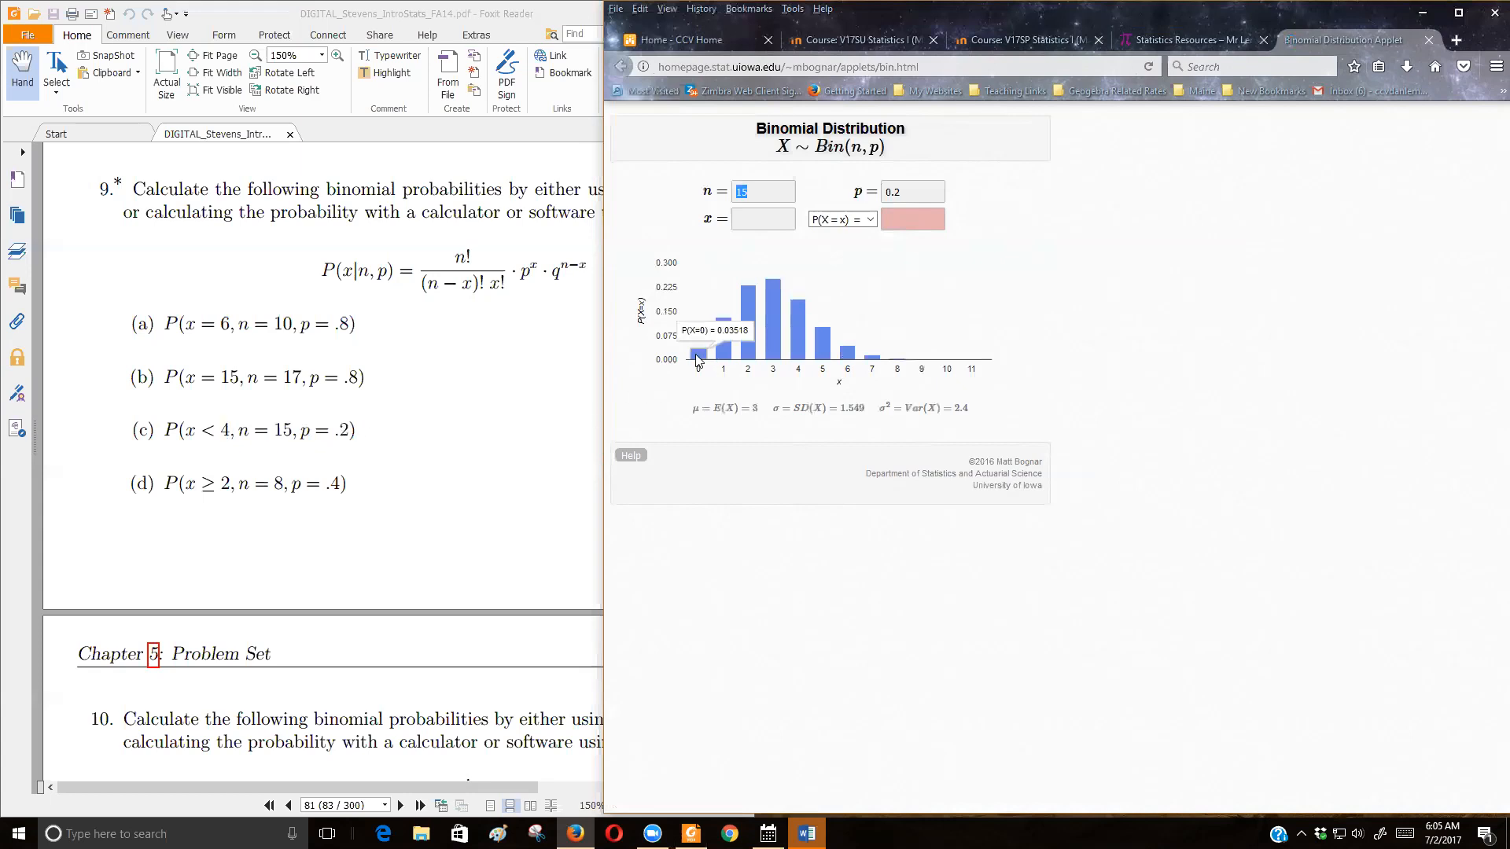
{"action": "mouse_move", "coordinate": [722, 351]}
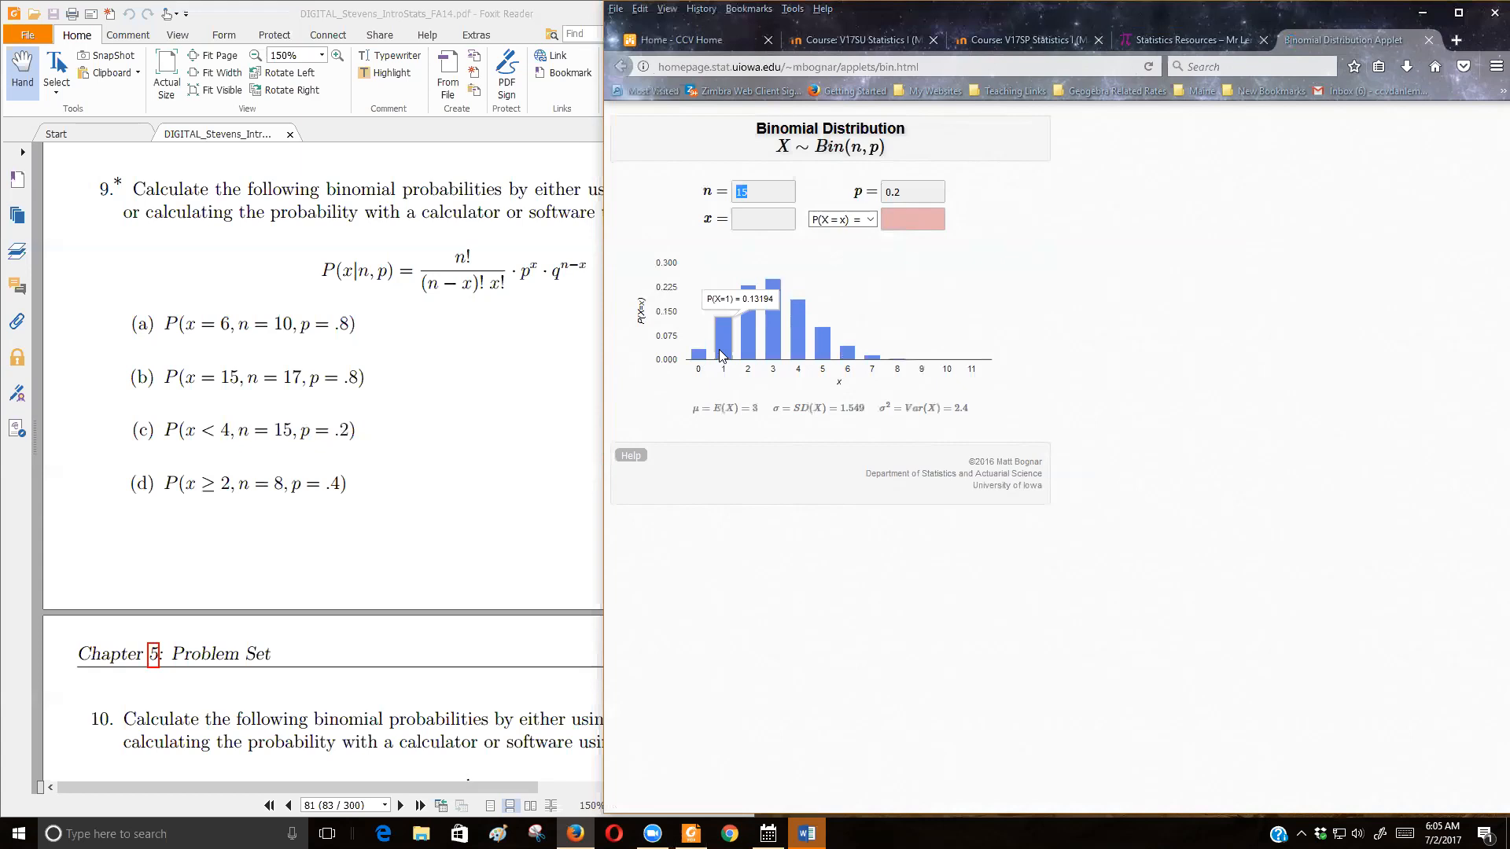
{"action": "mouse_move", "coordinate": [748, 358]}
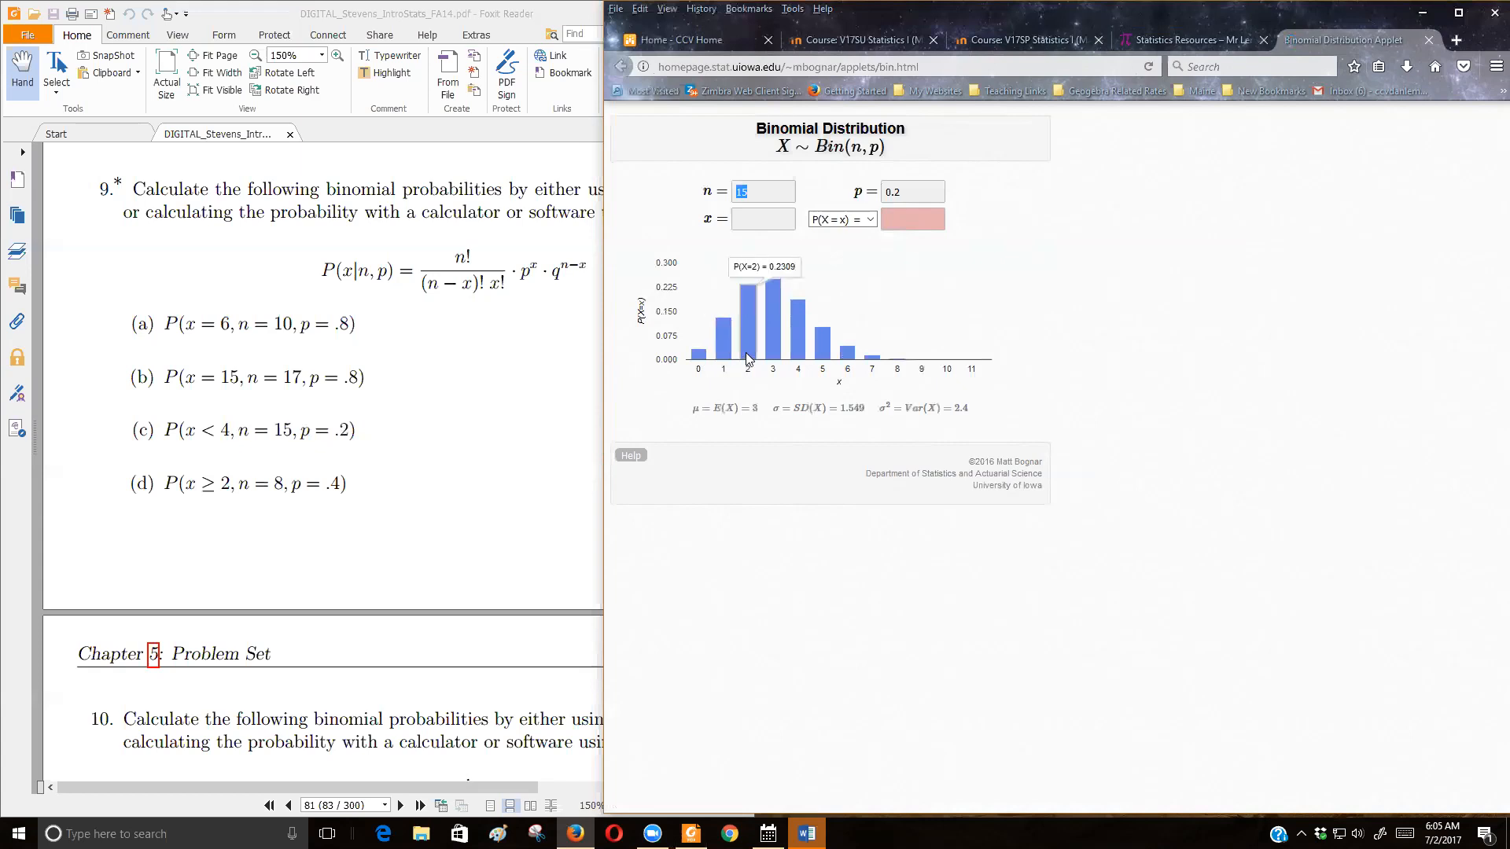
{"action": "mouse_move", "coordinate": [774, 346]}
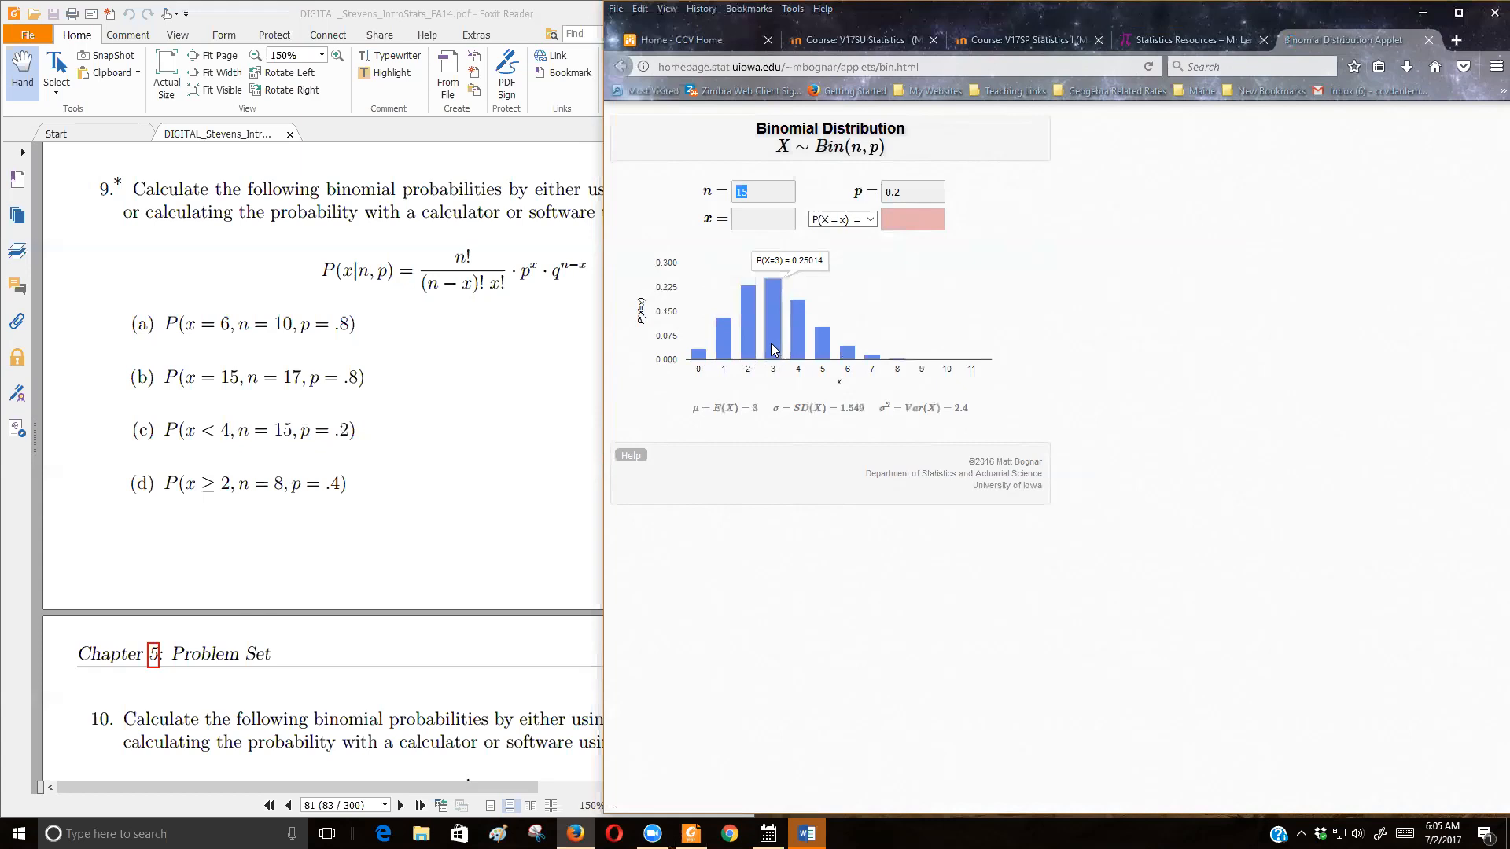
{"action": "mouse_move", "coordinate": [439, 301]}
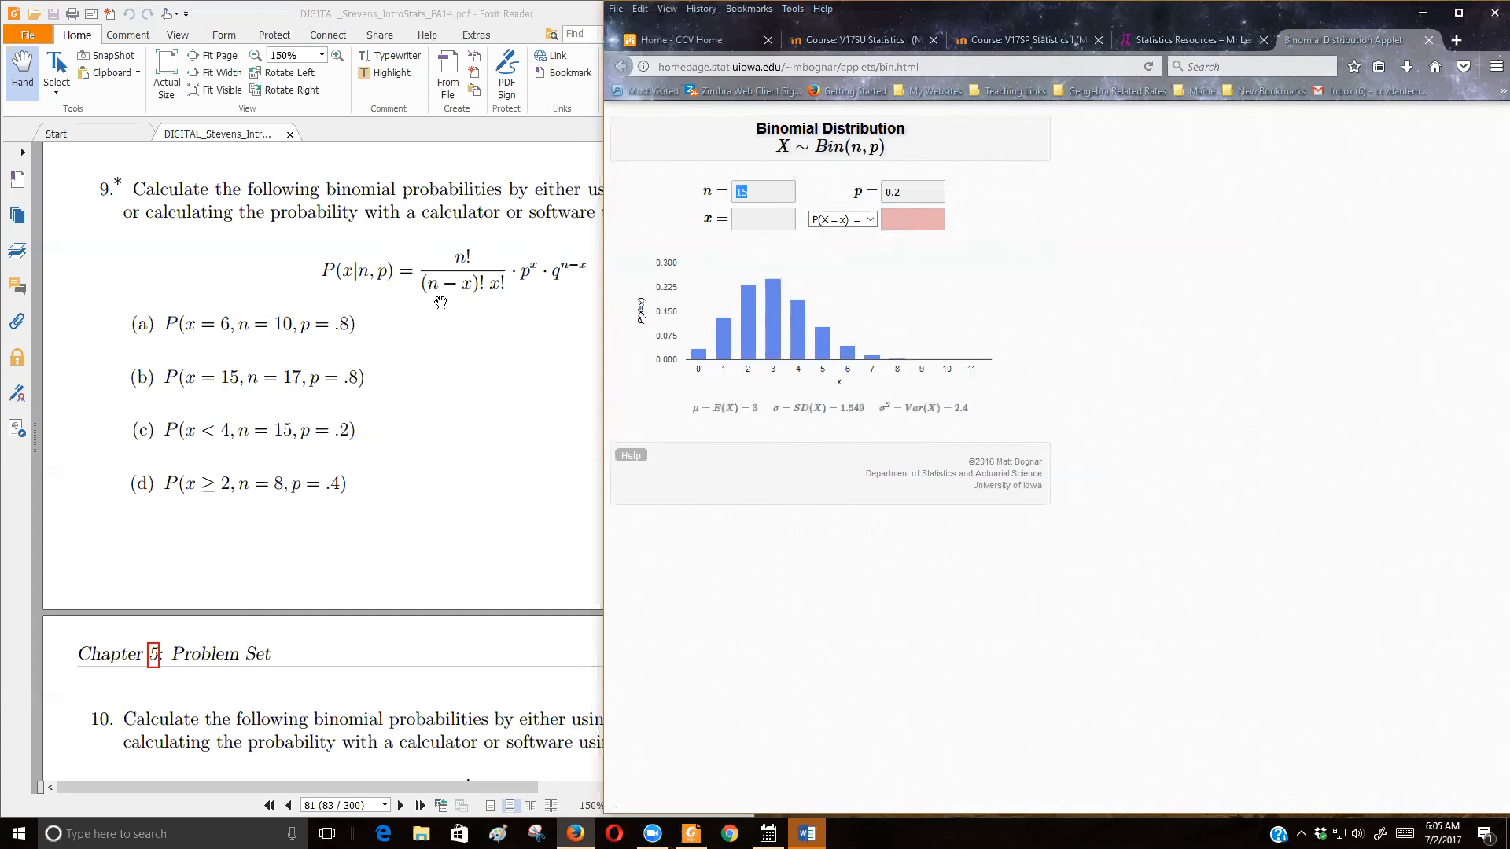
{"action": "mouse_move", "coordinate": [772, 346]}
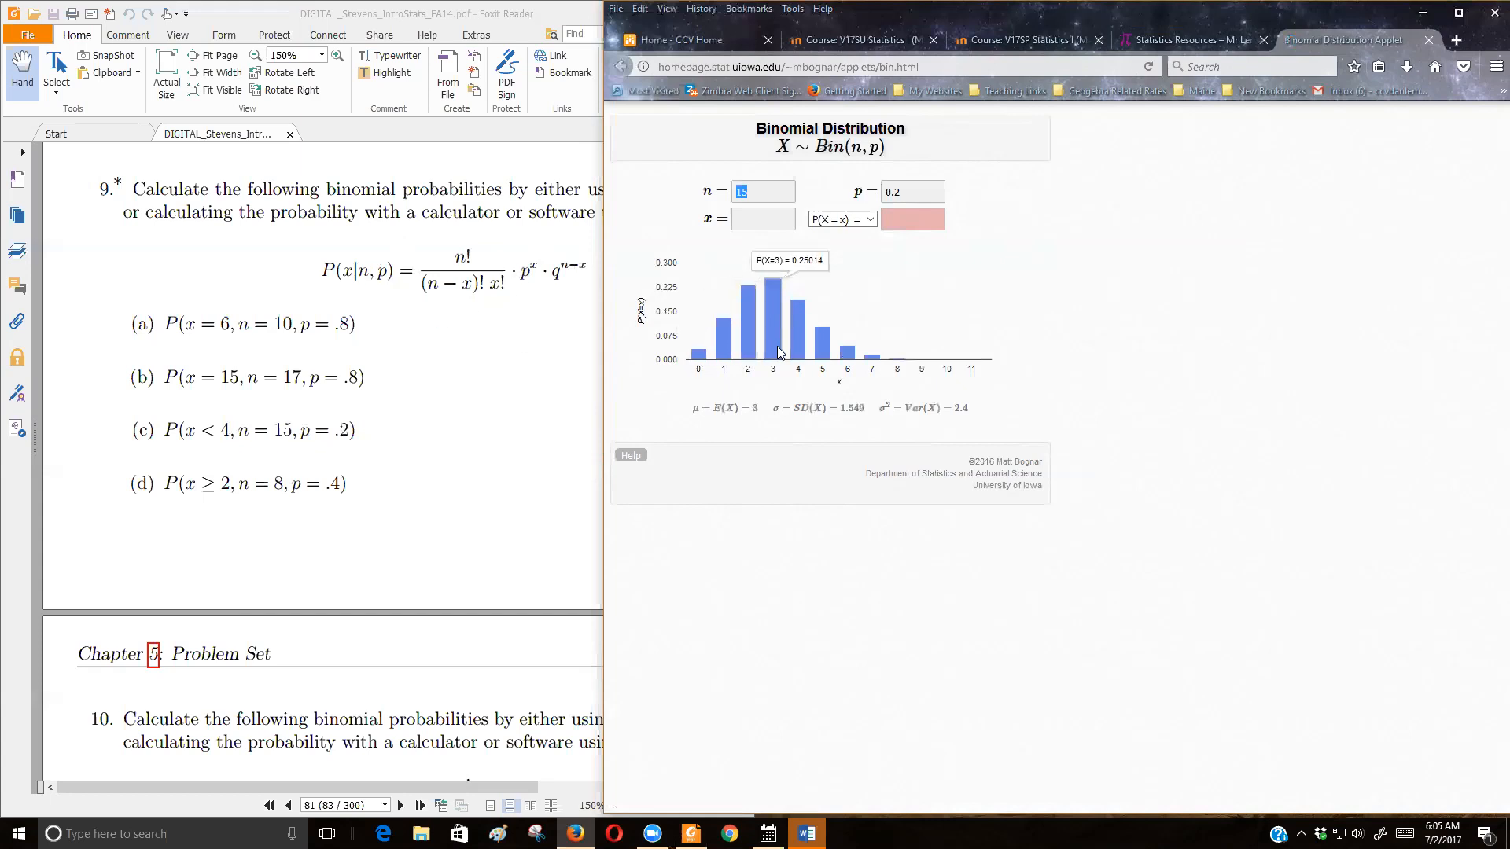
{"action": "mouse_move", "coordinate": [214, 444]}
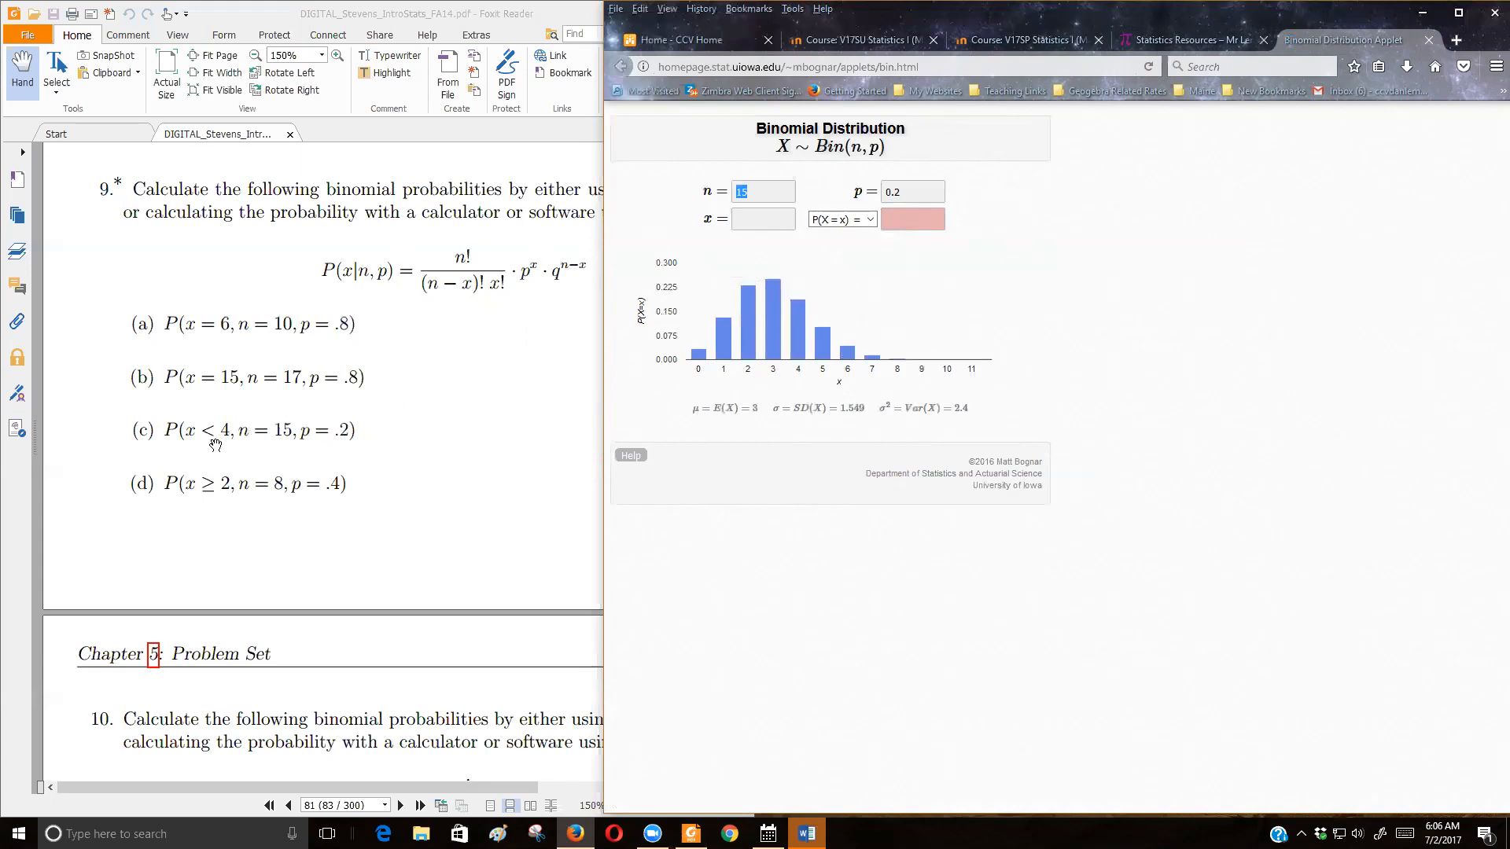
{"action": "mouse_move", "coordinate": [230, 427]}
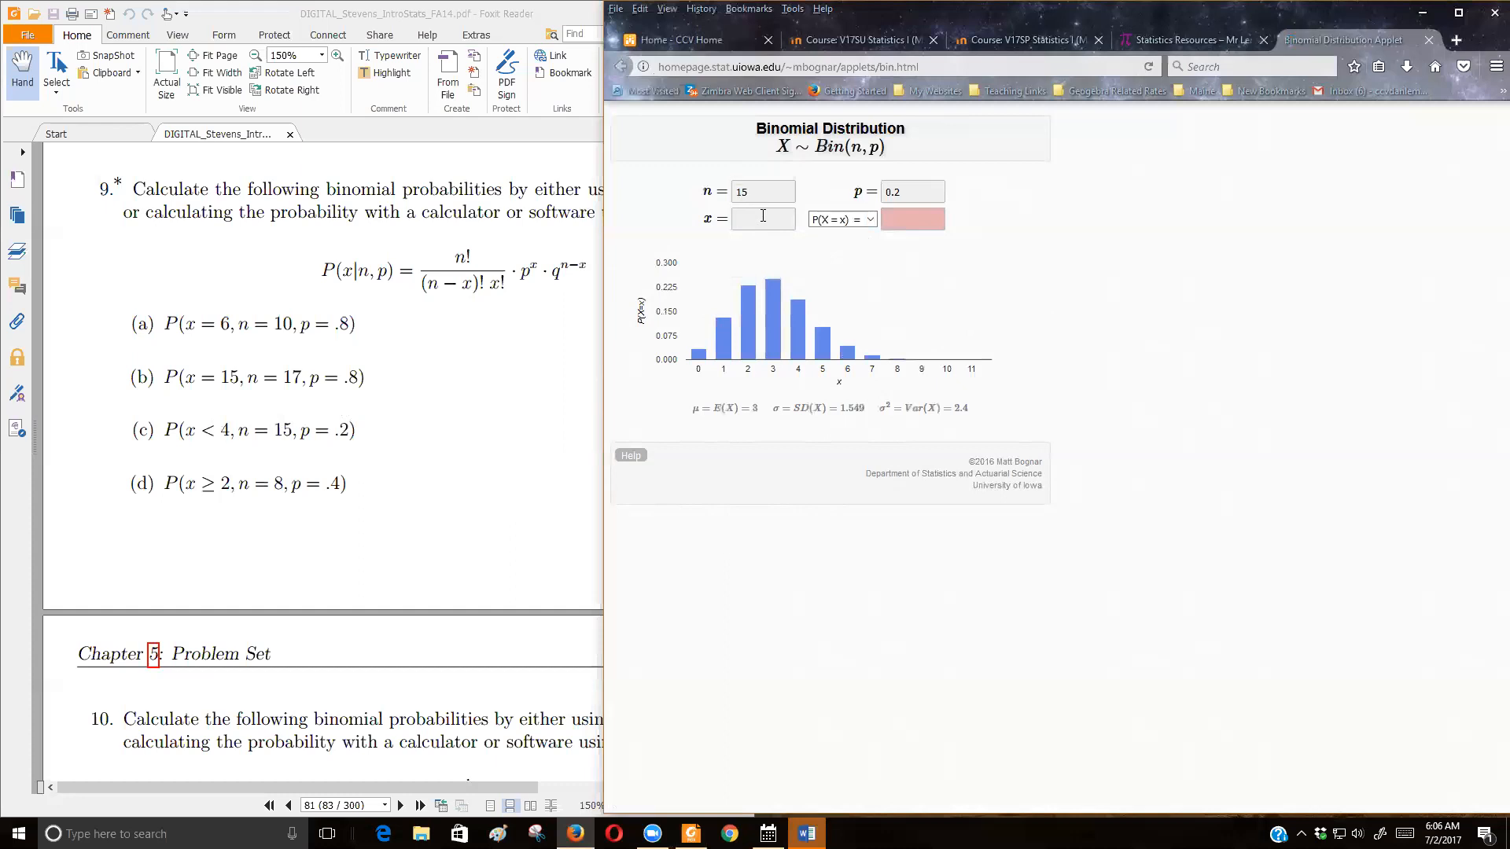
- Enter x = 4 and choose P(X ≤ x), giving 0.83577 for Bin(15, 0.2)
{"action": "type", "text": "4"}
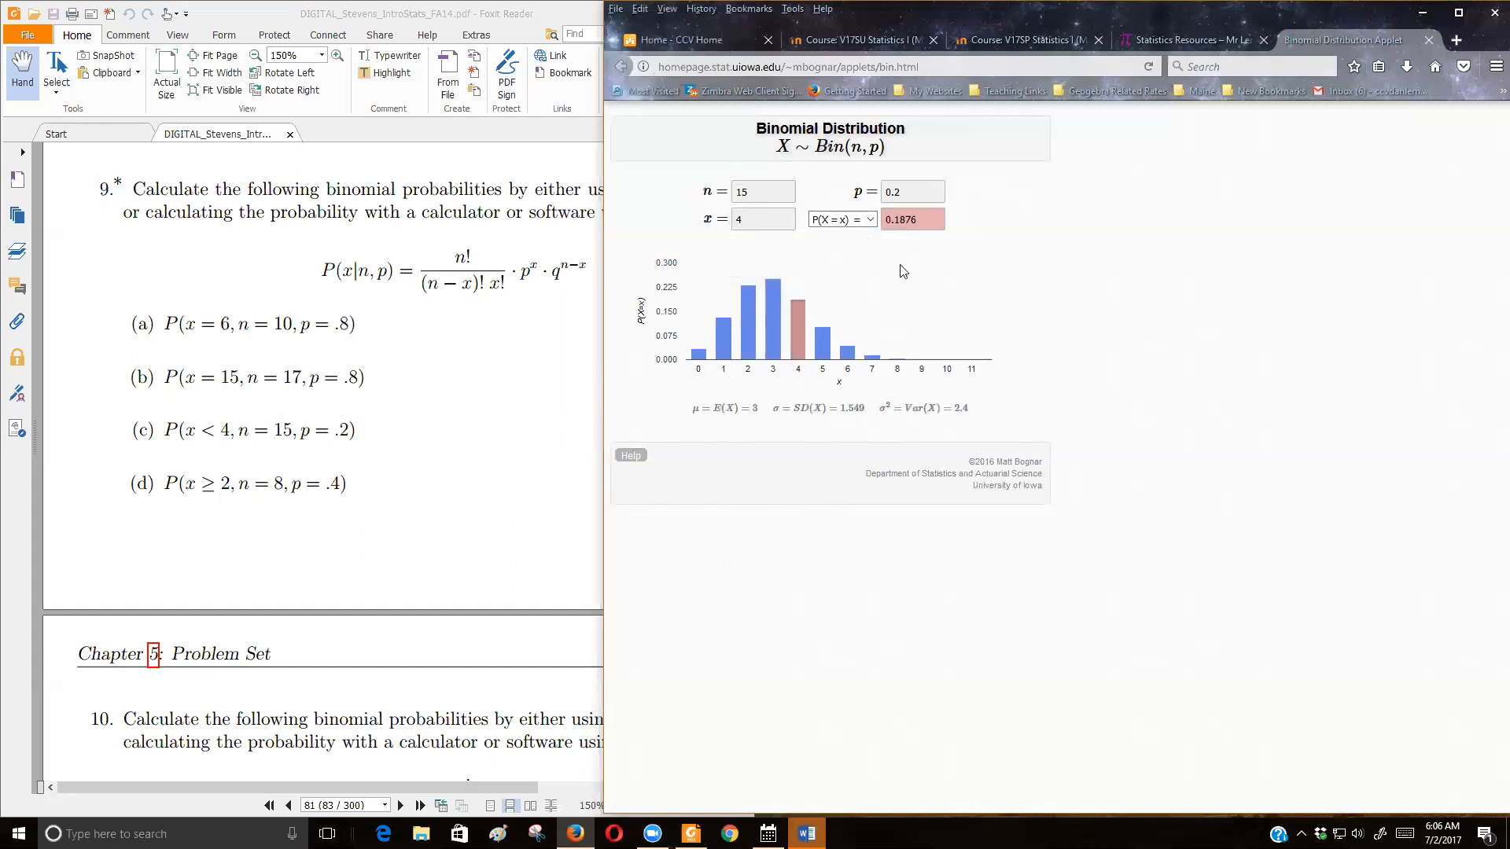
{"action": "left_click", "coordinate": [839, 218]}
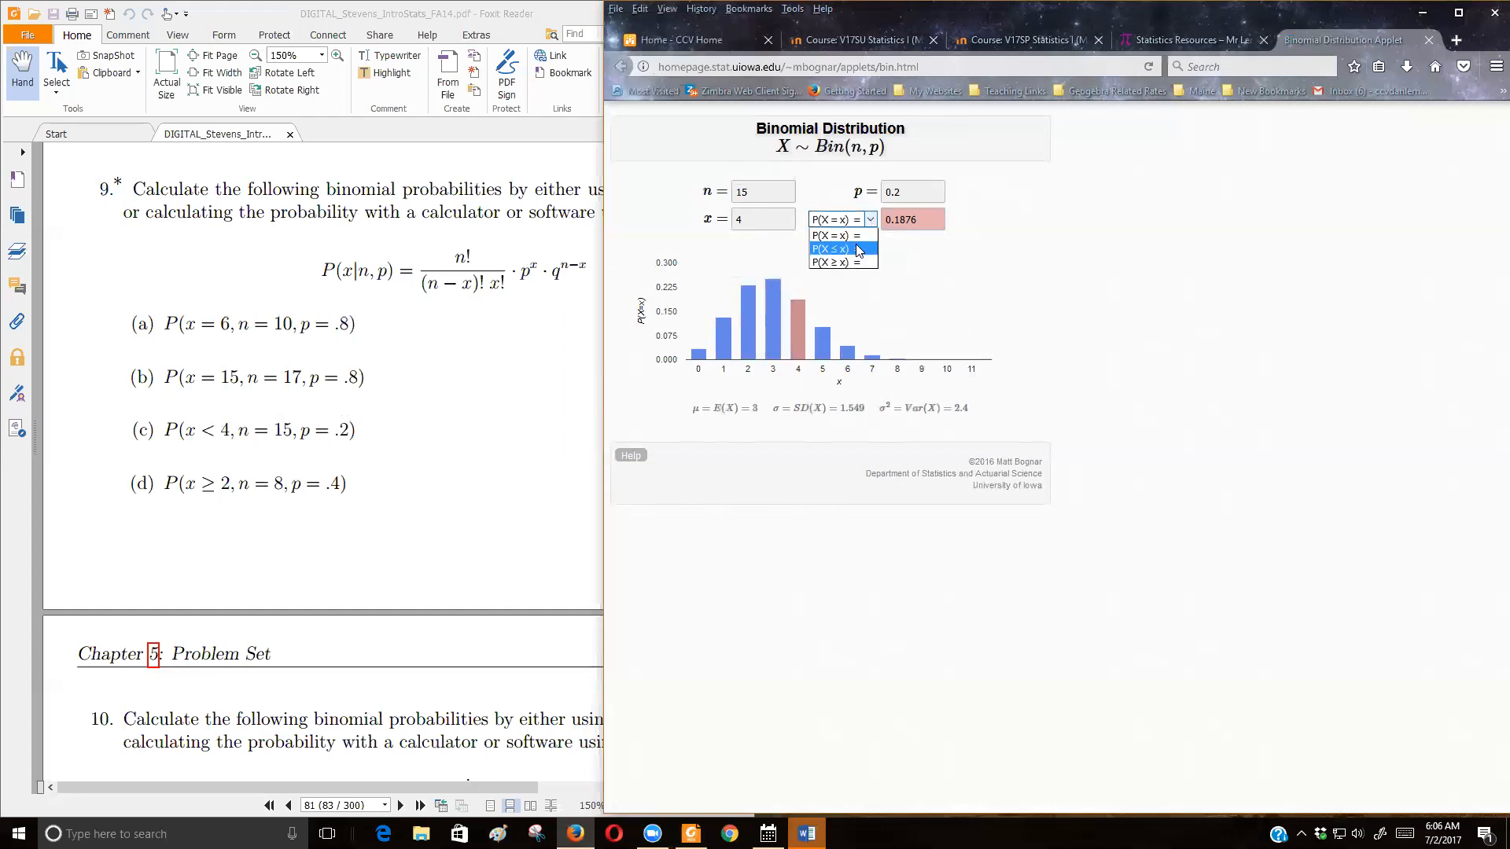
{"action": "left_click", "coordinate": [830, 248]}
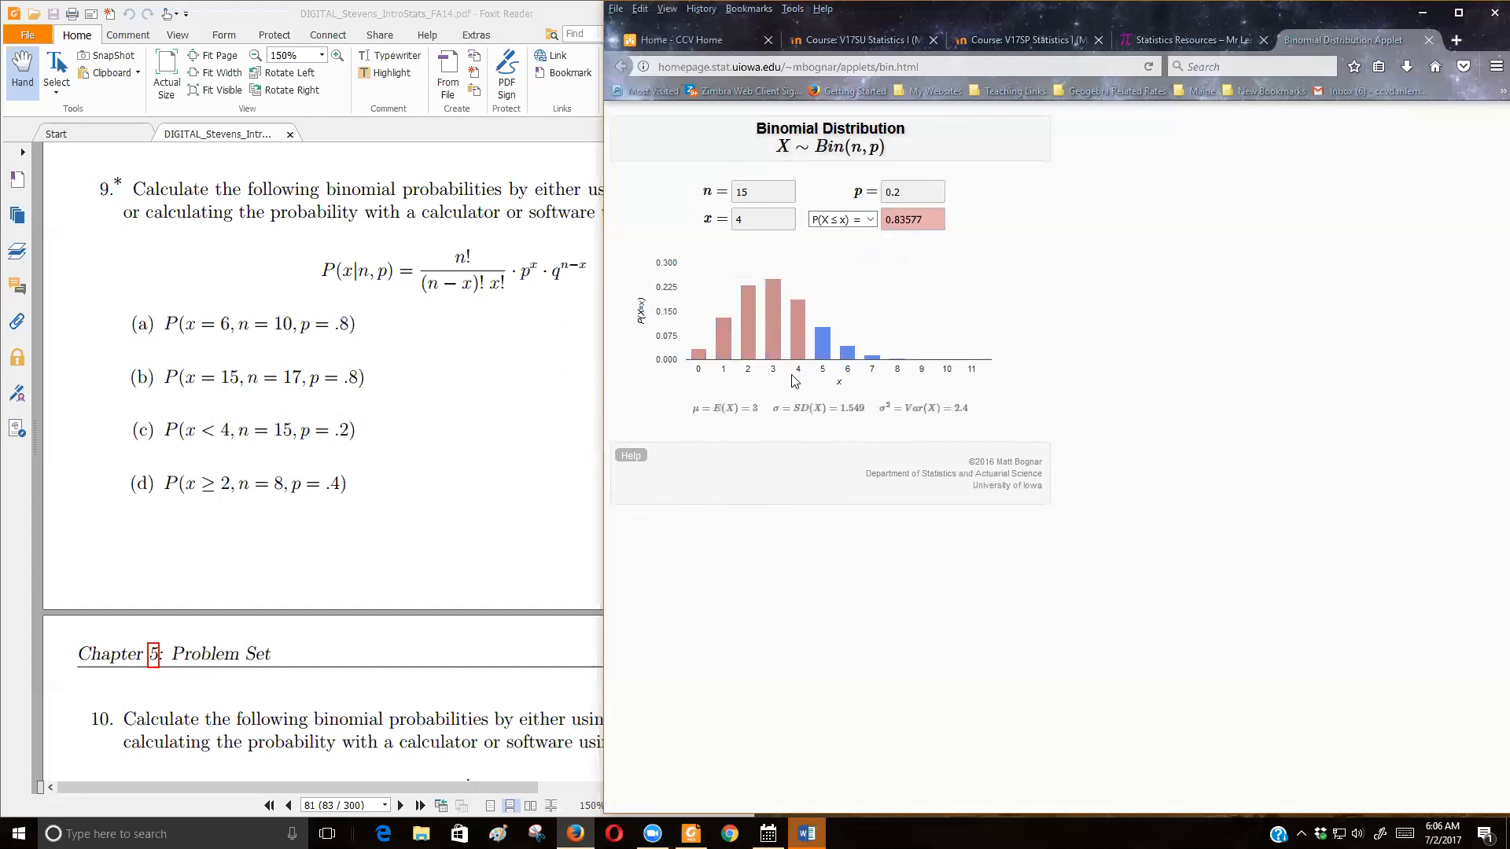
{"action": "mouse_move", "coordinate": [306, 470]}
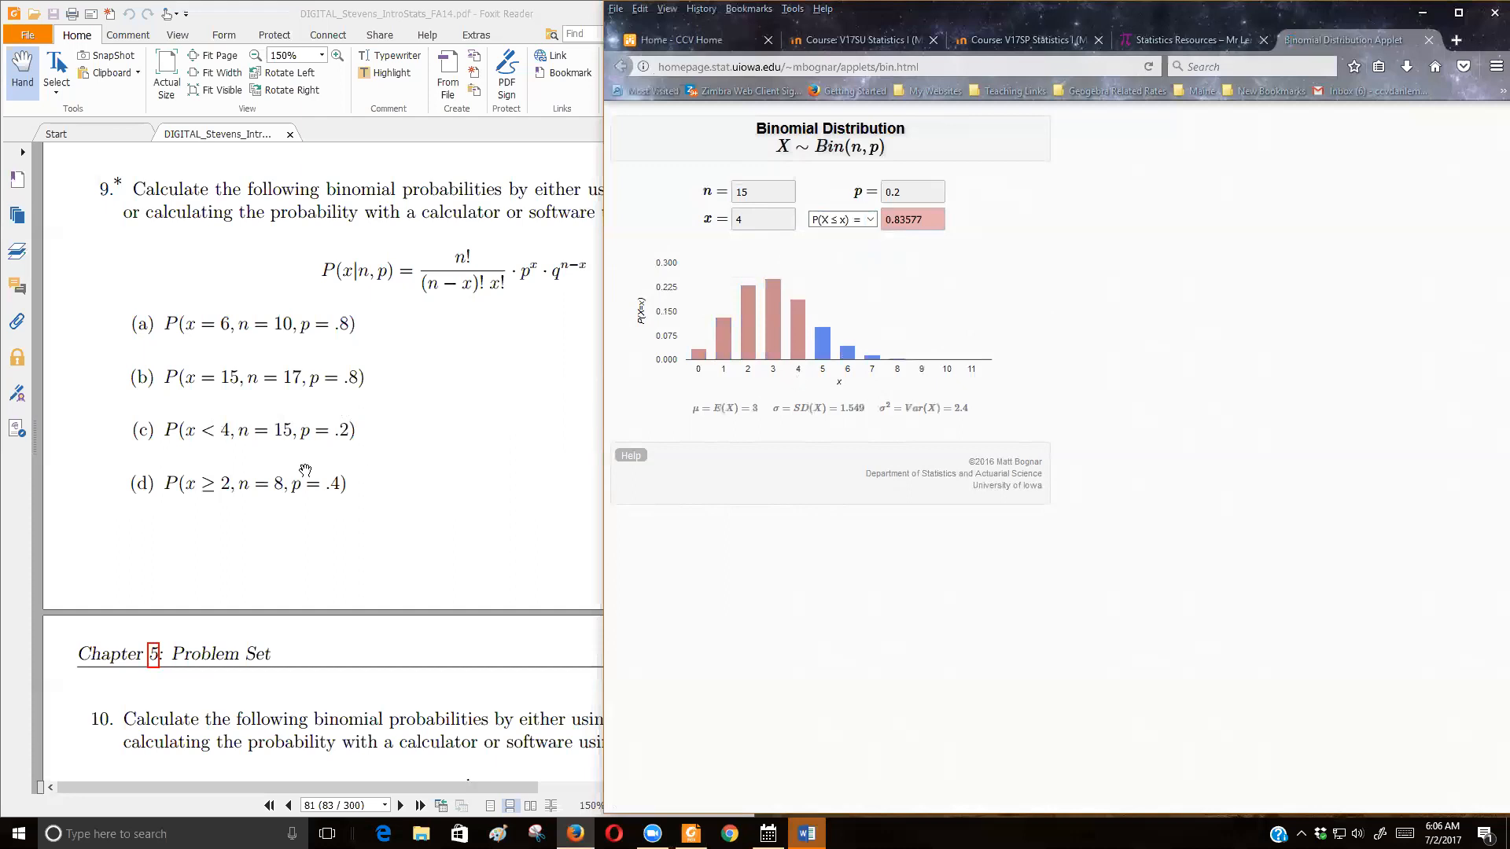
{"action": "mouse_move", "coordinate": [209, 431]}
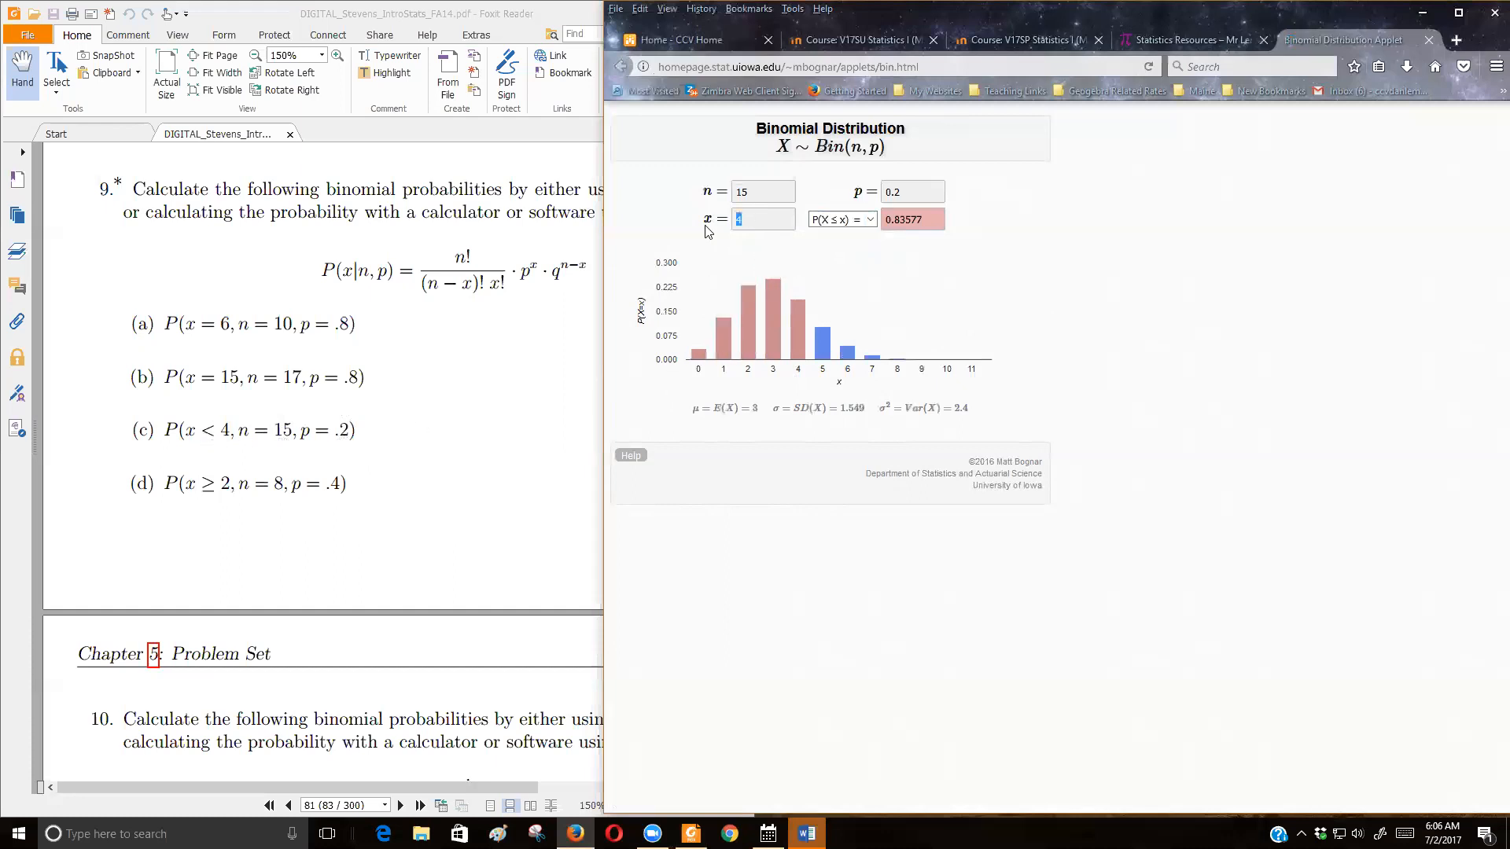
{"action": "type", "text": "3"}
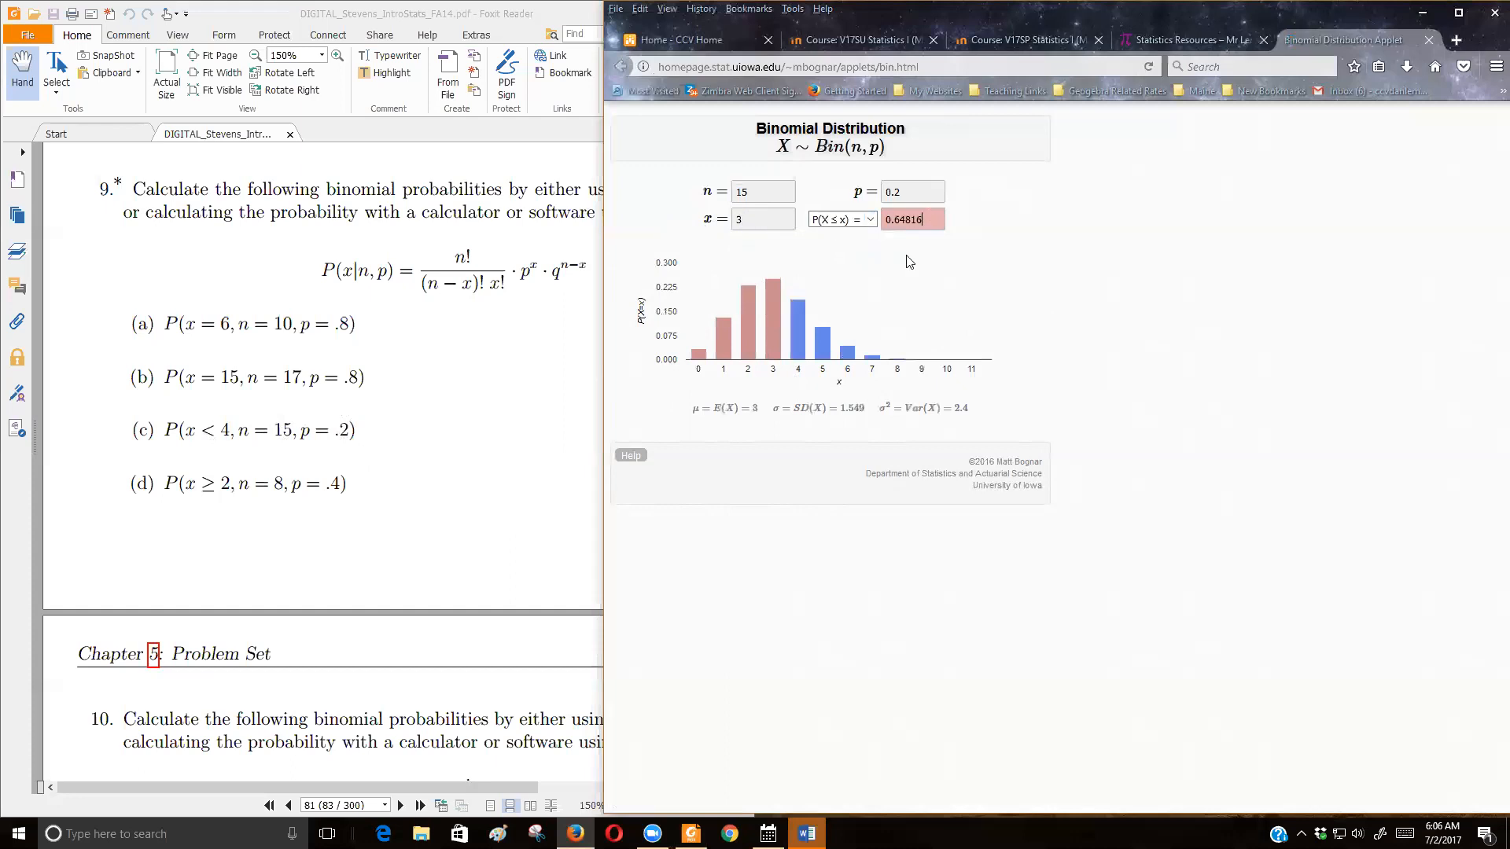
{"action": "mouse_move", "coordinate": [725, 381]}
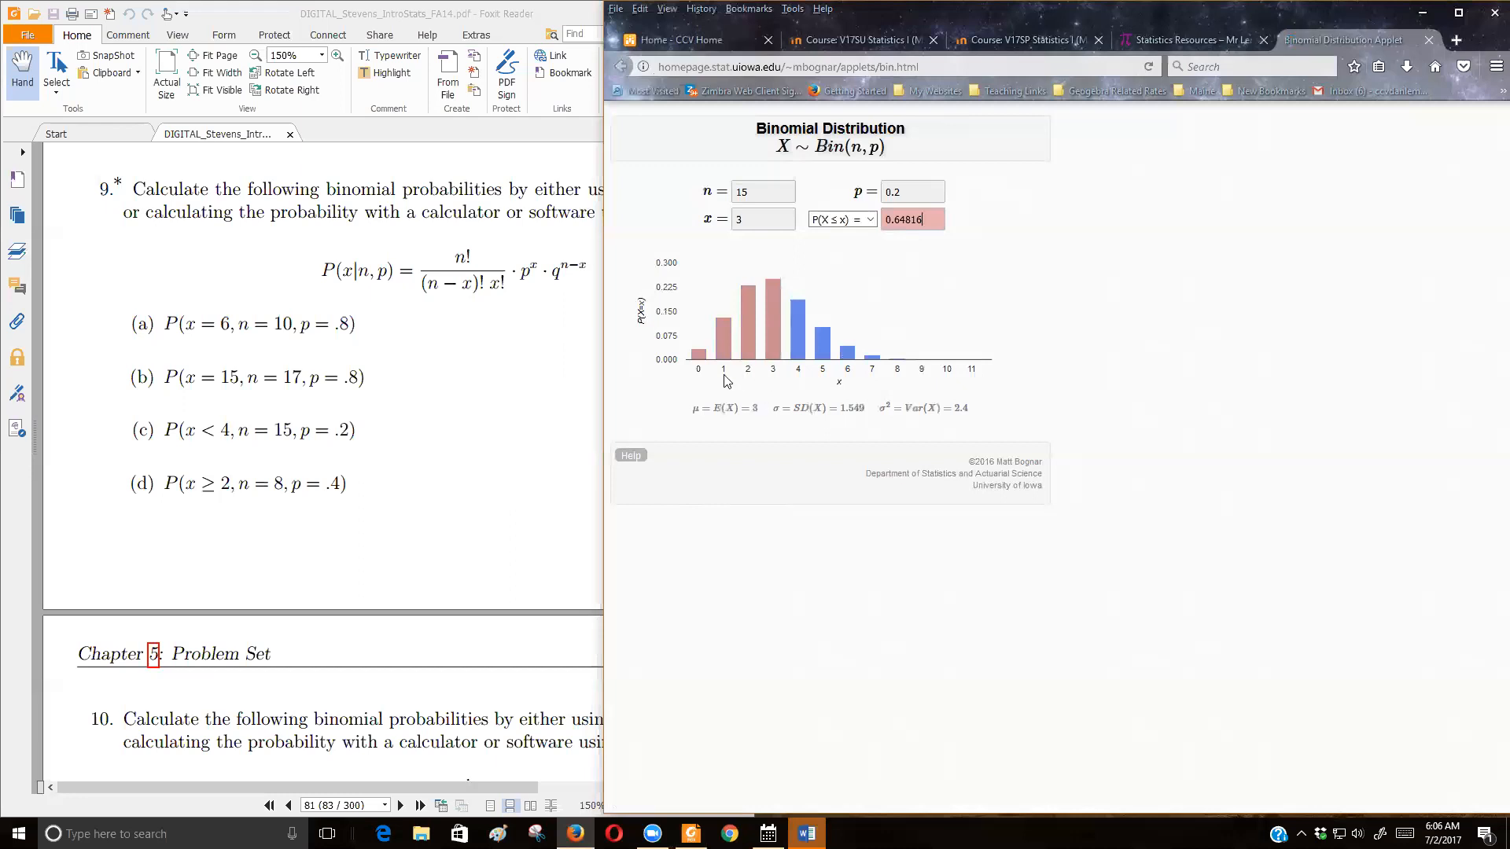
{"action": "mouse_move", "coordinate": [723, 346]}
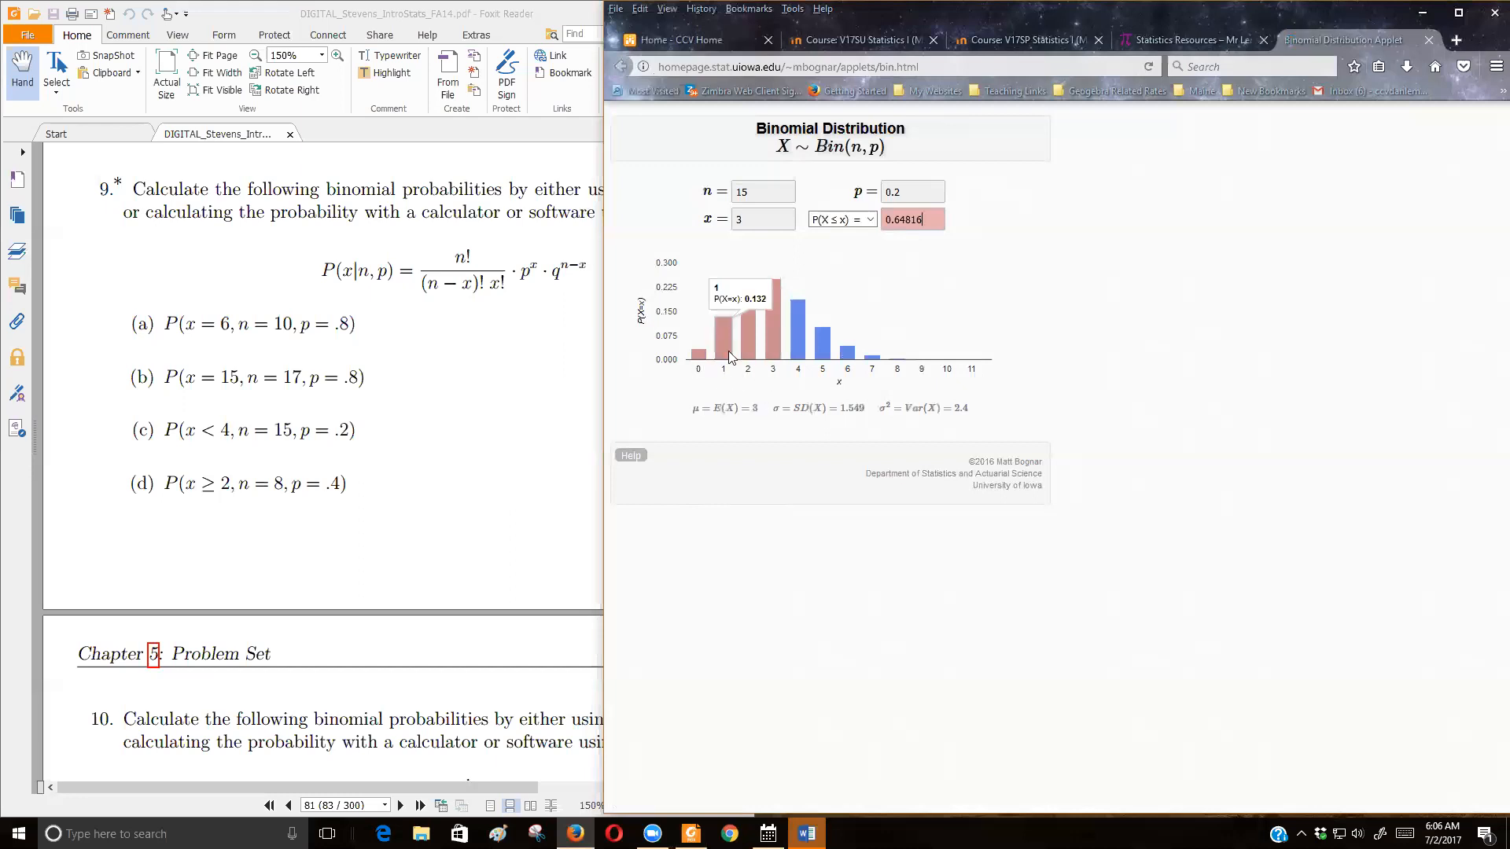
{"action": "mouse_move", "coordinate": [701, 350]}
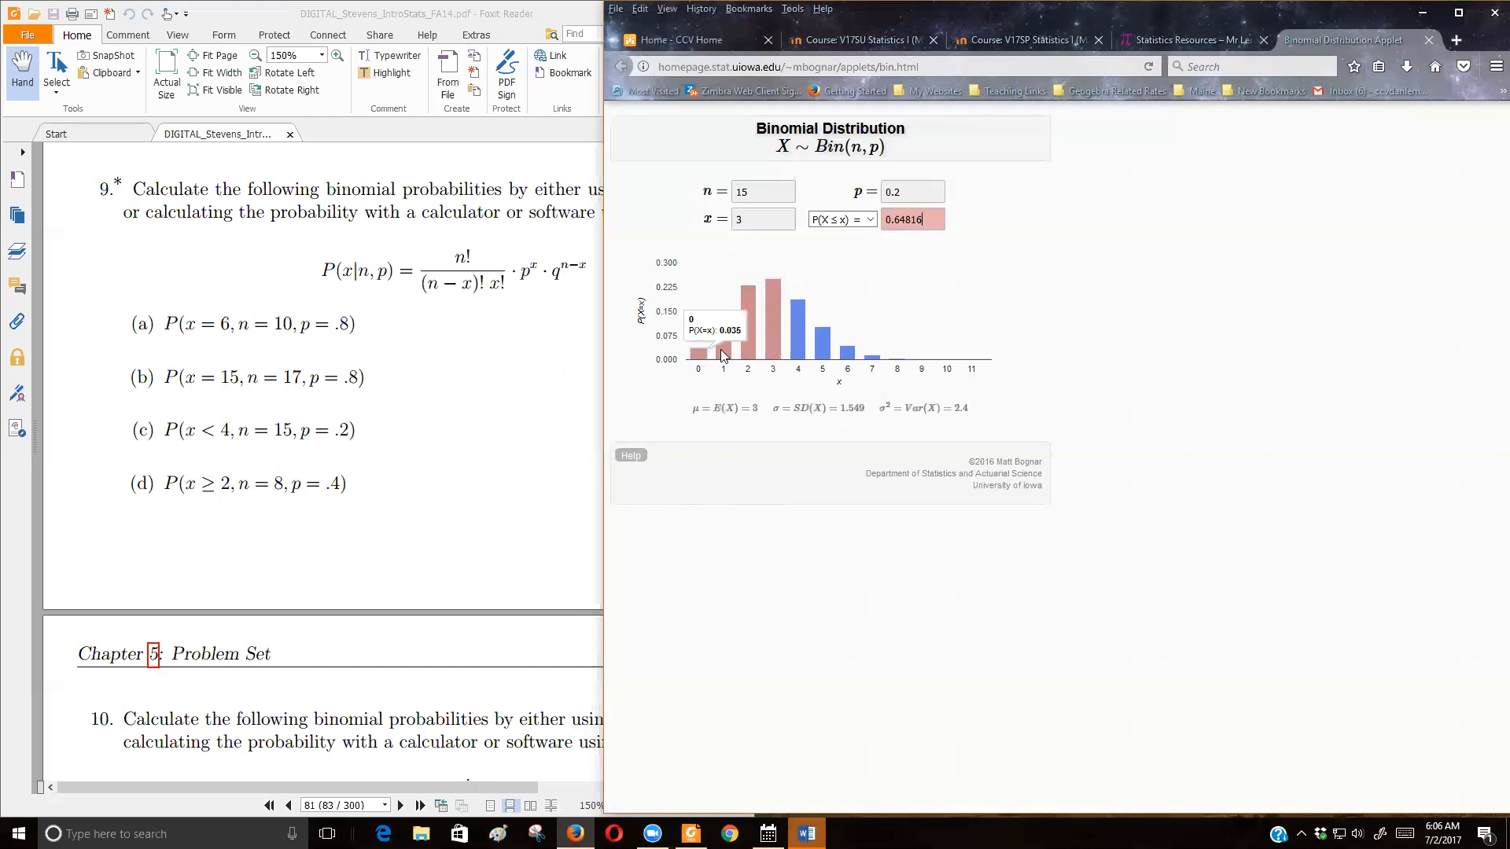
{"action": "mouse_move", "coordinate": [790, 340]}
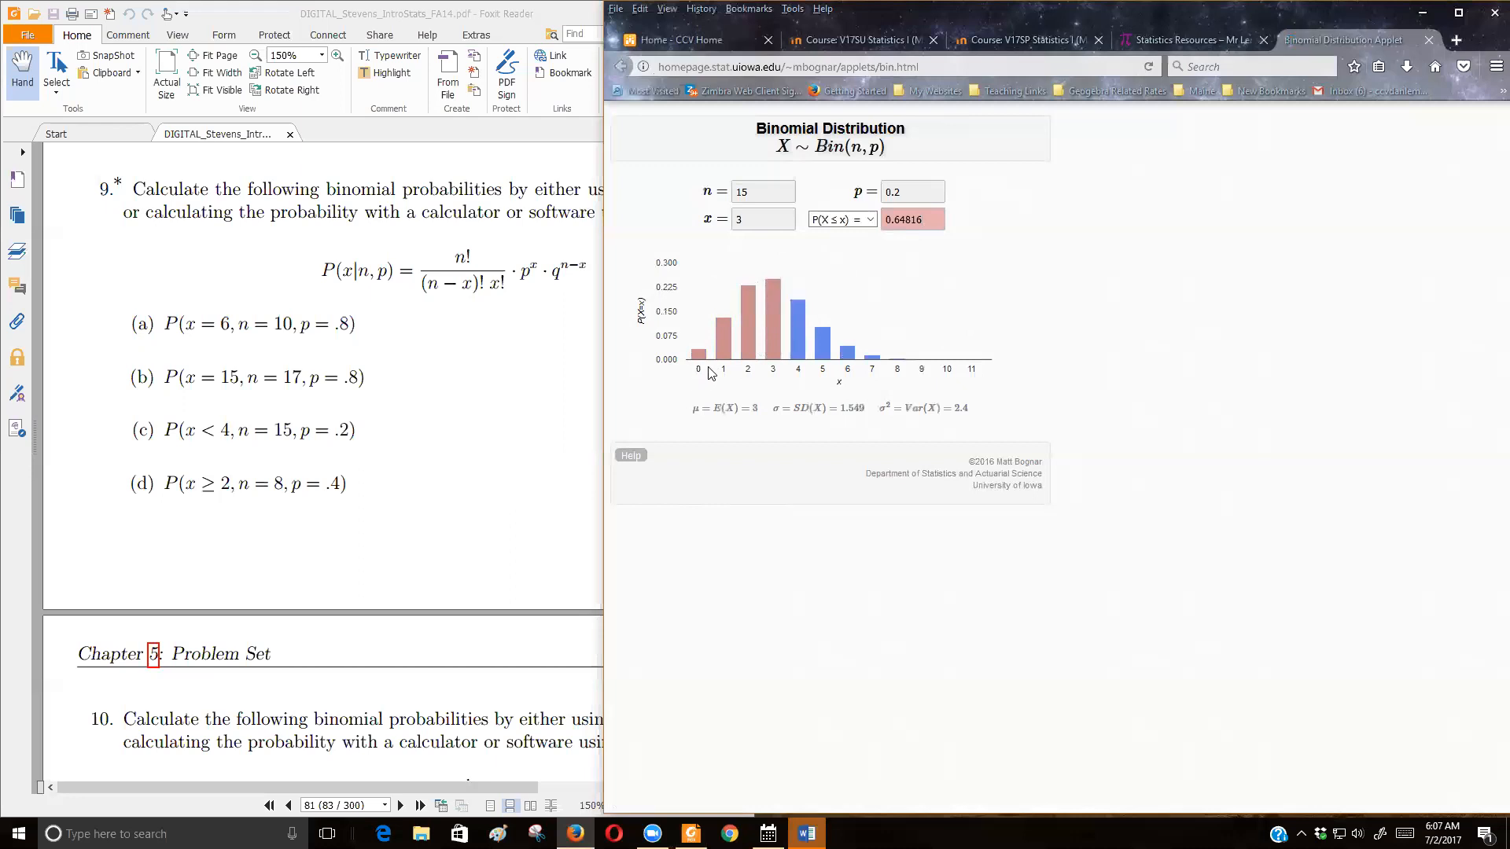
{"action": "mouse_move", "coordinate": [740, 366]}
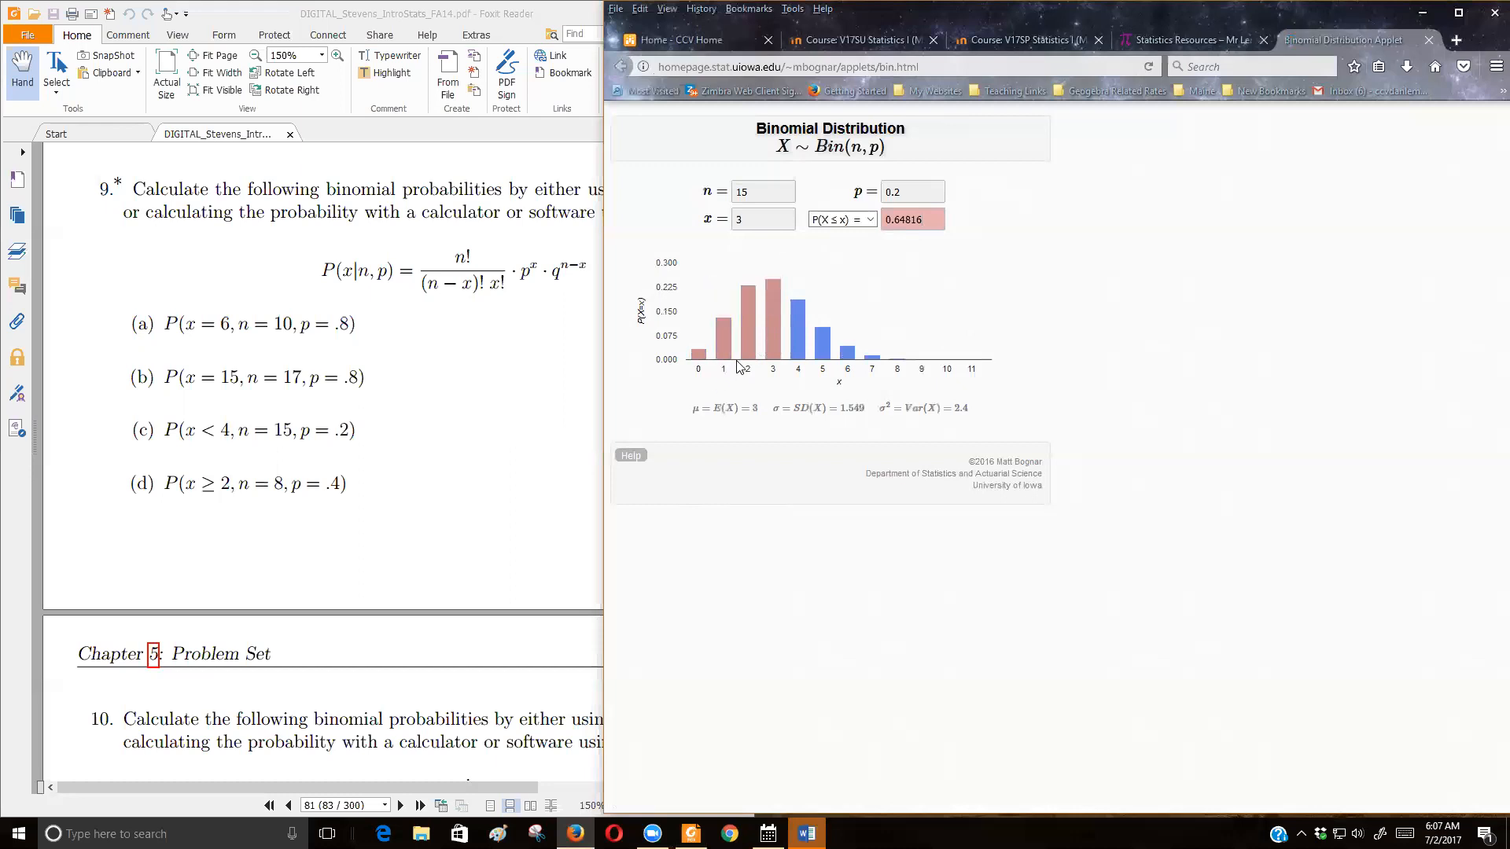
{"action": "mouse_move", "coordinate": [723, 357]}
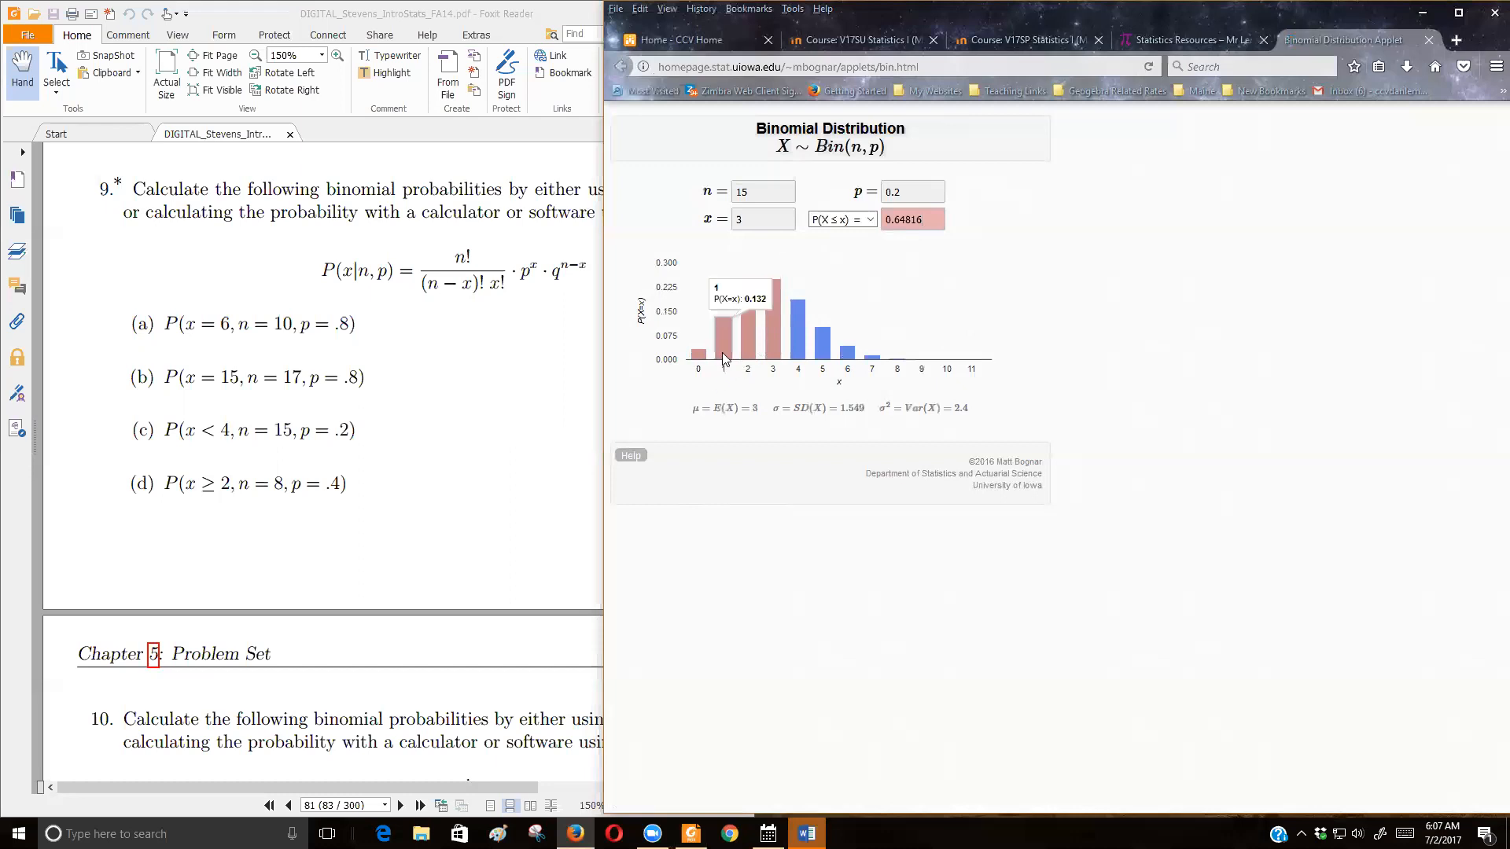
{"action": "mouse_move", "coordinate": [775, 346]}
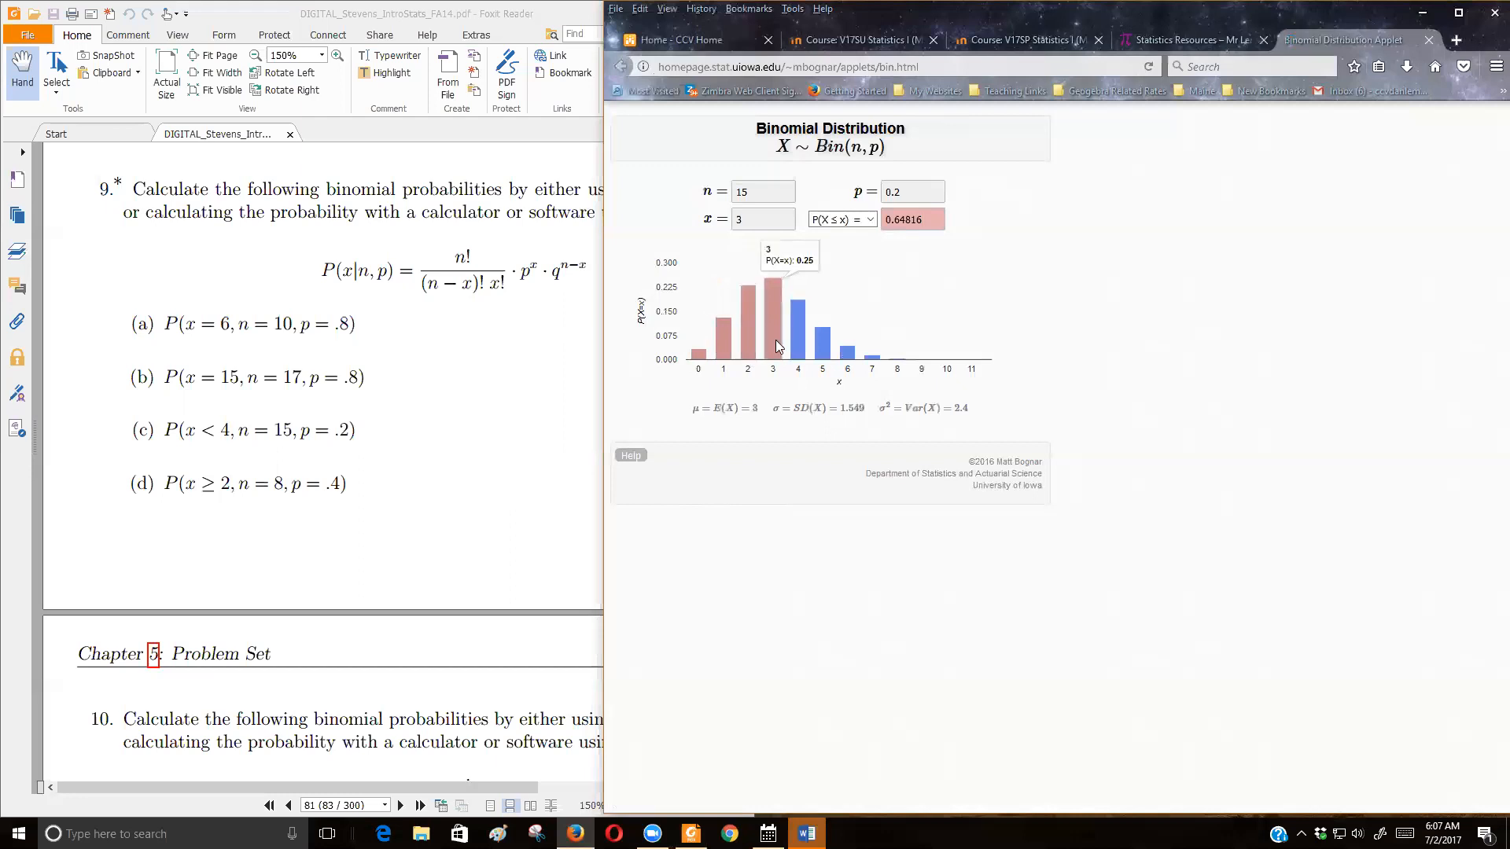
{"action": "mouse_move", "coordinate": [885, 397]}
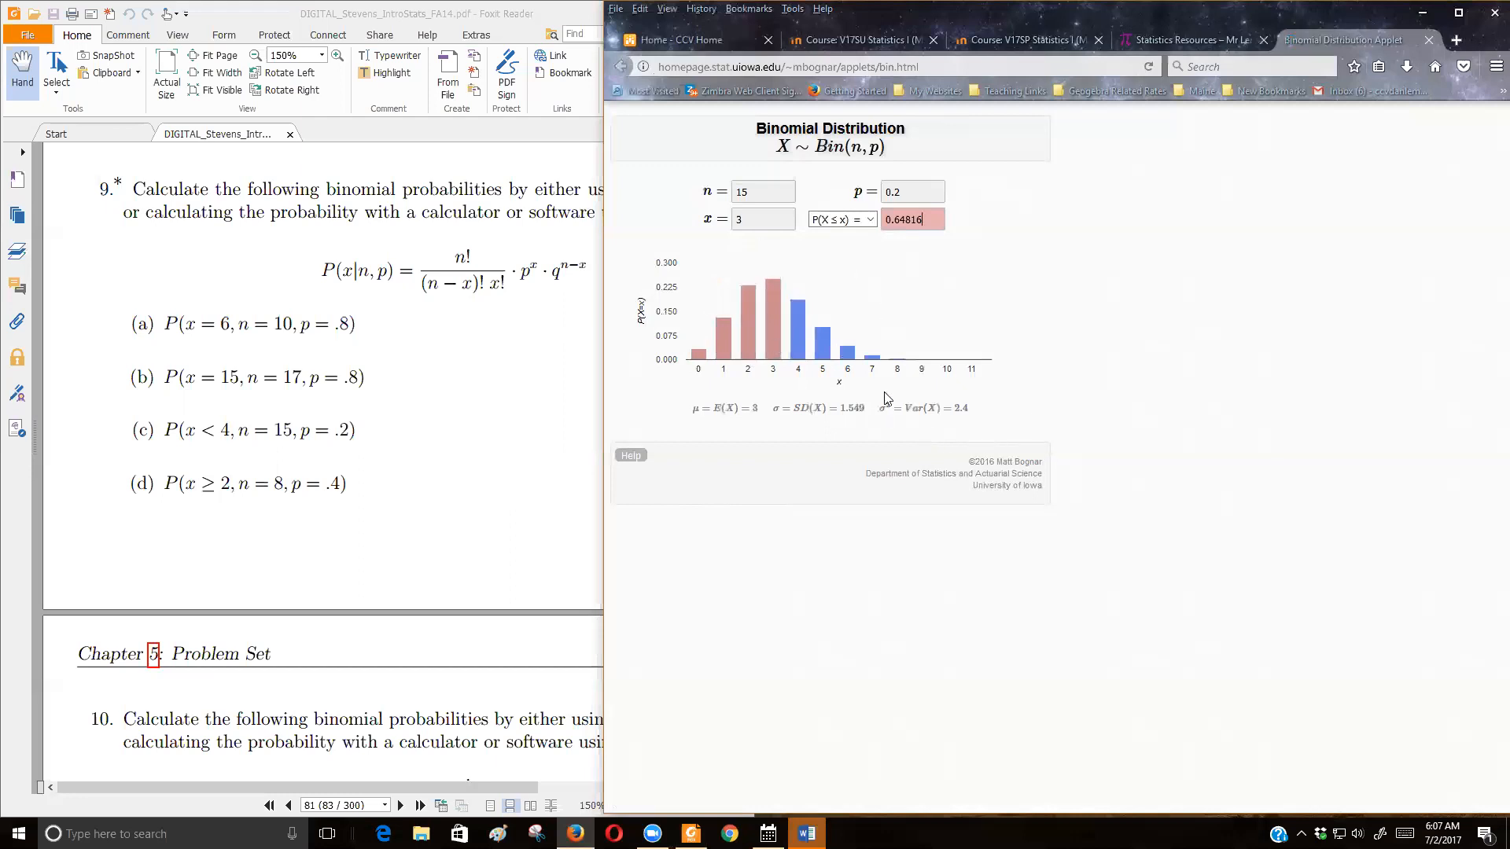
{"action": "mouse_move", "coordinate": [923, 307]}
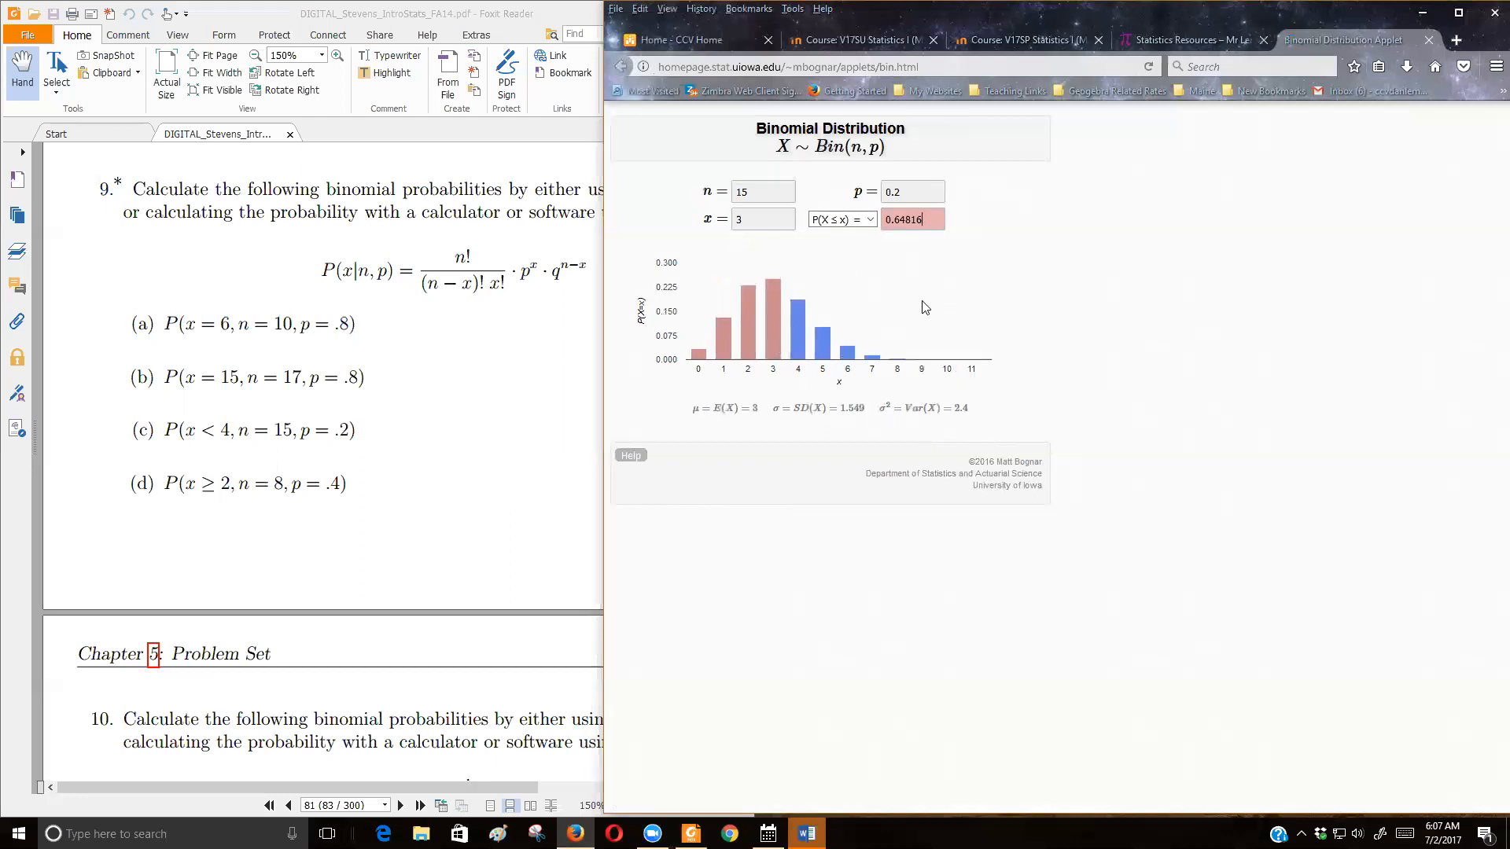
- Return to Statistics Resources and launch the Stat Trek Binomial Probability Calculator
{"action": "left_click", "coordinate": [1184, 41]}
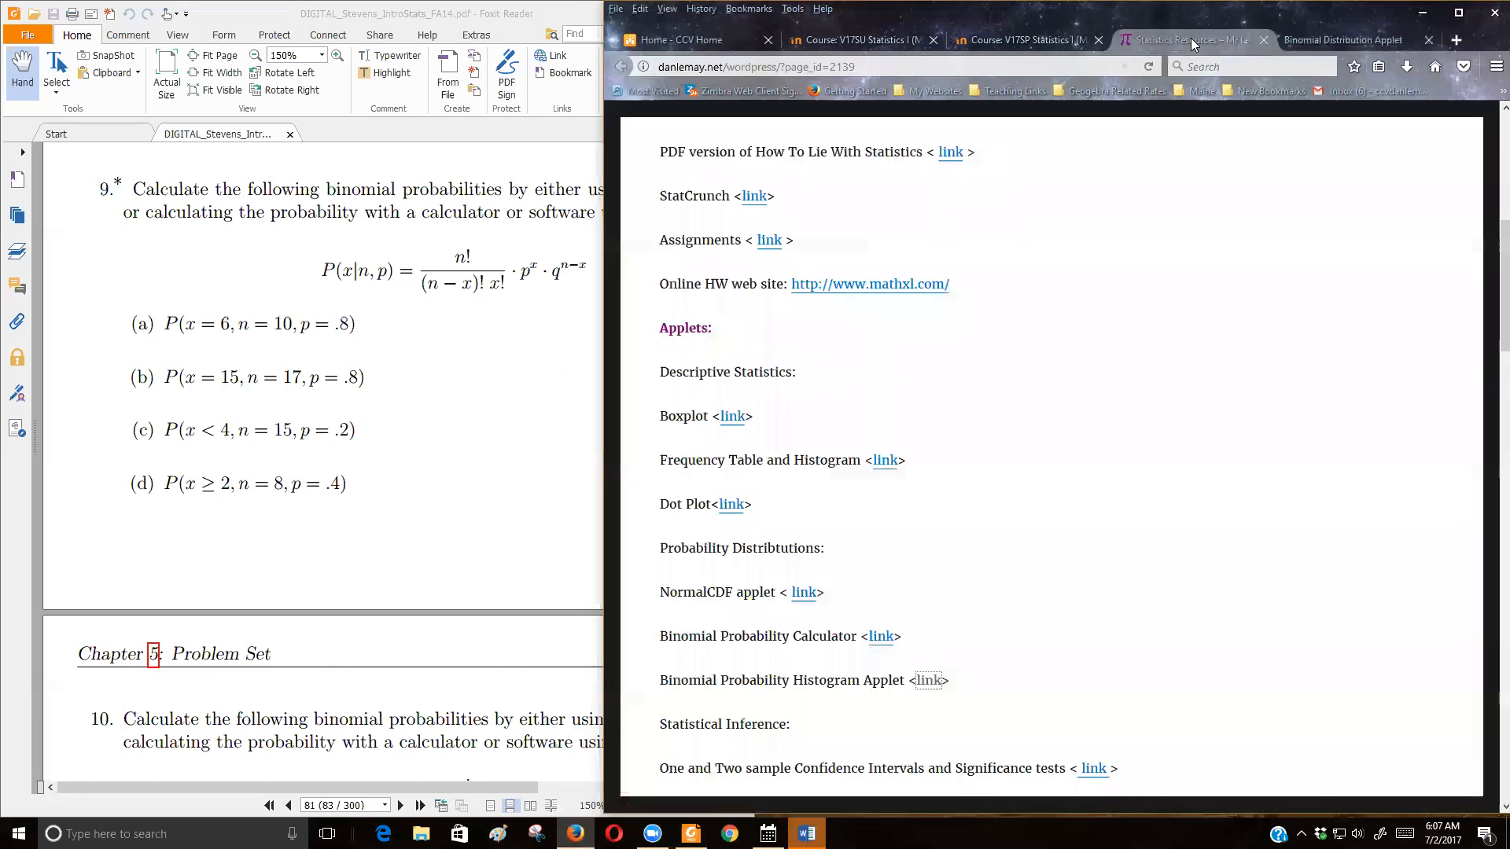
{"action": "mouse_move", "coordinate": [1038, 604]}
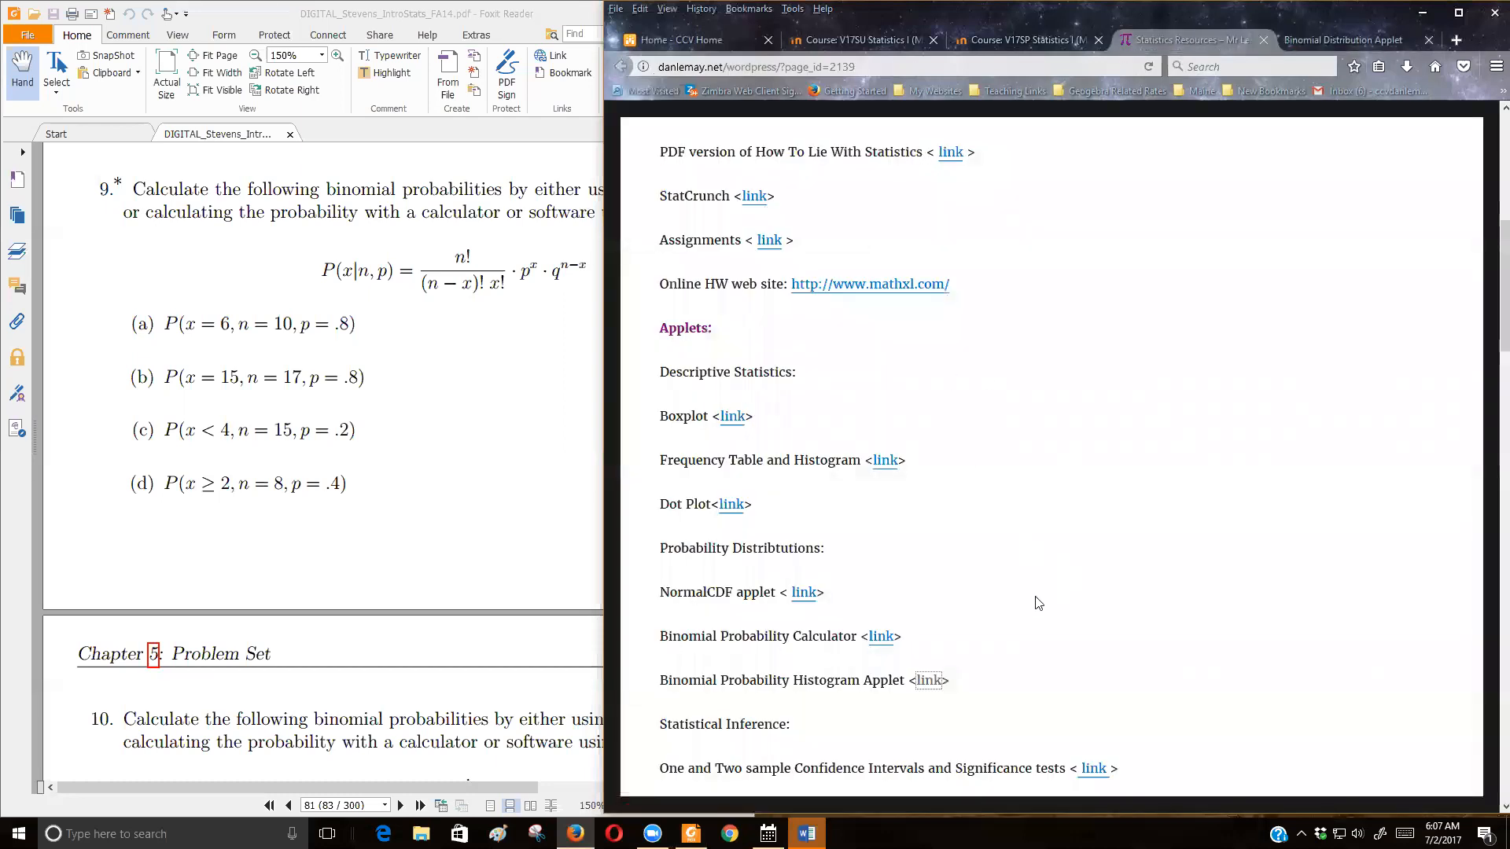
{"action": "mouse_move", "coordinate": [881, 637]}
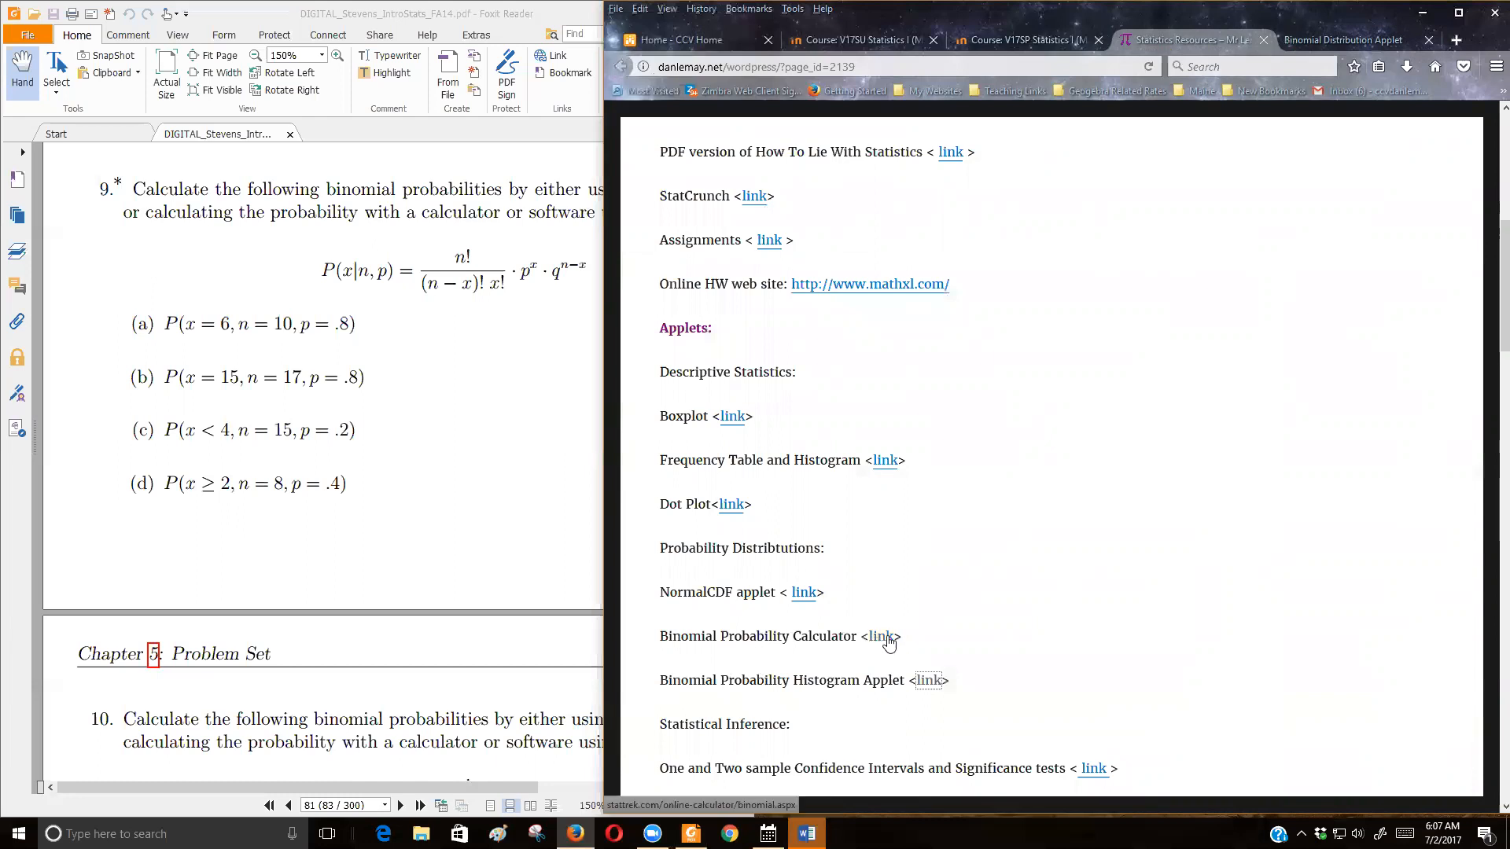
{"action": "left_click", "coordinate": [879, 636]}
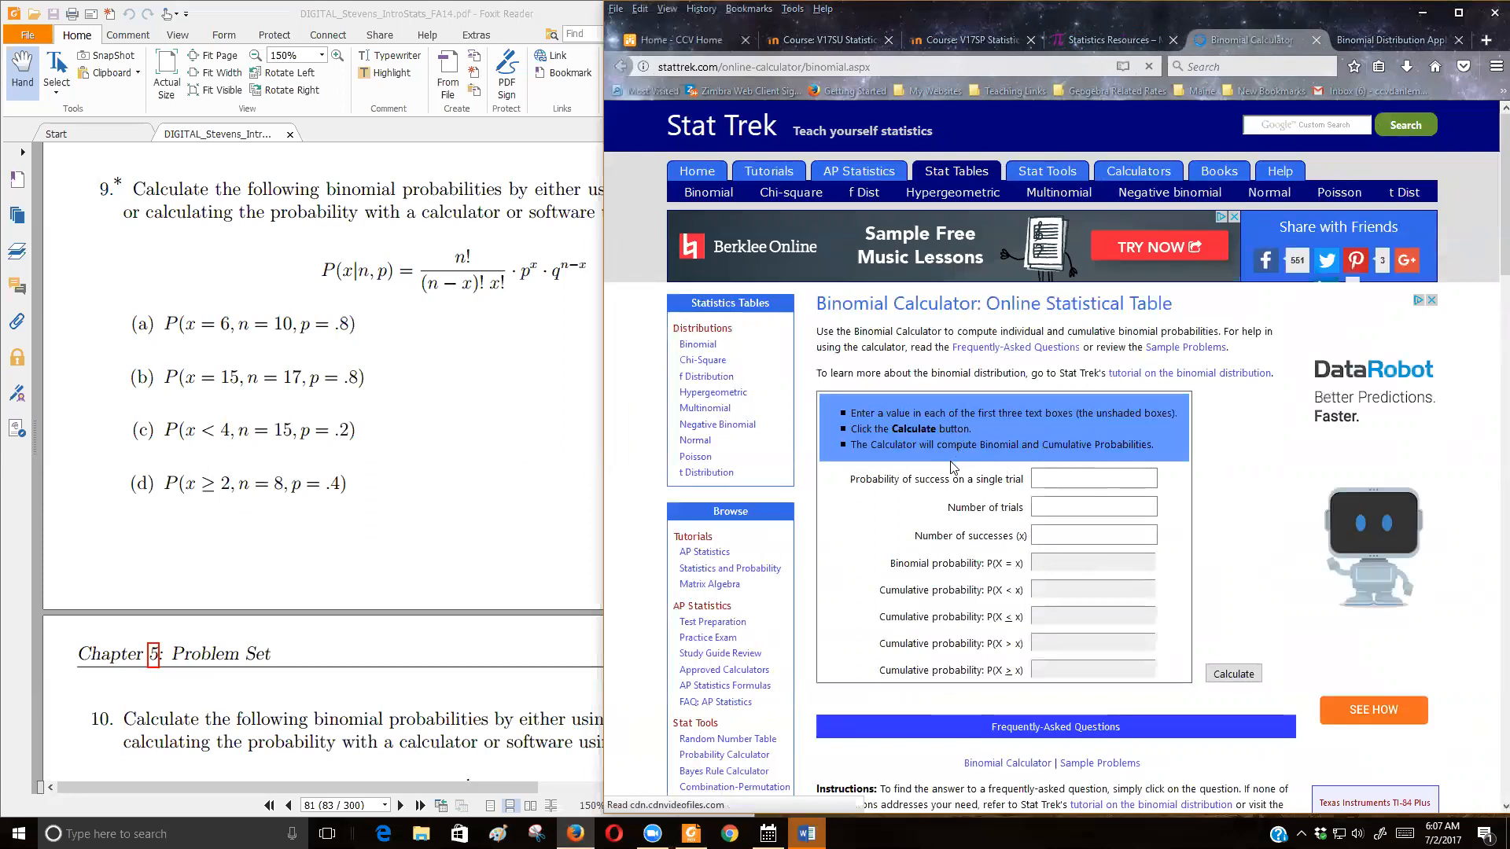
- Enter probability of success 0.8 and 10 trials in the Stat Trek calculator
{"action": "scroll", "scroll_direction": "down", "scroll_amount": 3}
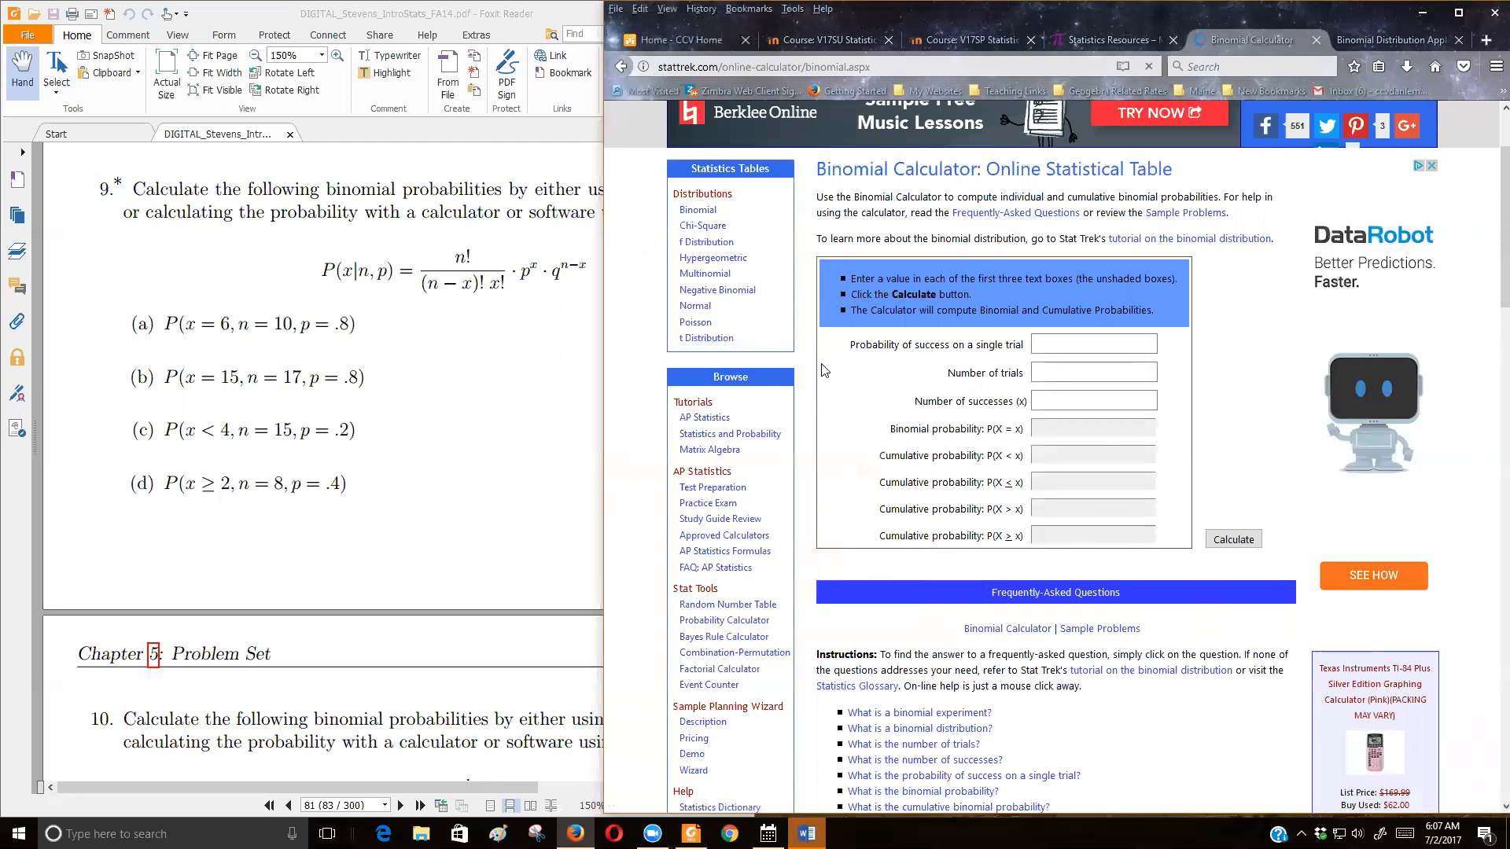
{"action": "left_click", "coordinate": [1092, 344]}
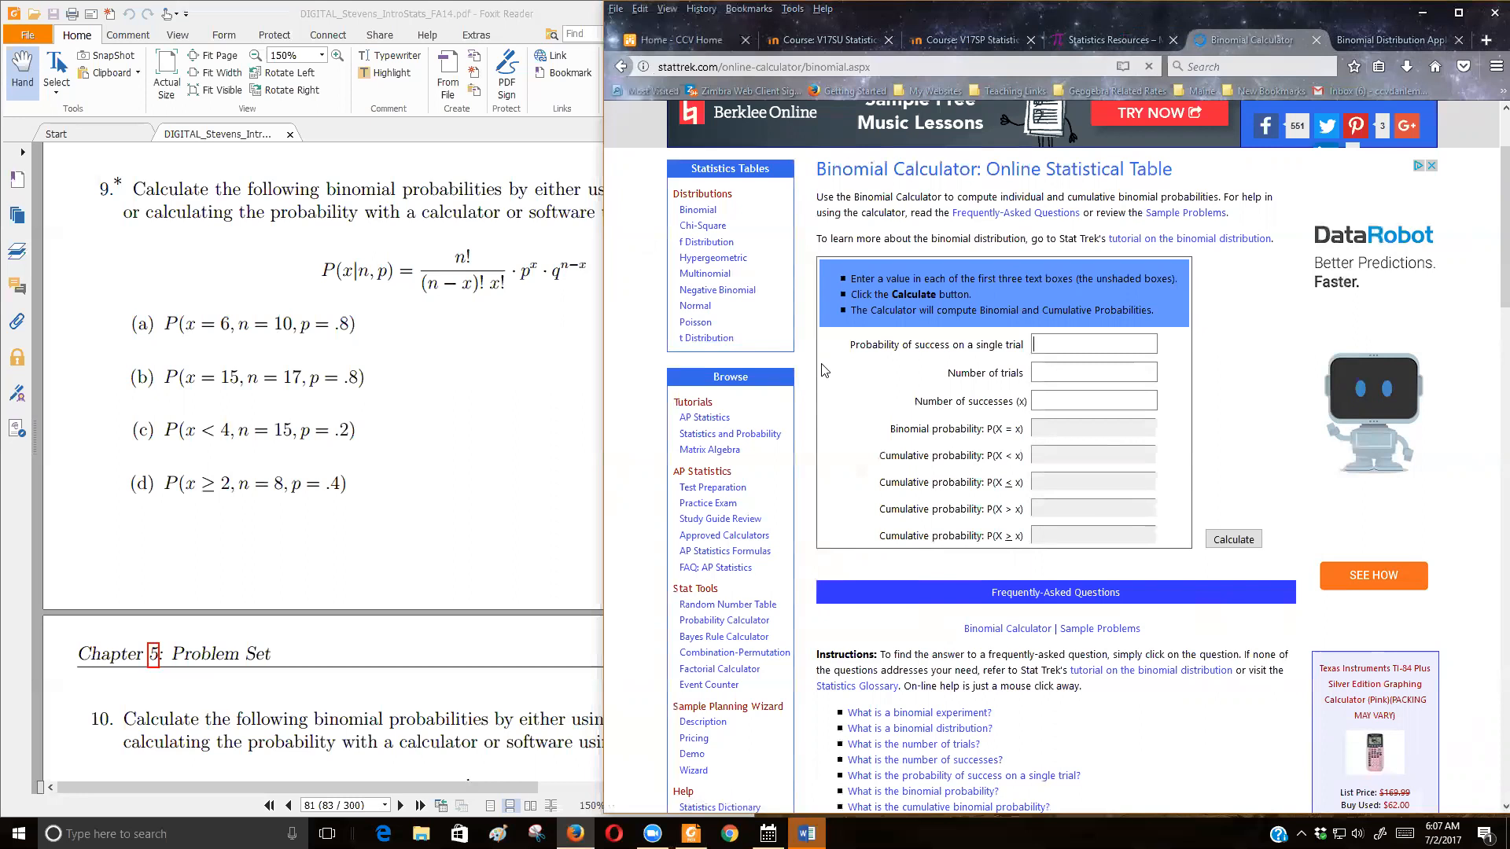
{"action": "type", "text": "0.8"}
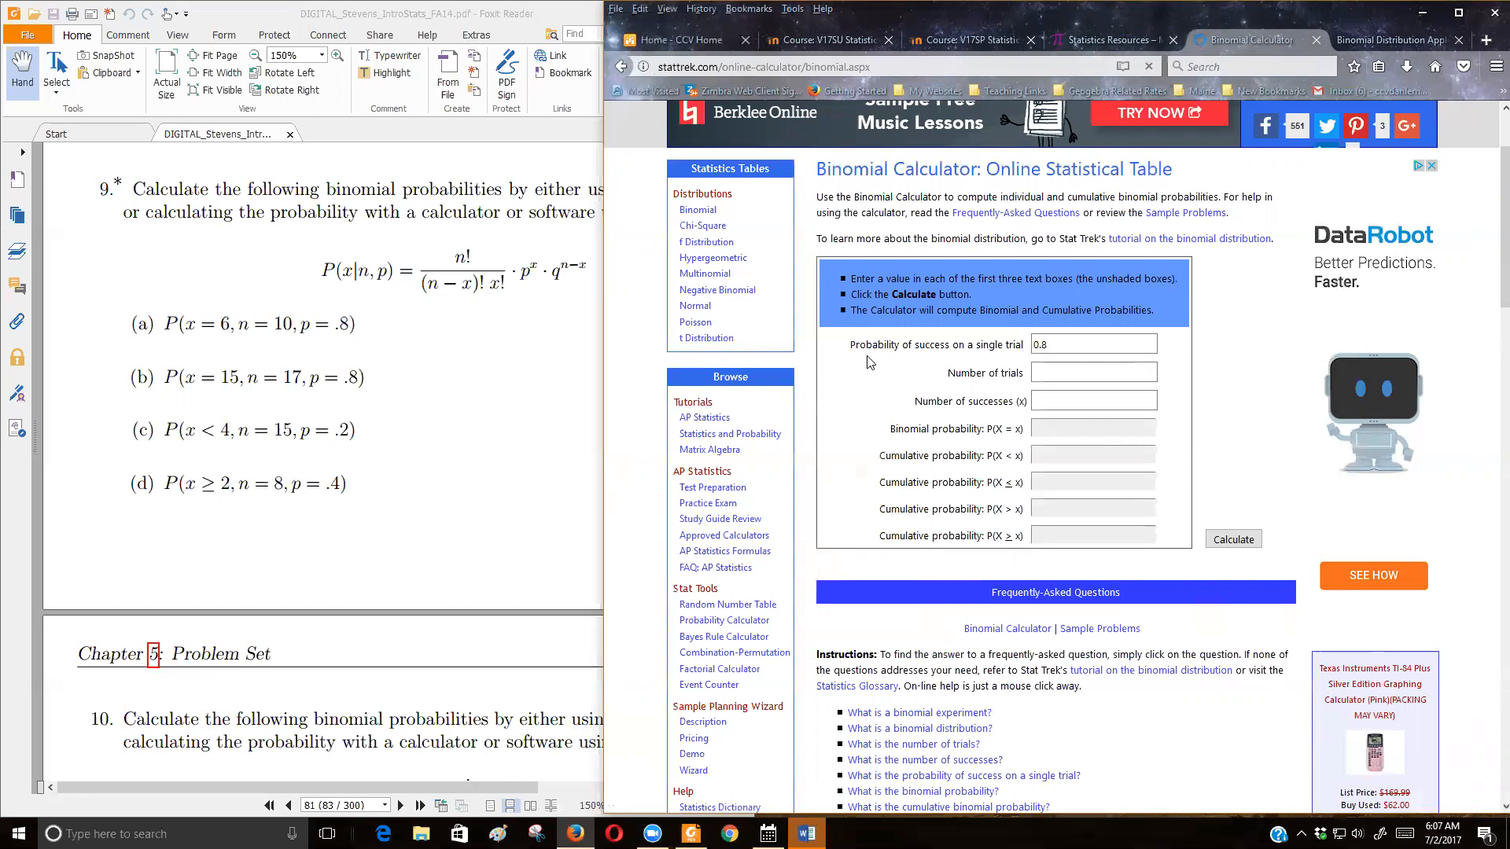
{"action": "mouse_move", "coordinate": [669, 274]}
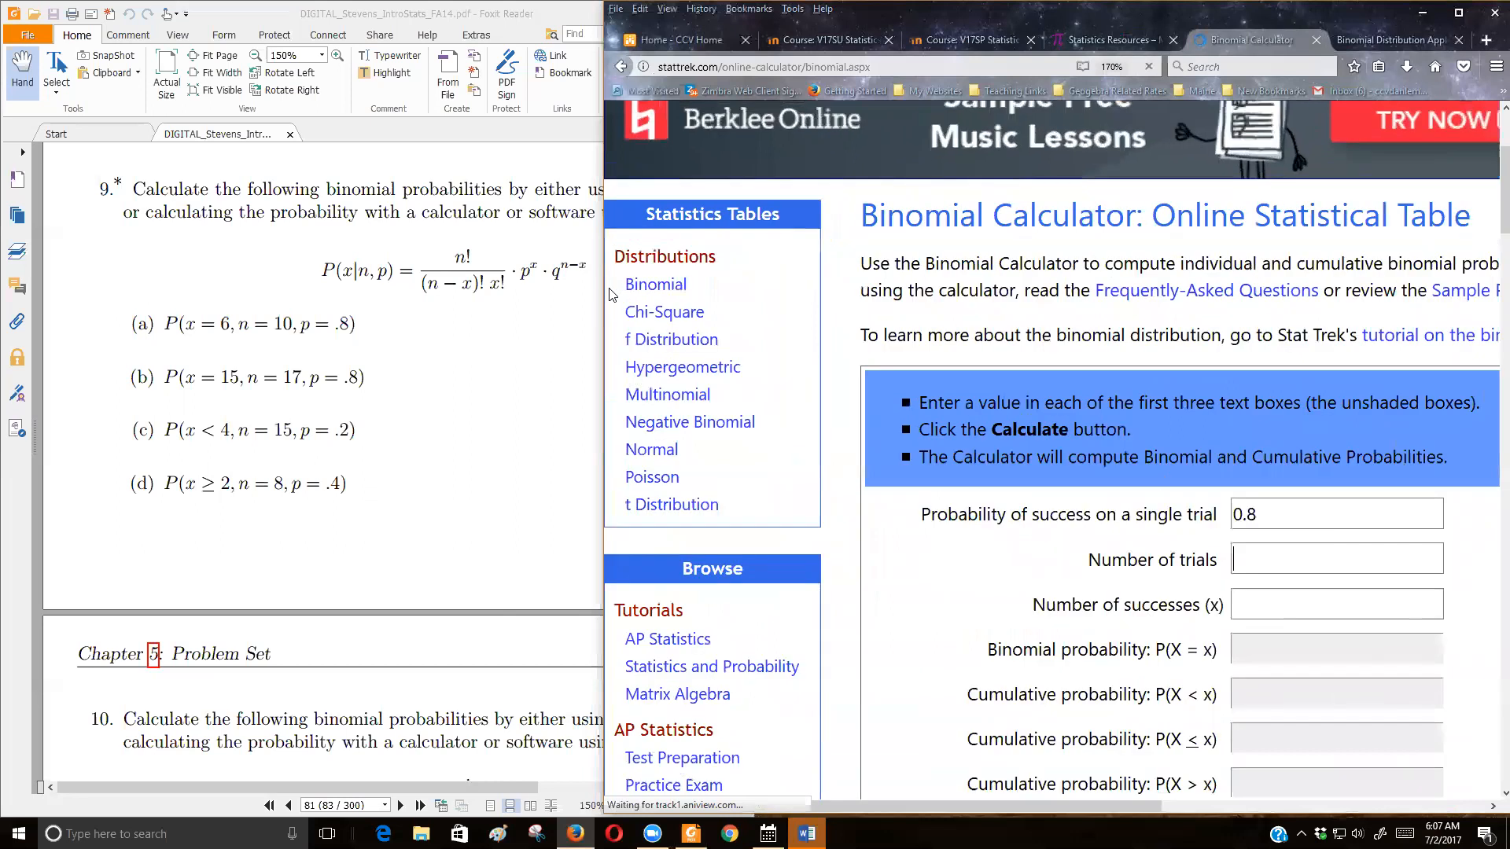
{"action": "scroll", "scroll_direction": "down", "scroll_amount": 3}
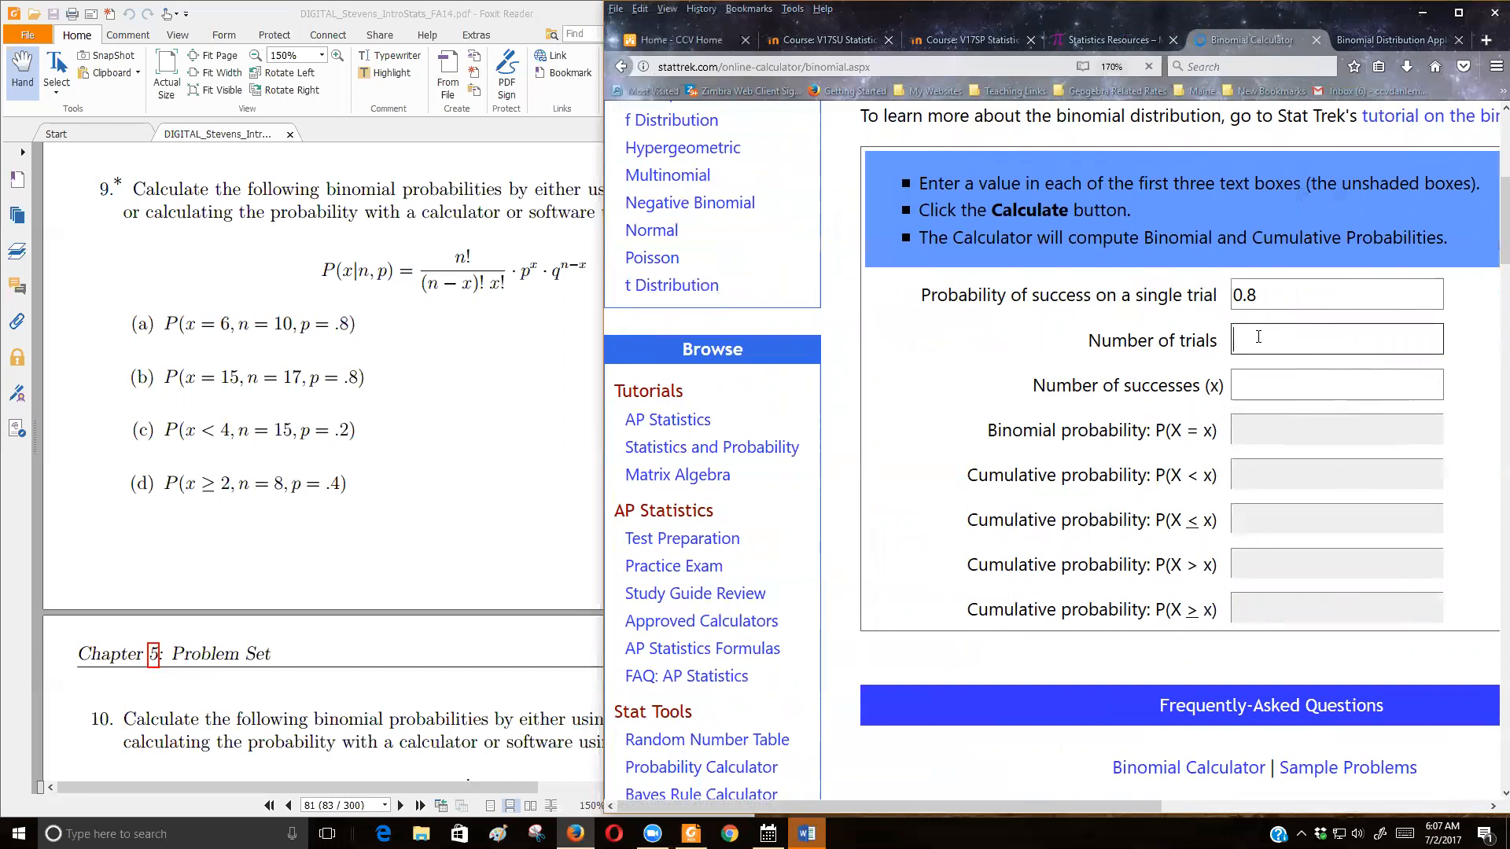
{"action": "type", "text": "10"}
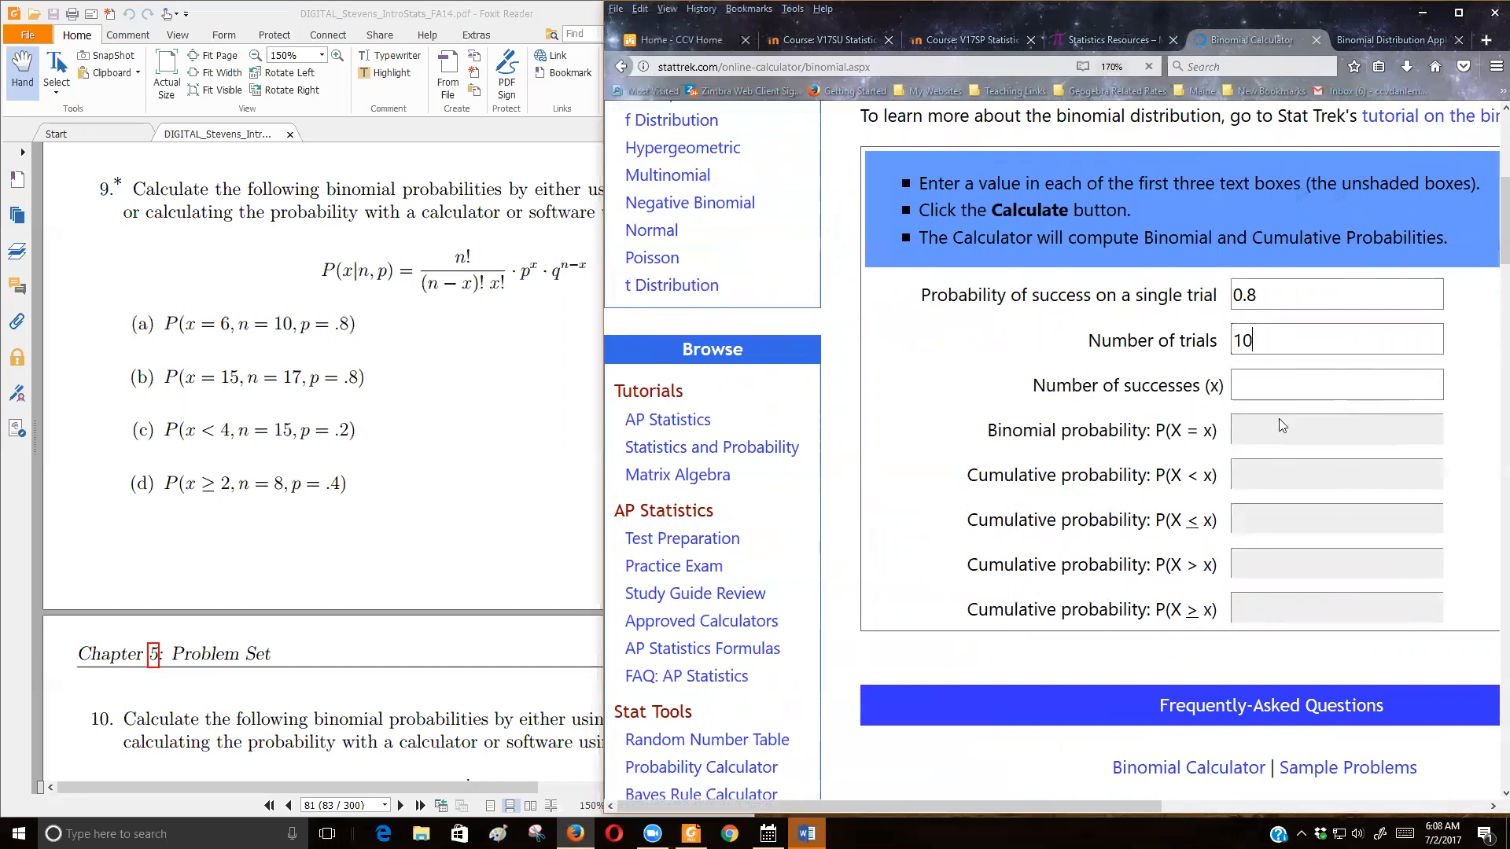
- Enter 6 successes and calculate, giving P(X = 6) ≈ 0.08808 with cumulative probabilities
{"action": "left_click", "coordinate": [1335, 384]}
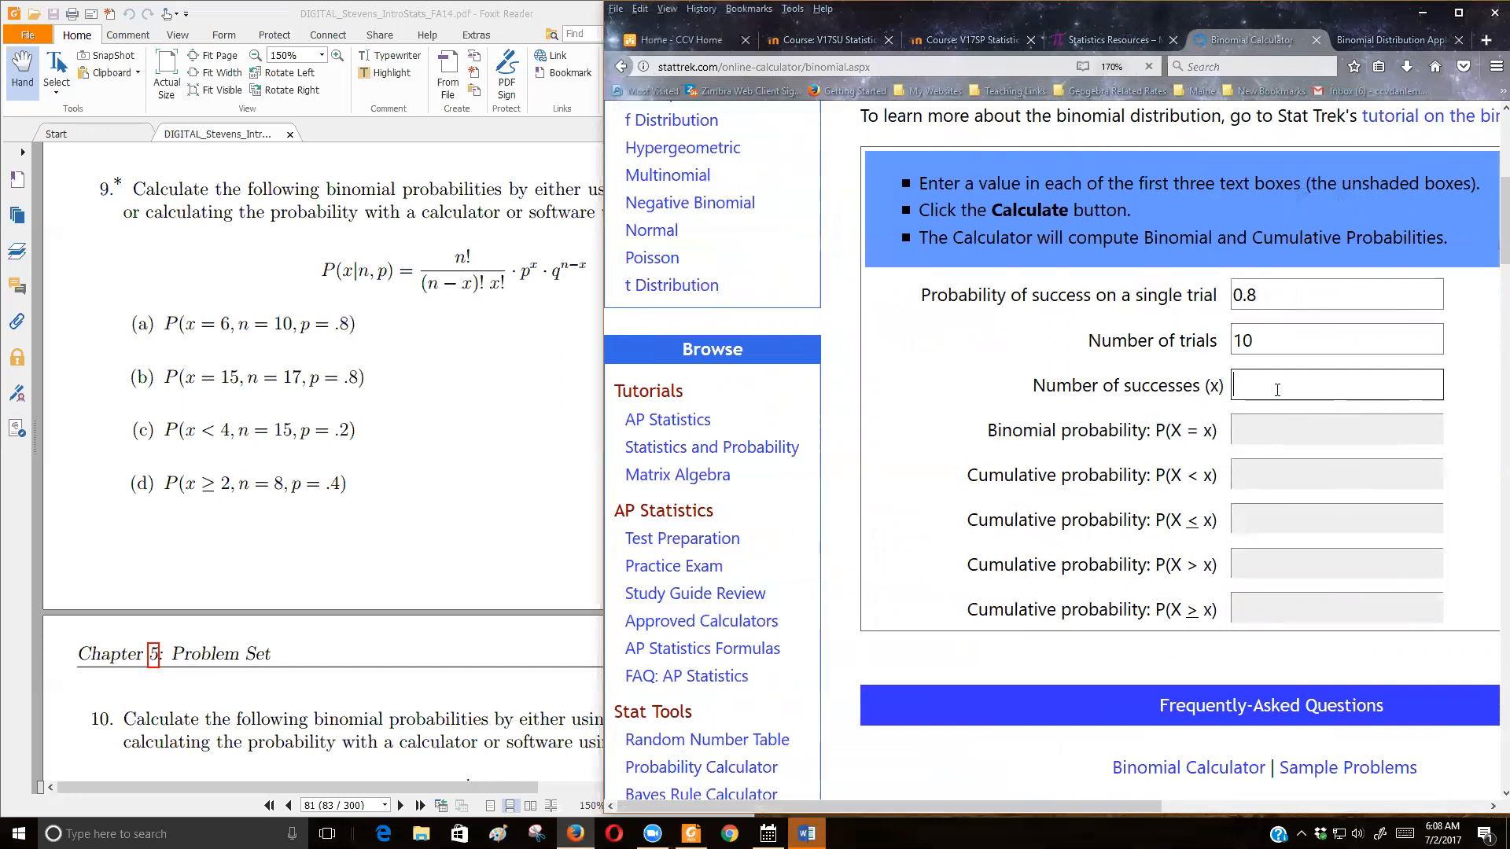
{"action": "type", "text": "6"}
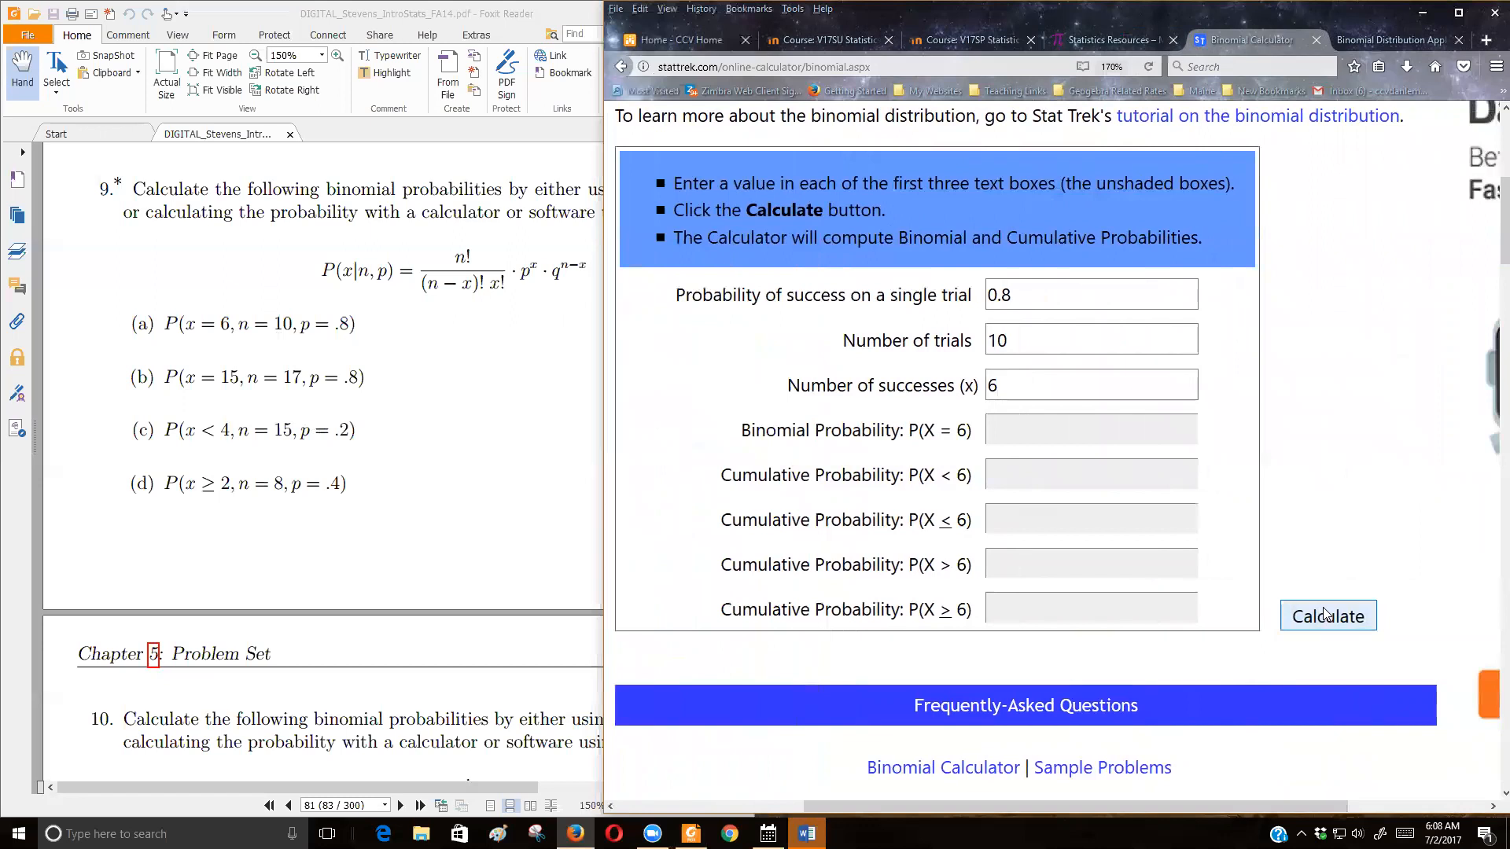
{"action": "left_click", "coordinate": [1327, 616]}
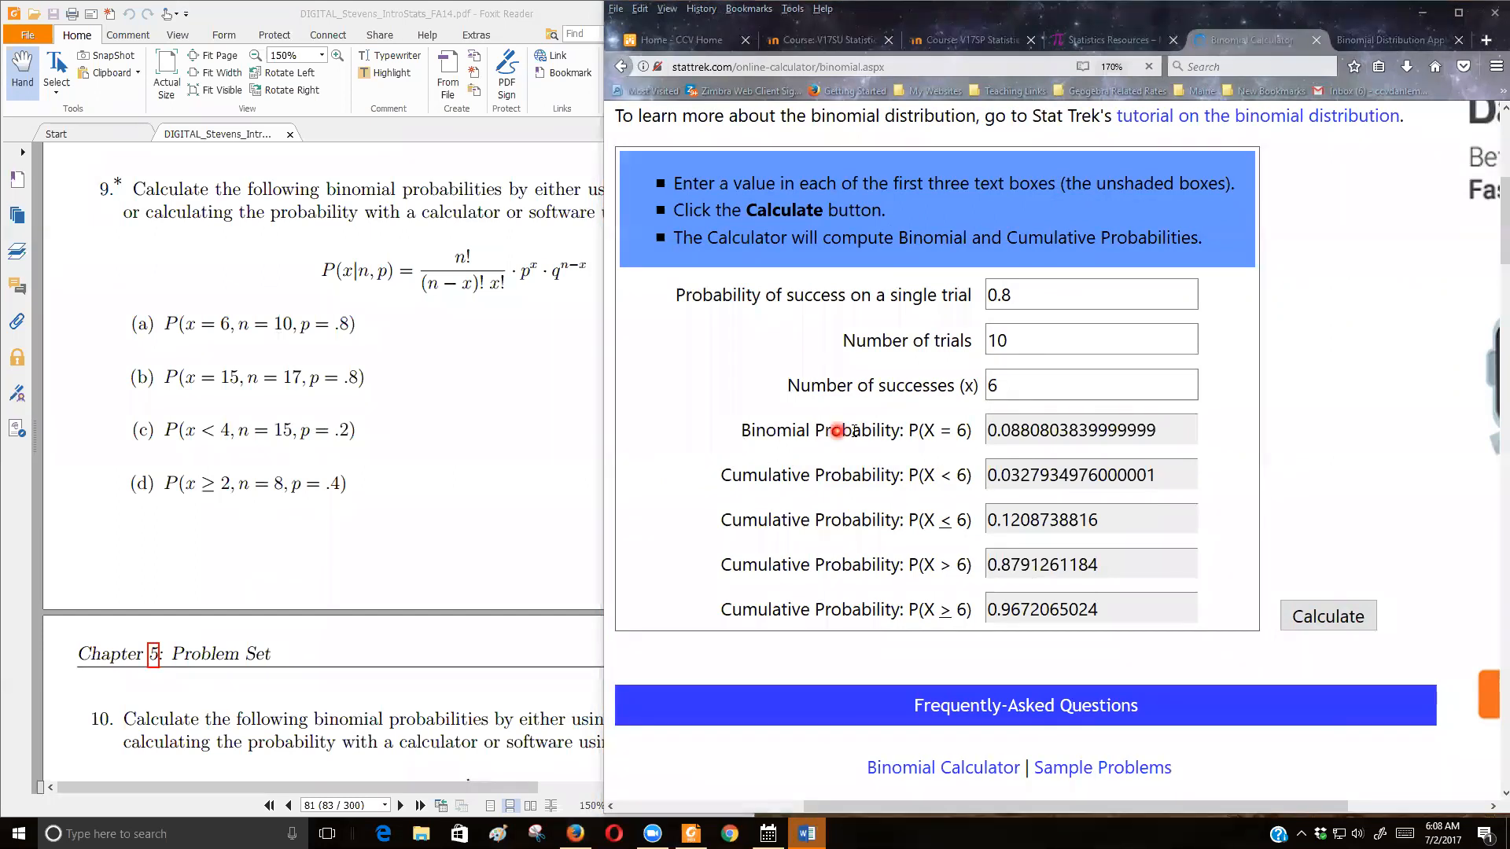
{"action": "mouse_move", "coordinate": [1035, 446]}
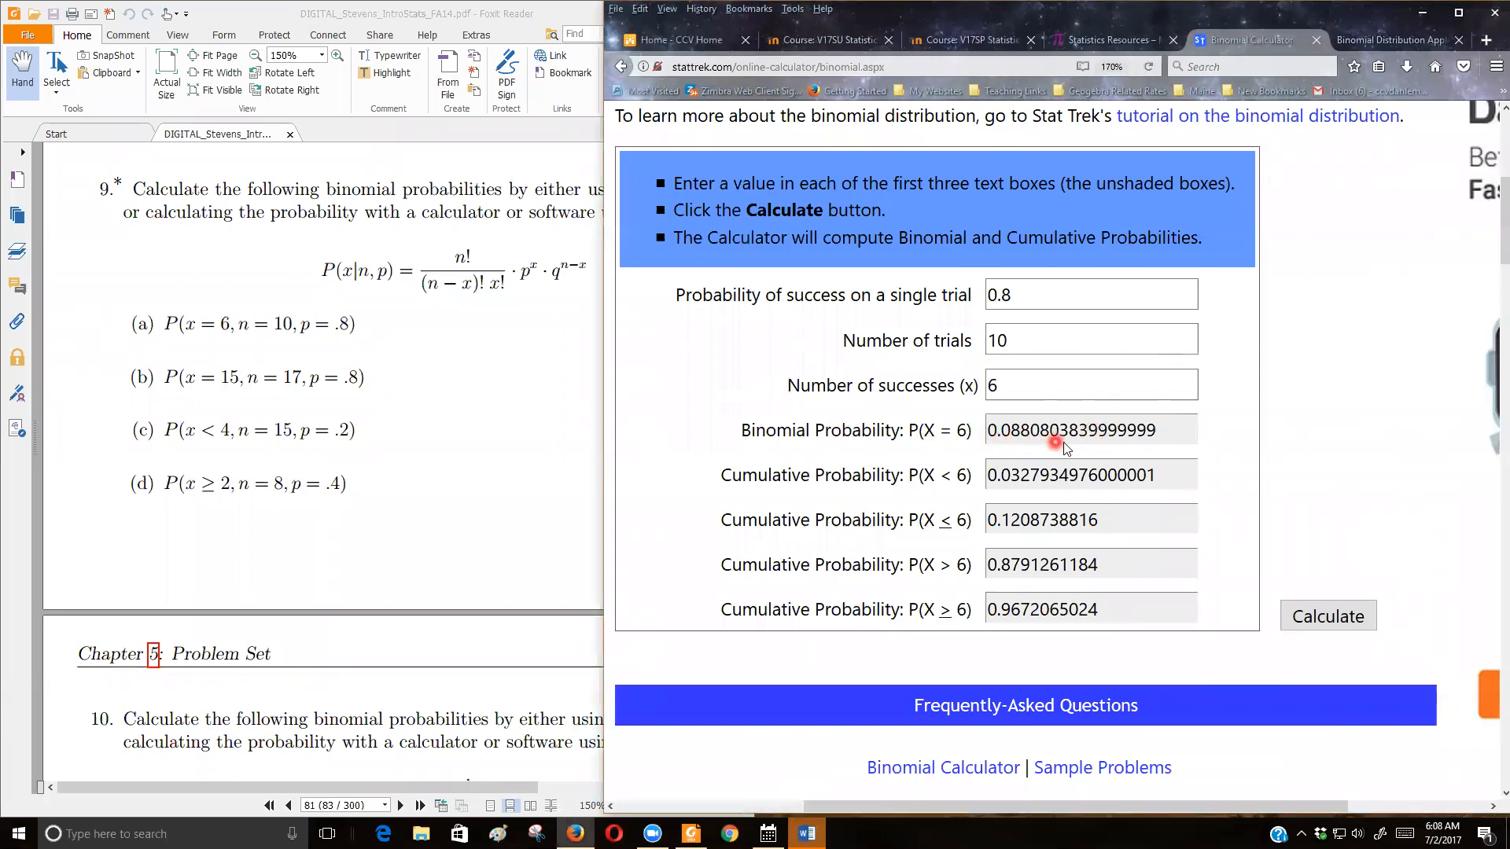
{"action": "mouse_move", "coordinate": [1005, 431]}
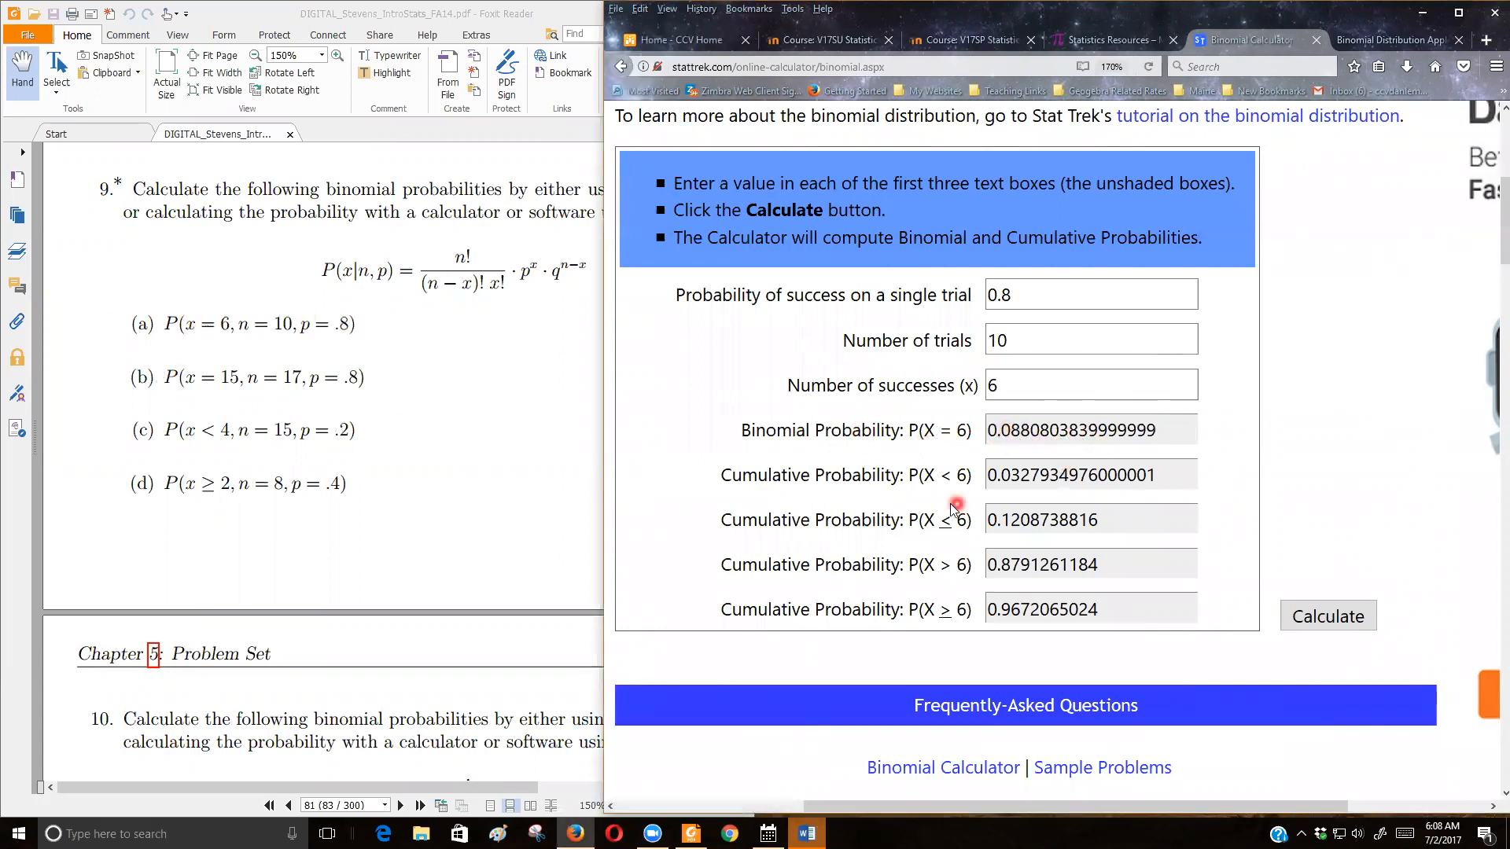
{"action": "mouse_move", "coordinate": [1005, 485]}
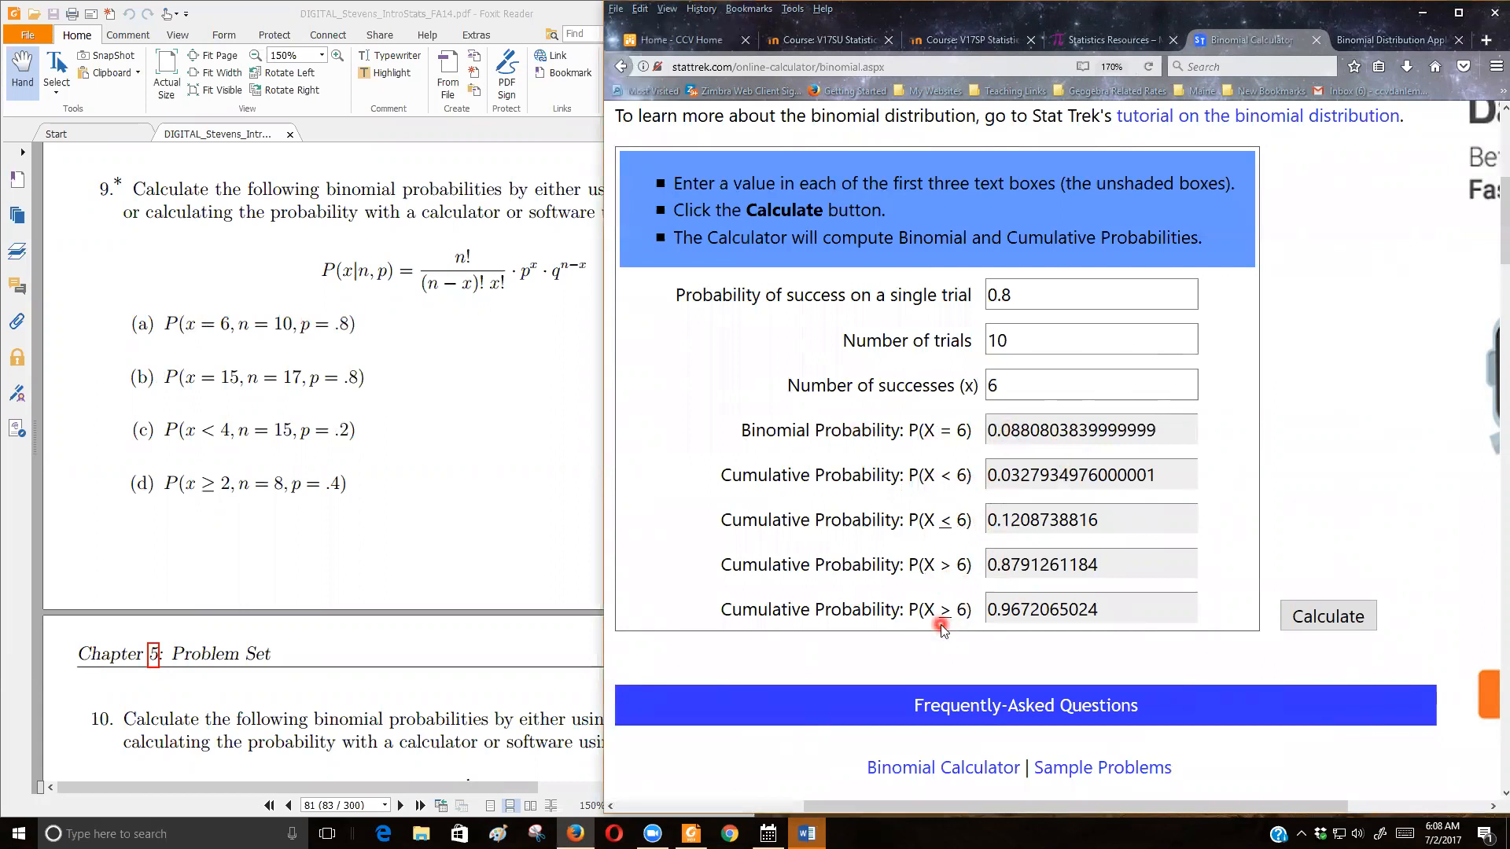
{"action": "mouse_move", "coordinate": [953, 624]}
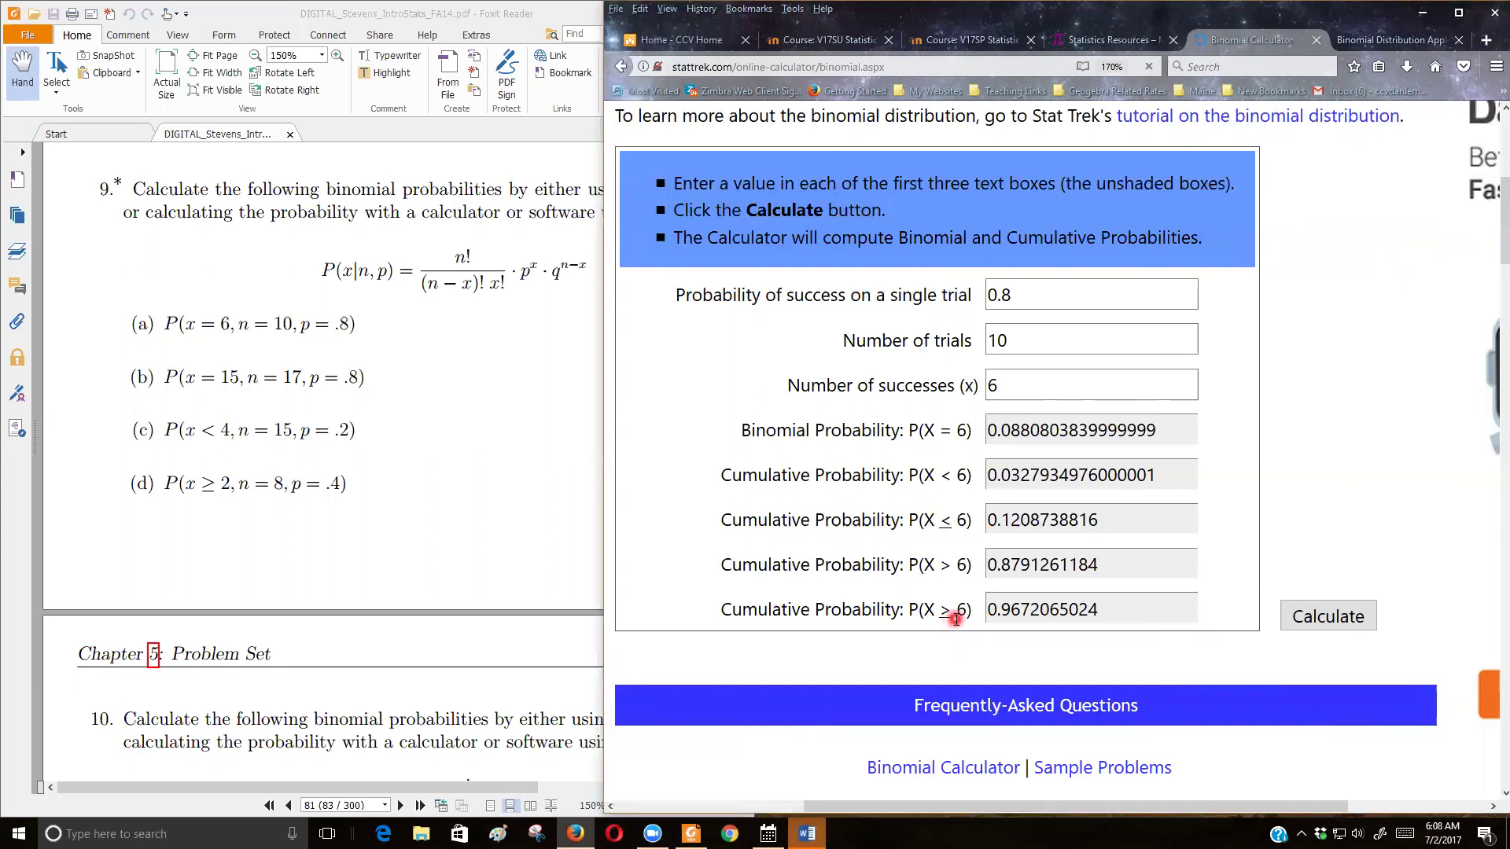
{"action": "mouse_move", "coordinate": [980, 630]}
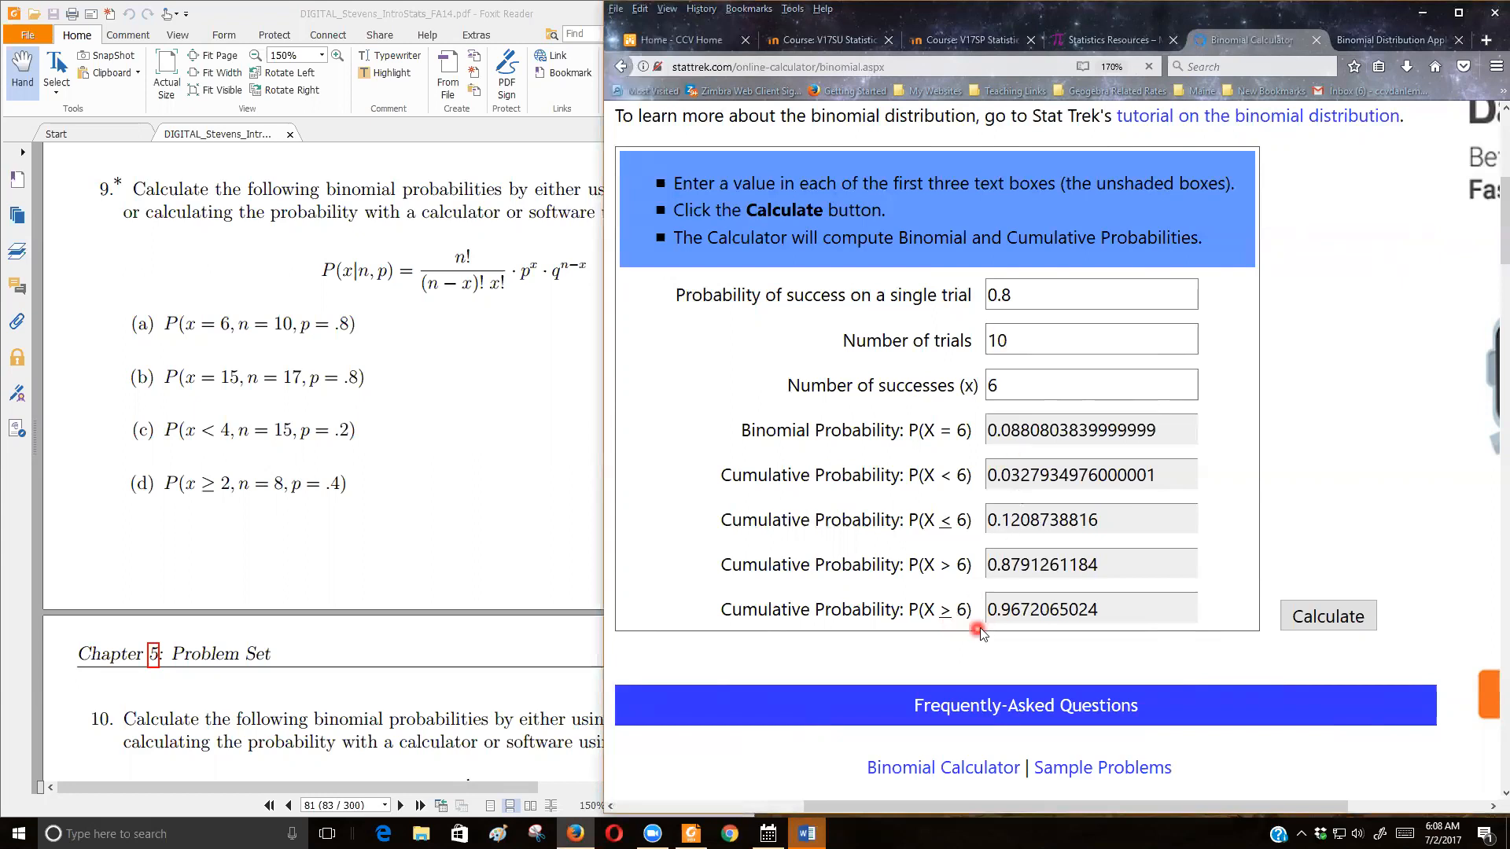
{"action": "mouse_move", "coordinate": [462, 426]}
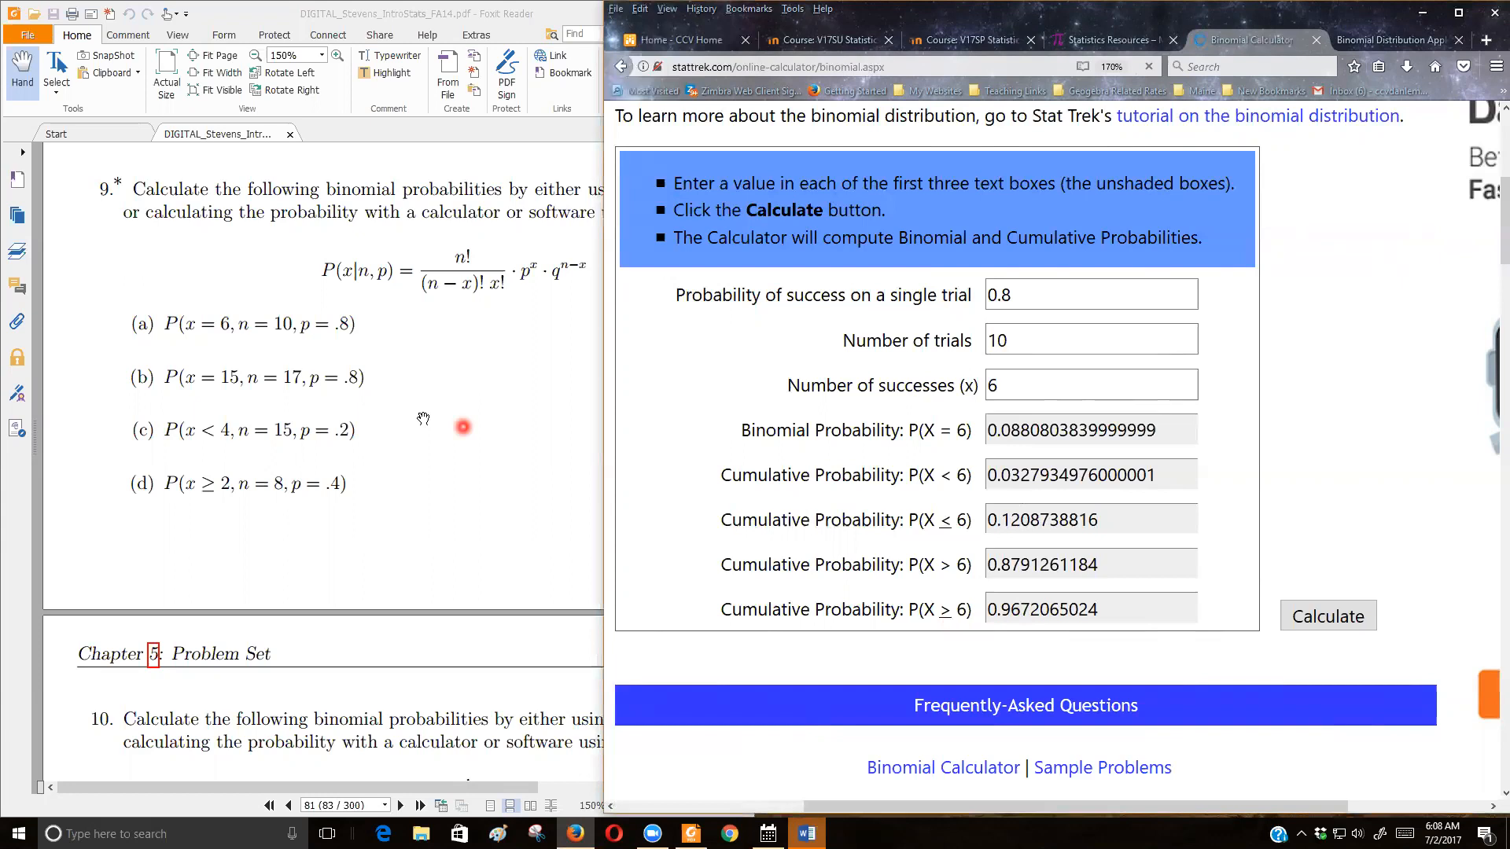
{"action": "mouse_move", "coordinate": [251, 393]}
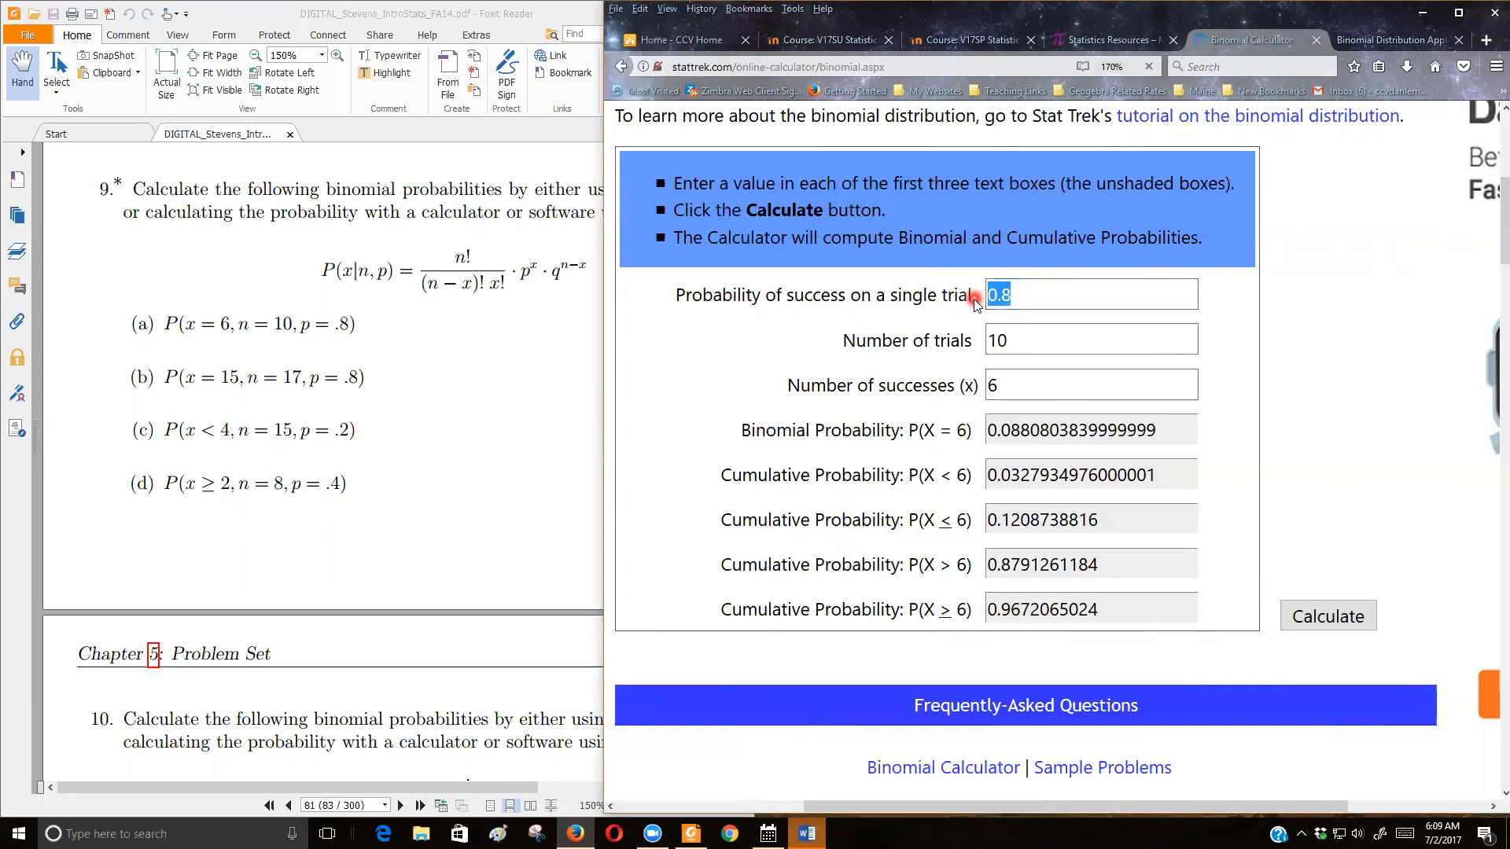
- Recalculate with 17 trials and 15 successes at p = 0.8, giving P(X = 15) ≈ 0.1914
{"action": "left_click", "coordinate": [1090, 340]}
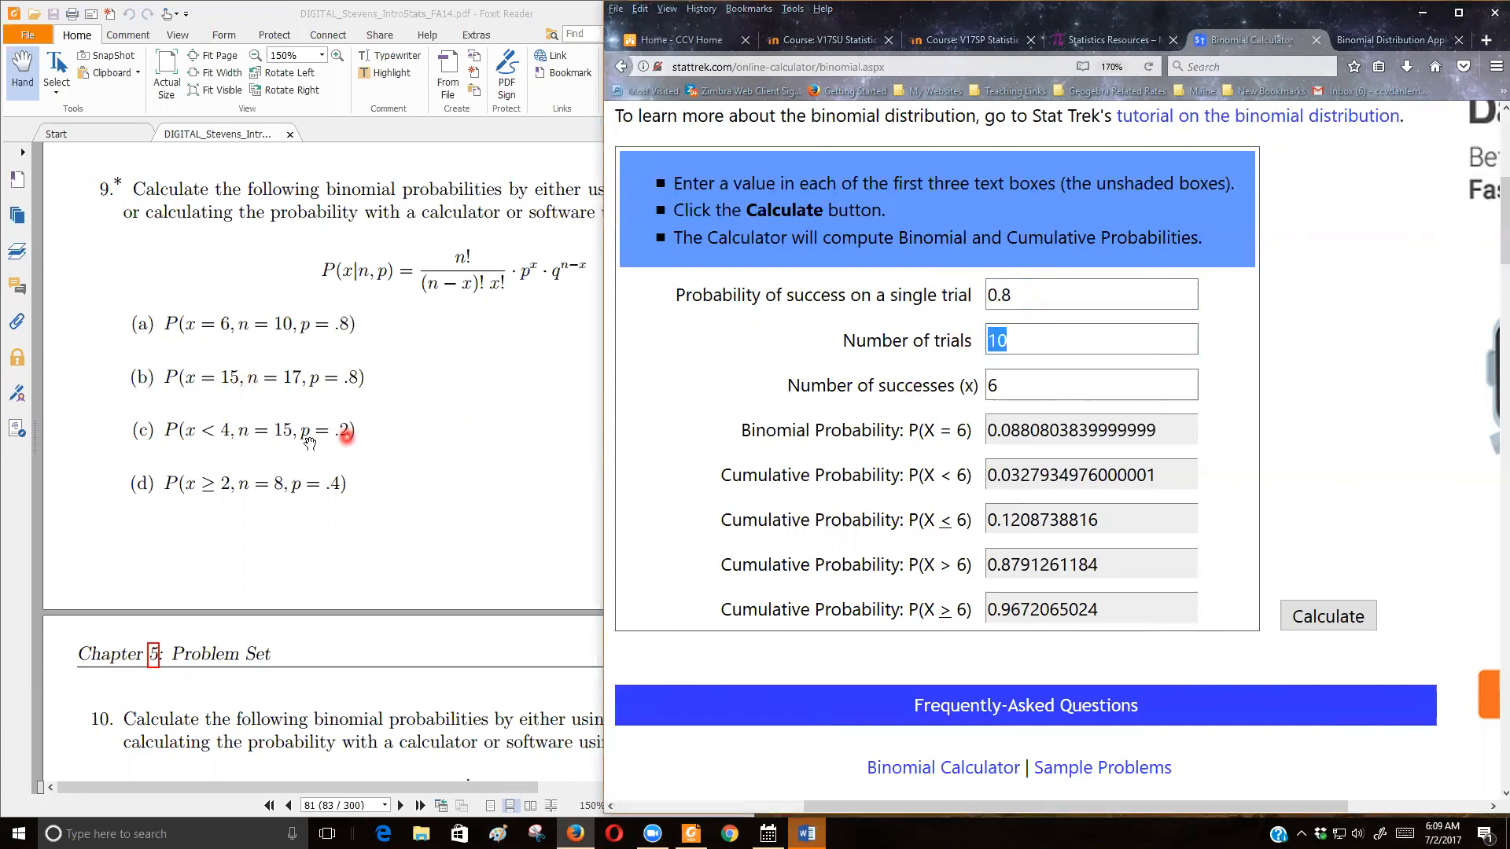
{"action": "type", "text": "17"}
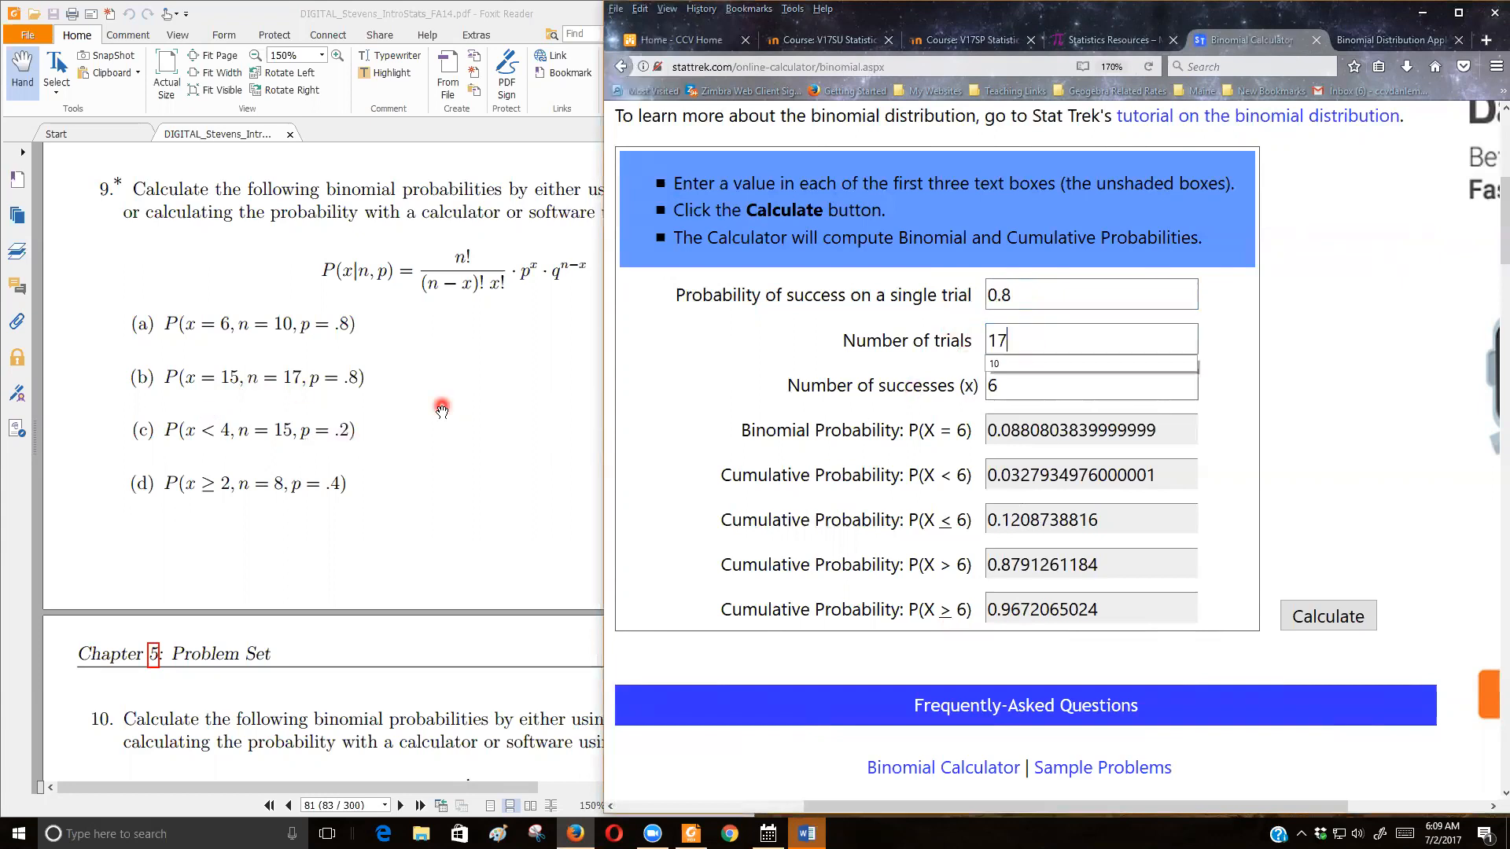
{"action": "left_click", "coordinate": [1088, 385]}
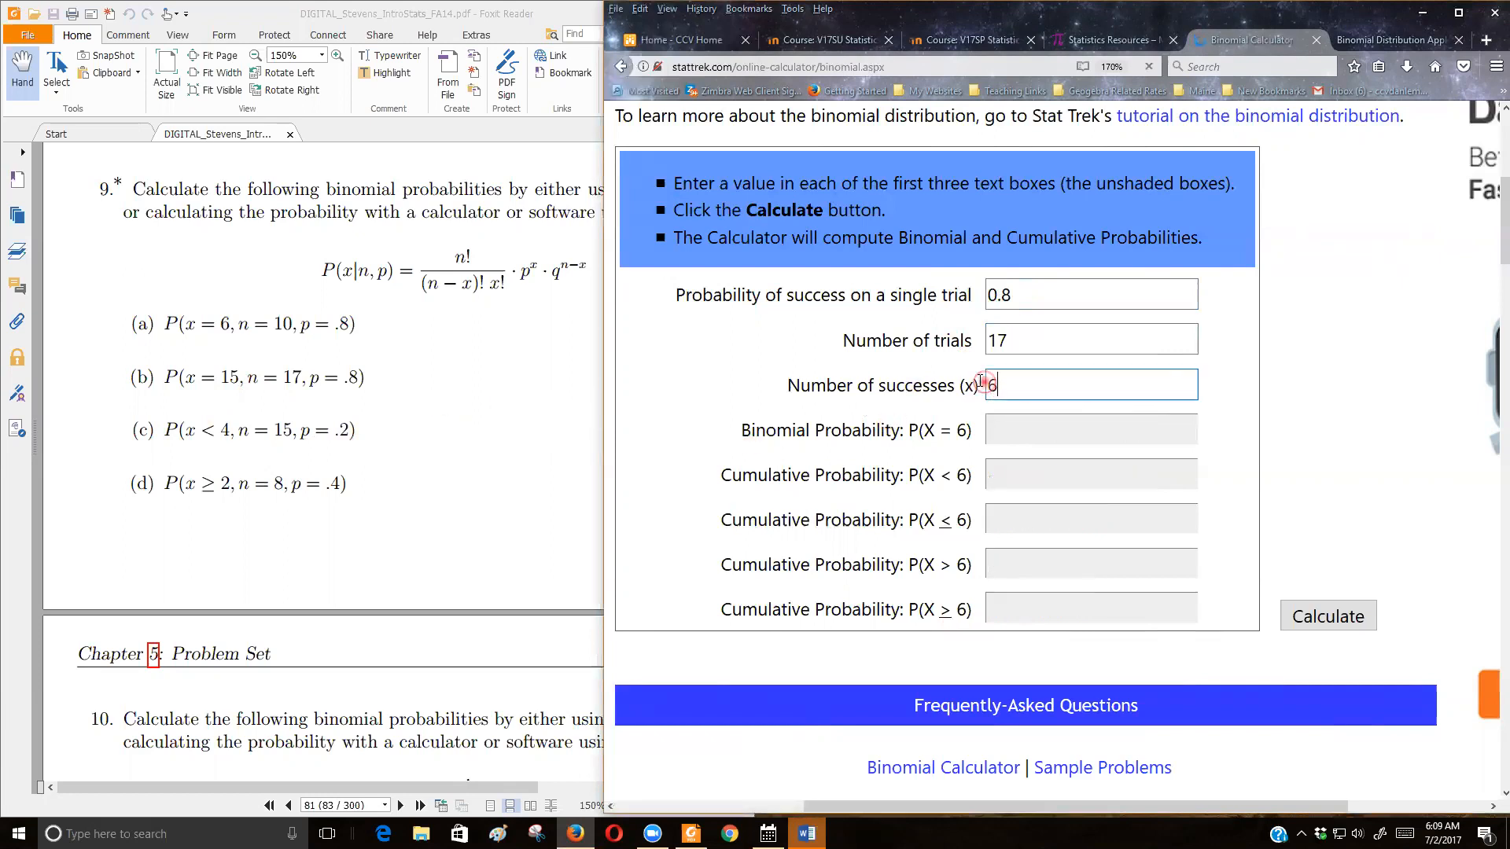
{"action": "type", "text": "15"}
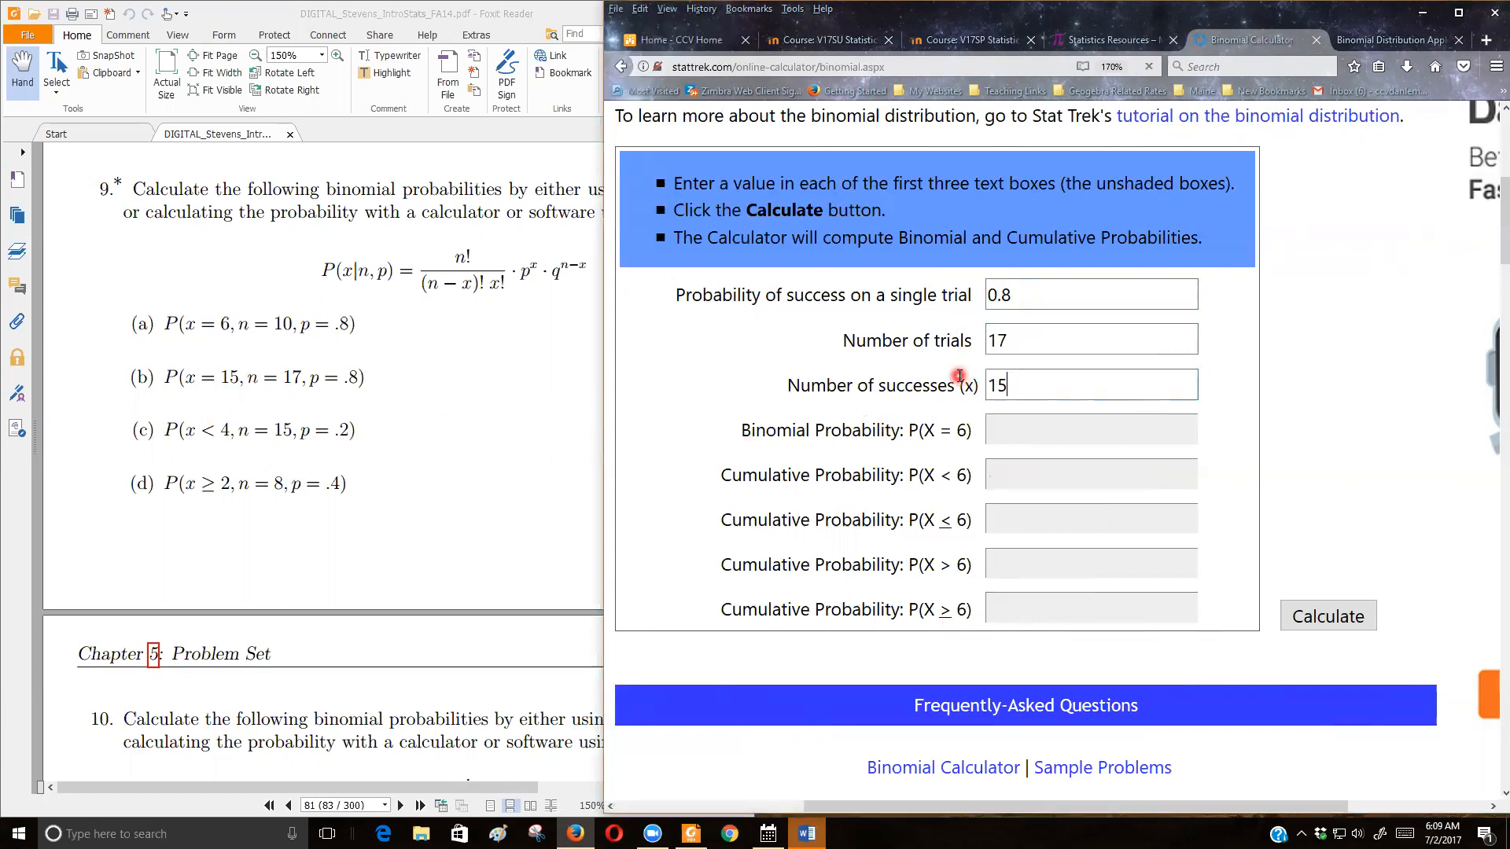
{"action": "left_click", "coordinate": [1328, 617]}
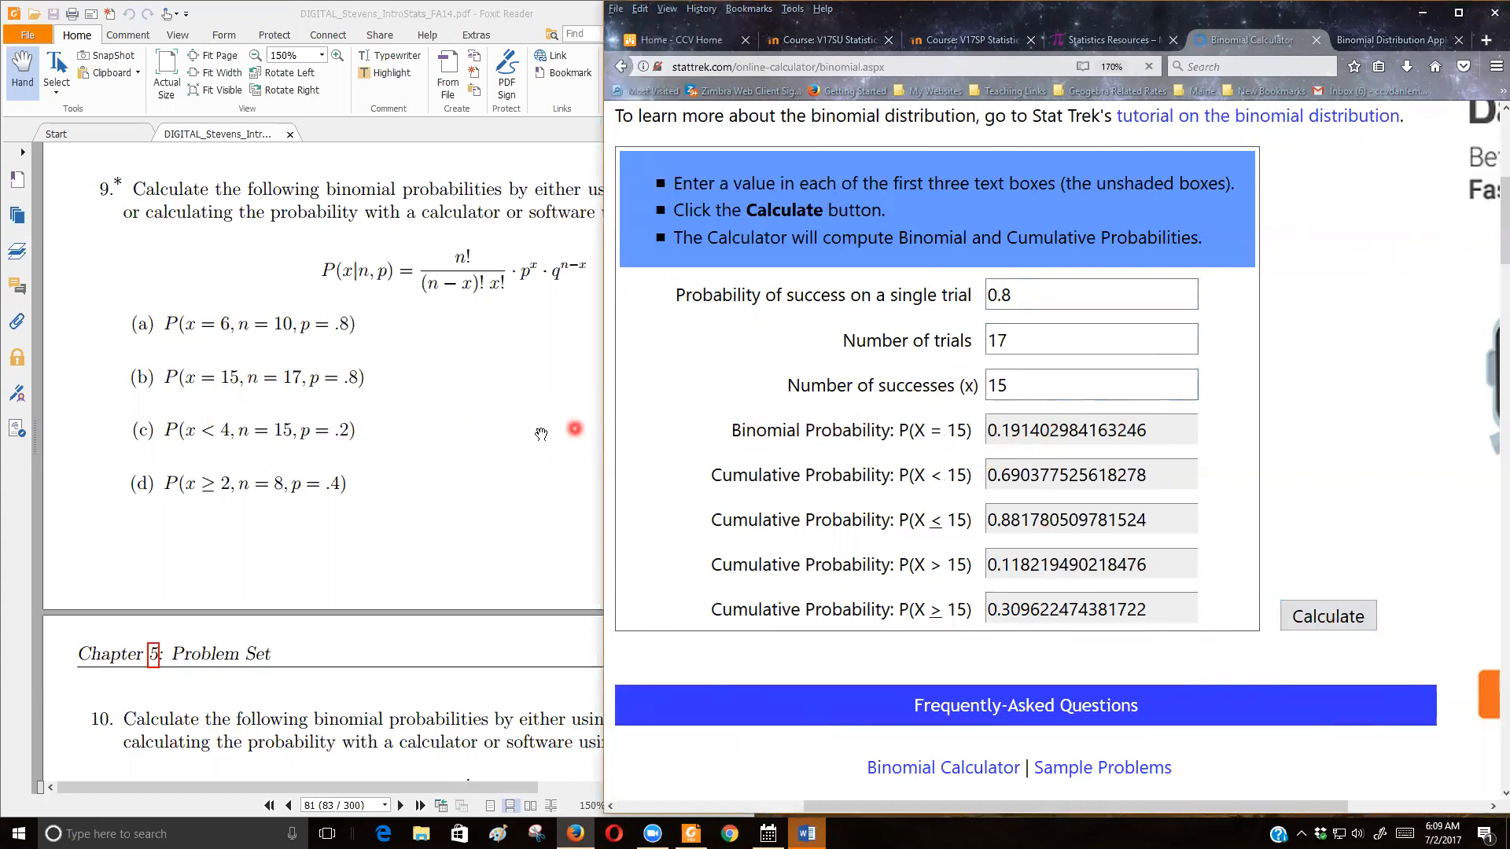
- Recalculate with p = 0.2, 15 trials and 4 successes, giving P(X < 4) ≈ 0.6482
{"action": "left_click", "coordinate": [1090, 340]}
{"action": "type", "text": "15"}
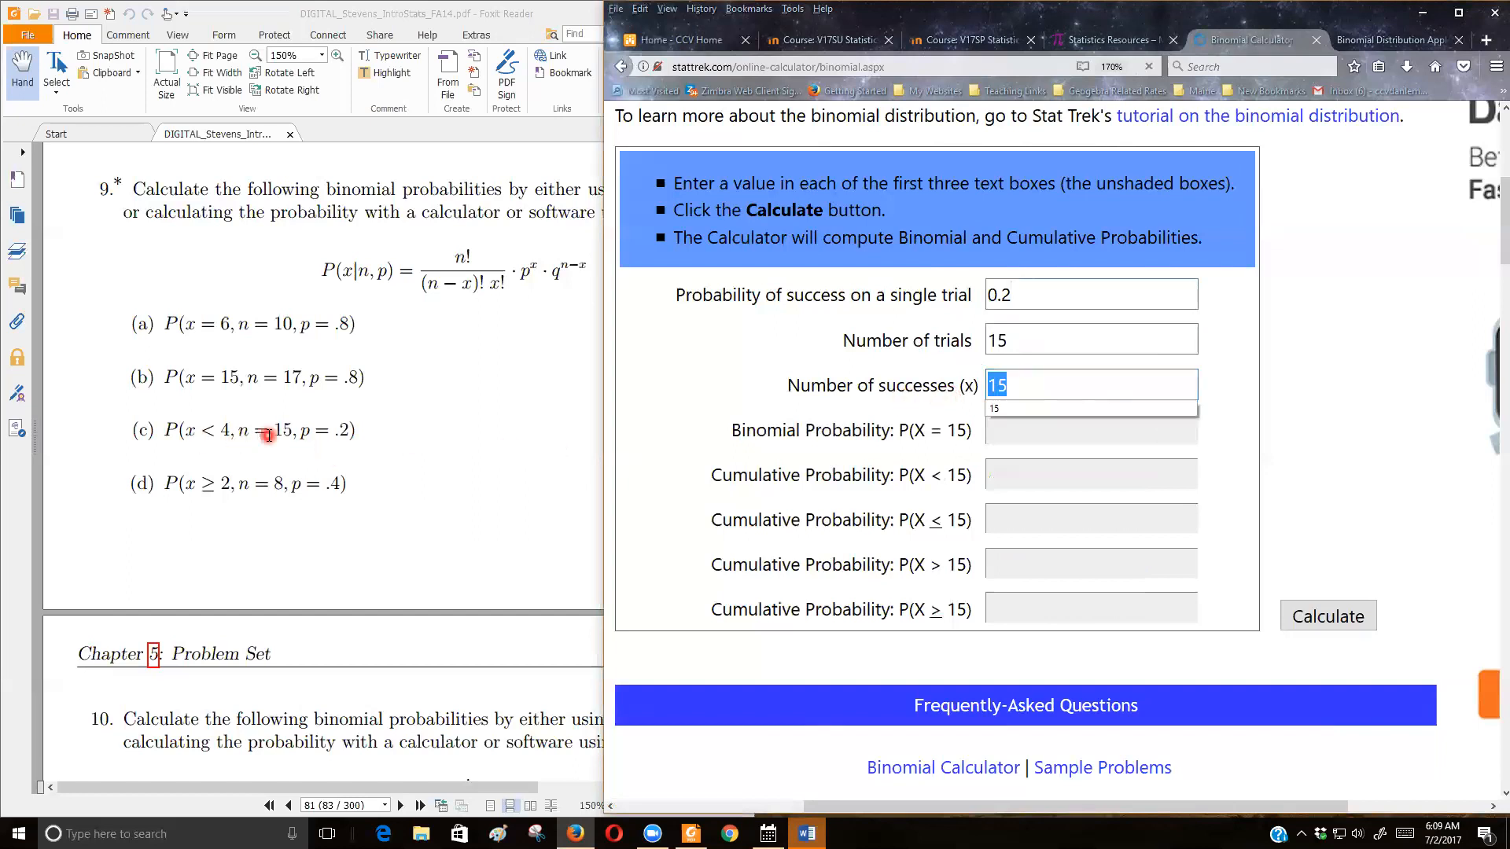
{"action": "mouse_move", "coordinate": [870, 441]}
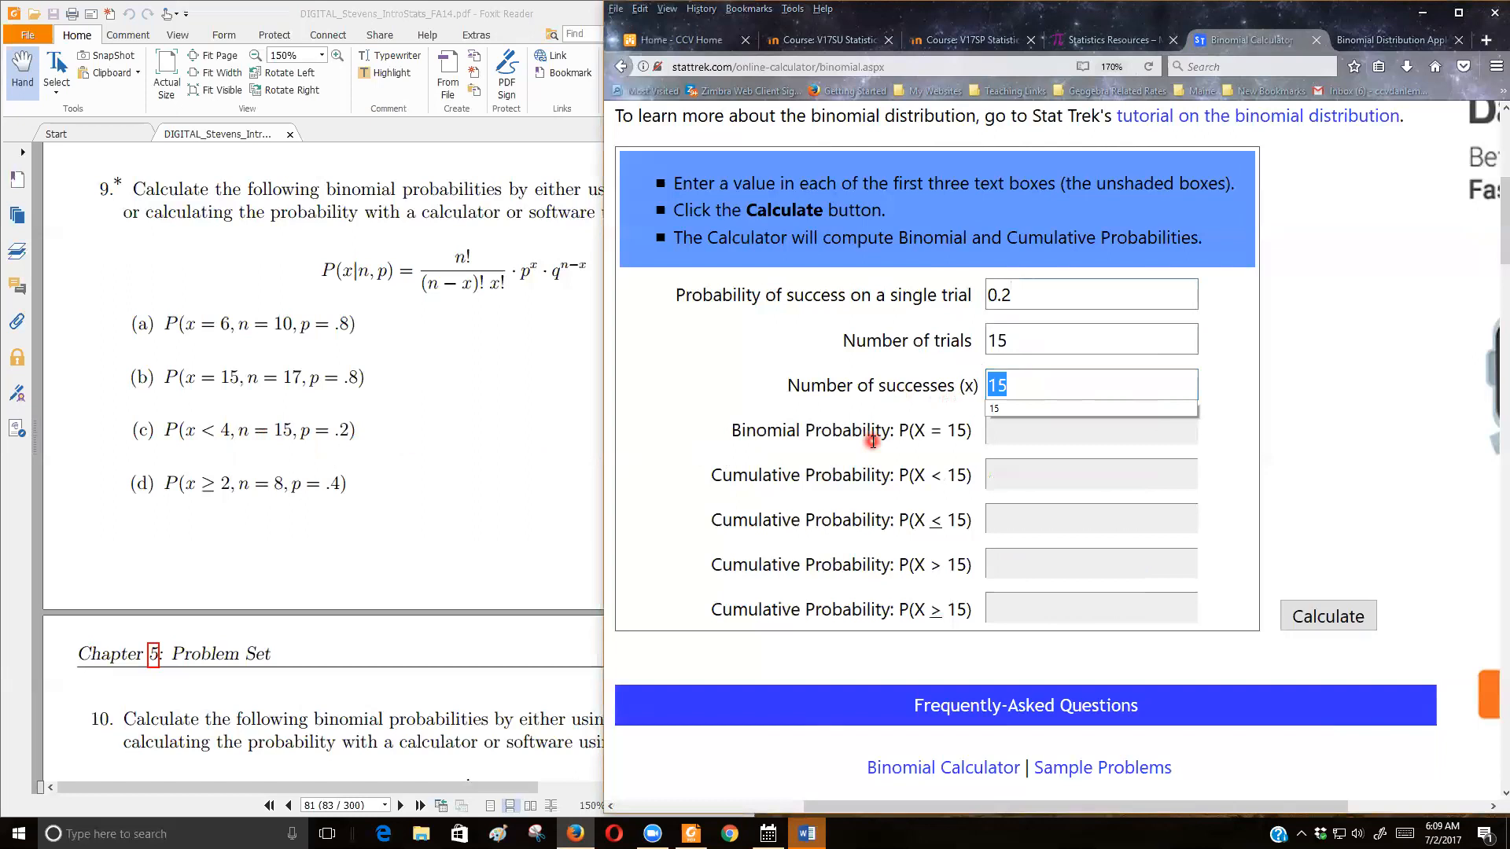
{"action": "type", "text": "4"}
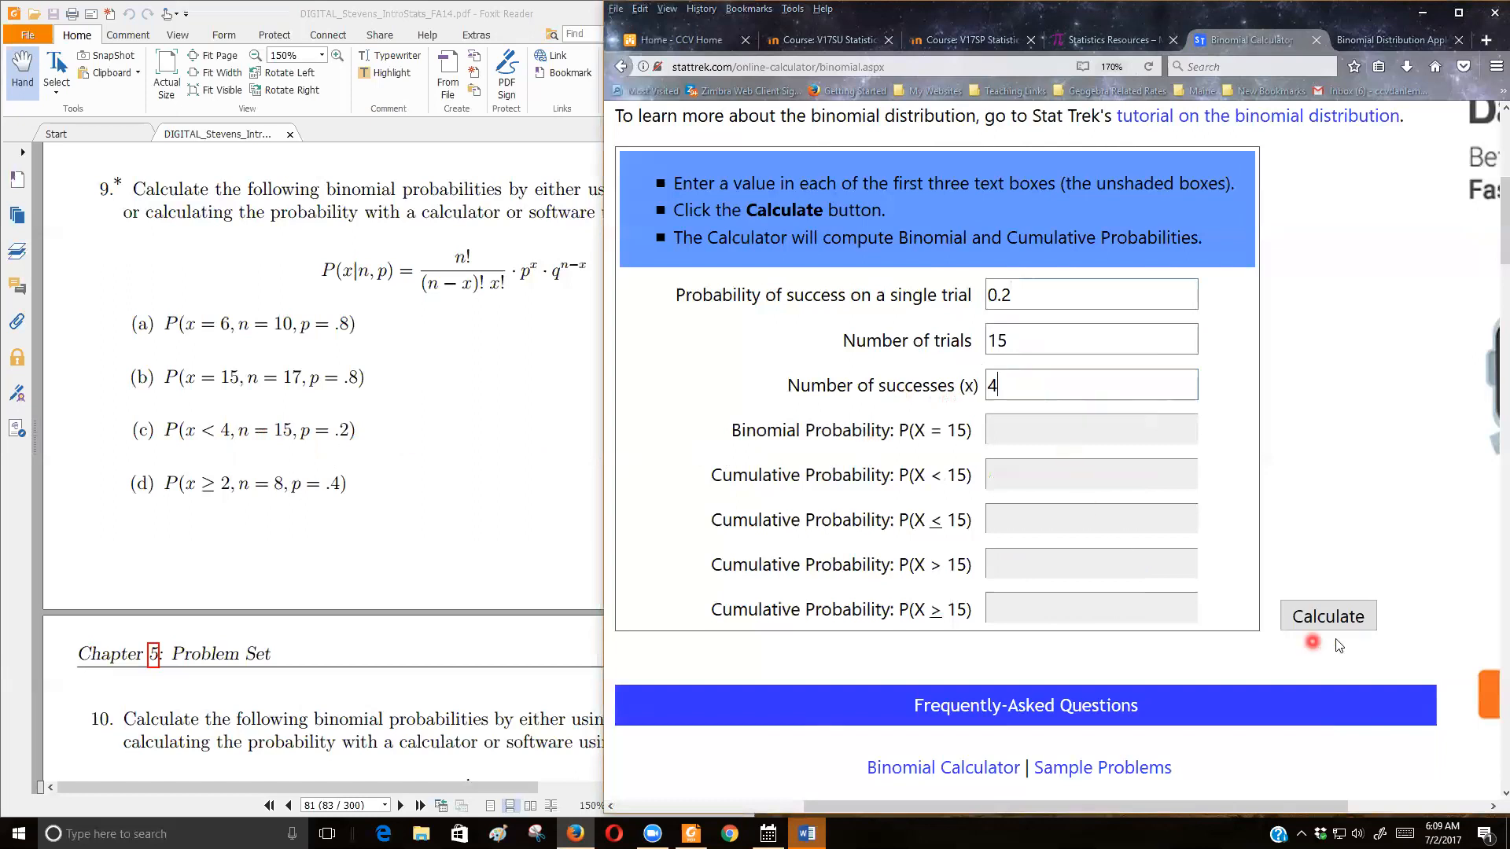
{"action": "left_click", "coordinate": [1328, 617]}
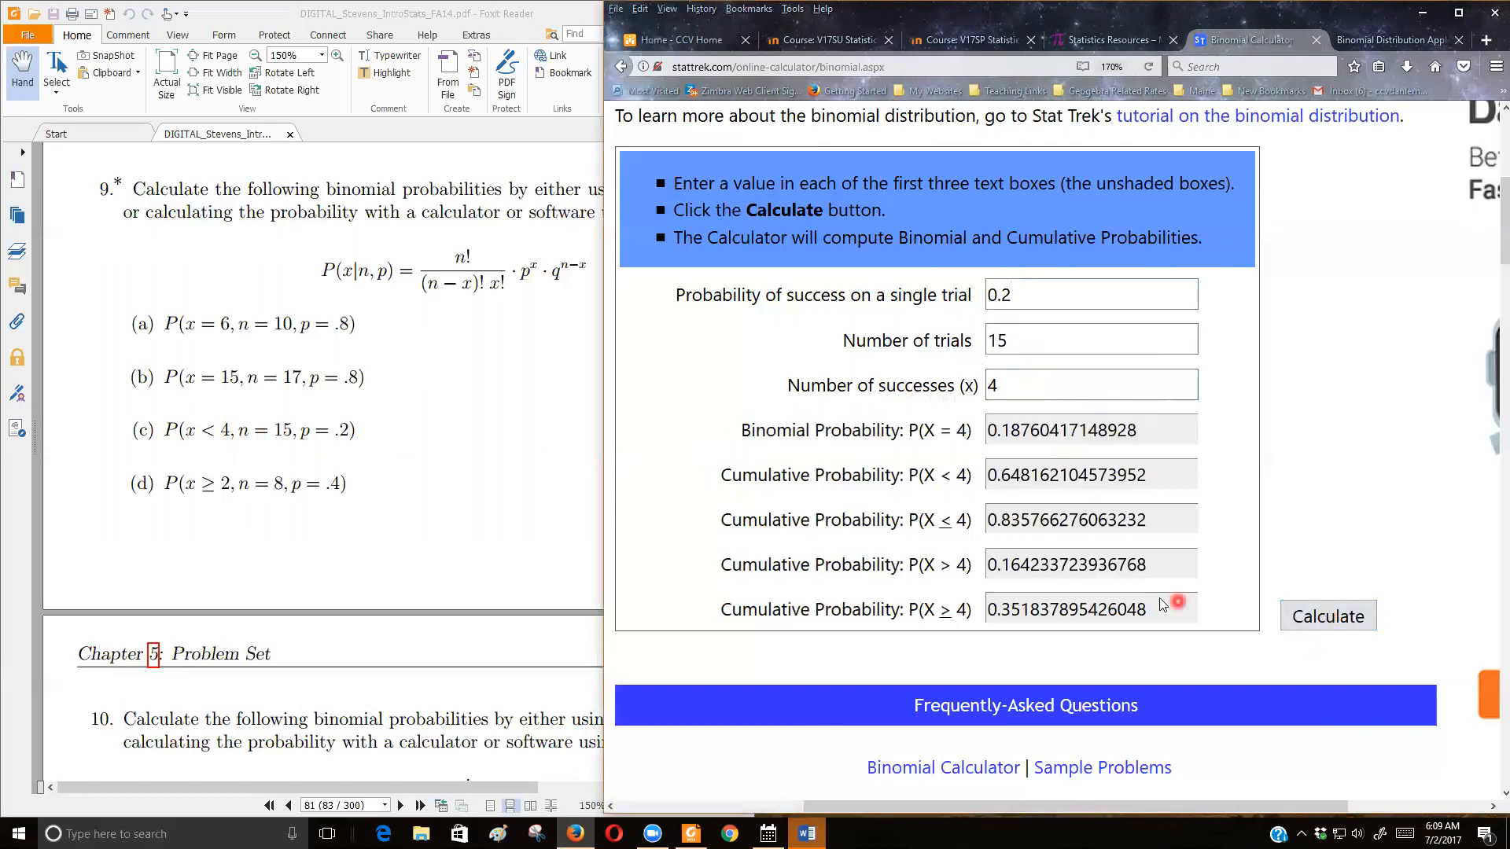
{"action": "mouse_move", "coordinate": [958, 483]}
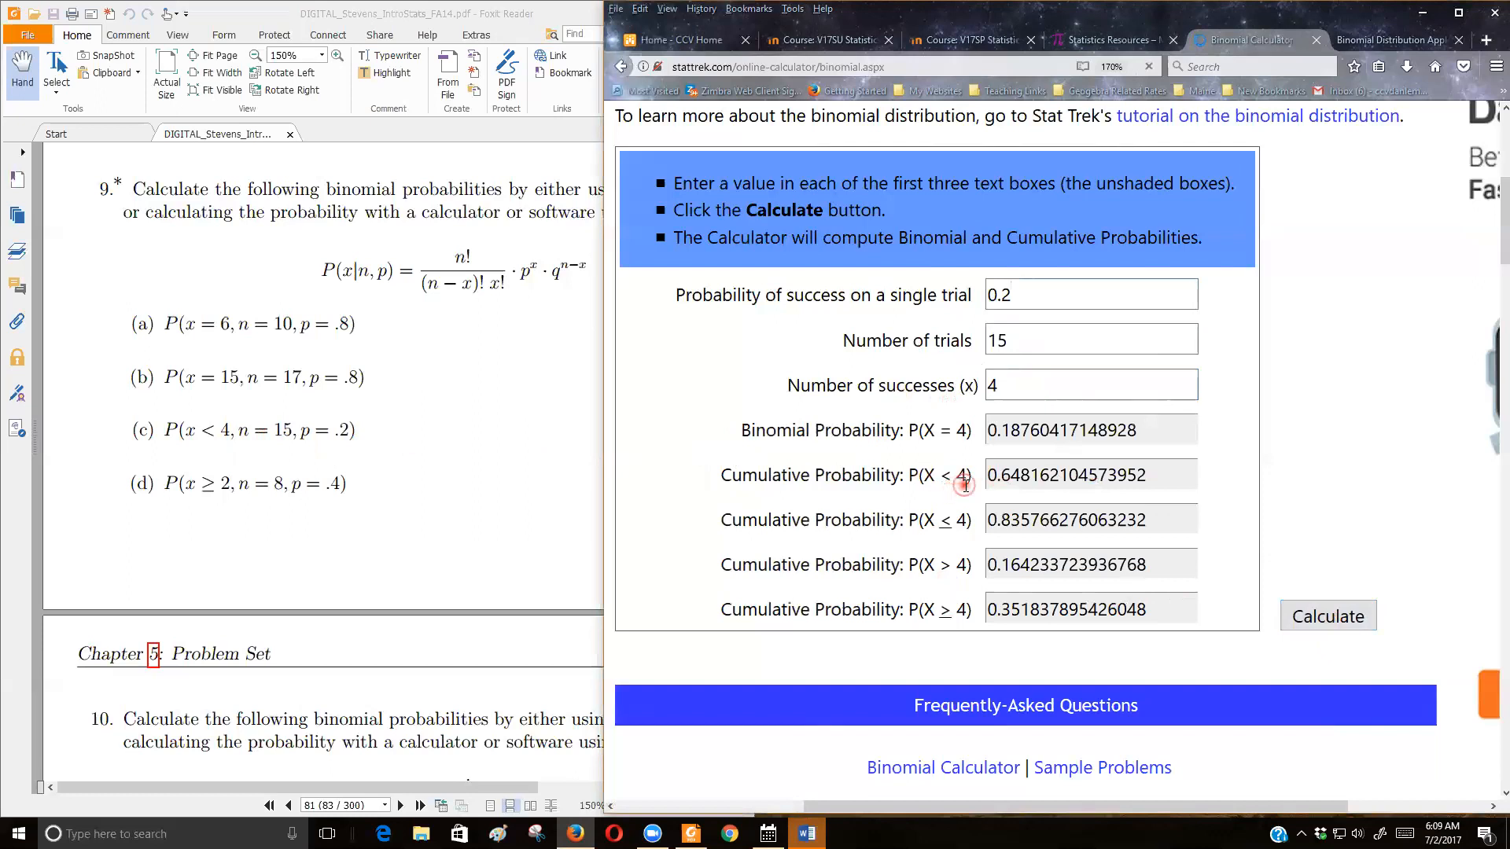
{"action": "mouse_move", "coordinate": [239, 478]}
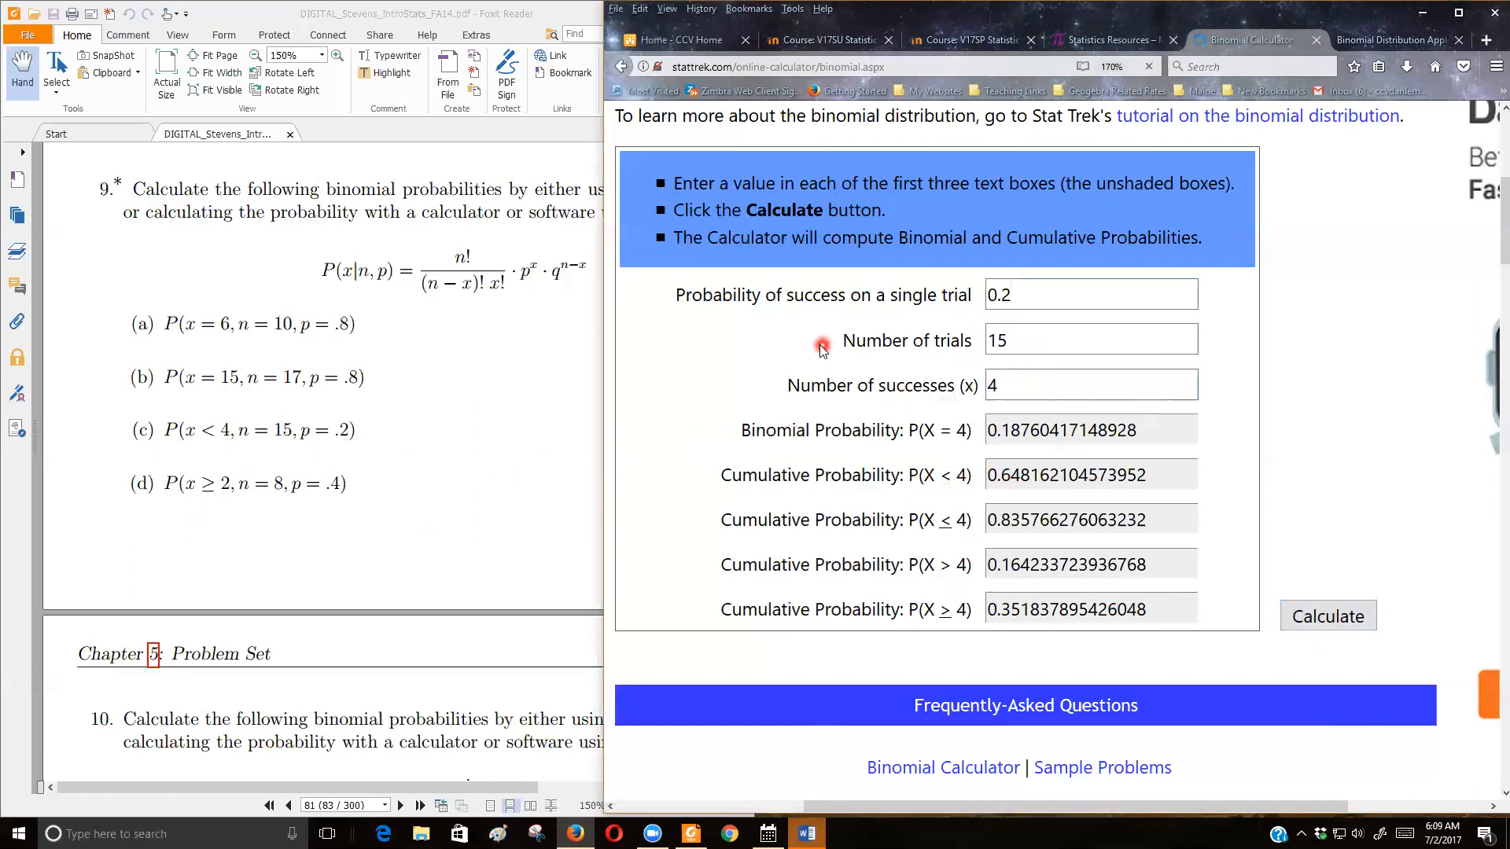
- Recalculate with p = 0.4, 8 trials and 2 successes, giving P(X ≥ 2) ≈ 0.8936
{"action": "triple_click", "coordinate": [1088, 294]}
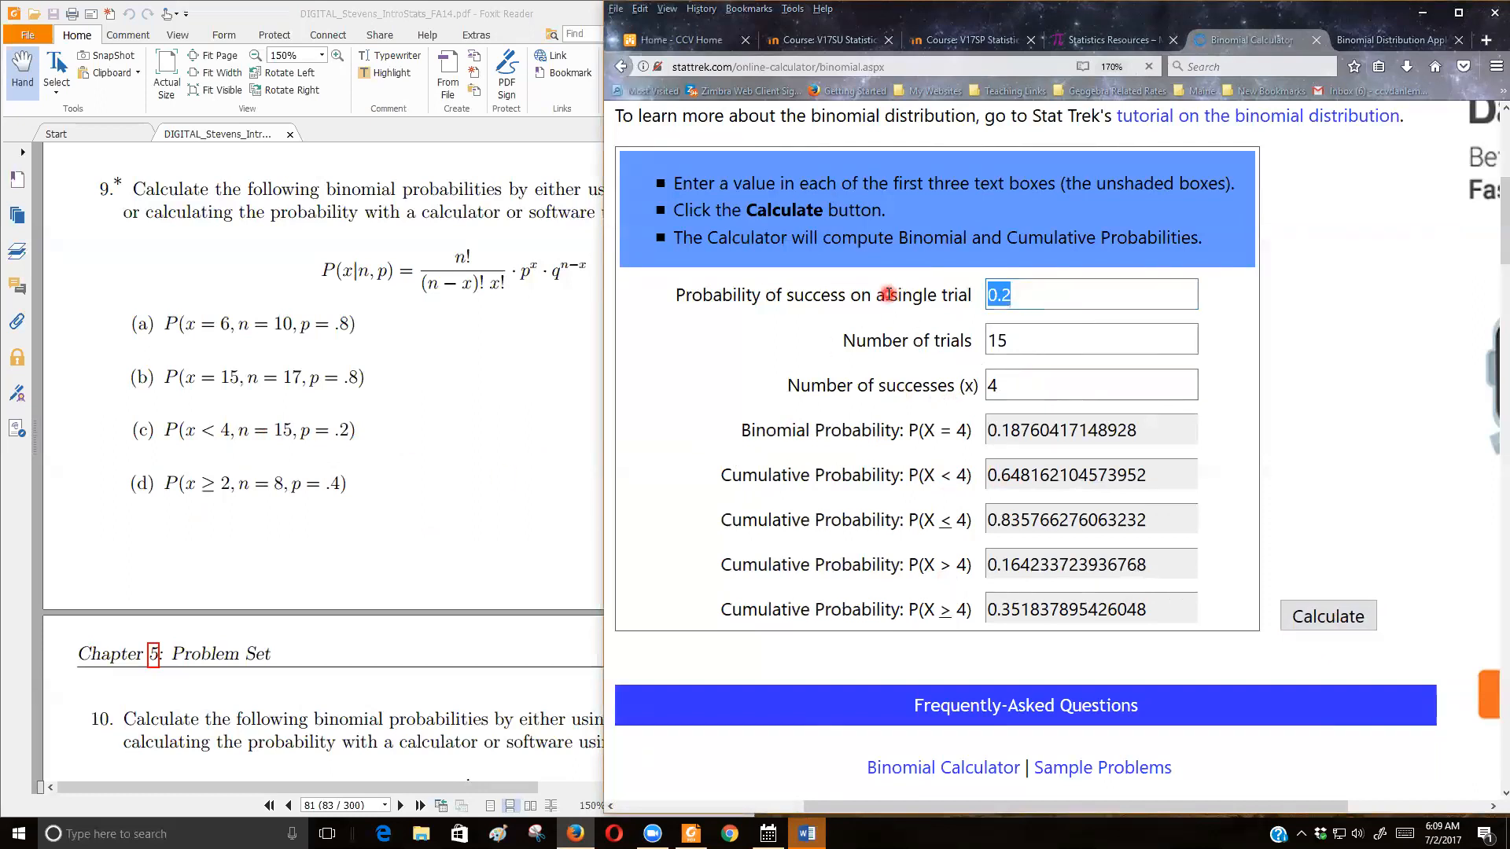
{"action": "type", "text": "0.4"}
{"action": "left_click", "coordinate": [1090, 339]}
{"action": "type", "text": "8"}
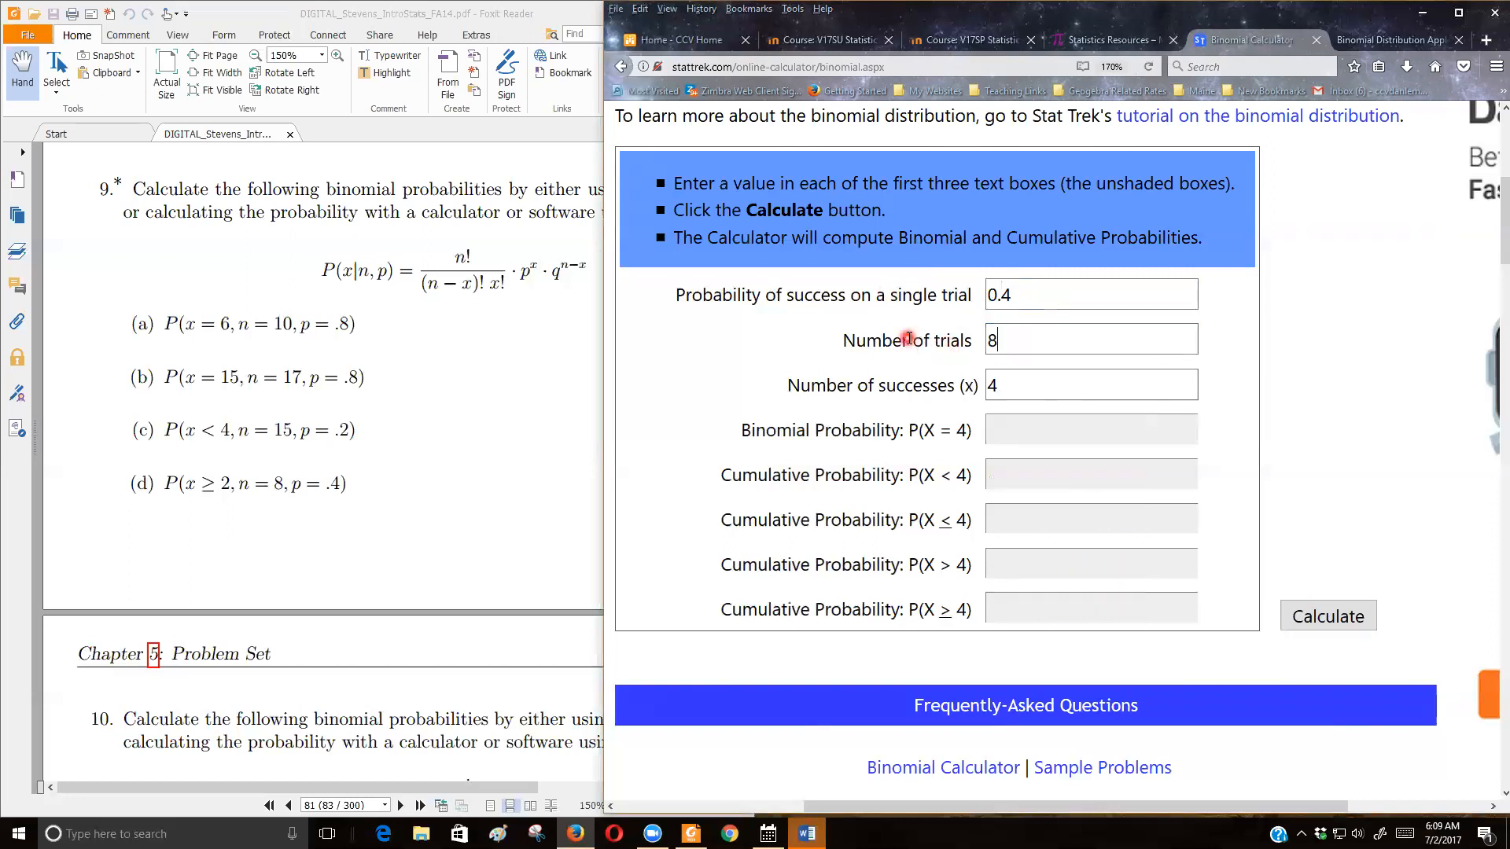
{"action": "left_click", "coordinate": [1088, 384]}
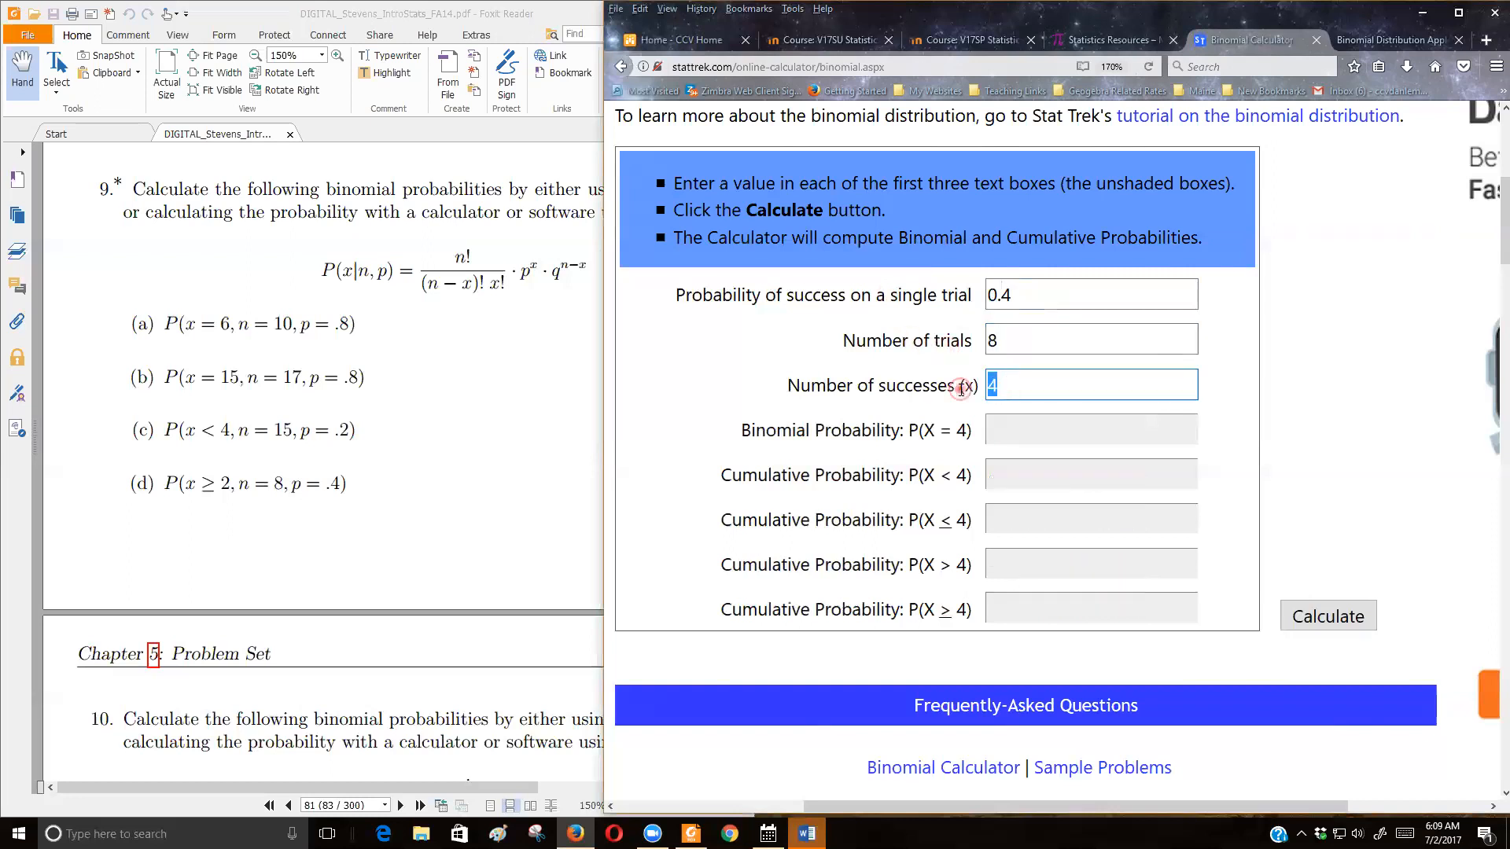
{"action": "type", "text": "2"}
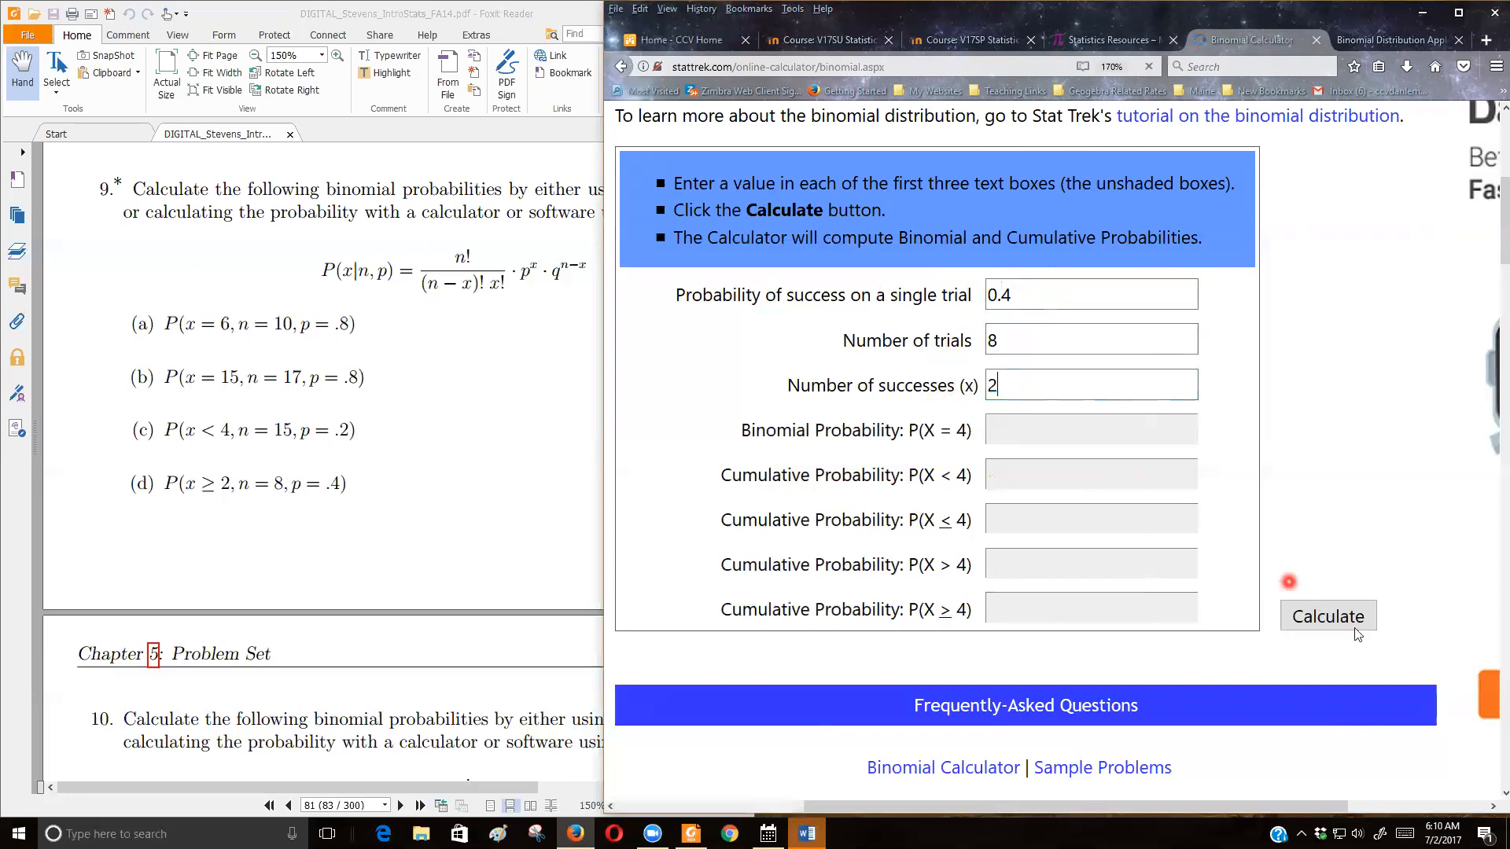
{"action": "left_click", "coordinate": [1328, 617]}
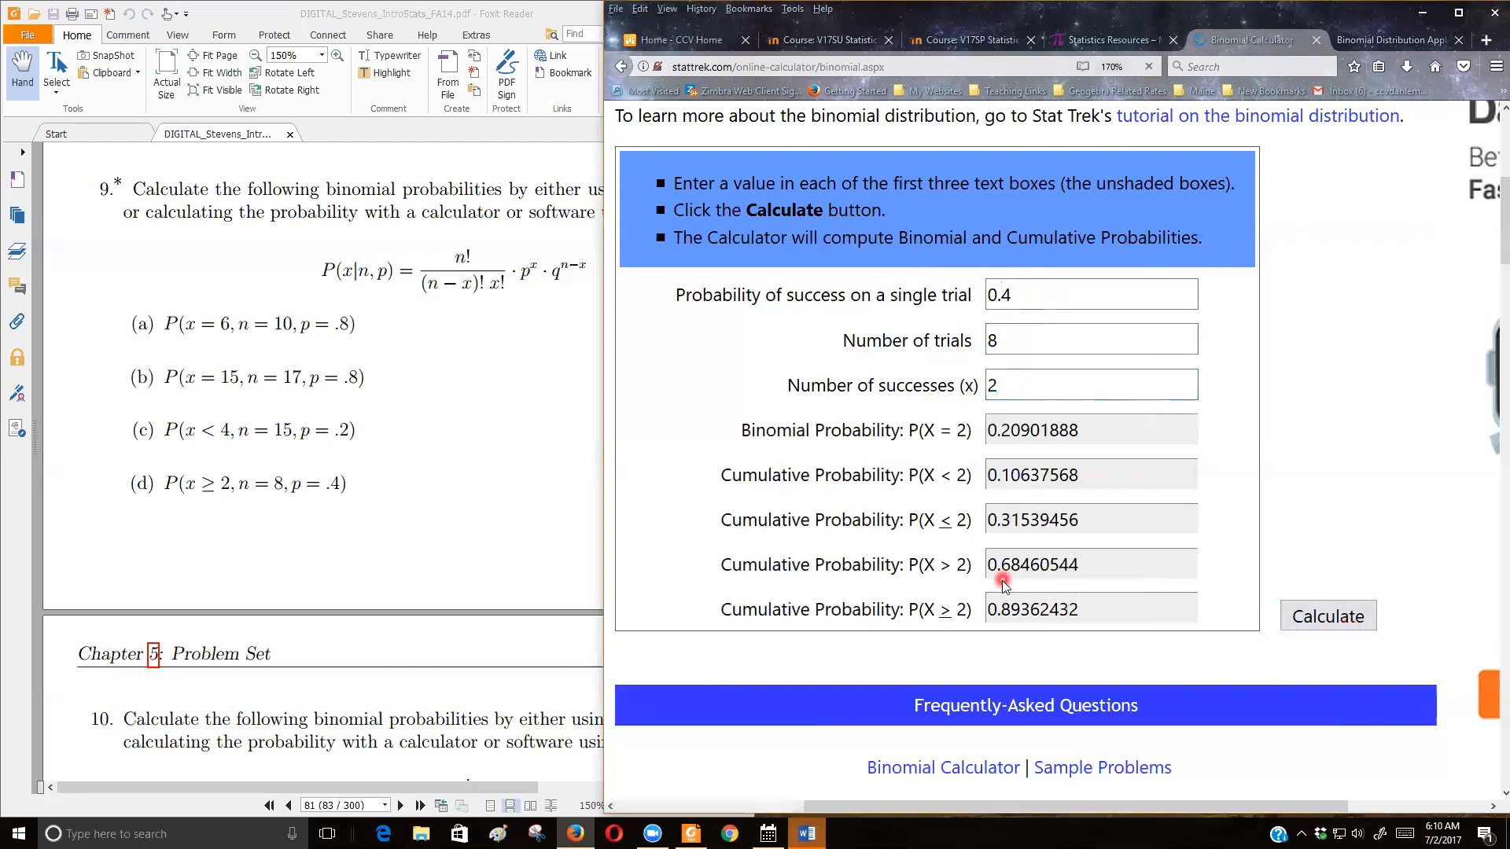
{"action": "mouse_move", "coordinate": [915, 619]}
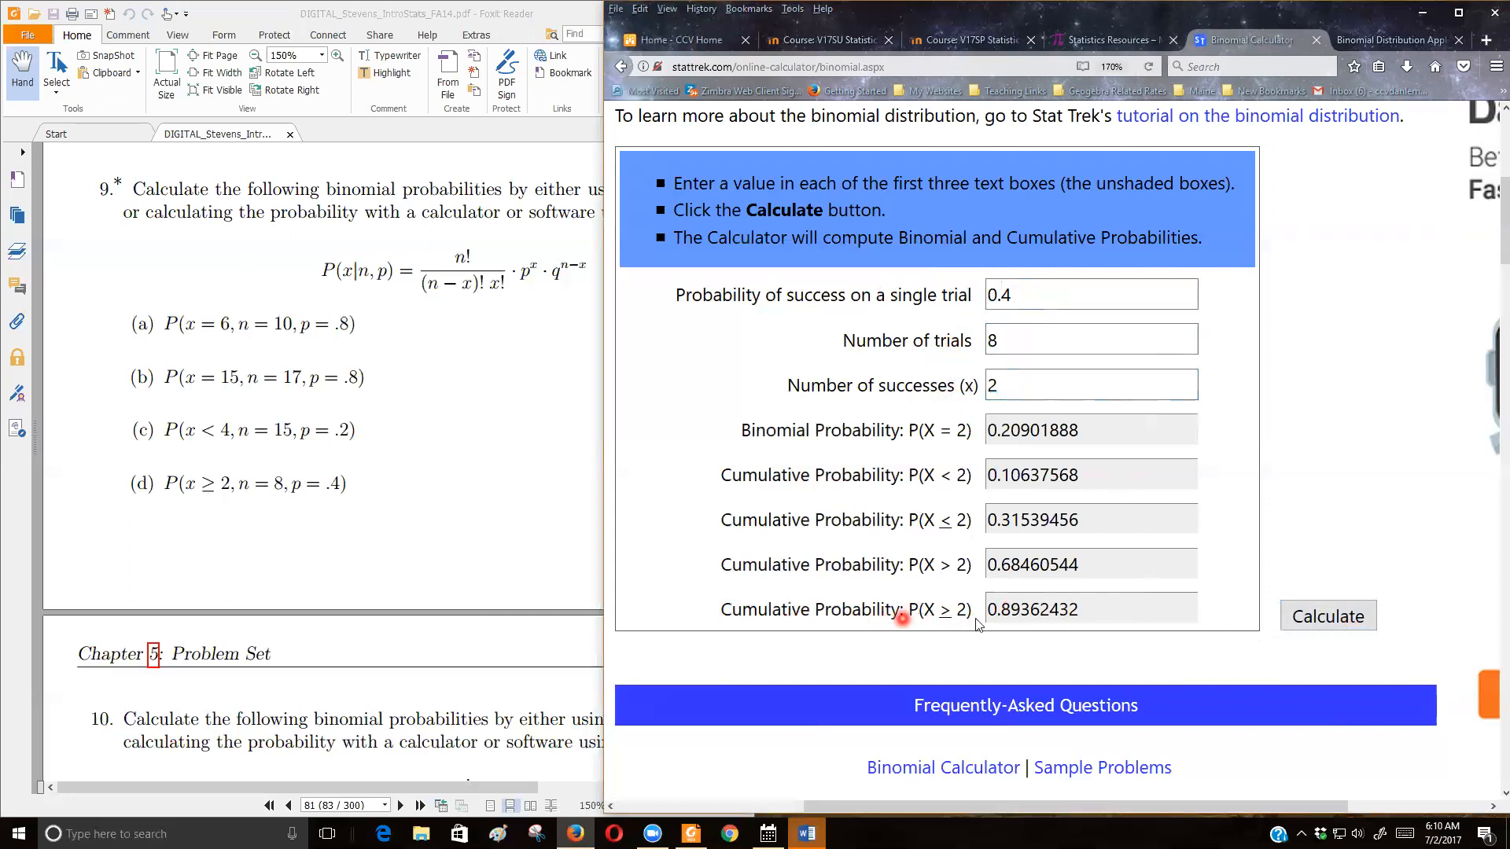
{"action": "mouse_move", "coordinate": [1005, 623]}
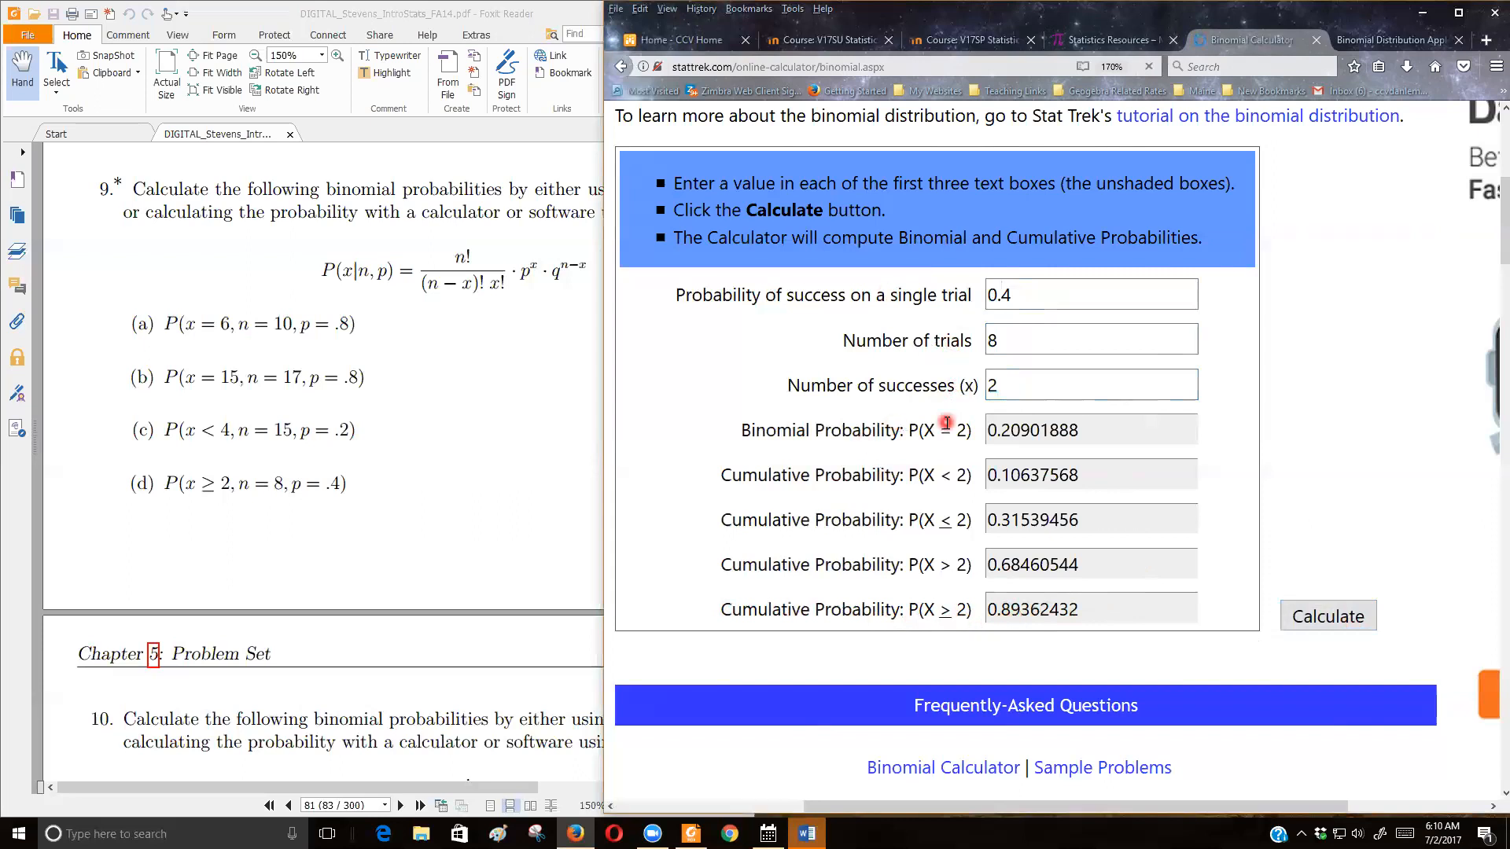
{"action": "mouse_move", "coordinate": [903, 436]}
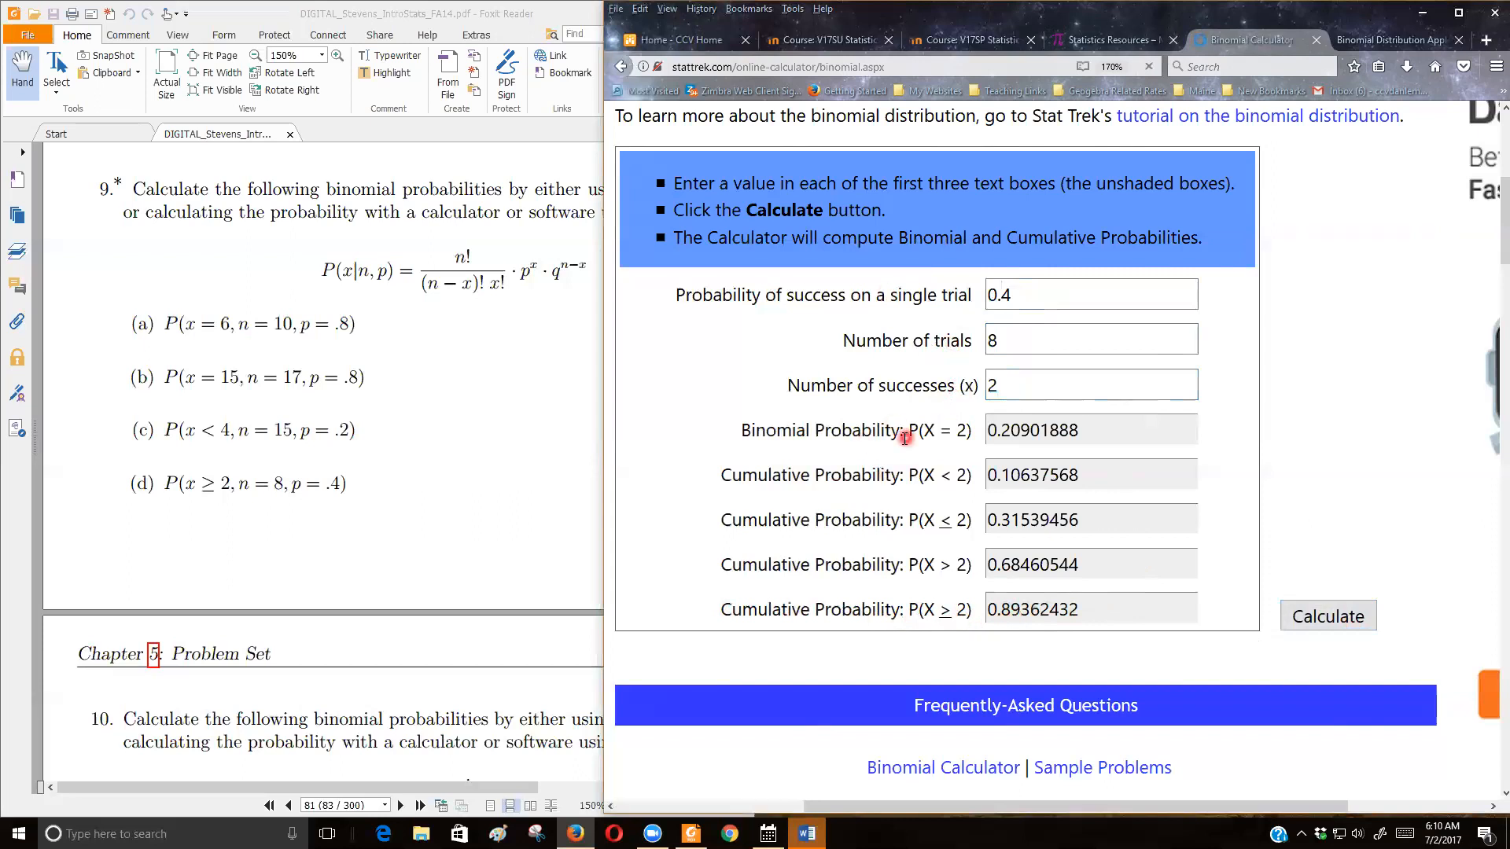
{"action": "mouse_move", "coordinate": [910, 465]}
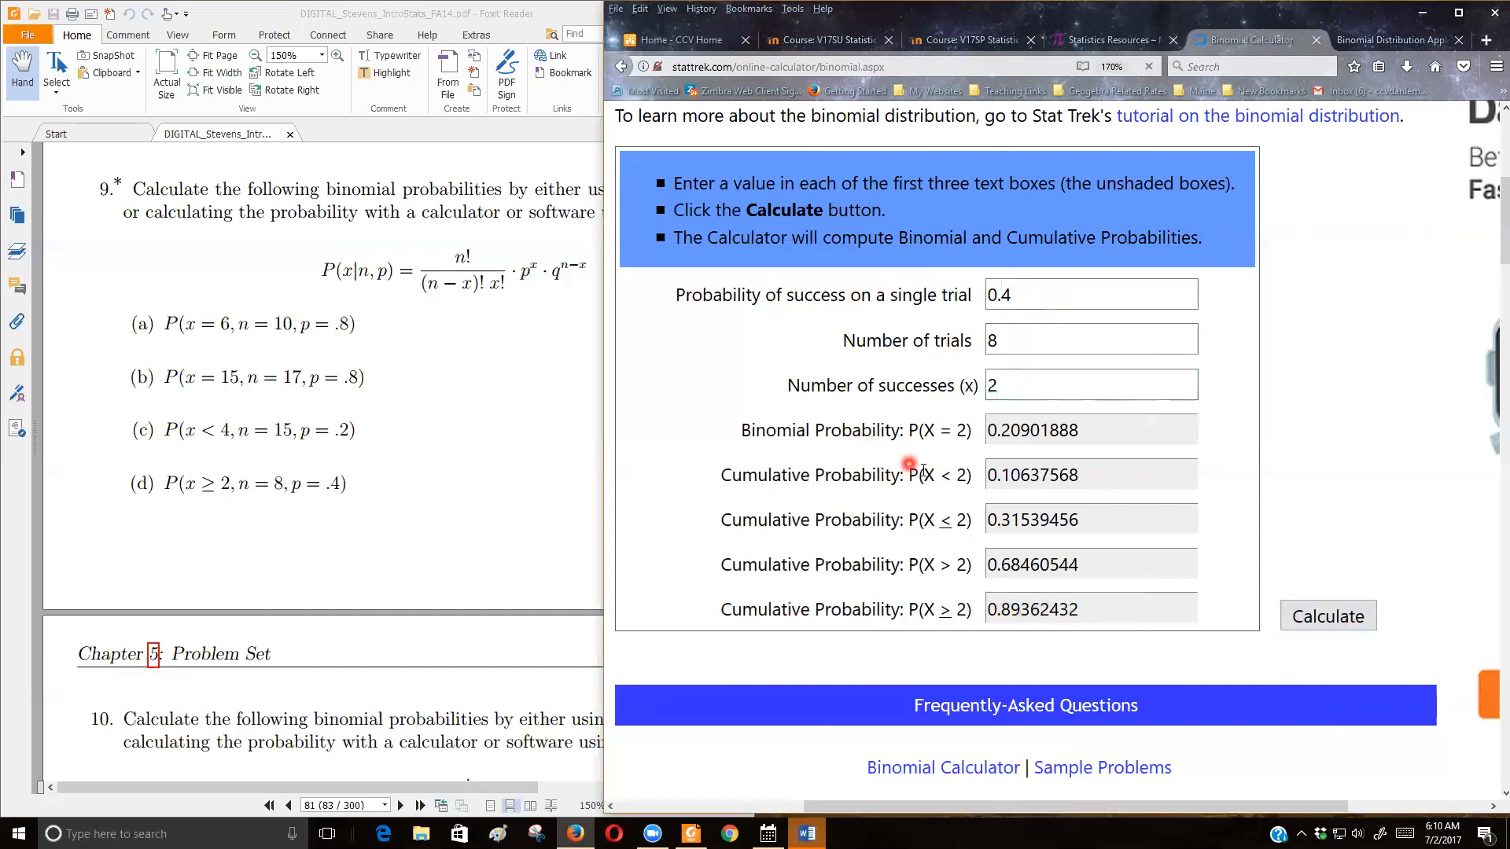
{"action": "mouse_move", "coordinate": [946, 609]}
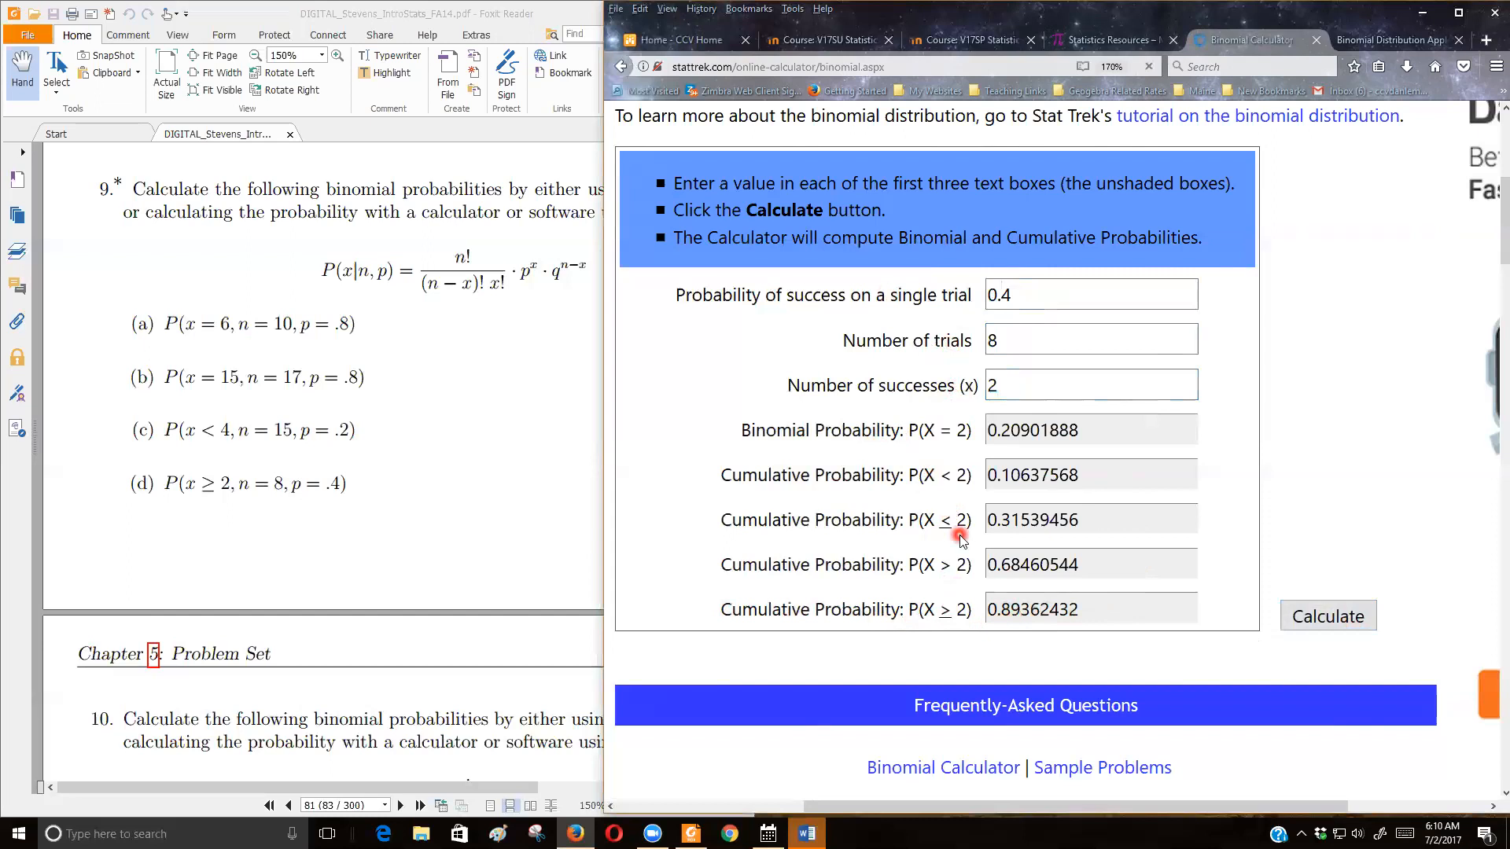
{"action": "mouse_move", "coordinate": [720, 517]}
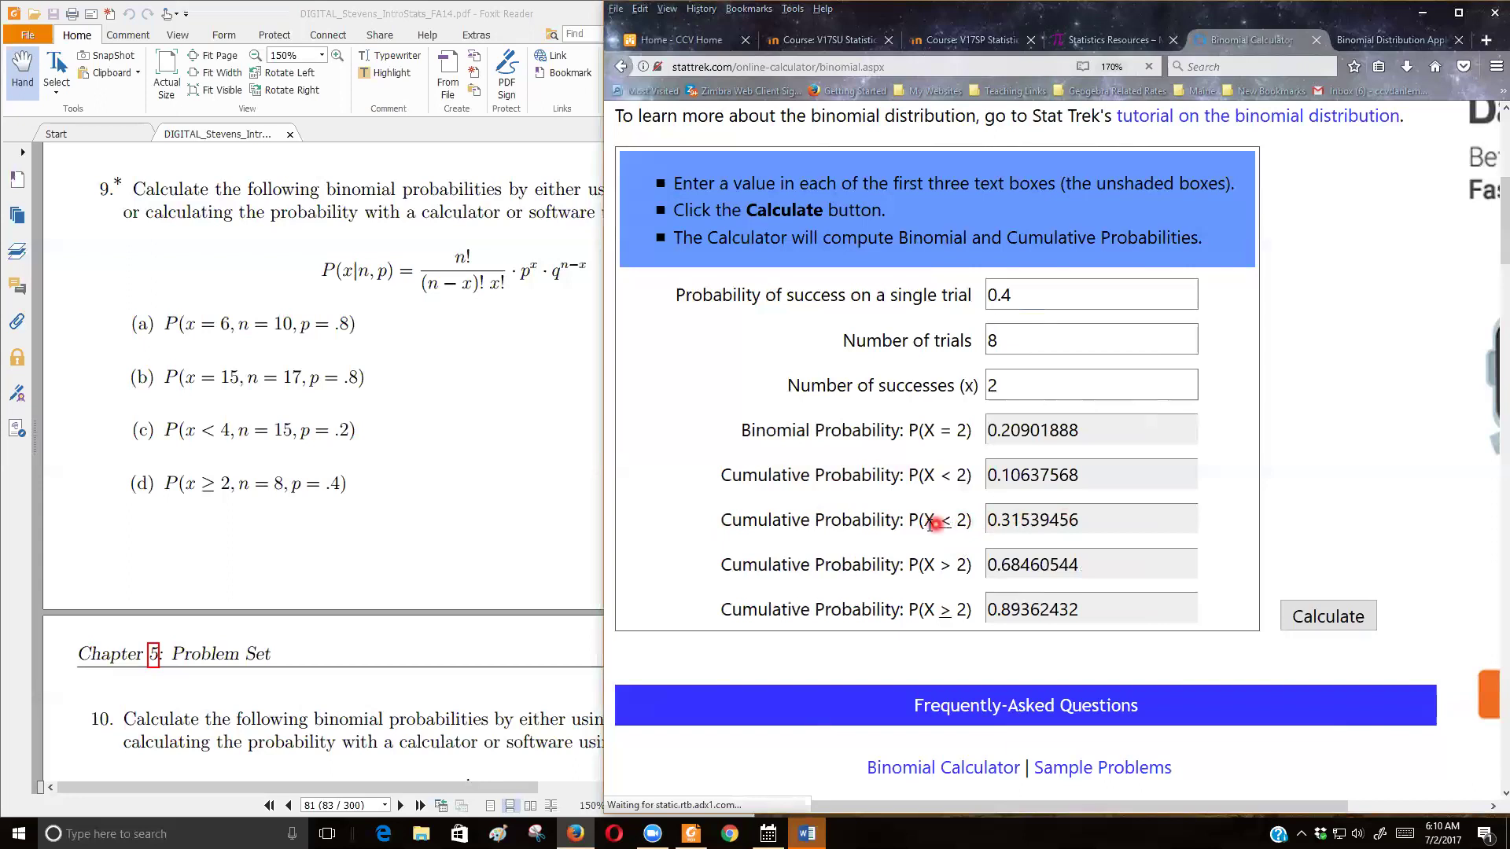
{"action": "mouse_move", "coordinate": [813, 521]}
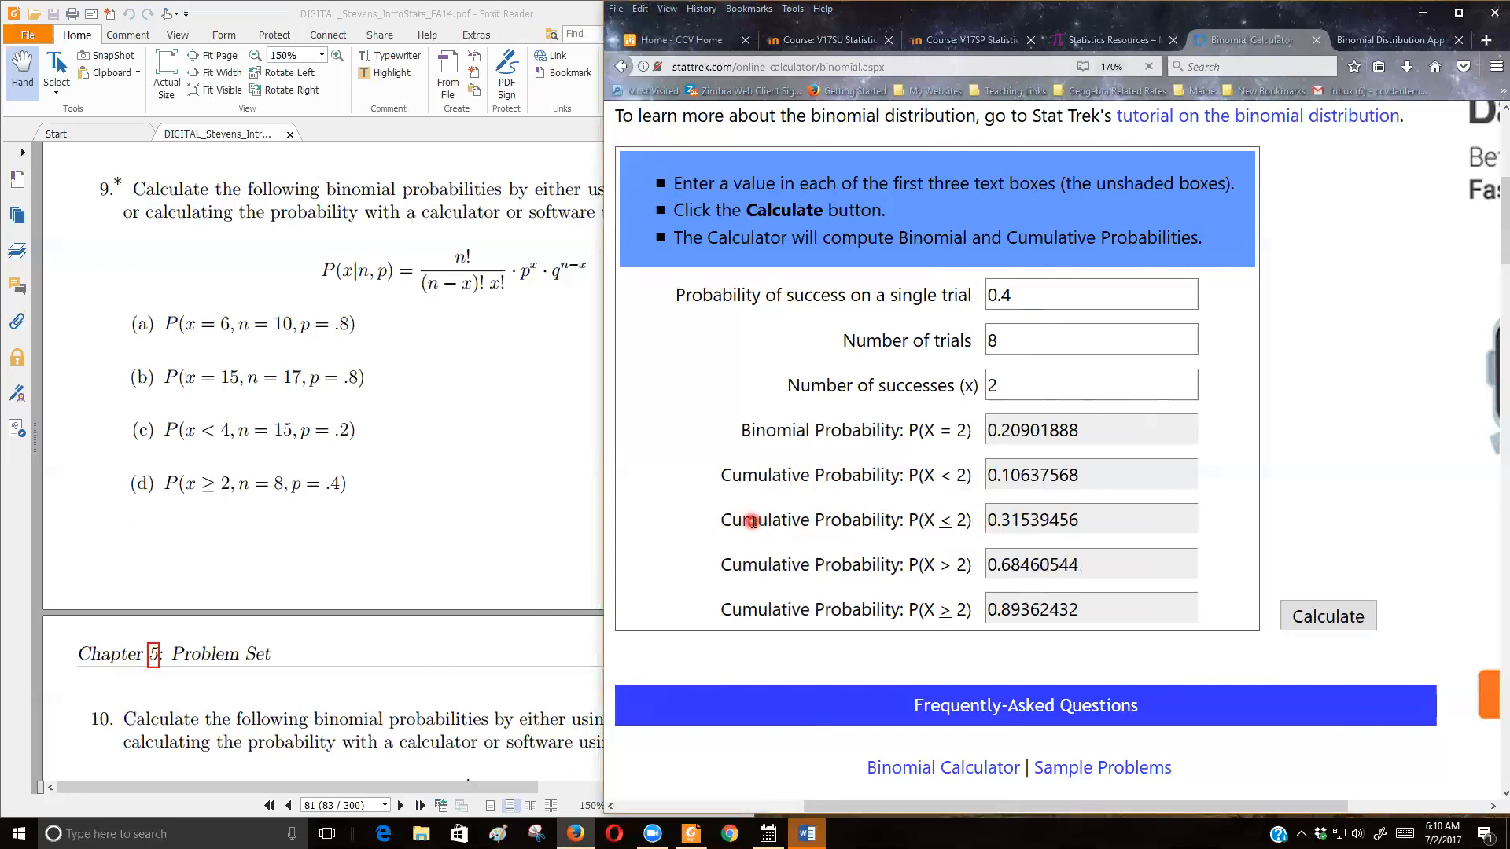
{"action": "mouse_move", "coordinate": [788, 463]}
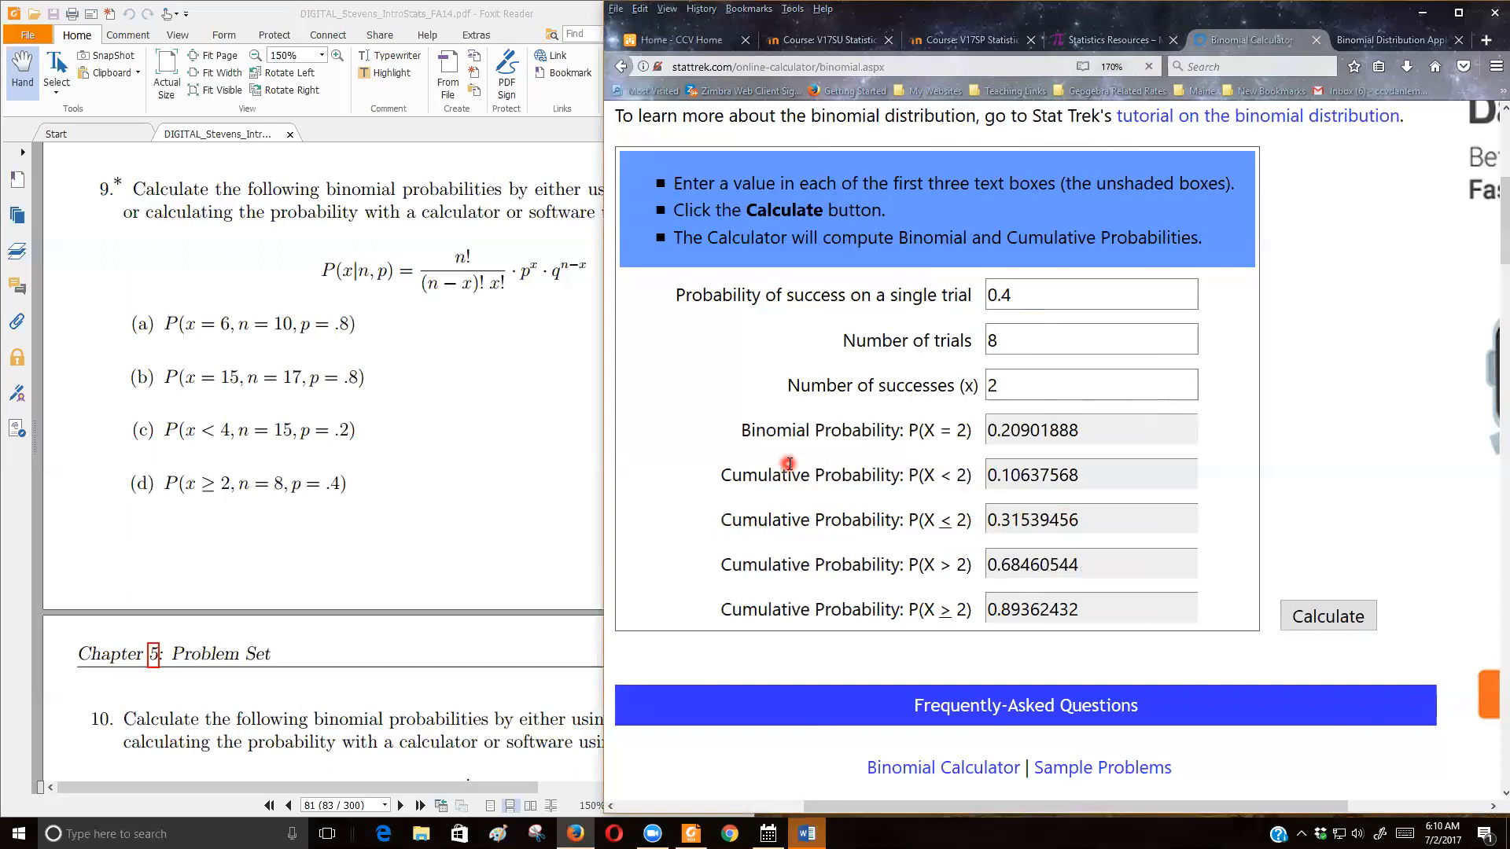
{"action": "mouse_move", "coordinate": [371, 209]}
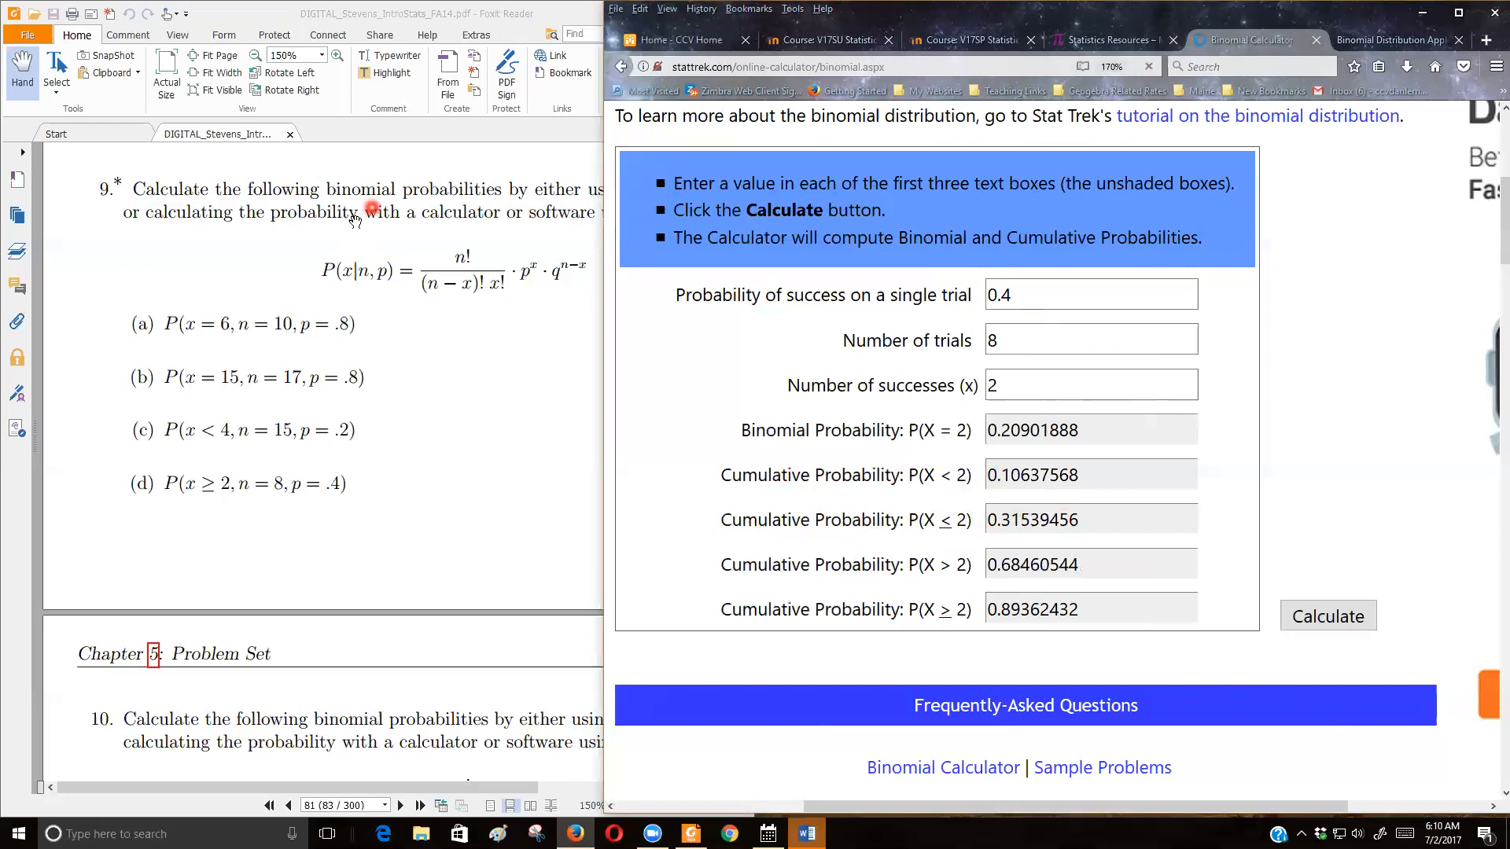
{"action": "mouse_move", "coordinate": [490, 291]}
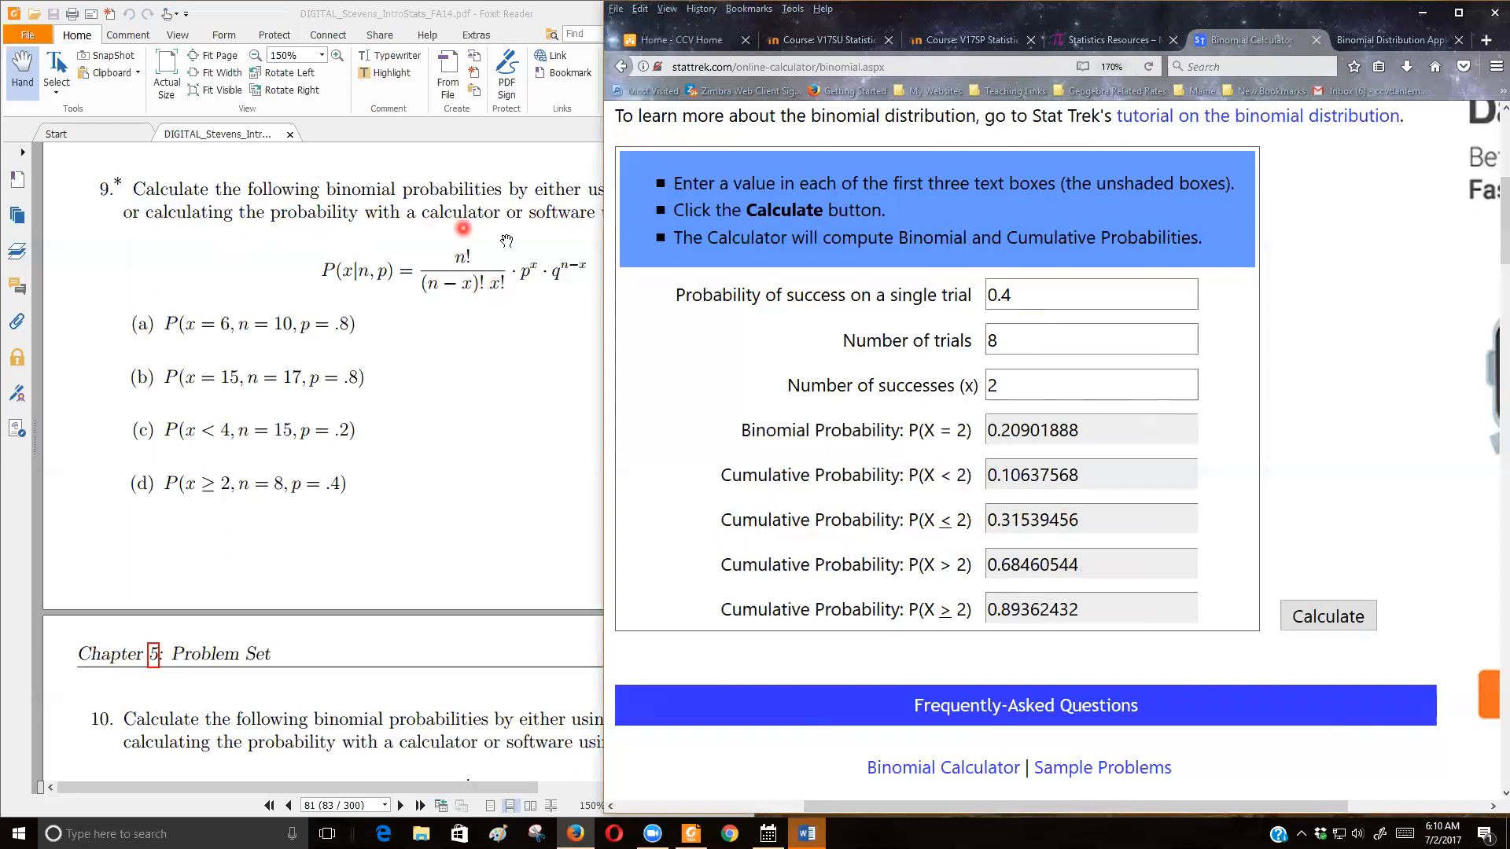
{"action": "mouse_move", "coordinate": [230, 231]}
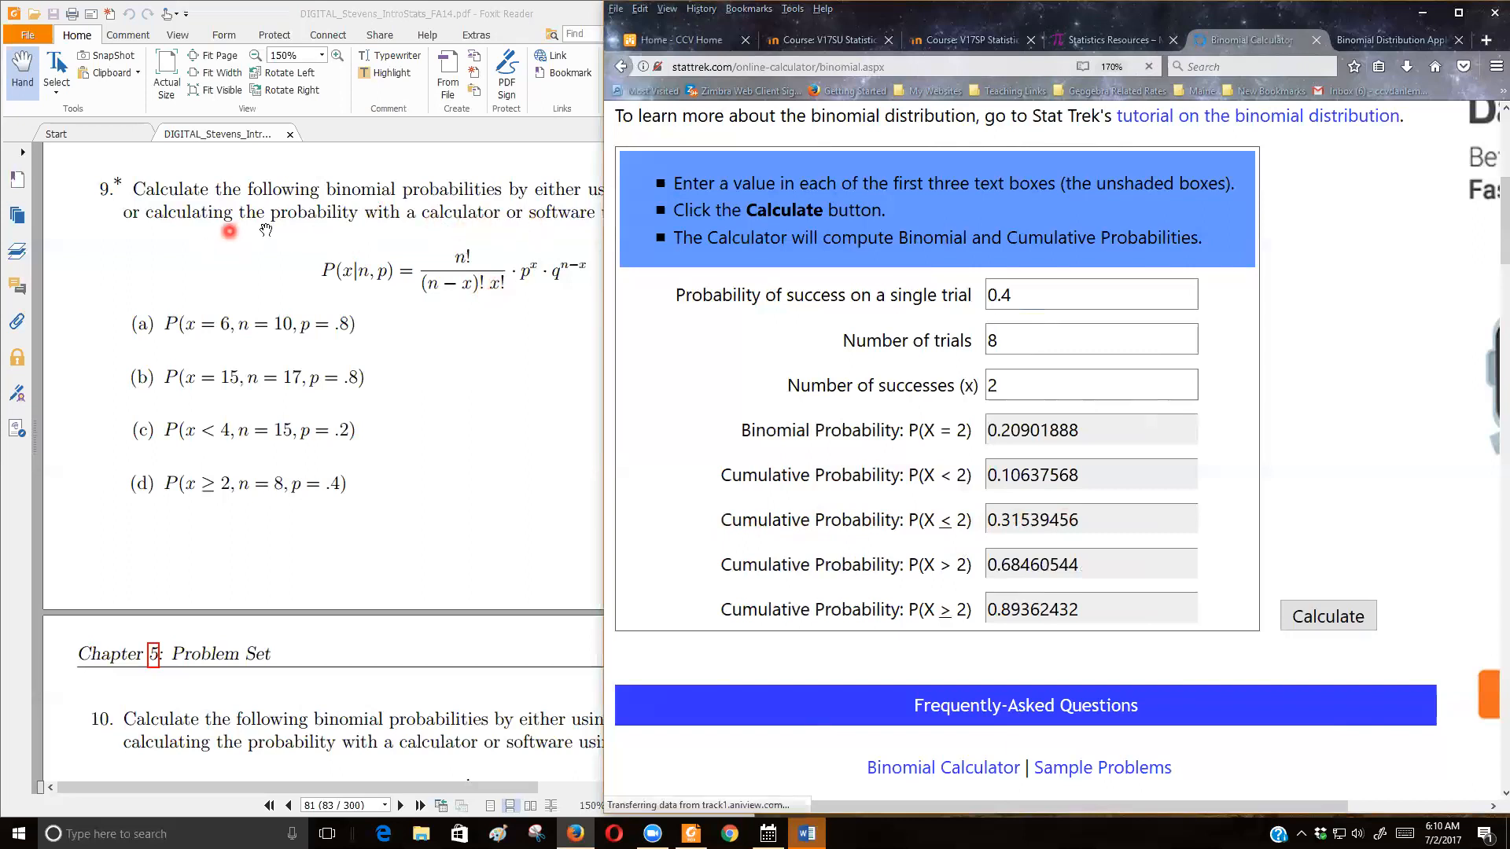
{"action": "mouse_move", "coordinate": [992, 455]}
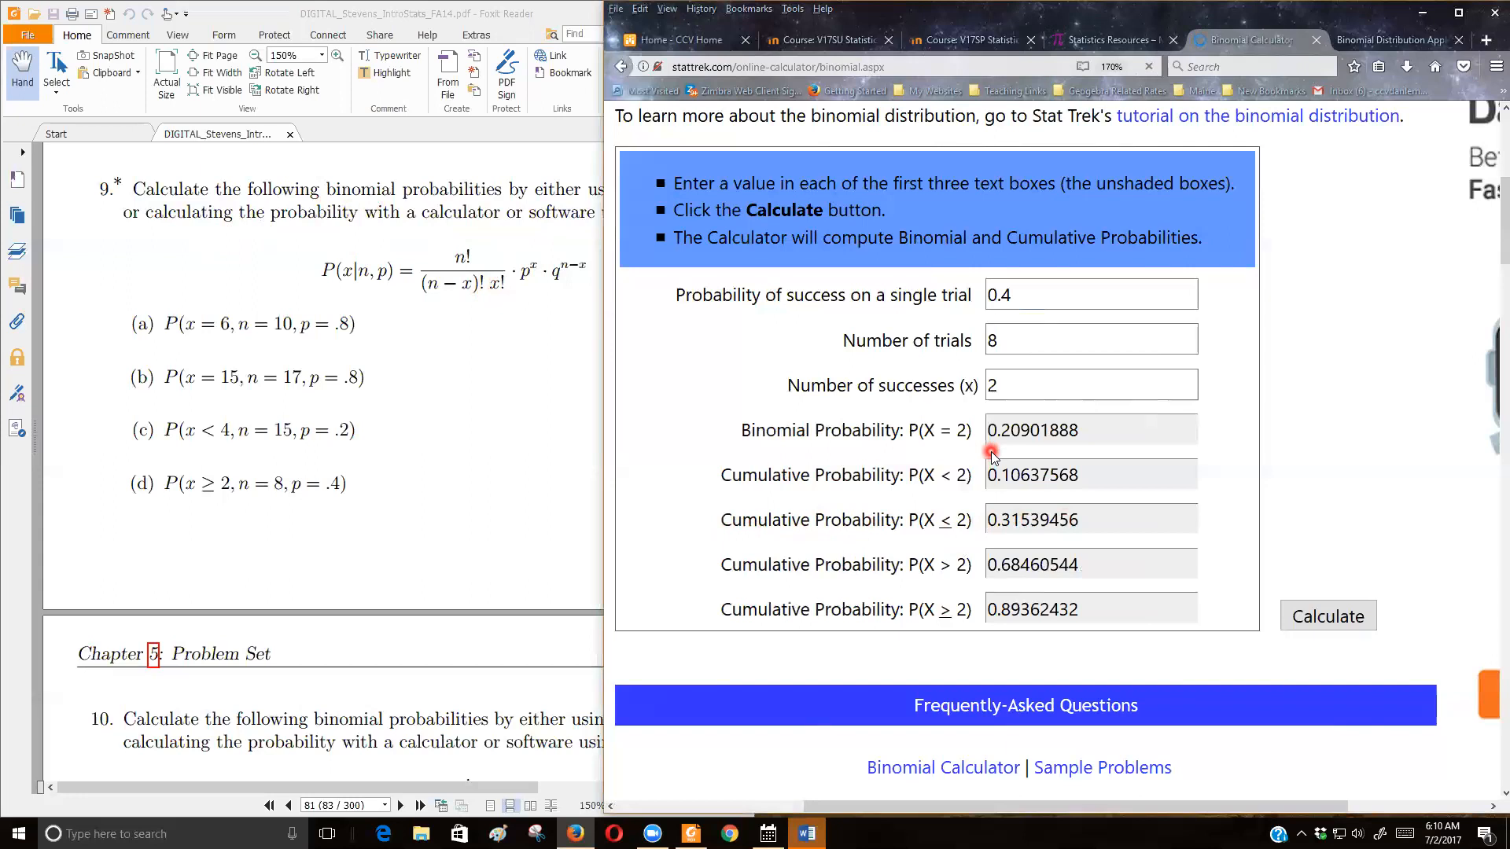